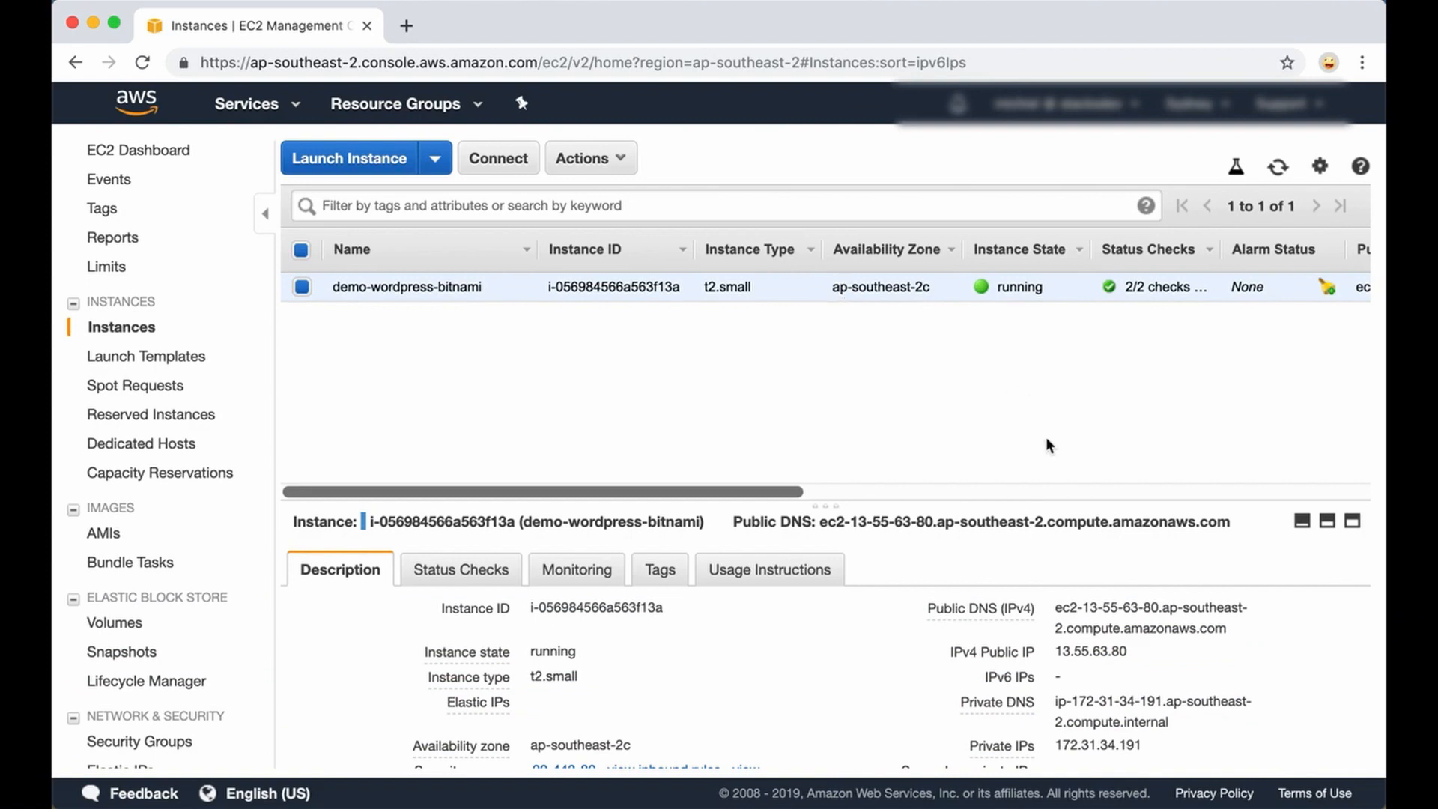
{"action": "mouse_move", "coordinate": [1149, 659]}
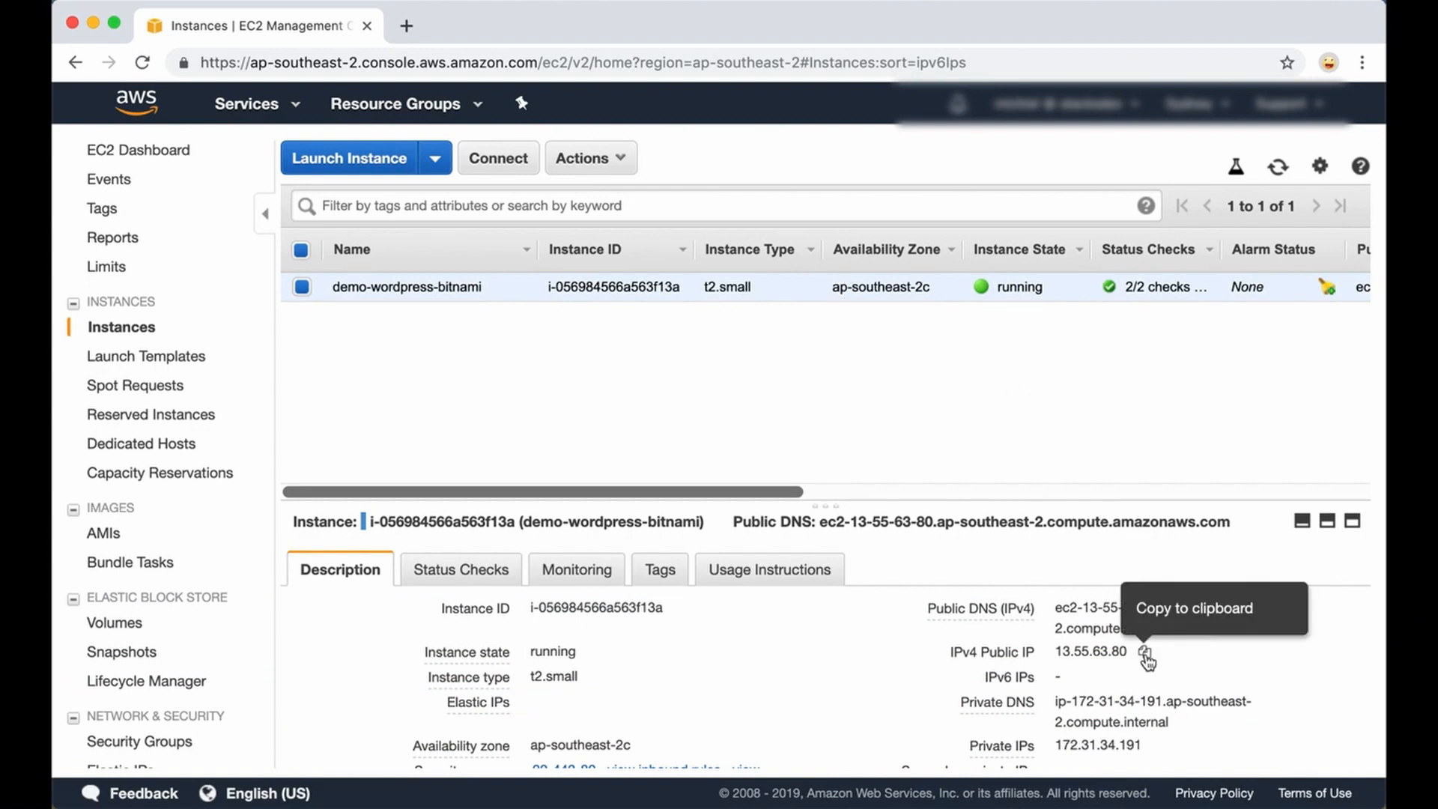
Load the WordPress blog at the instance's public IPv4 in a new tab and return to EC2.
{"action": "left_click", "coordinate": [1145, 651]}
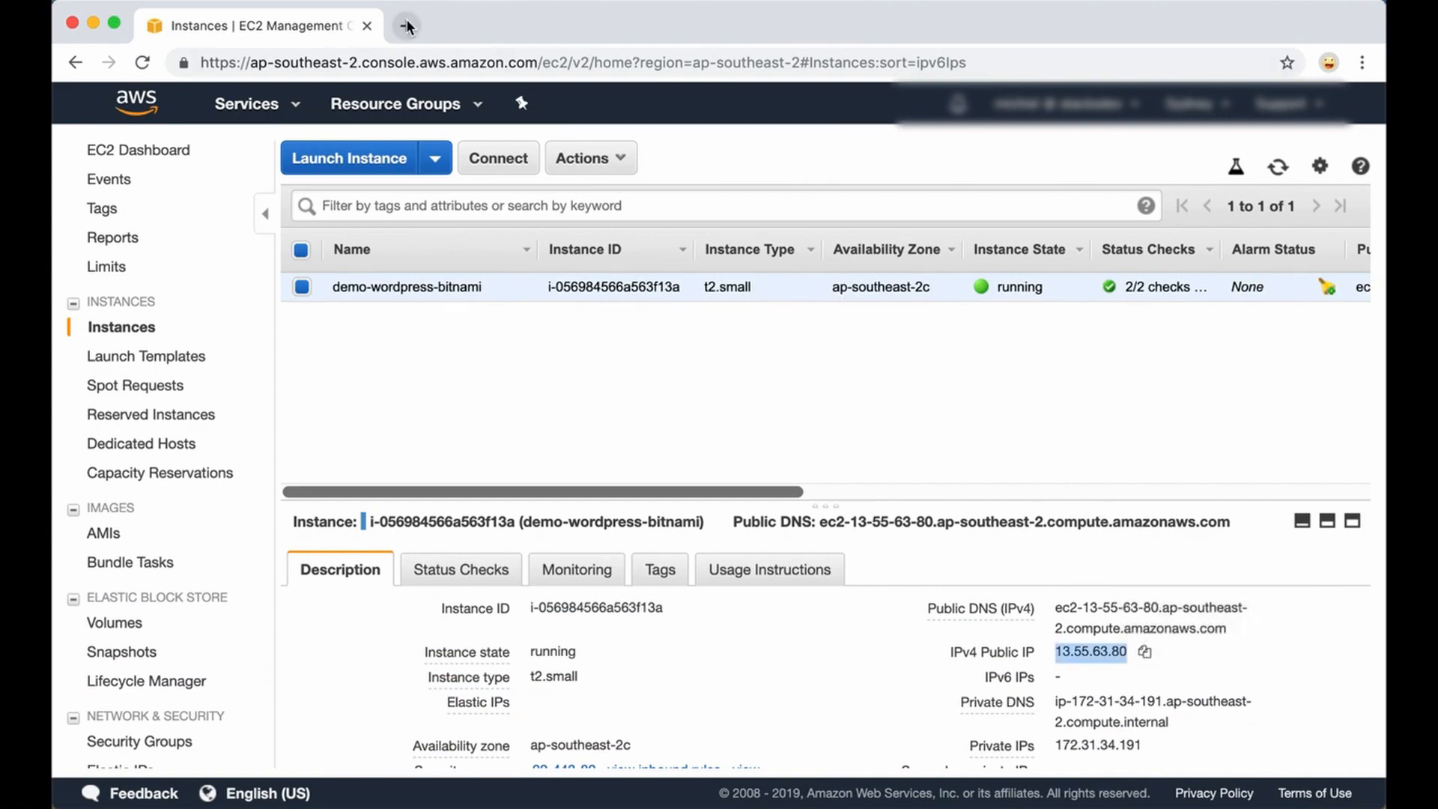
{"action": "left_click", "coordinate": [402, 25]}
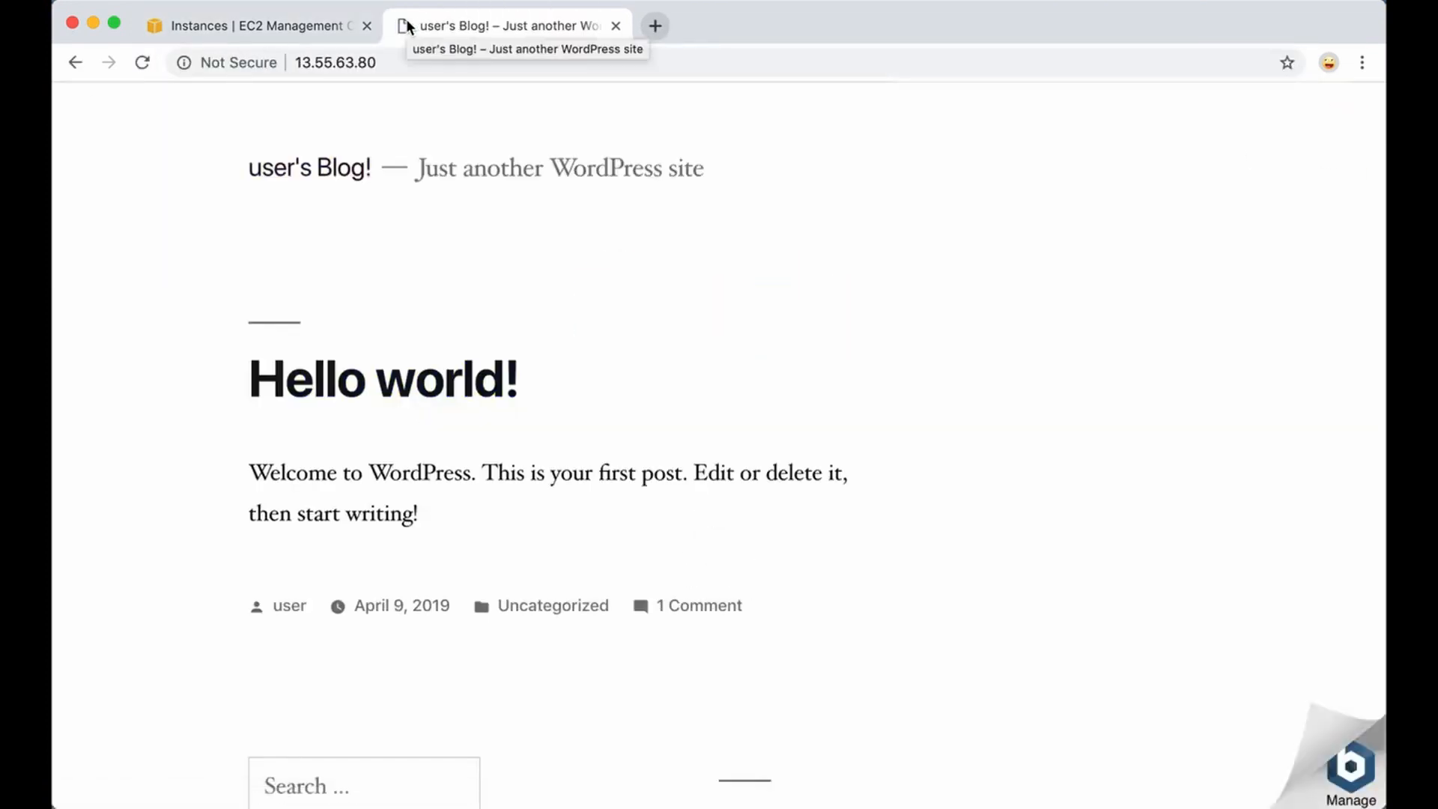
{"action": "mouse_move", "coordinate": [629, 440]}
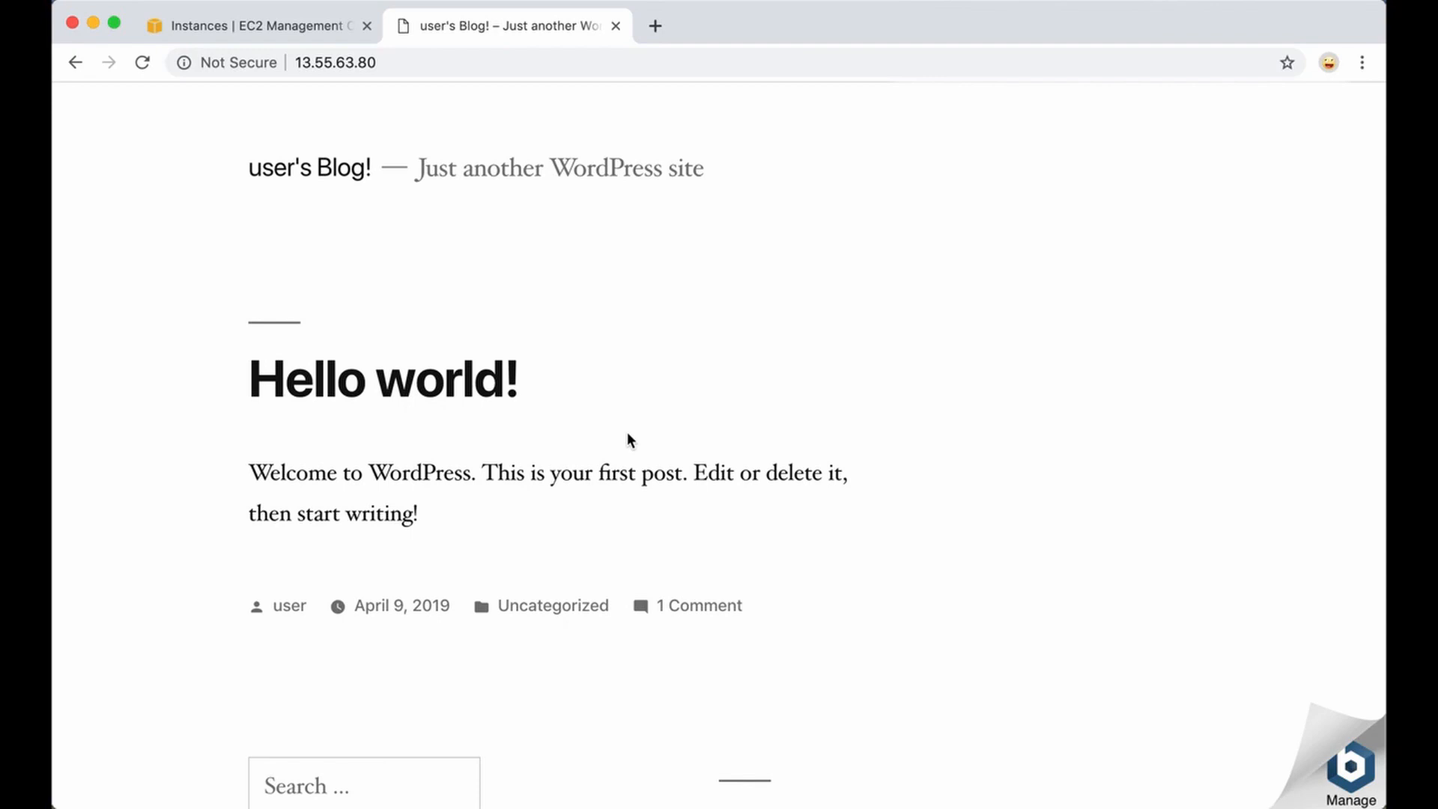
{"action": "left_click", "coordinate": [256, 25]}
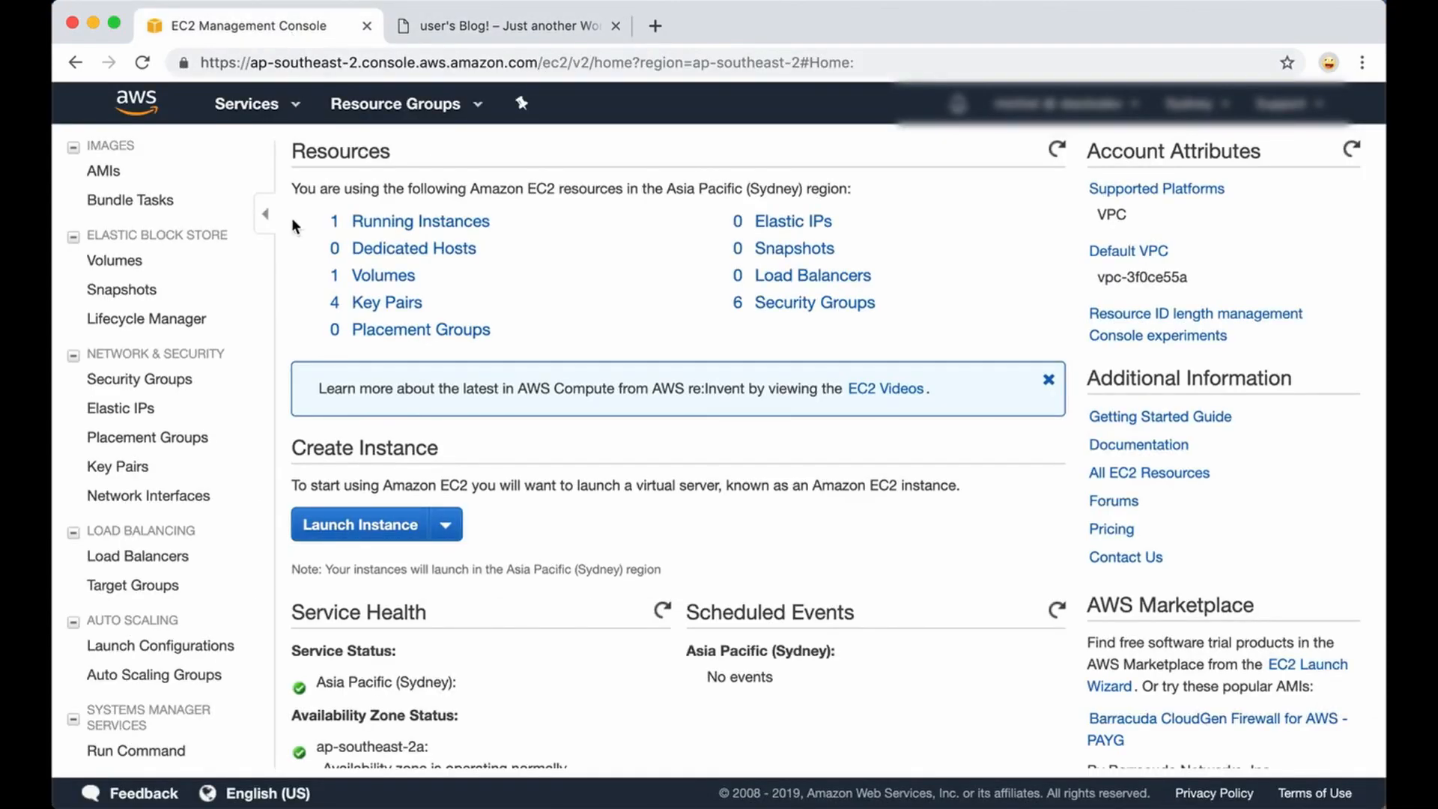
{"action": "mouse_move", "coordinate": [138, 556]}
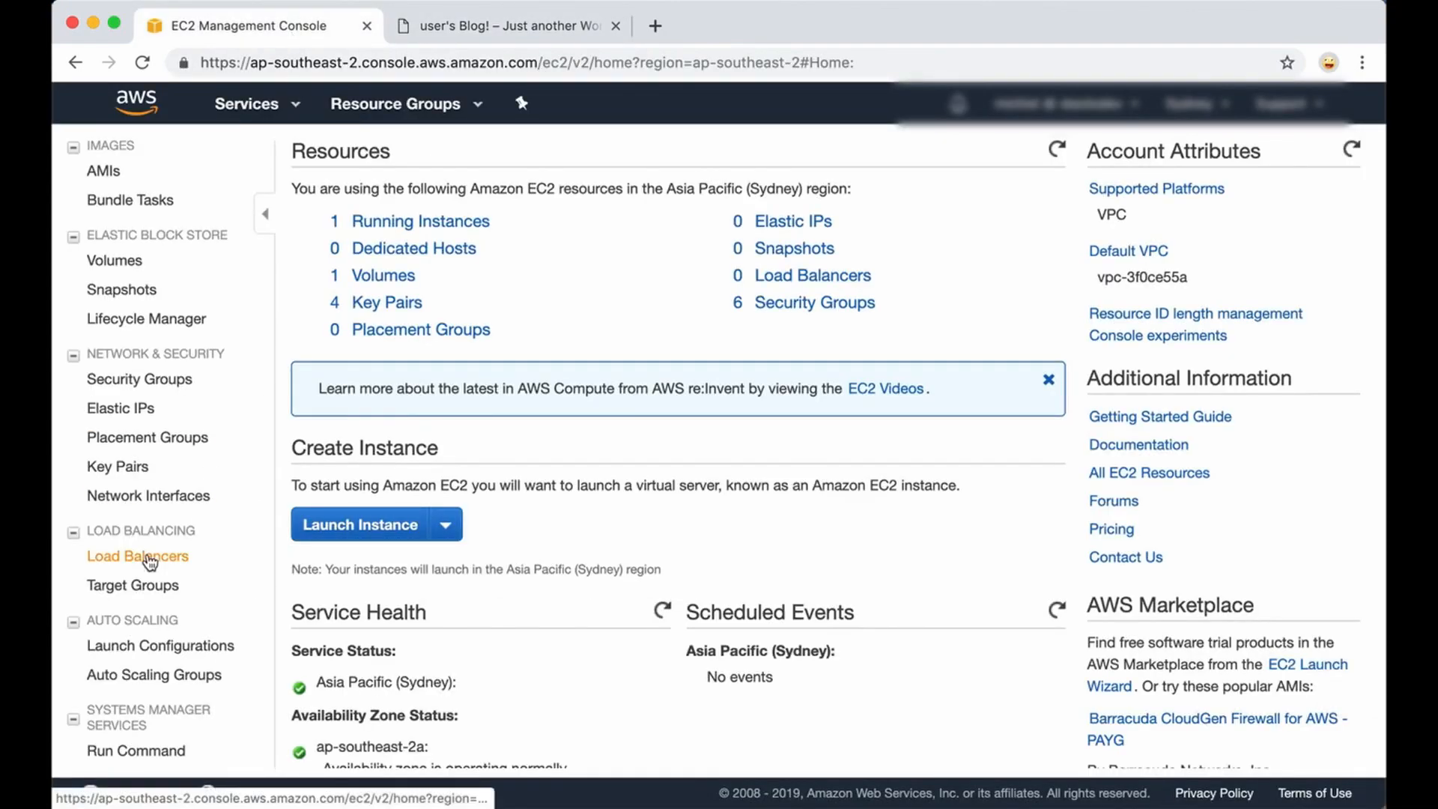
Begin creating a new load balancer from the Load Balancers list.
{"action": "left_click", "coordinate": [142, 556]}
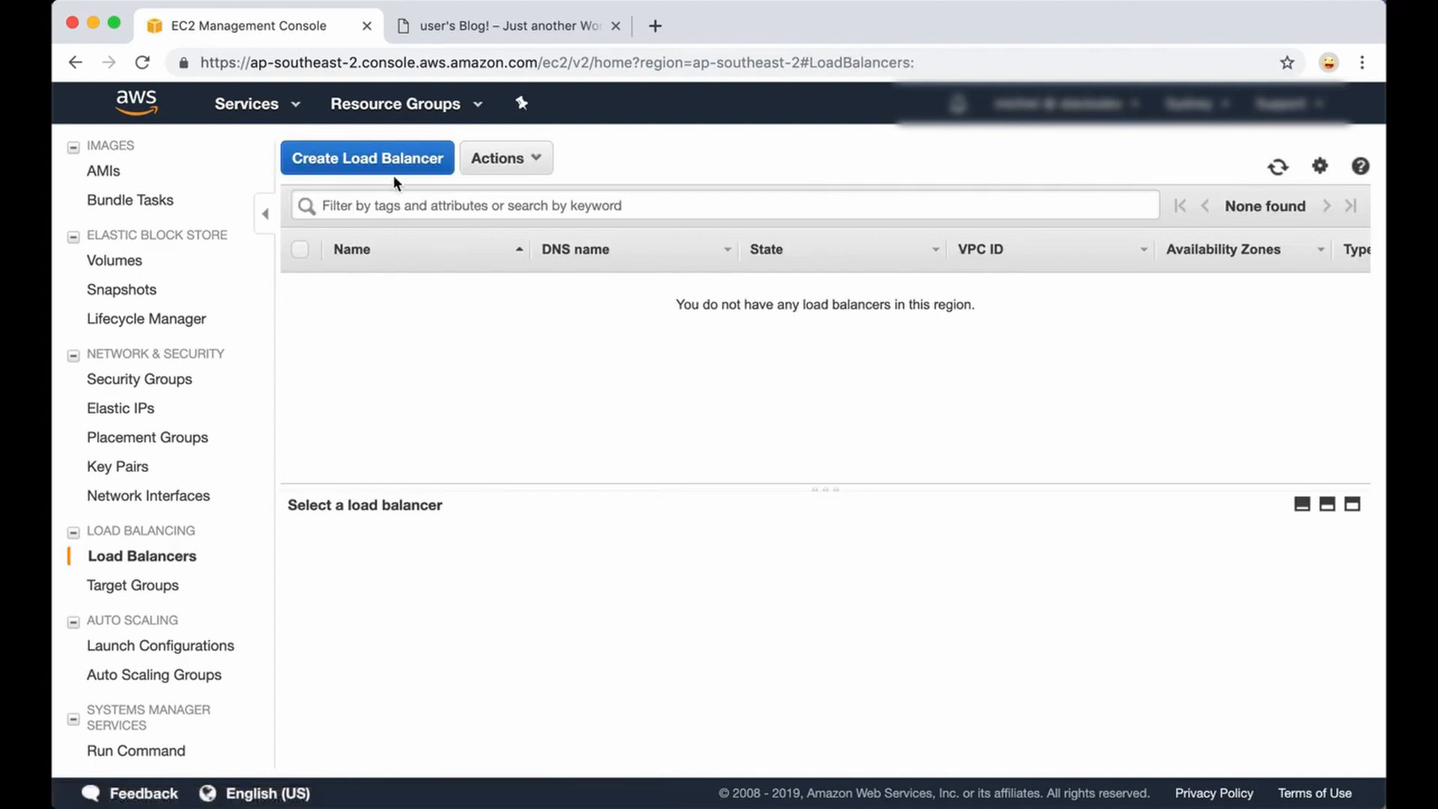
{"action": "left_click", "coordinate": [366, 157]}
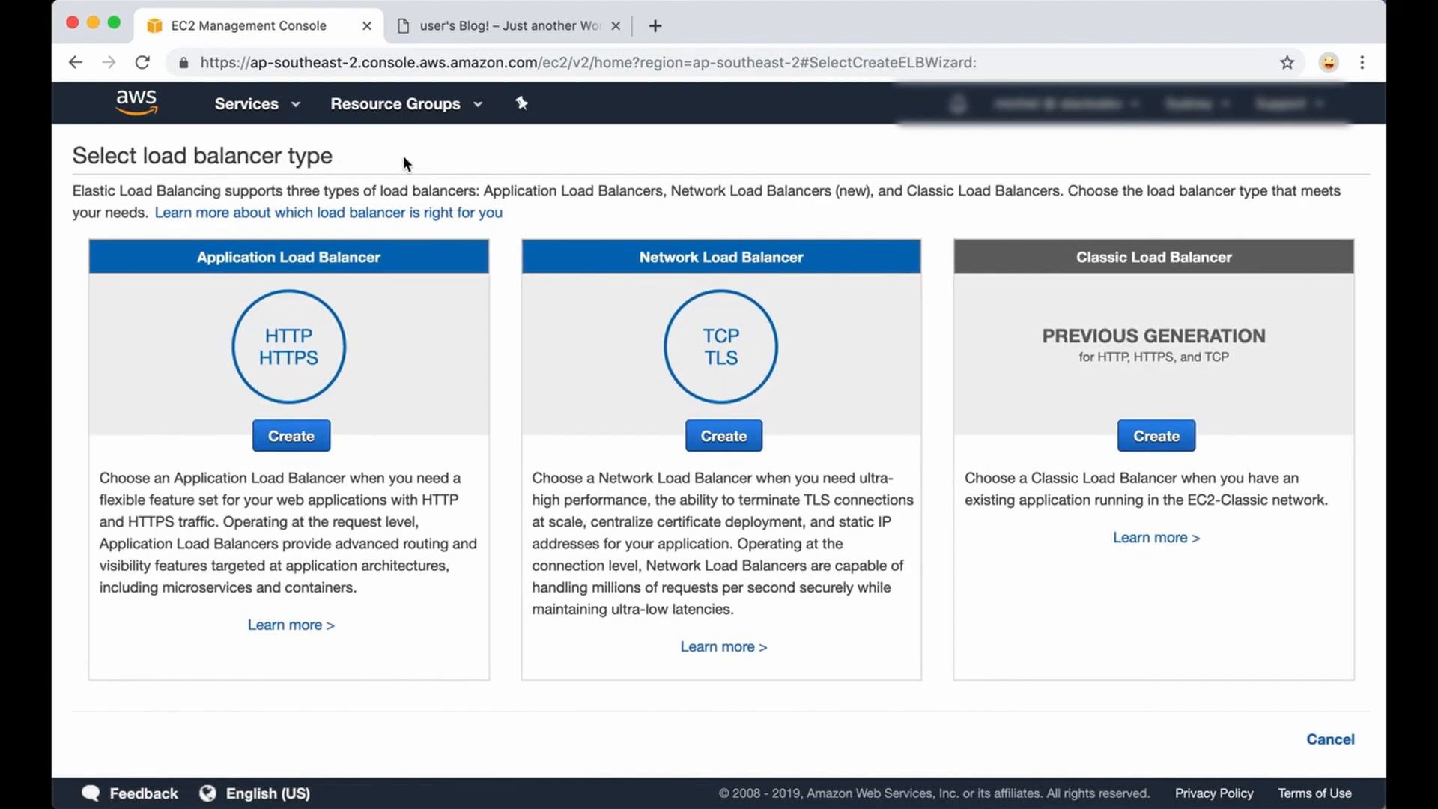
{"action": "mouse_move", "coordinate": [243, 281]}
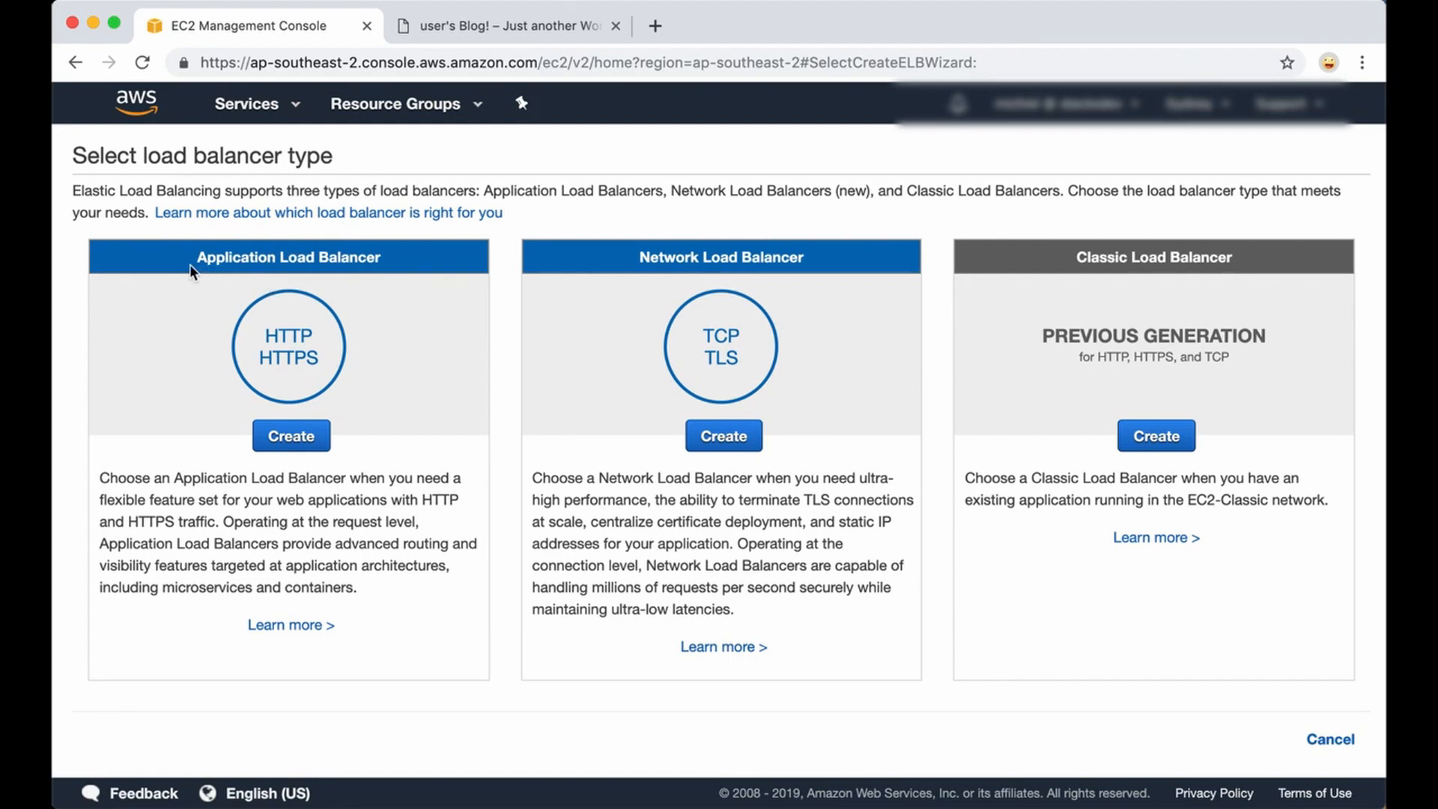
{"action": "mouse_move", "coordinate": [285, 250]}
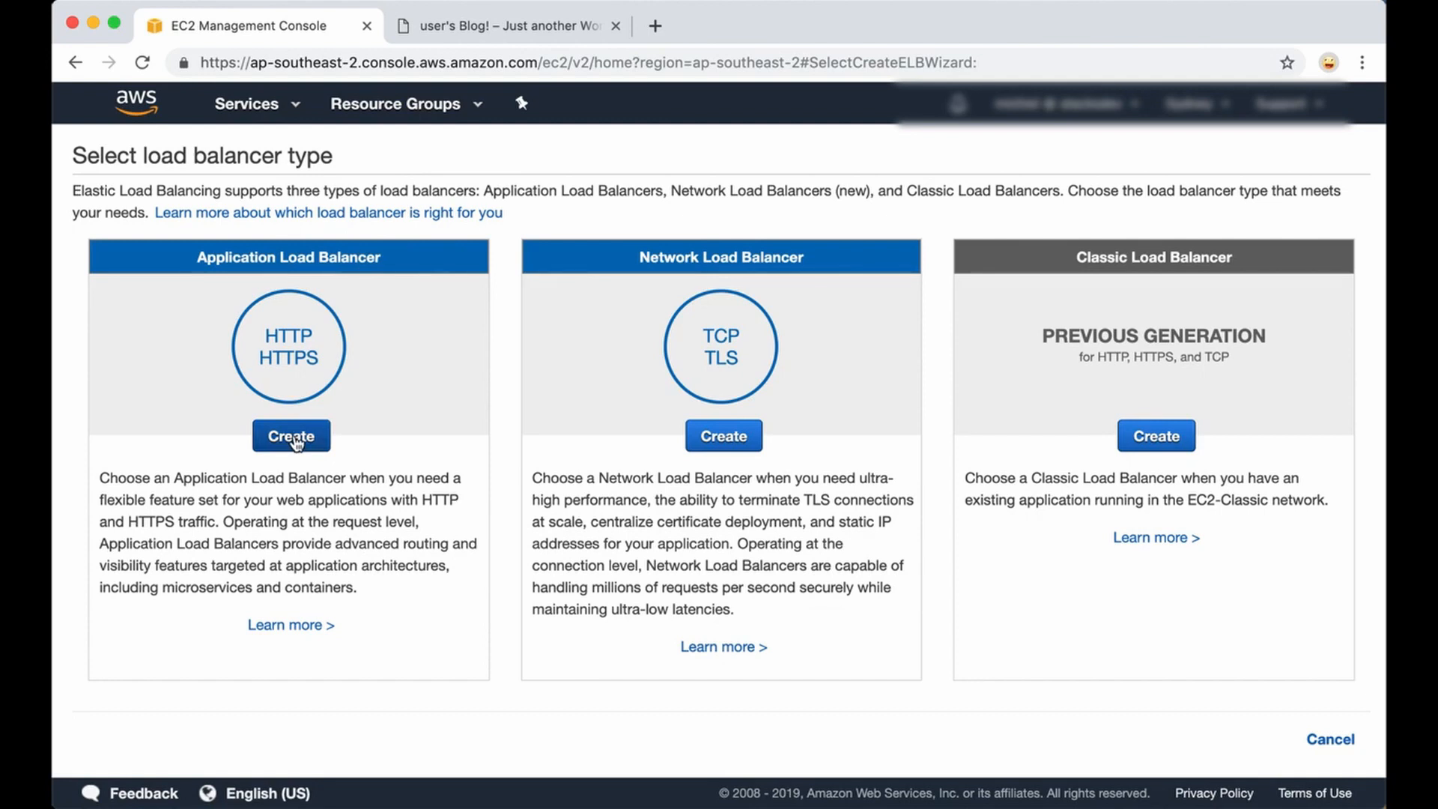
Create an Application Load Balancer and name it my-loadbalancer.
{"action": "left_click", "coordinate": [290, 436]}
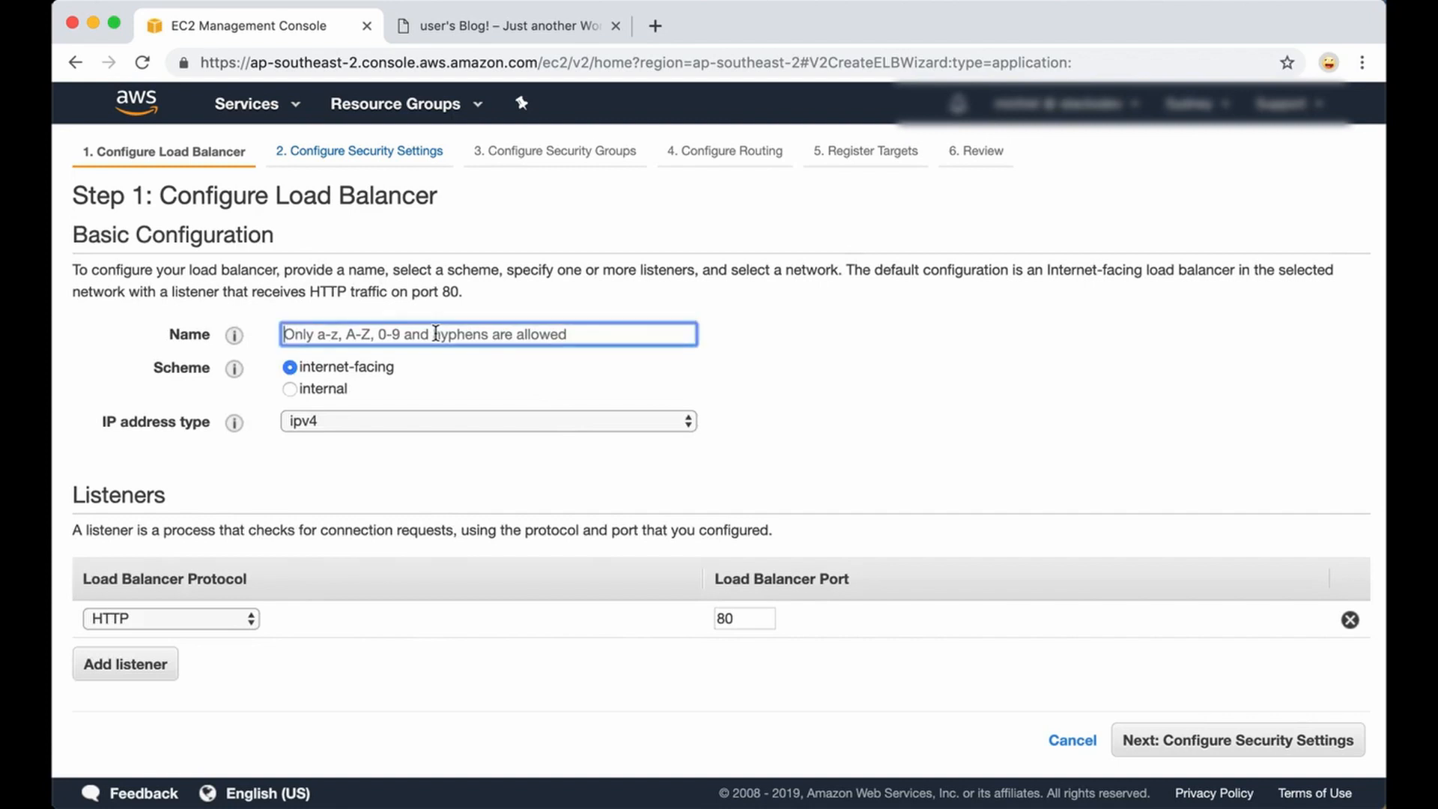
{"action": "type", "text": "my-"}
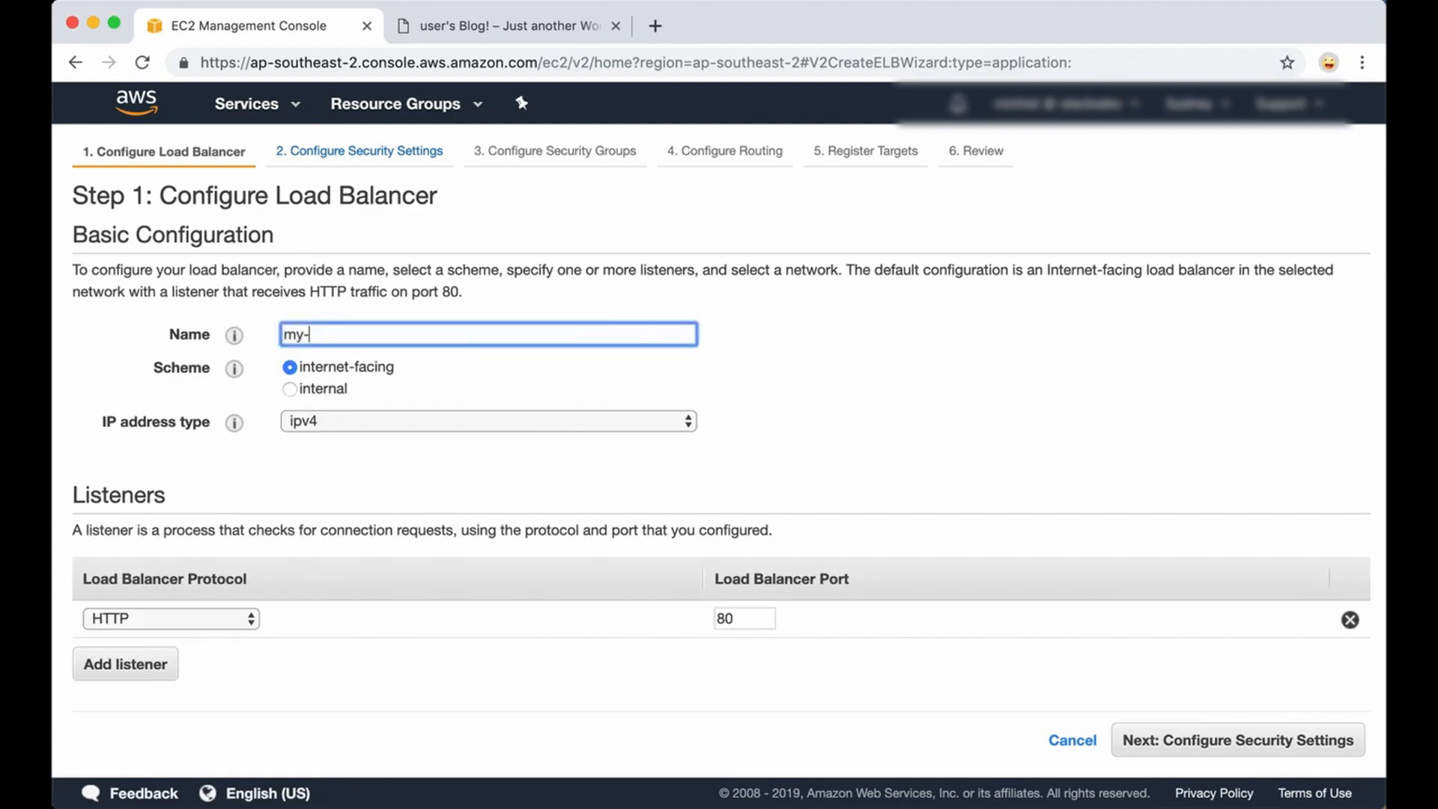
{"action": "type", "text": "loadbalancer"}
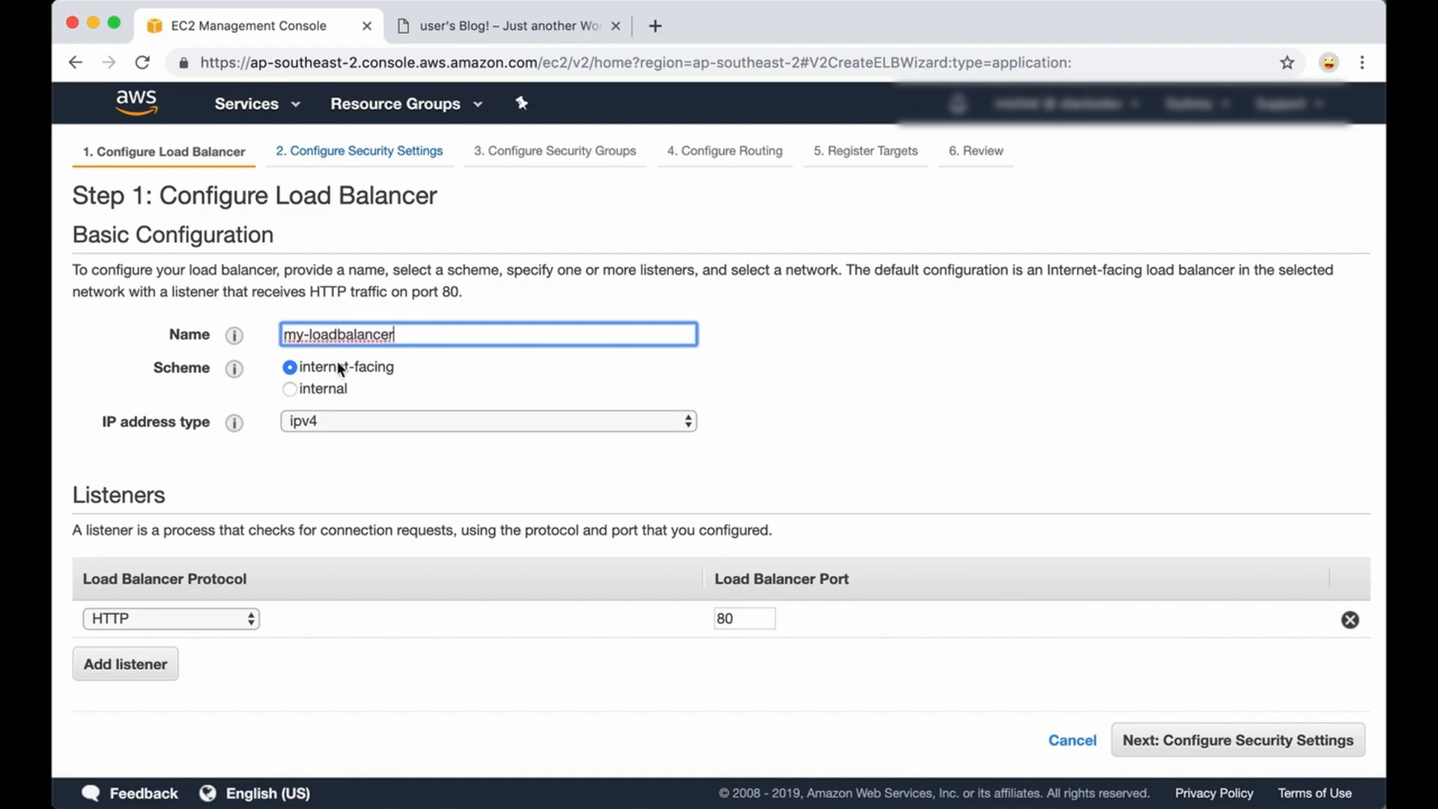
{"action": "mouse_move", "coordinate": [306, 394]}
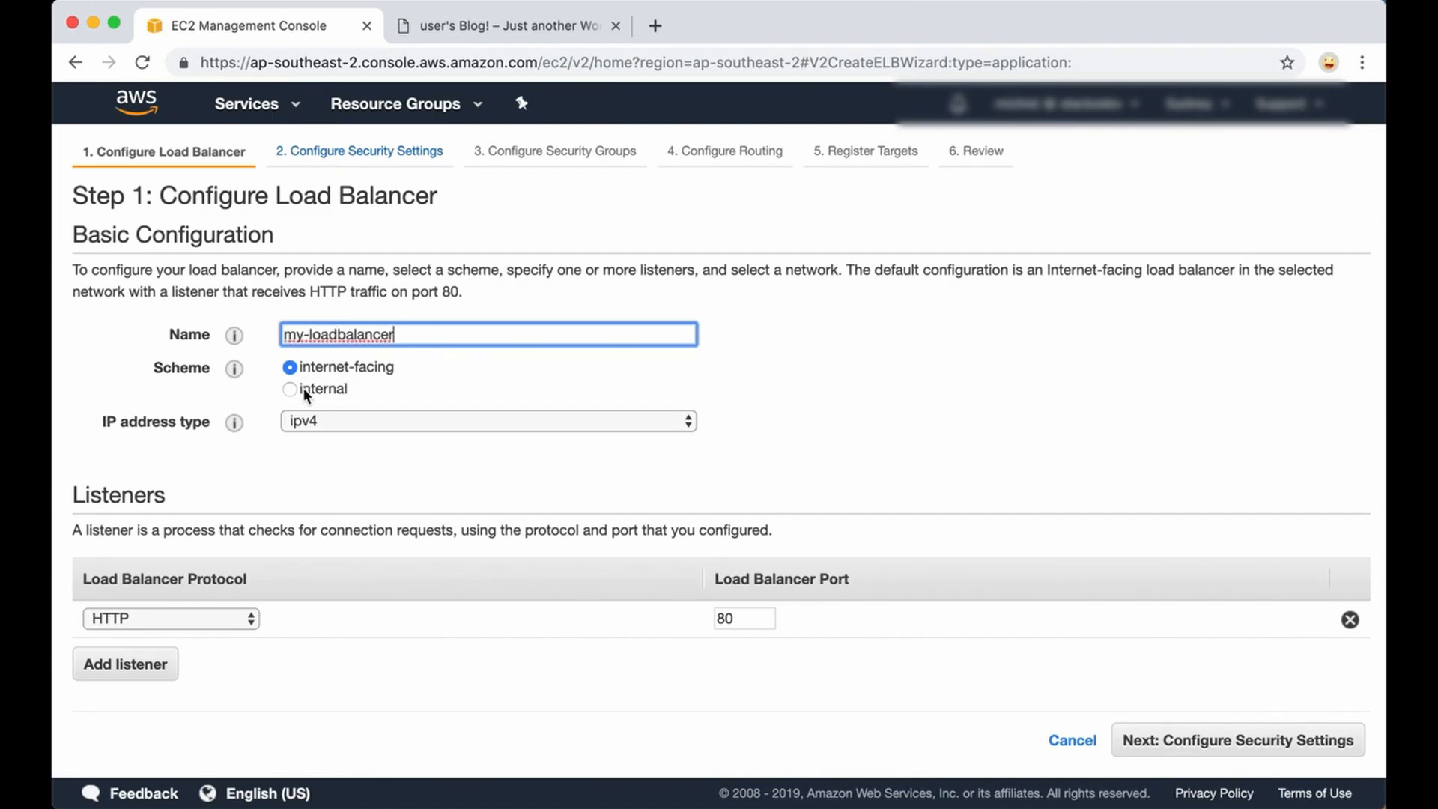
{"action": "scroll", "scroll_direction": "down", "scroll_amount": 3}
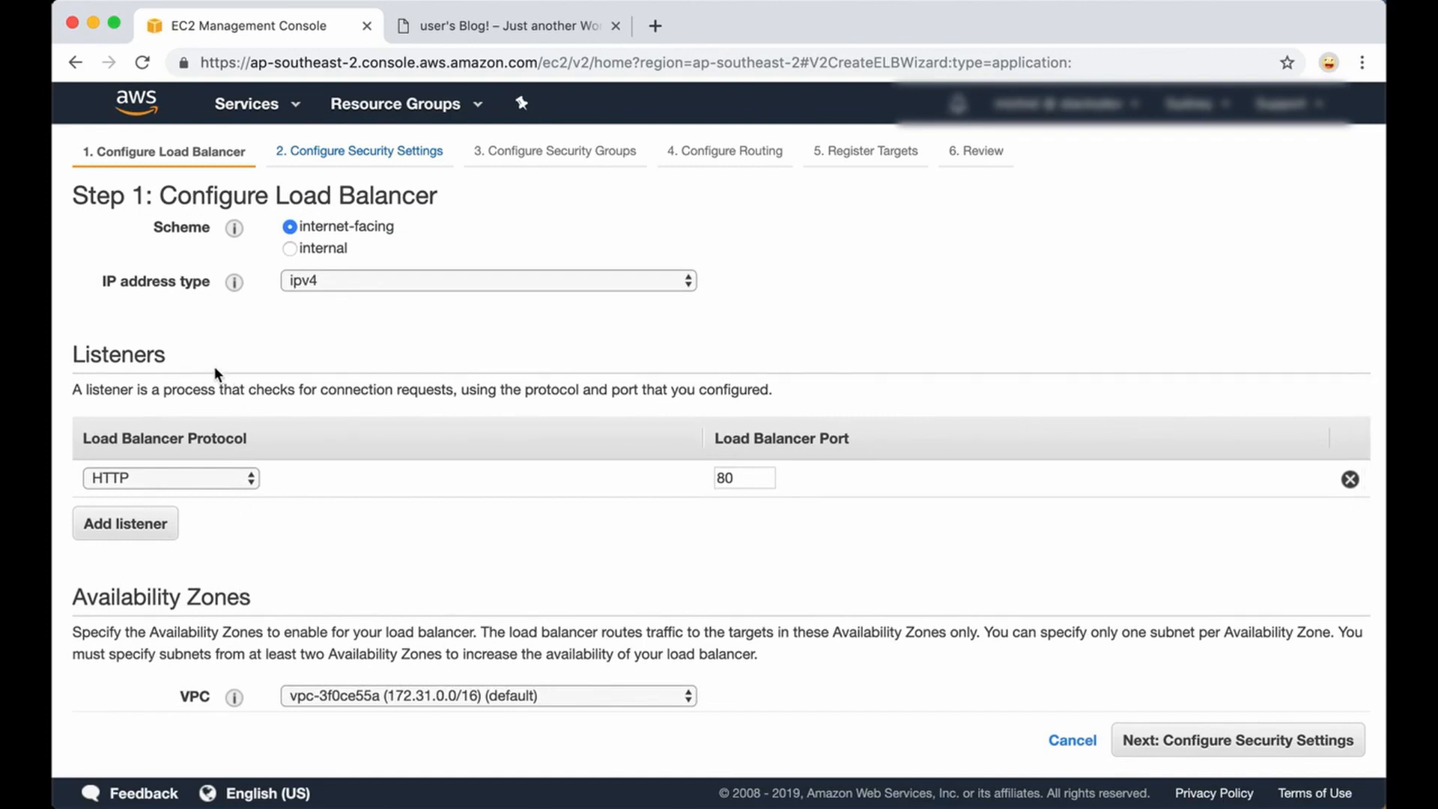
{"action": "mouse_move", "coordinate": [283, 448]}
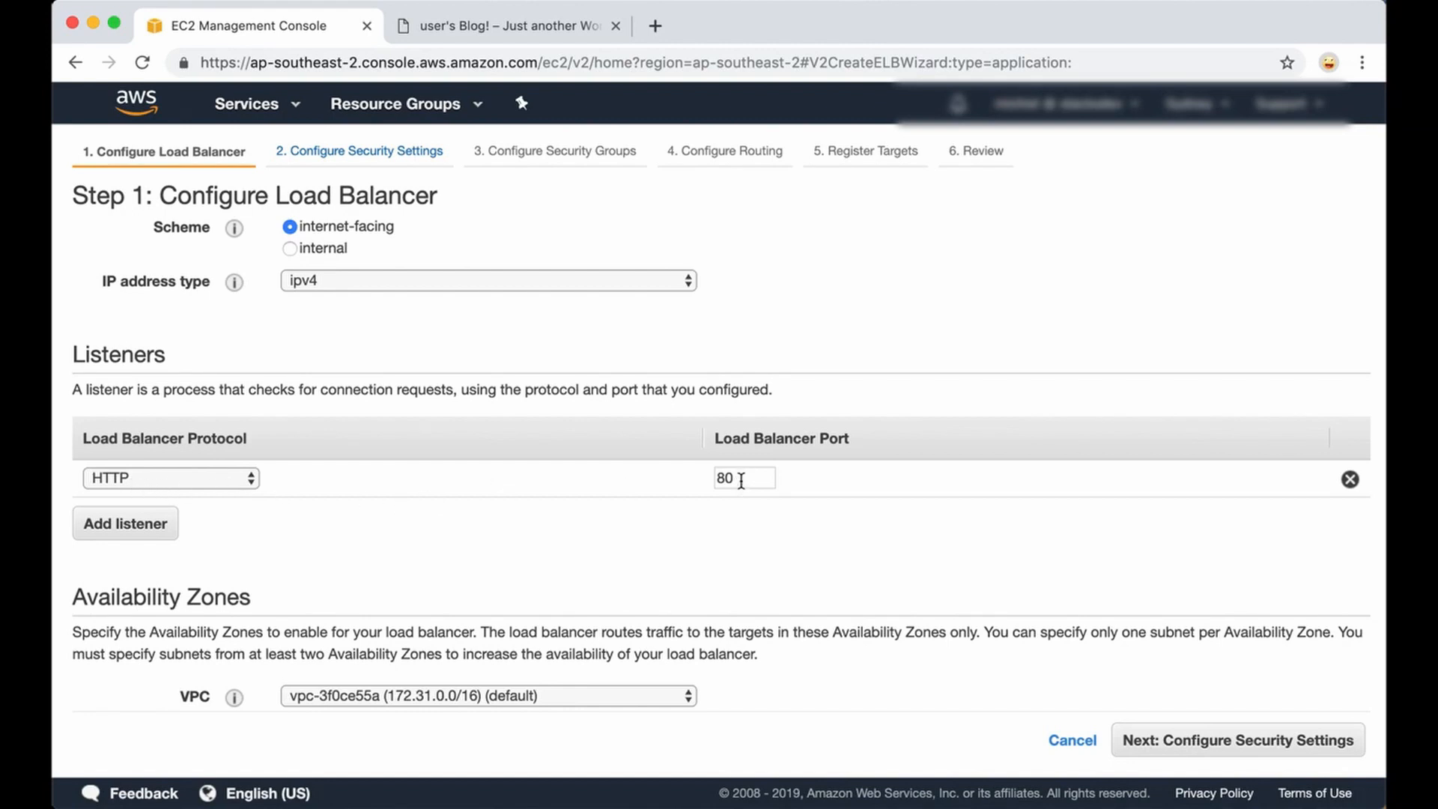
{"action": "mouse_move", "coordinate": [124, 523]}
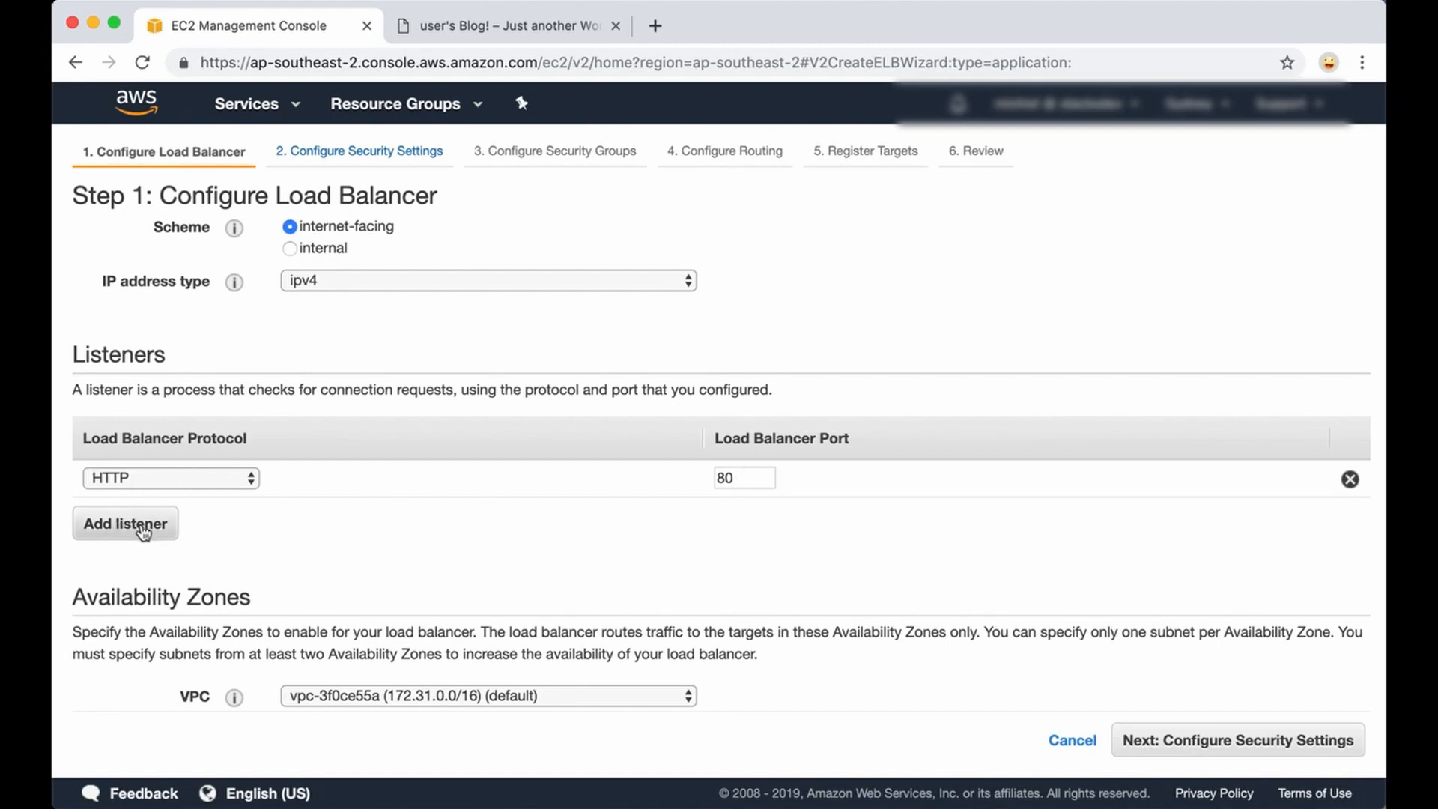
Add a second listener using HTTPS (Secure HTTP) on port 443.
{"action": "left_click", "coordinate": [124, 523]}
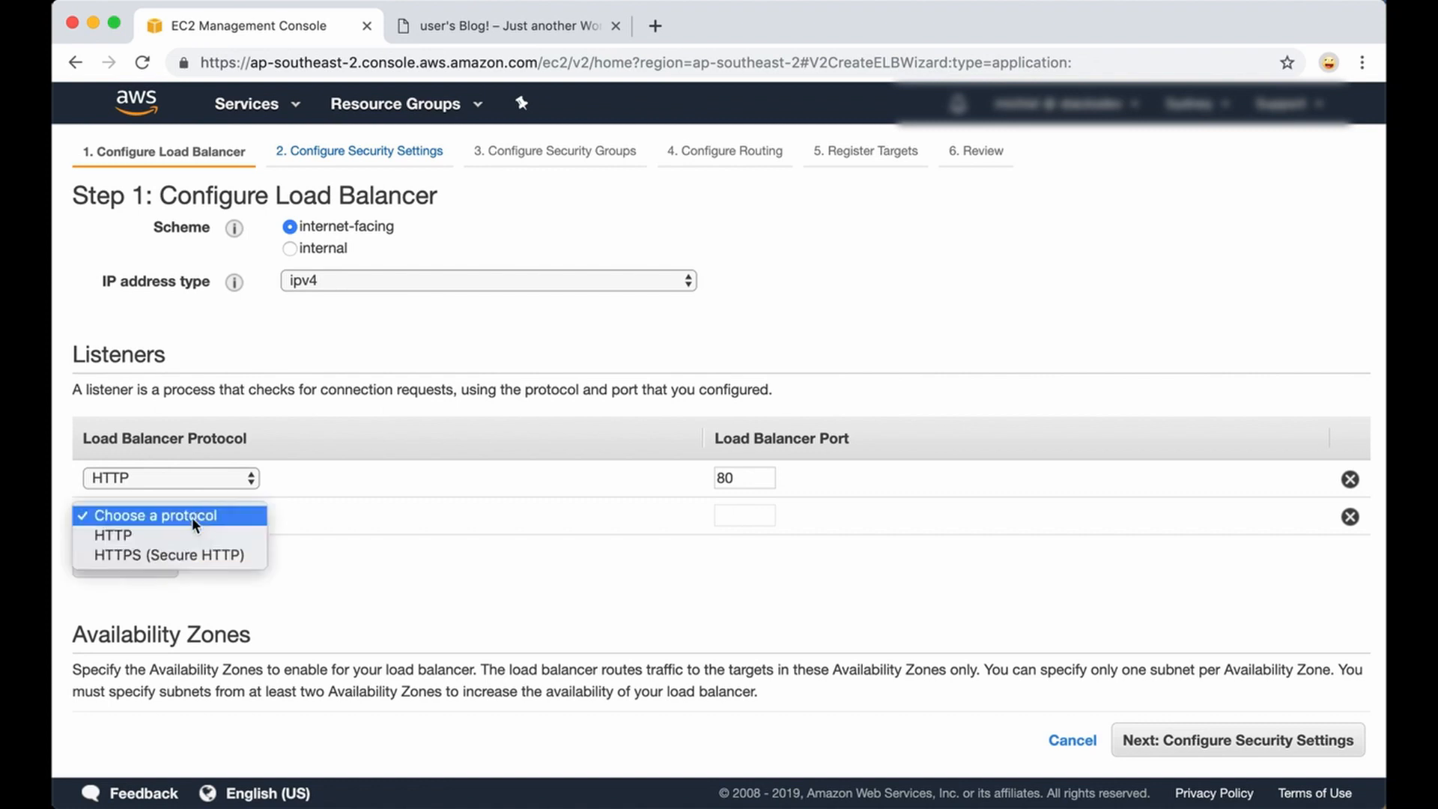
{"action": "left_click", "coordinate": [170, 554]}
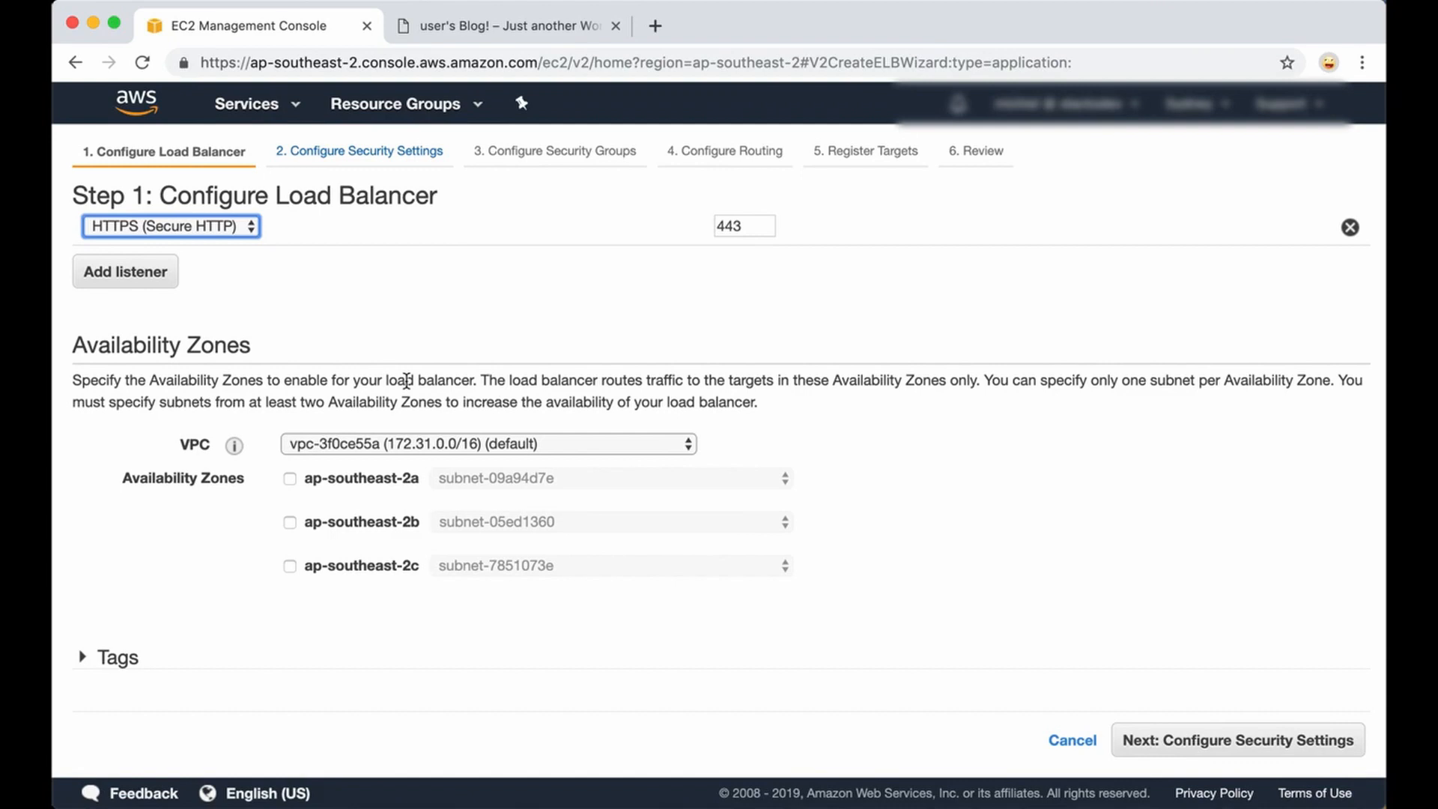
{"action": "mouse_move", "coordinate": [458, 298]}
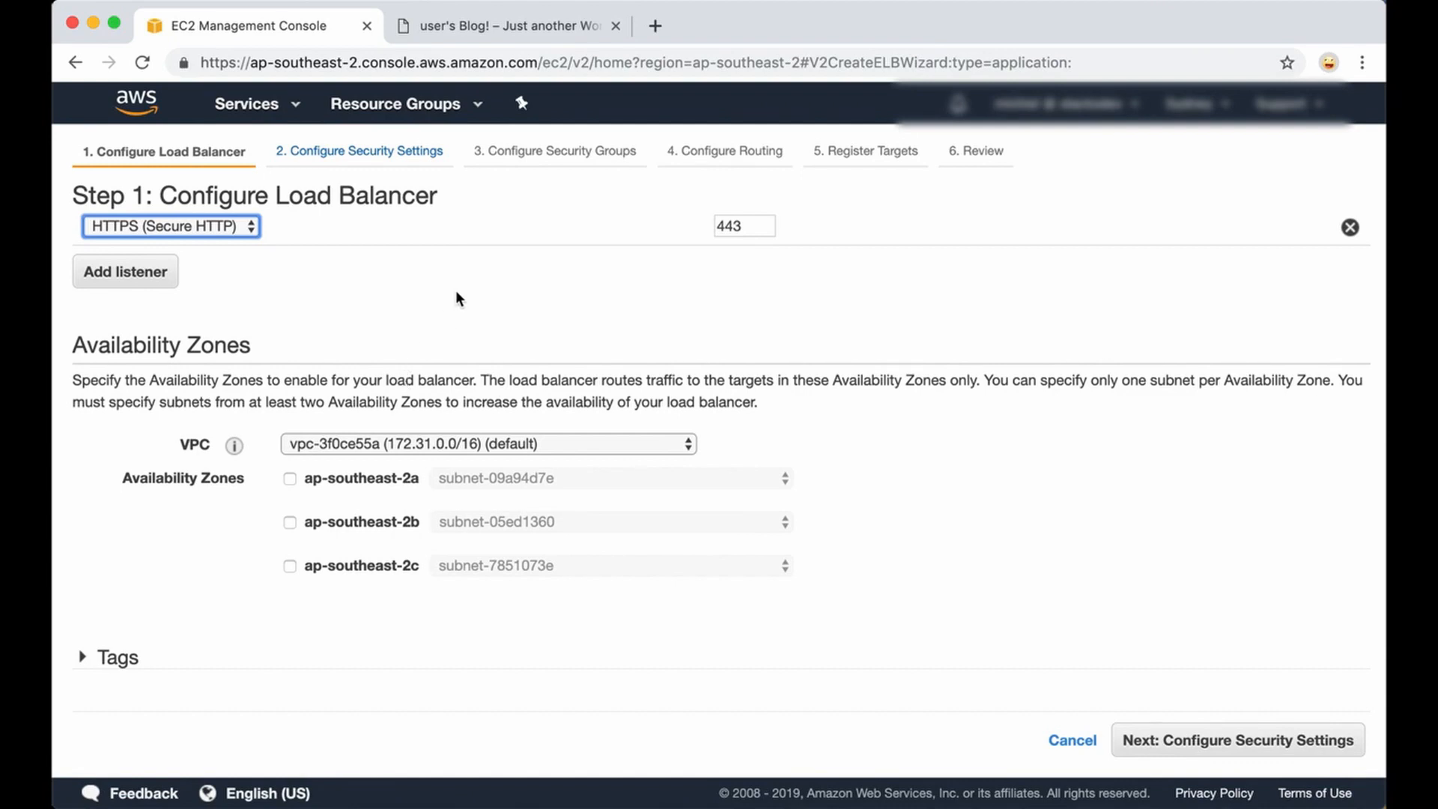
{"action": "mouse_move", "coordinate": [410, 367]}
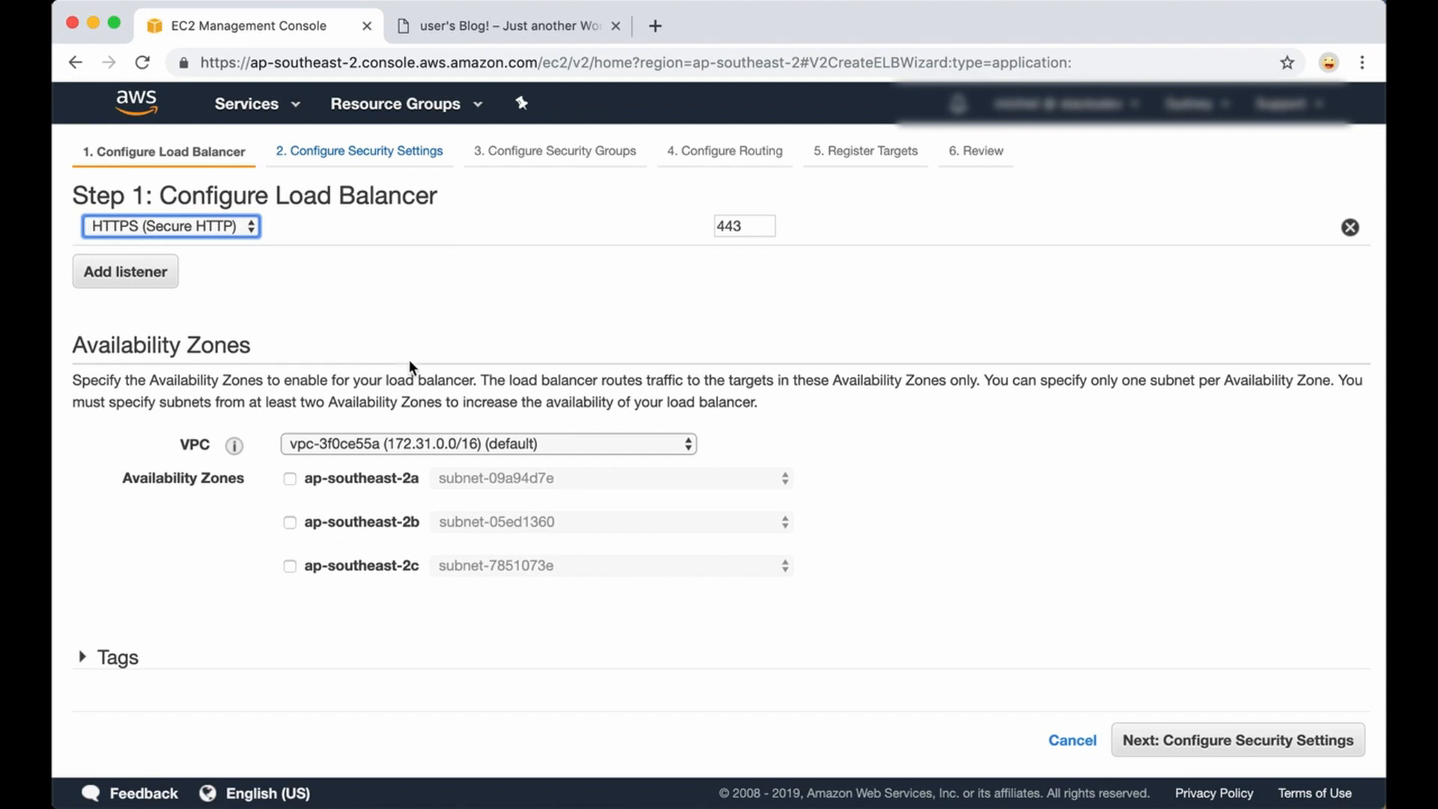
{"action": "mouse_move", "coordinate": [328, 342]}
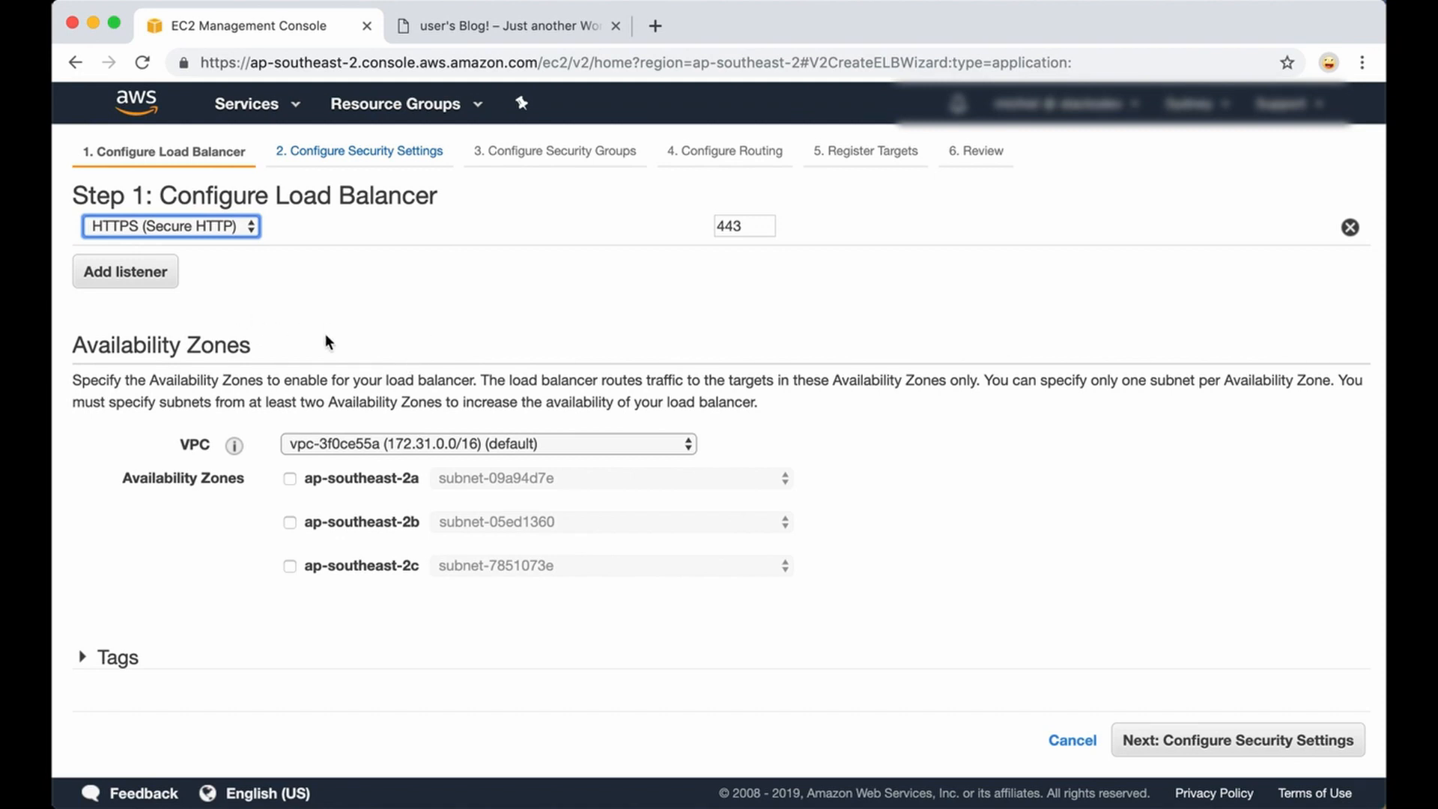
Enable the ap-southeast-2a and ap-southeast-2b availability zones for the load balancer.
{"action": "left_click", "coordinate": [289, 478]}
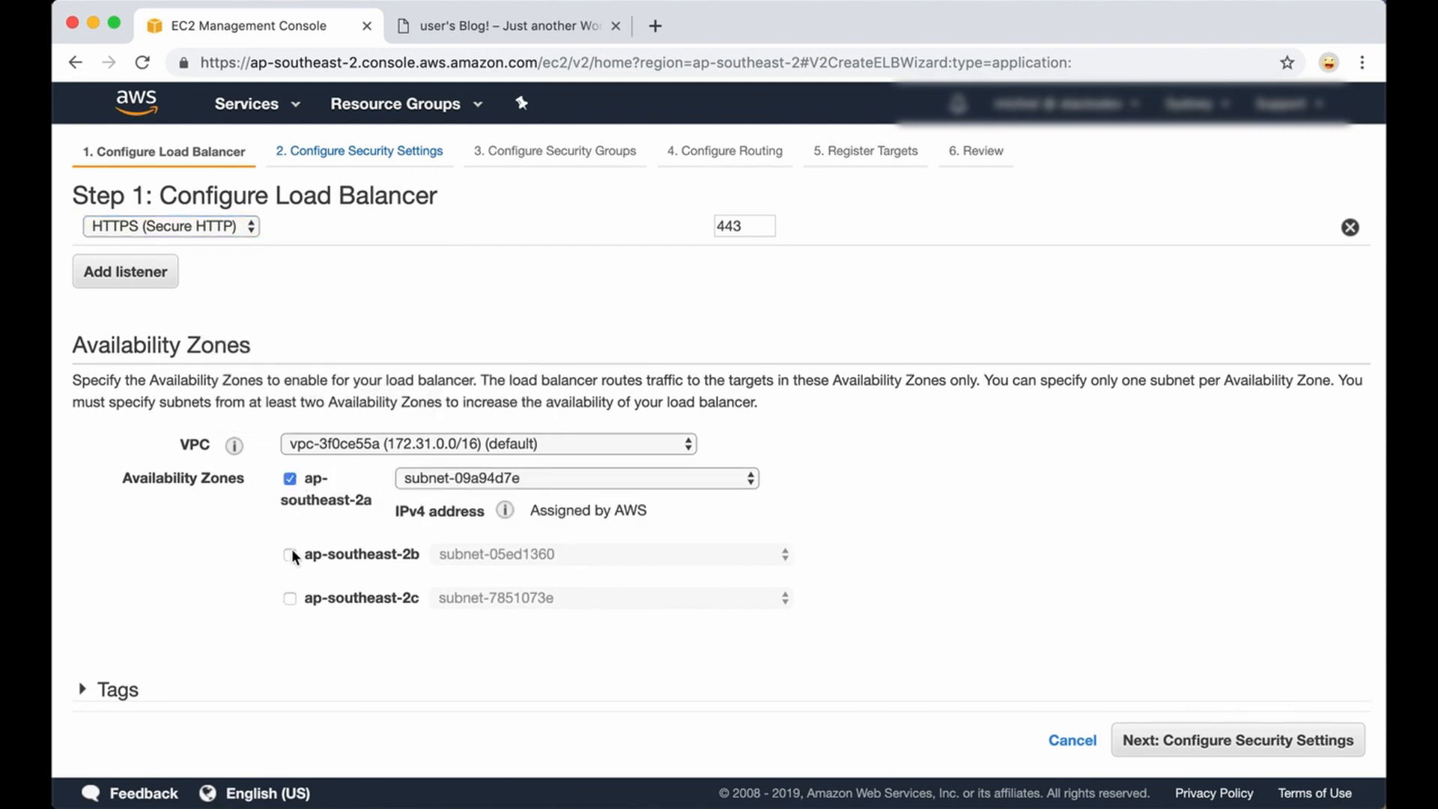
{"action": "left_click", "coordinate": [289, 554]}
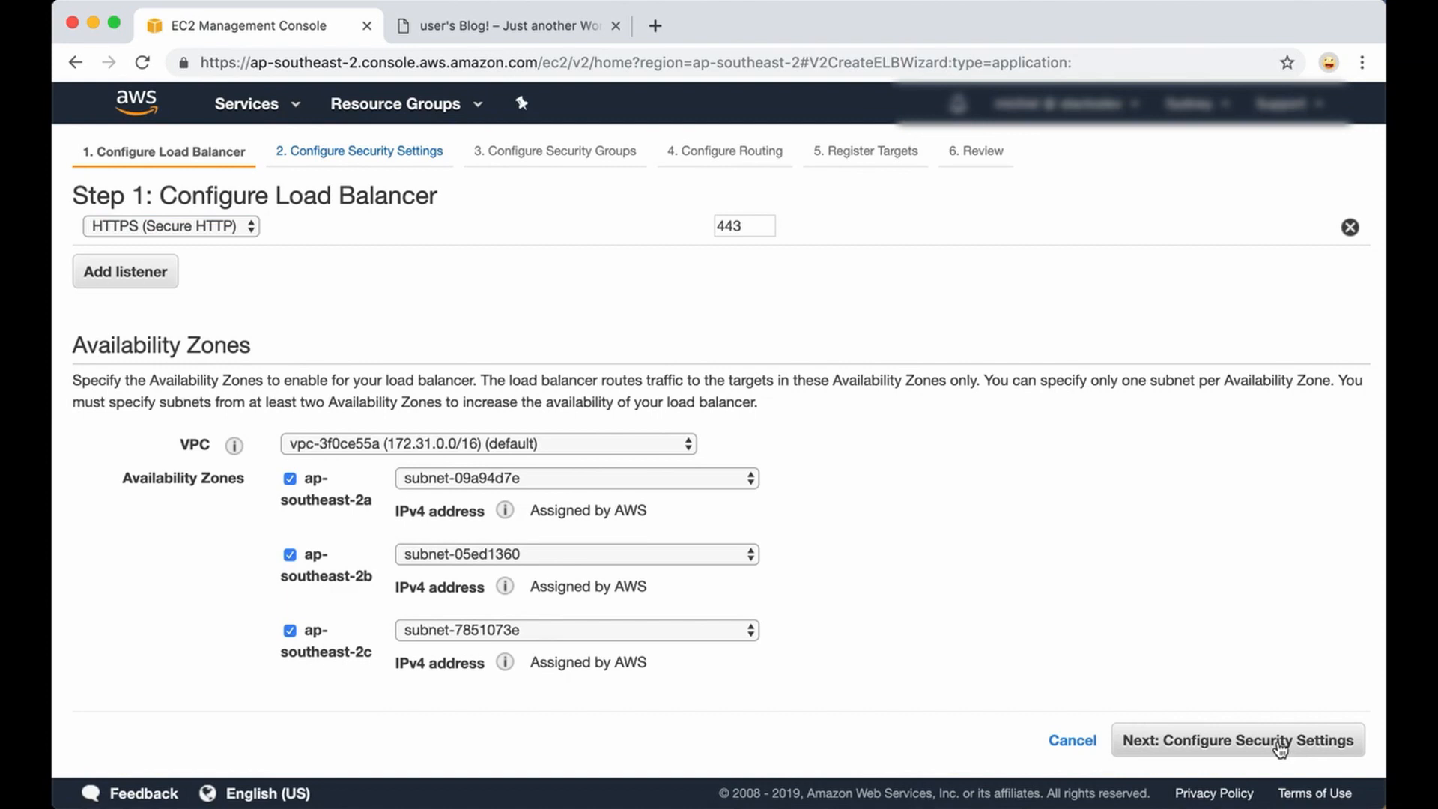
Proceed to Configure Security Settings and request a new certificate from ACM.
{"action": "left_click", "coordinate": [1237, 740]}
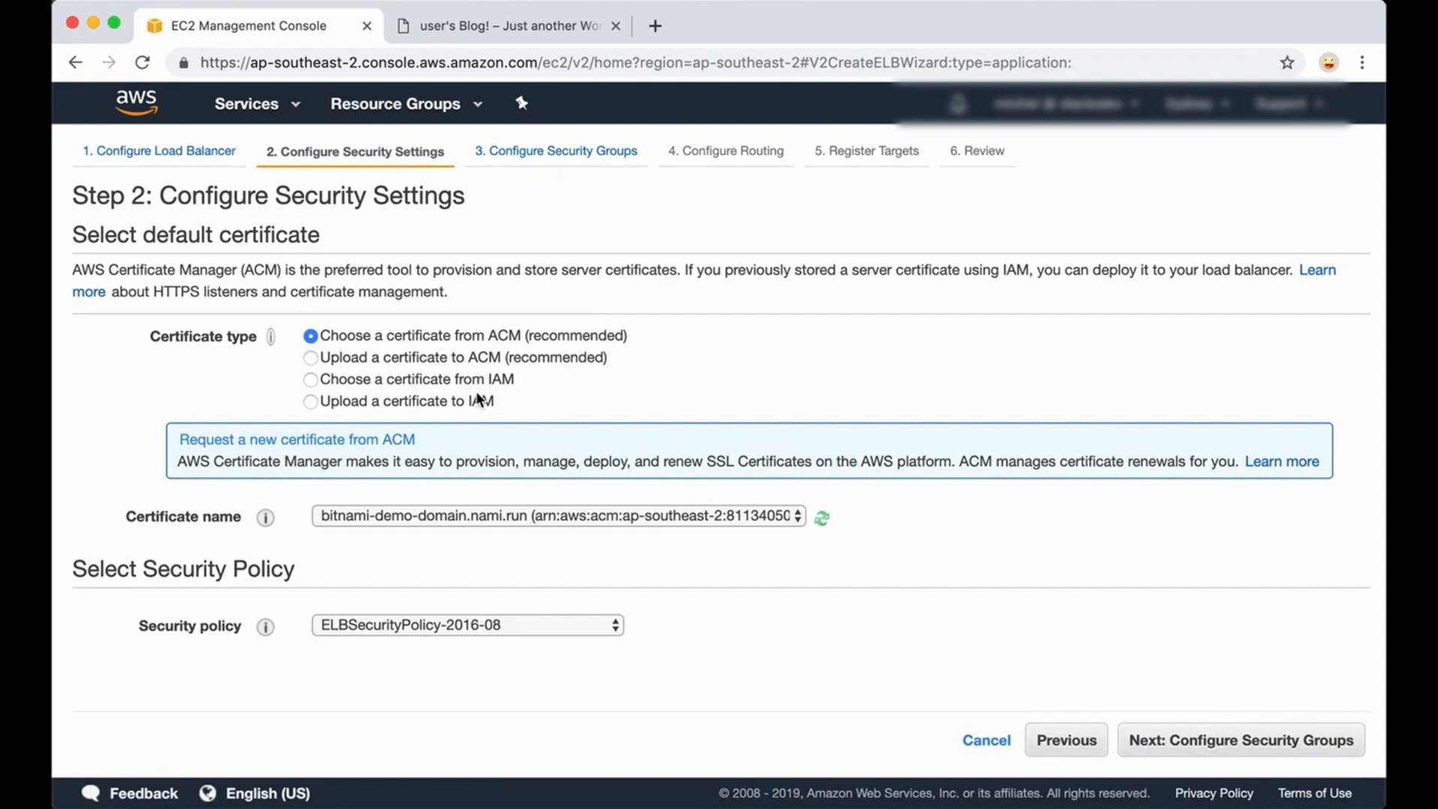
{"action": "mouse_move", "coordinate": [509, 468]}
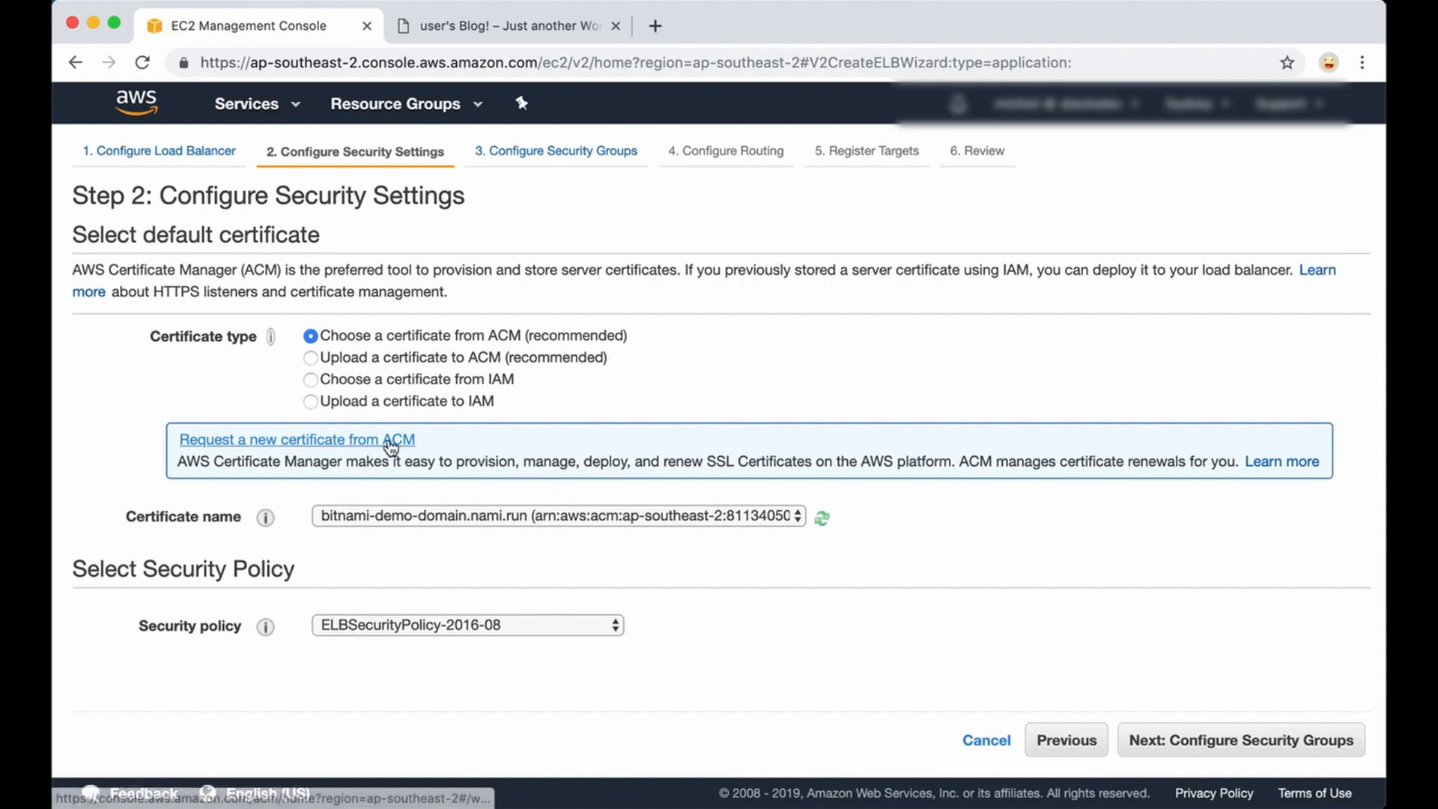
{"action": "left_click", "coordinate": [295, 439]}
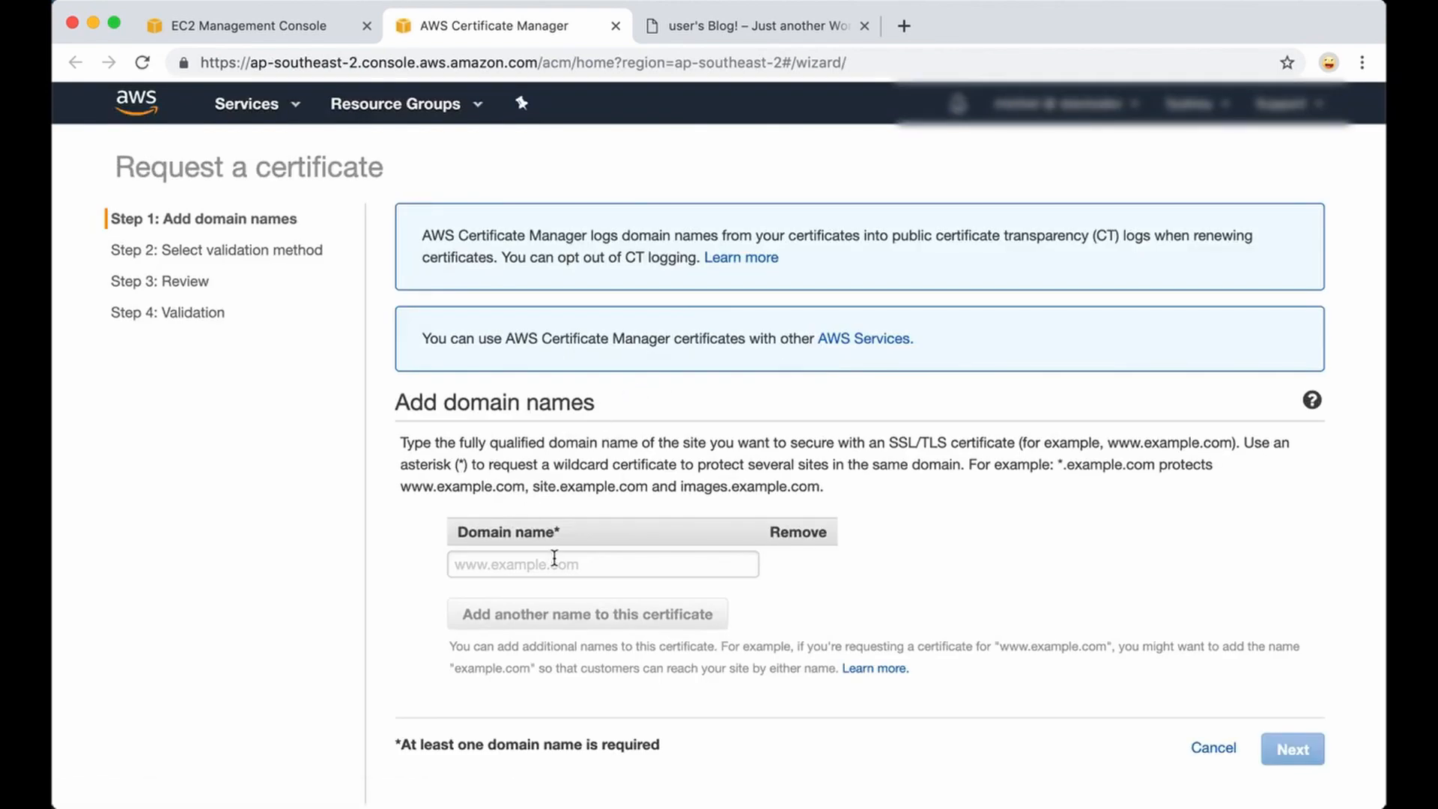
Enter bitnami-demo-domain.nami.run as the certificate's domain name.
{"action": "left_click", "coordinate": [602, 563]}
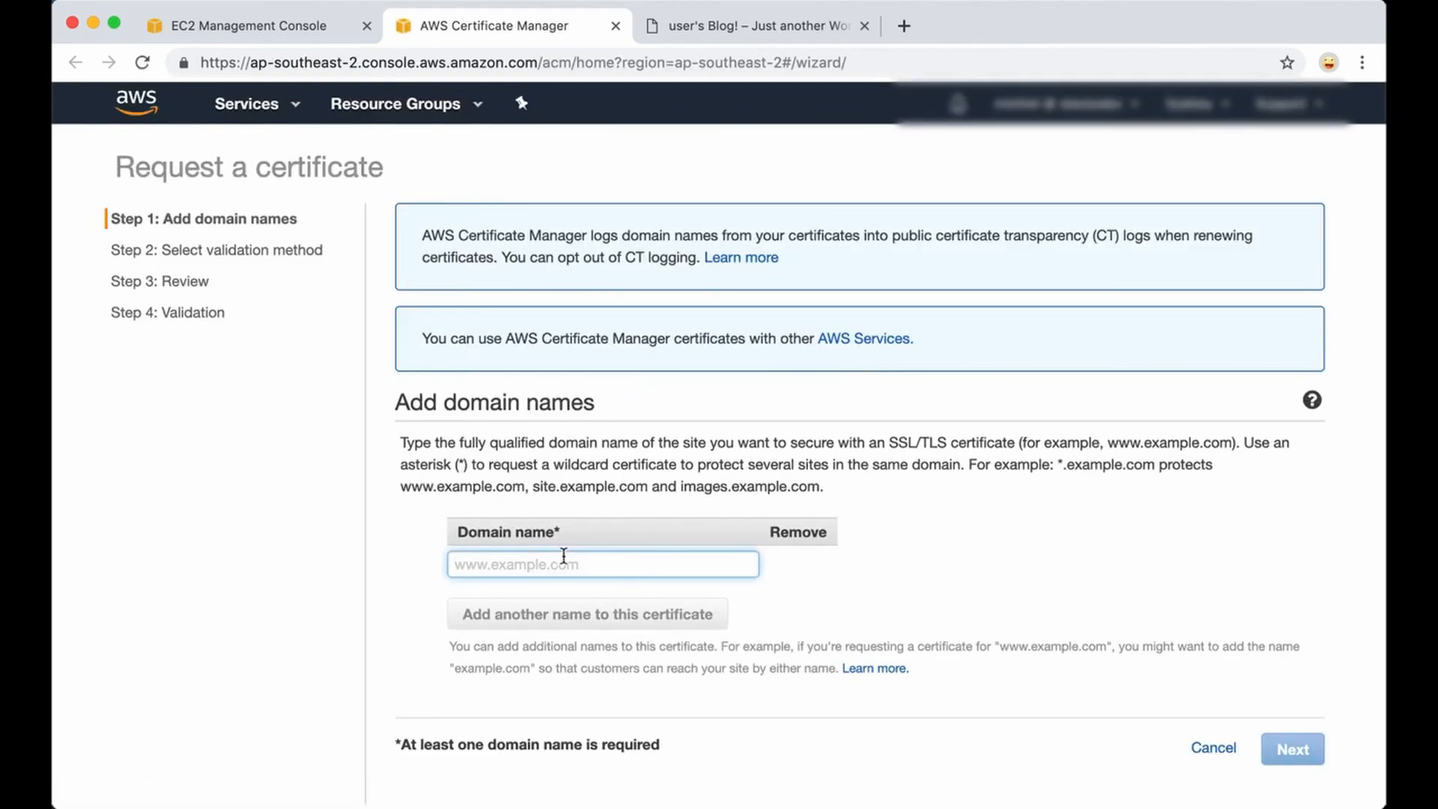
{"action": "type", "text": "bi"}
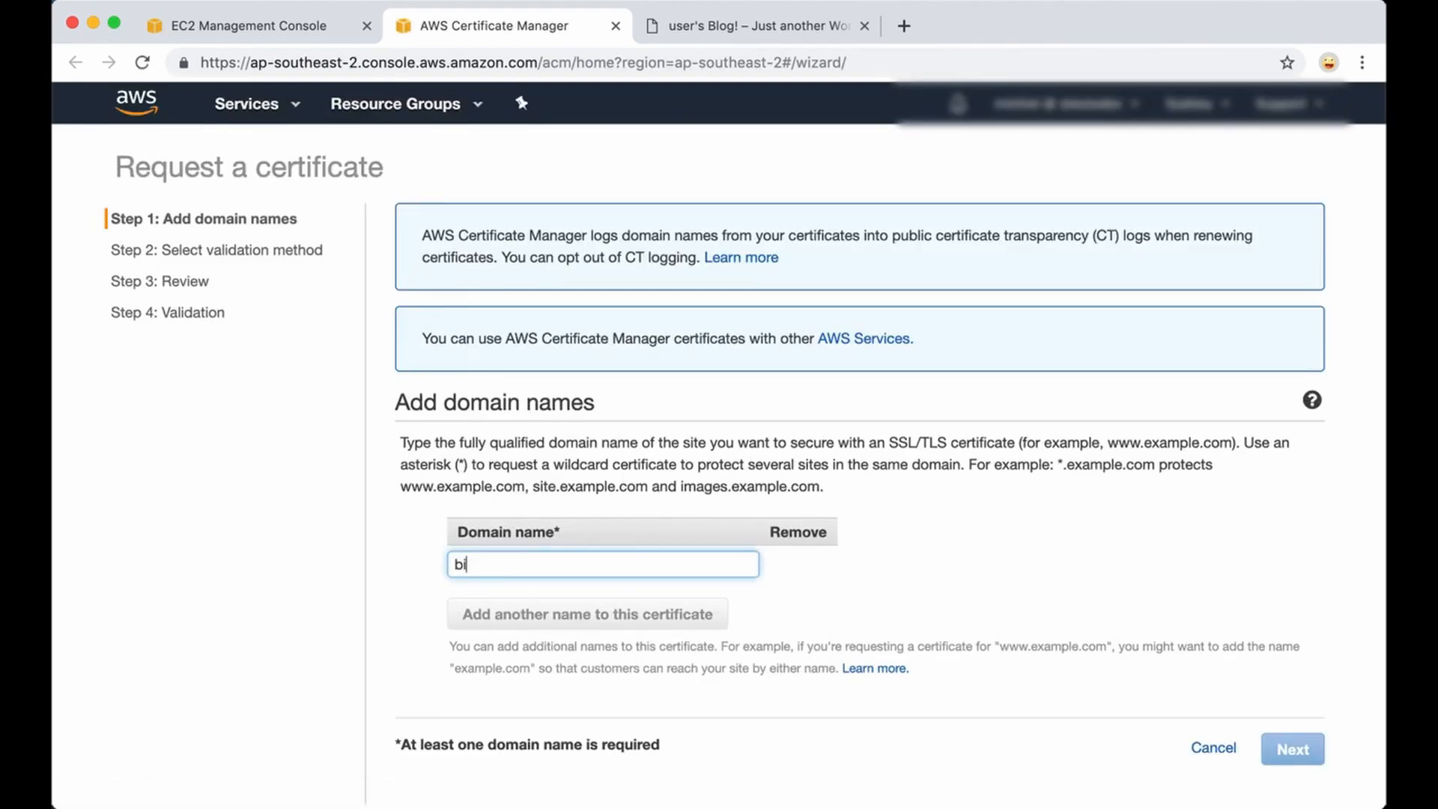
{"action": "type", "text": "tnami"}
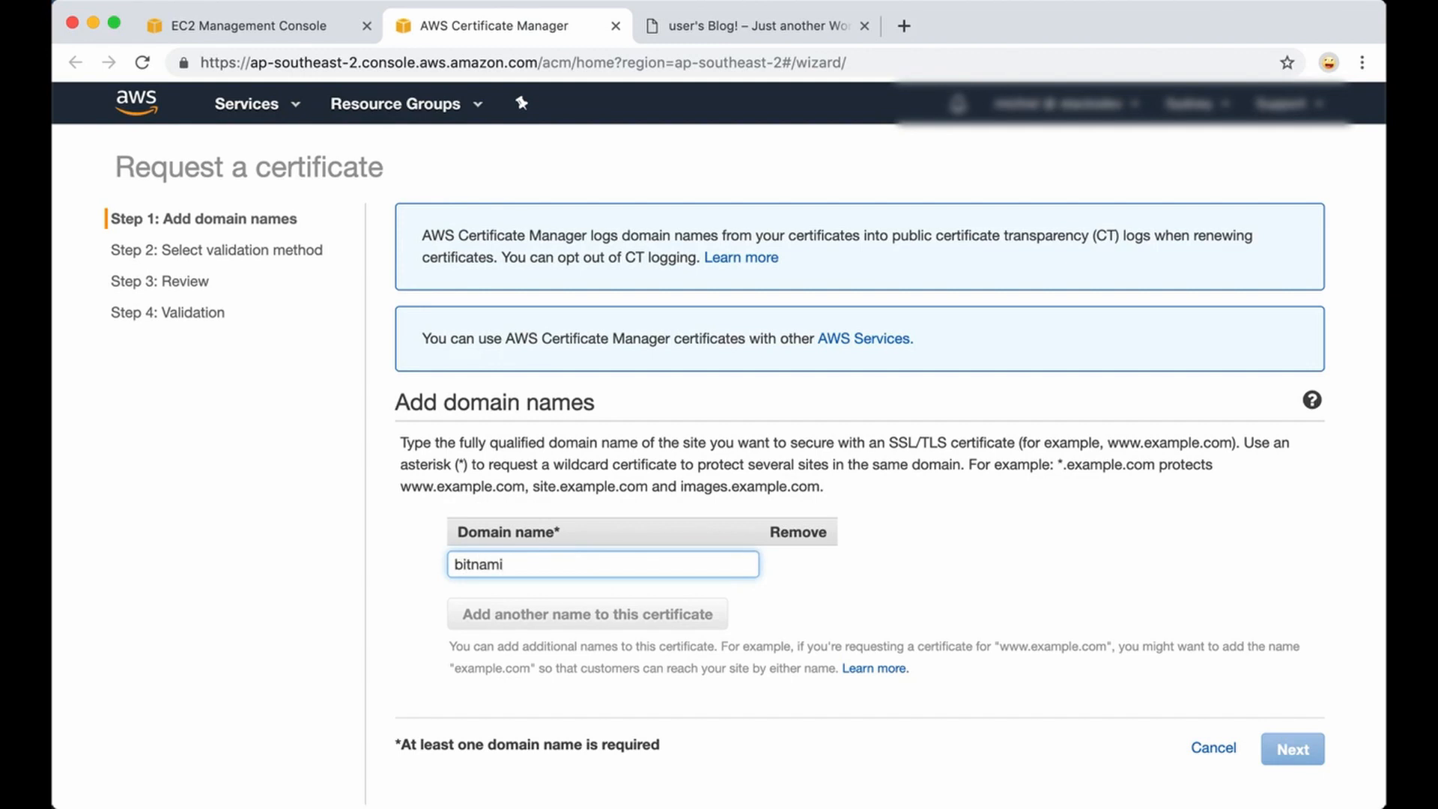
{"action": "type", "text": "-demo-dom"}
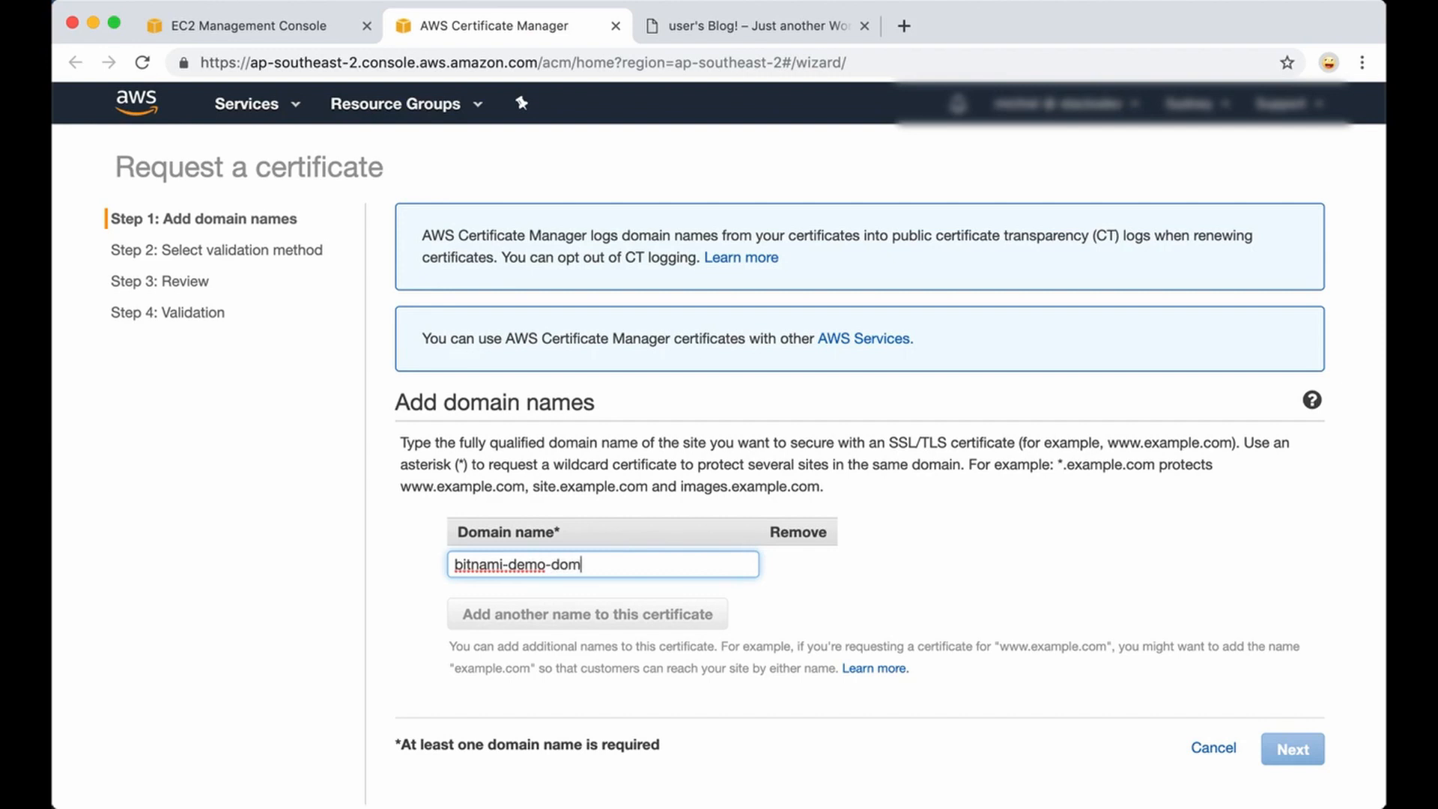
{"action": "type", "text": "ain.nami.run"}
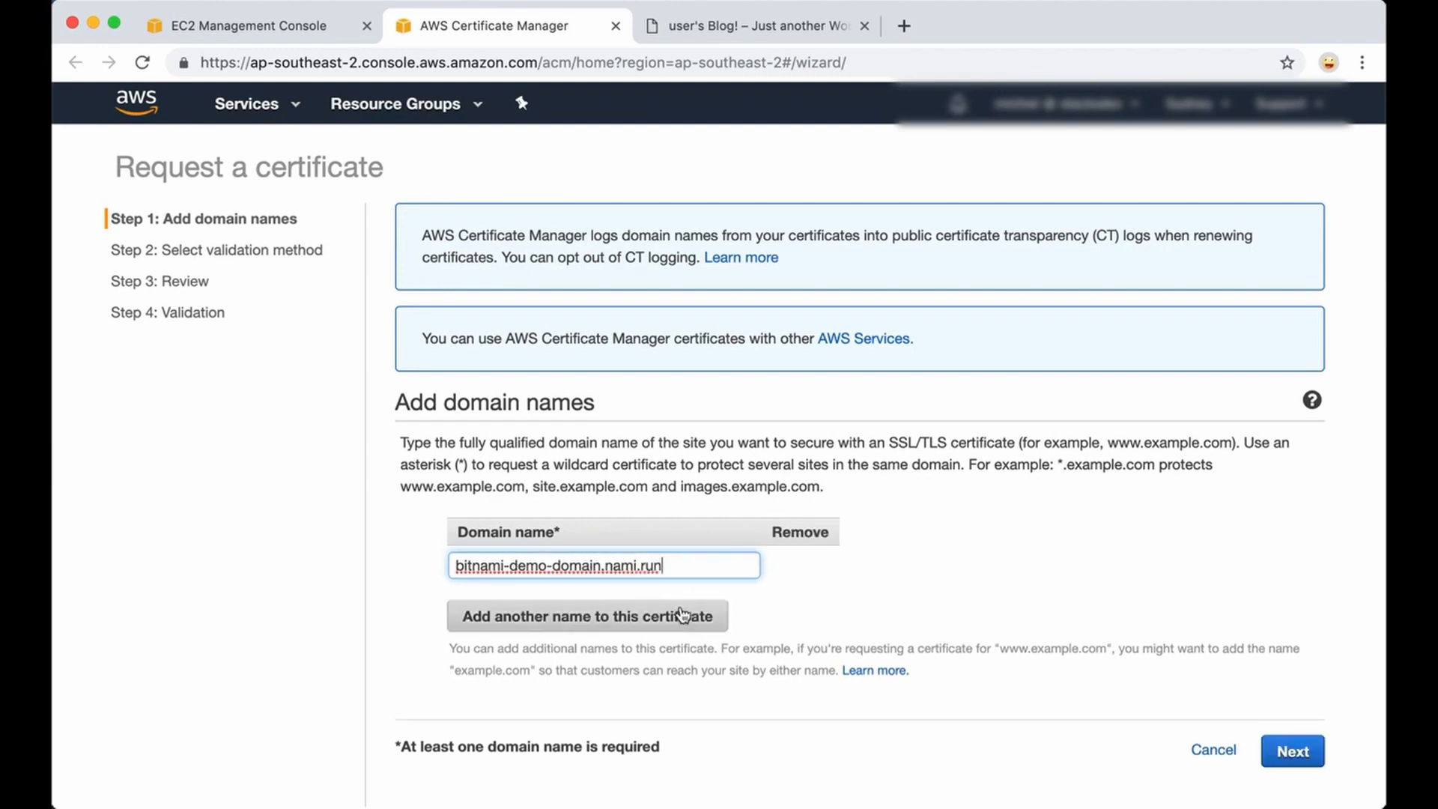
{"action": "left_click", "coordinate": [587, 615]}
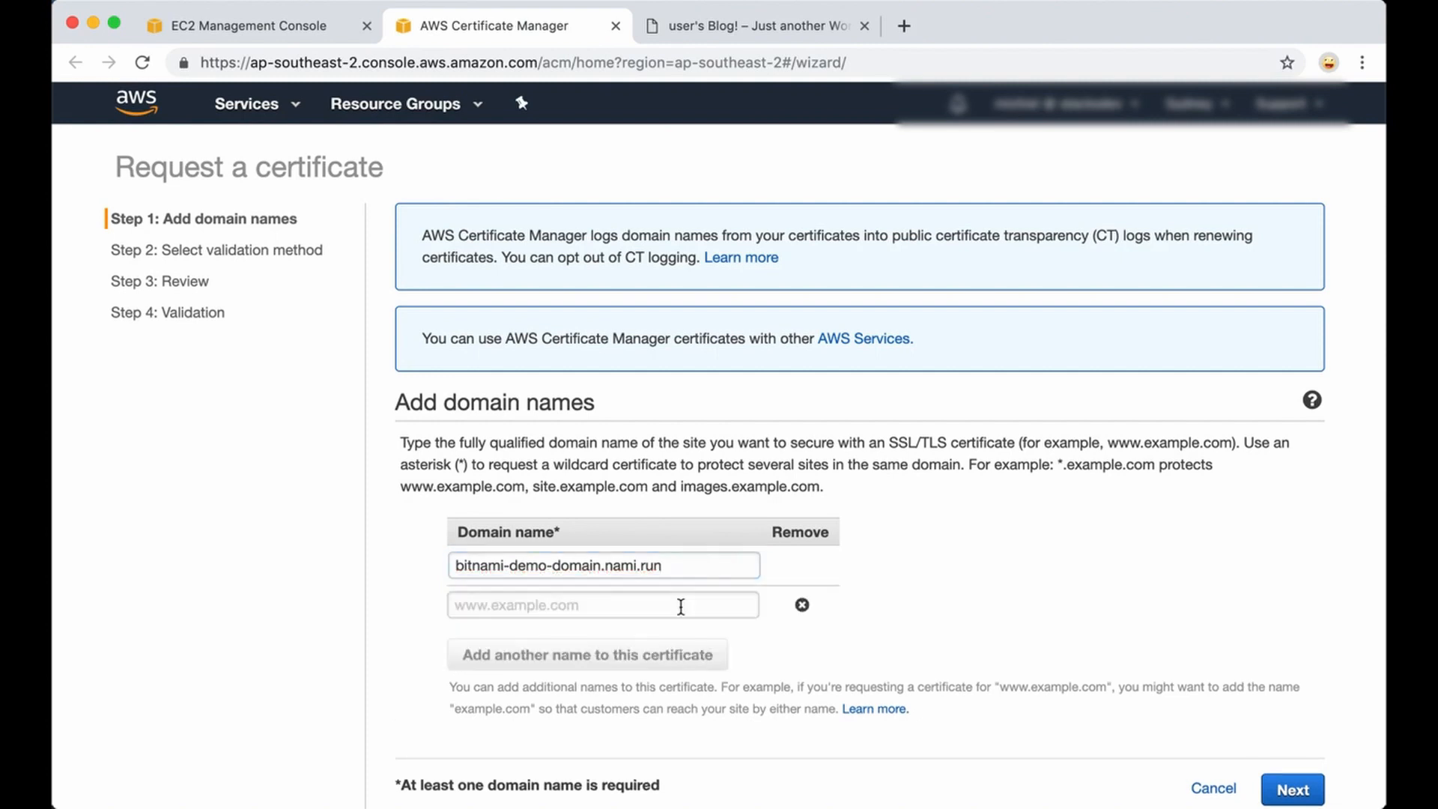
{"action": "type", "text": "bitnami-"}
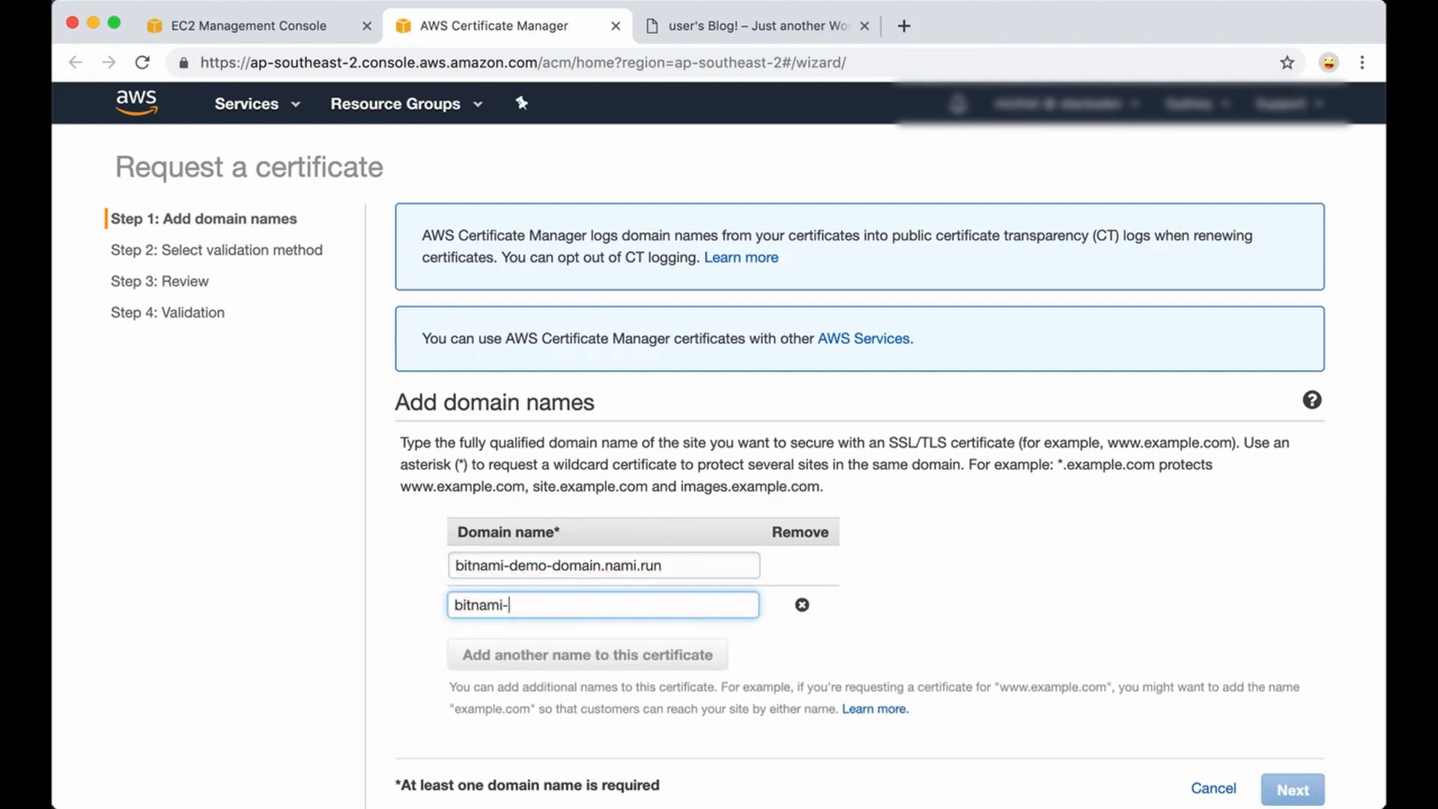
{"action": "type", "text": "demo-domain.nami.run"}
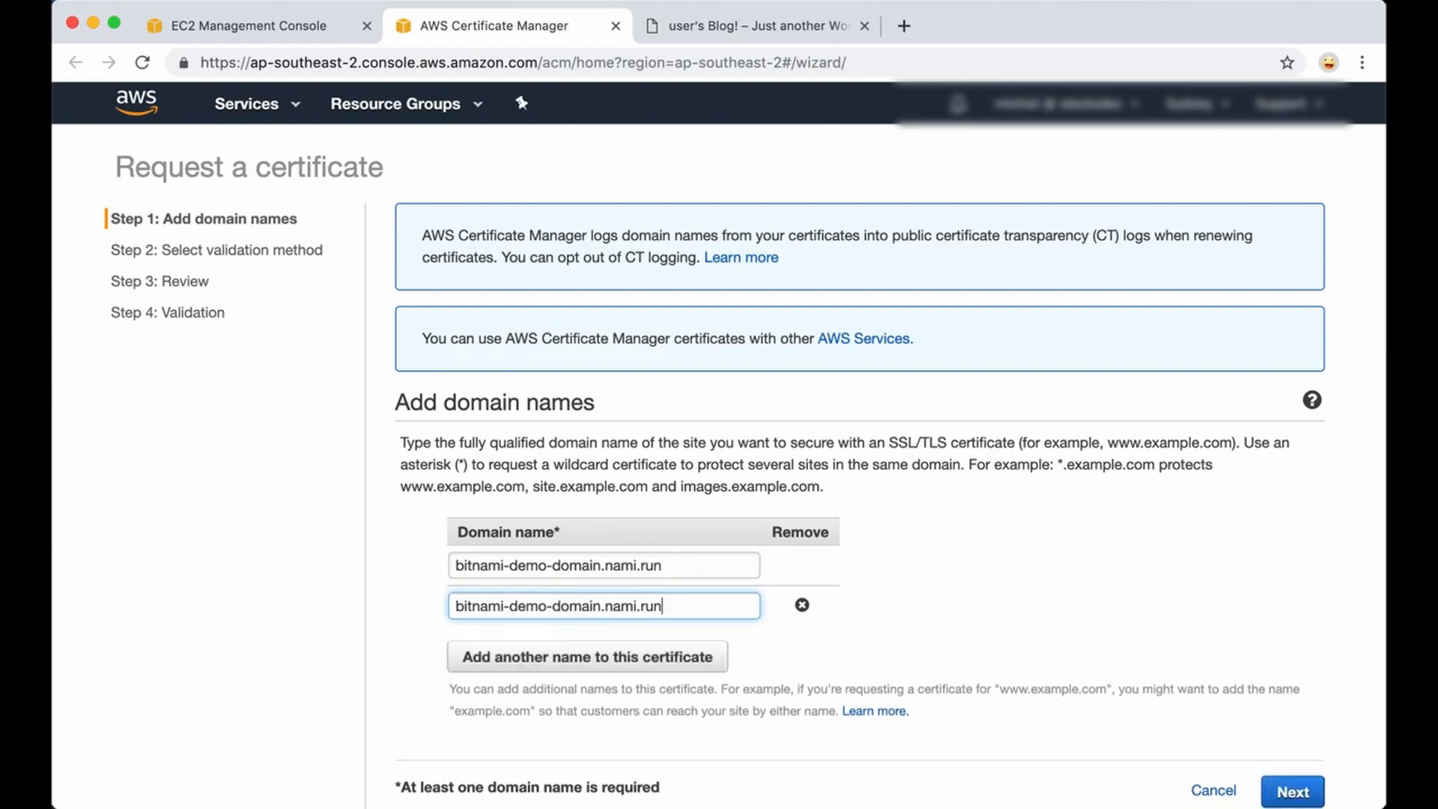
{"action": "scroll", "scroll_direction": "down", "scroll_amount": 3}
{"action": "type", "text": "www."}
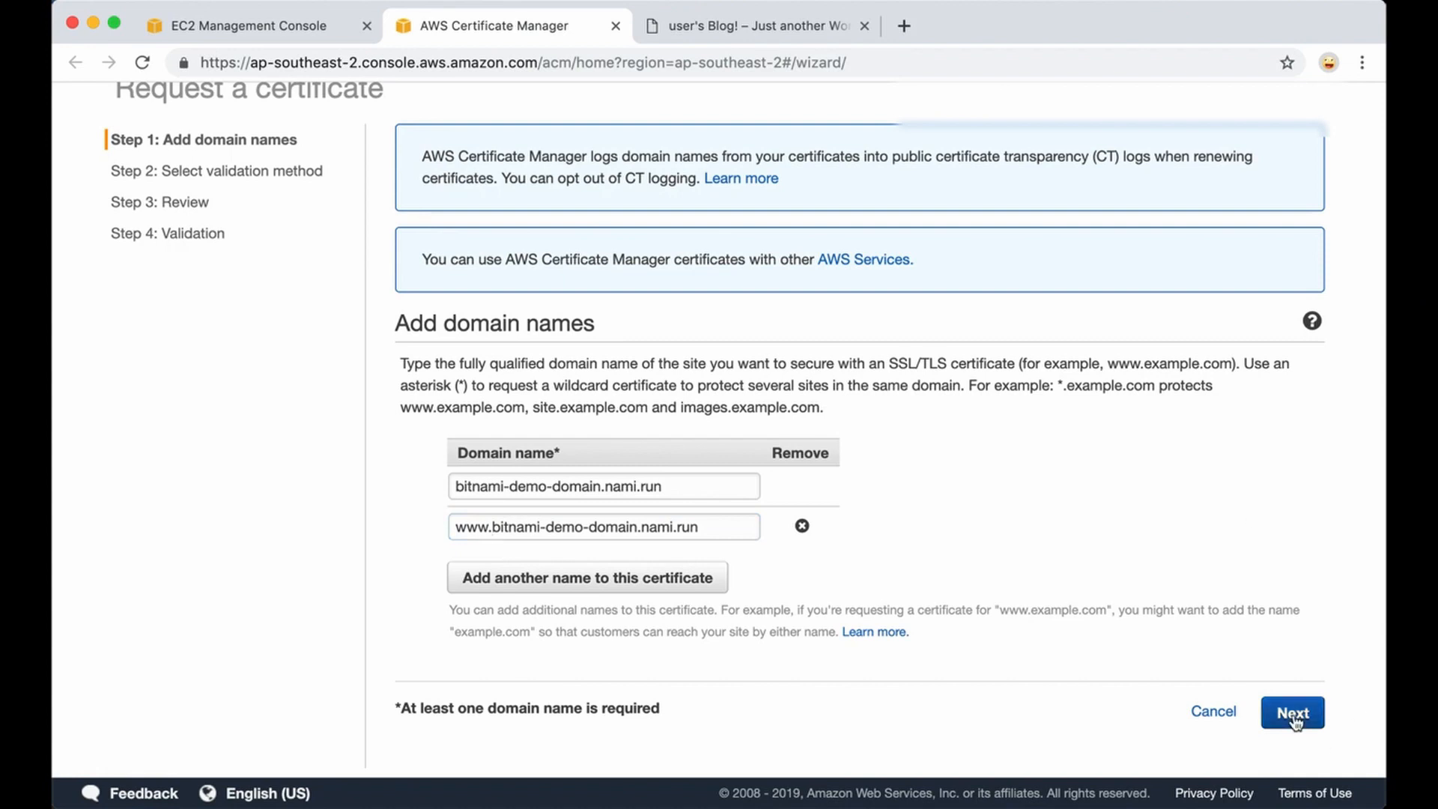
Choose Email validation for domain ownership and move to the request review.
{"action": "left_click", "coordinate": [1291, 713]}
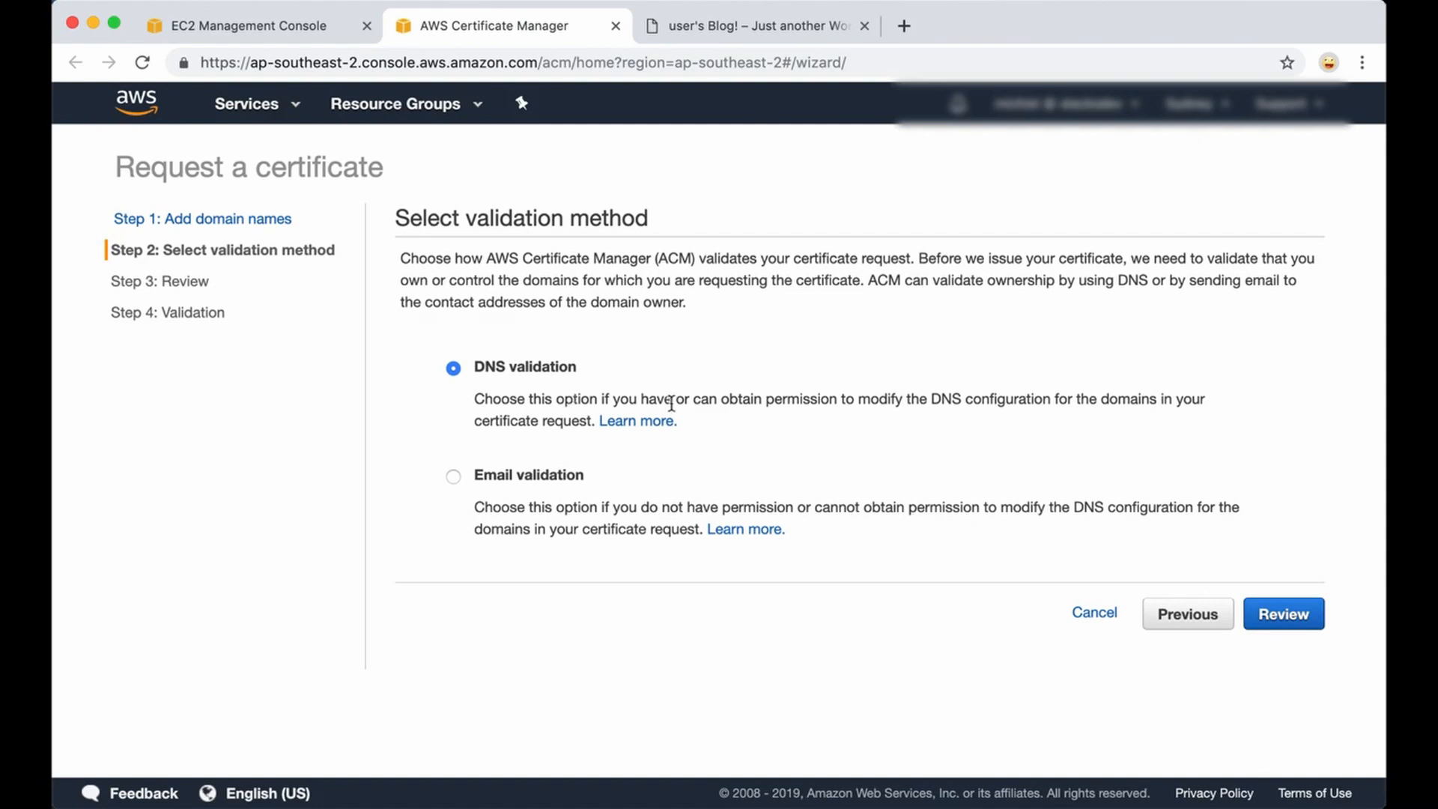
{"action": "mouse_move", "coordinate": [956, 394]}
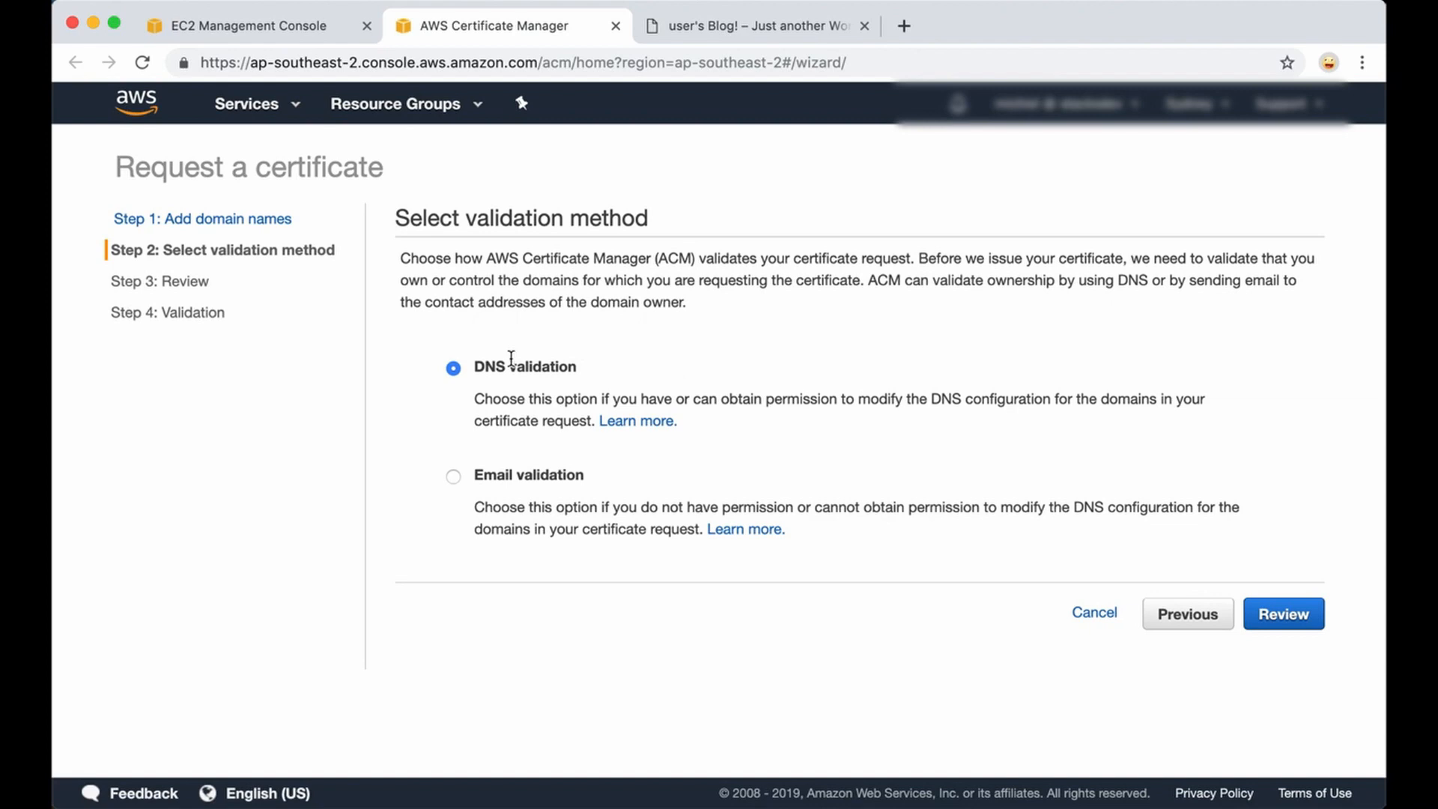
{"action": "mouse_move", "coordinate": [511, 362]}
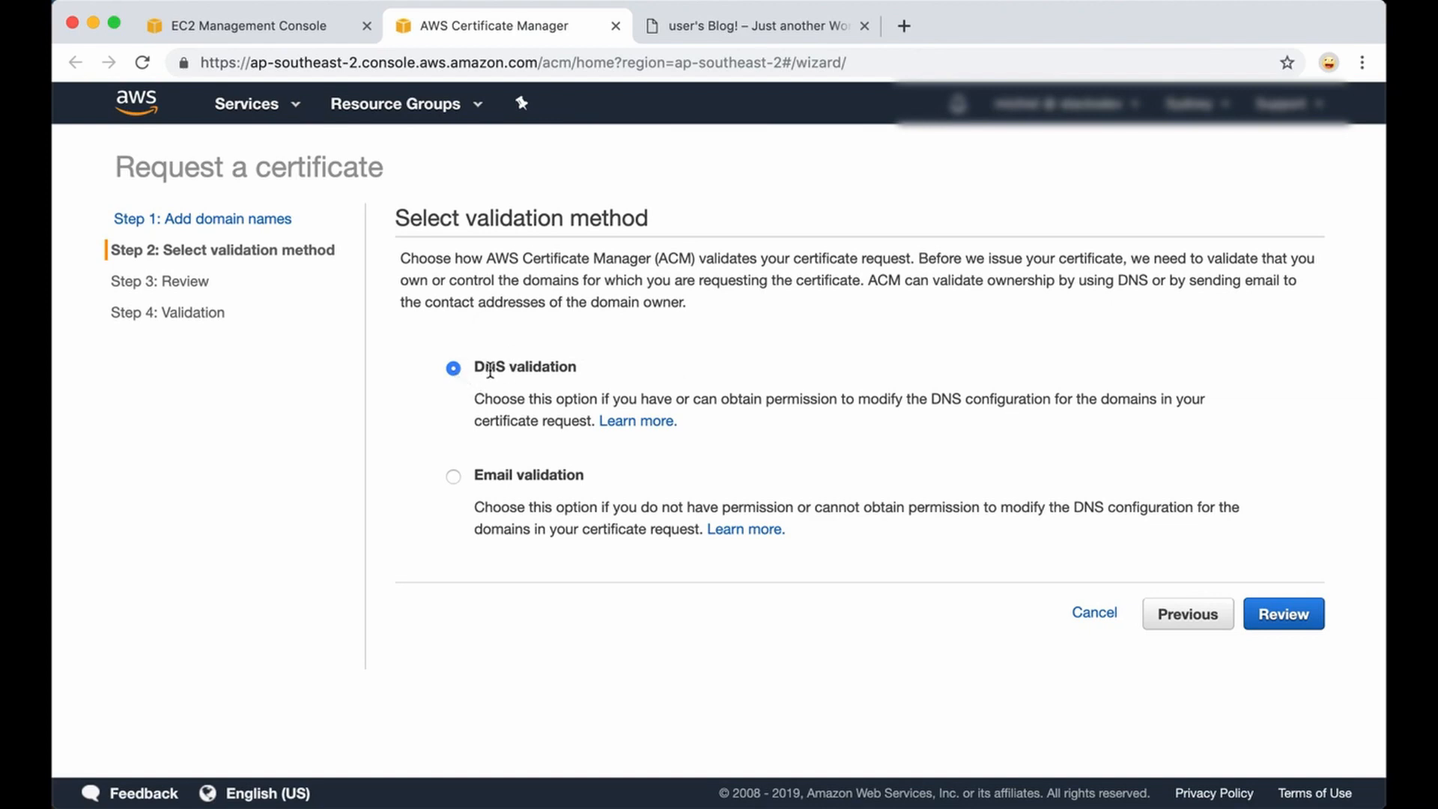
{"action": "mouse_move", "coordinate": [454, 481]}
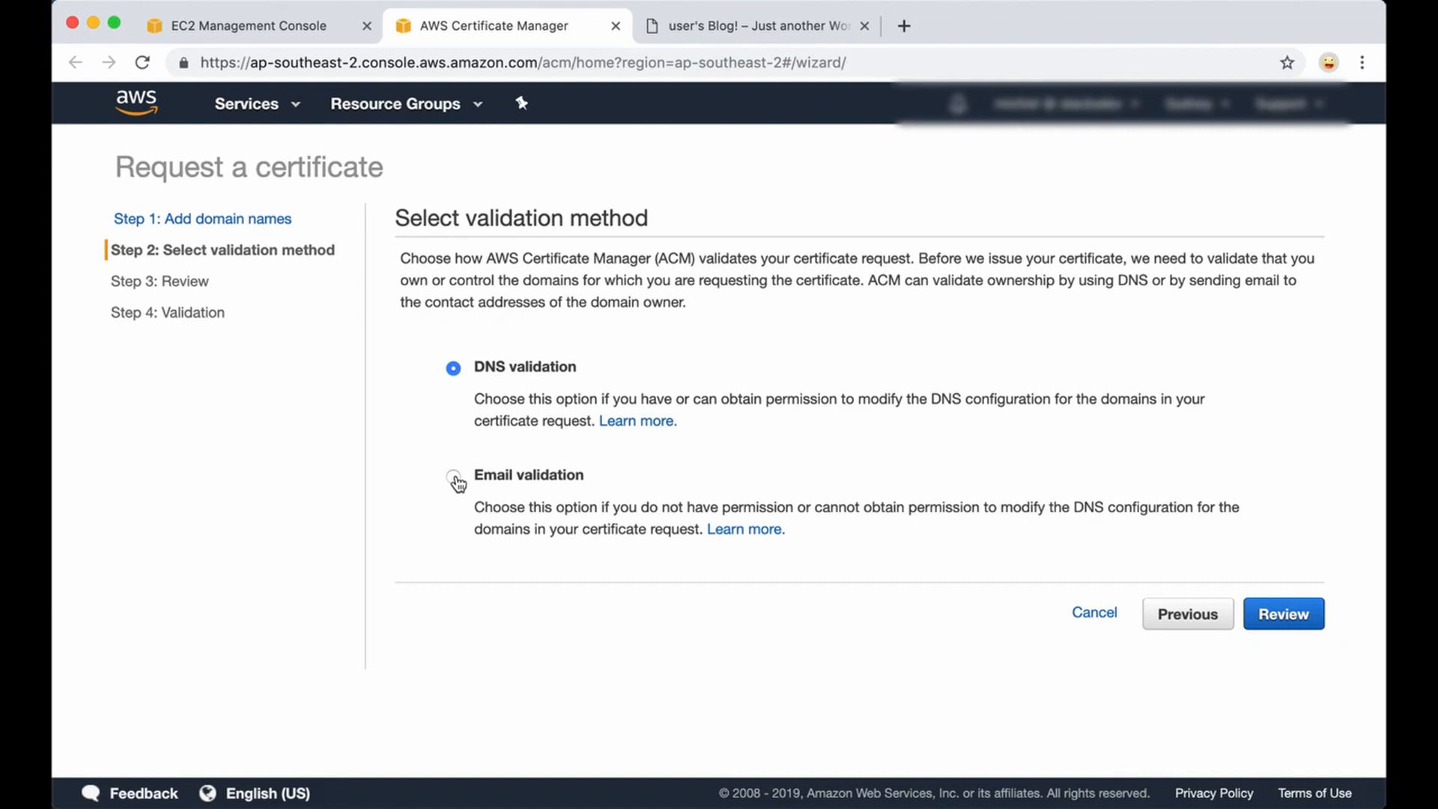
{"action": "left_click", "coordinate": [452, 476]}
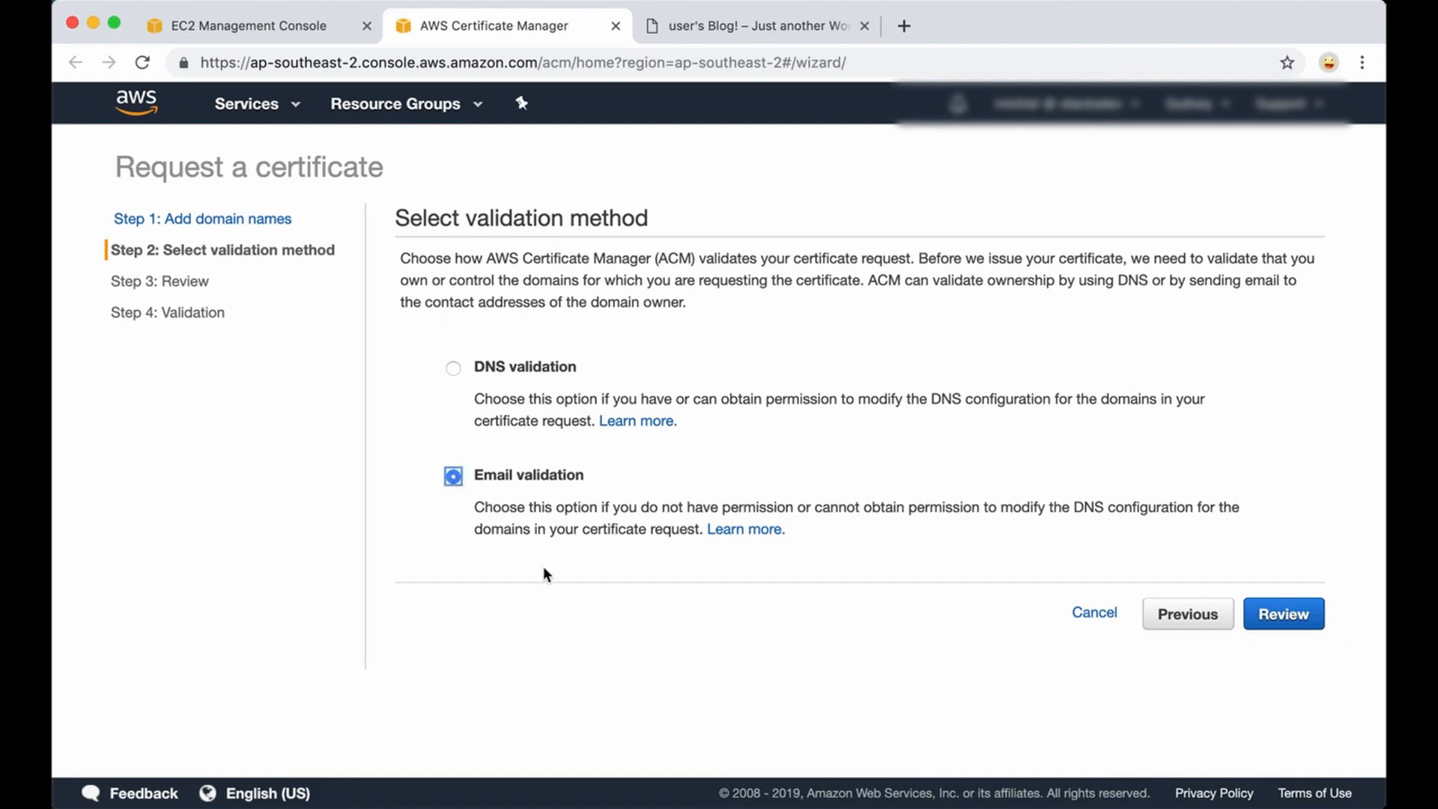
{"action": "mouse_move", "coordinate": [757, 573]}
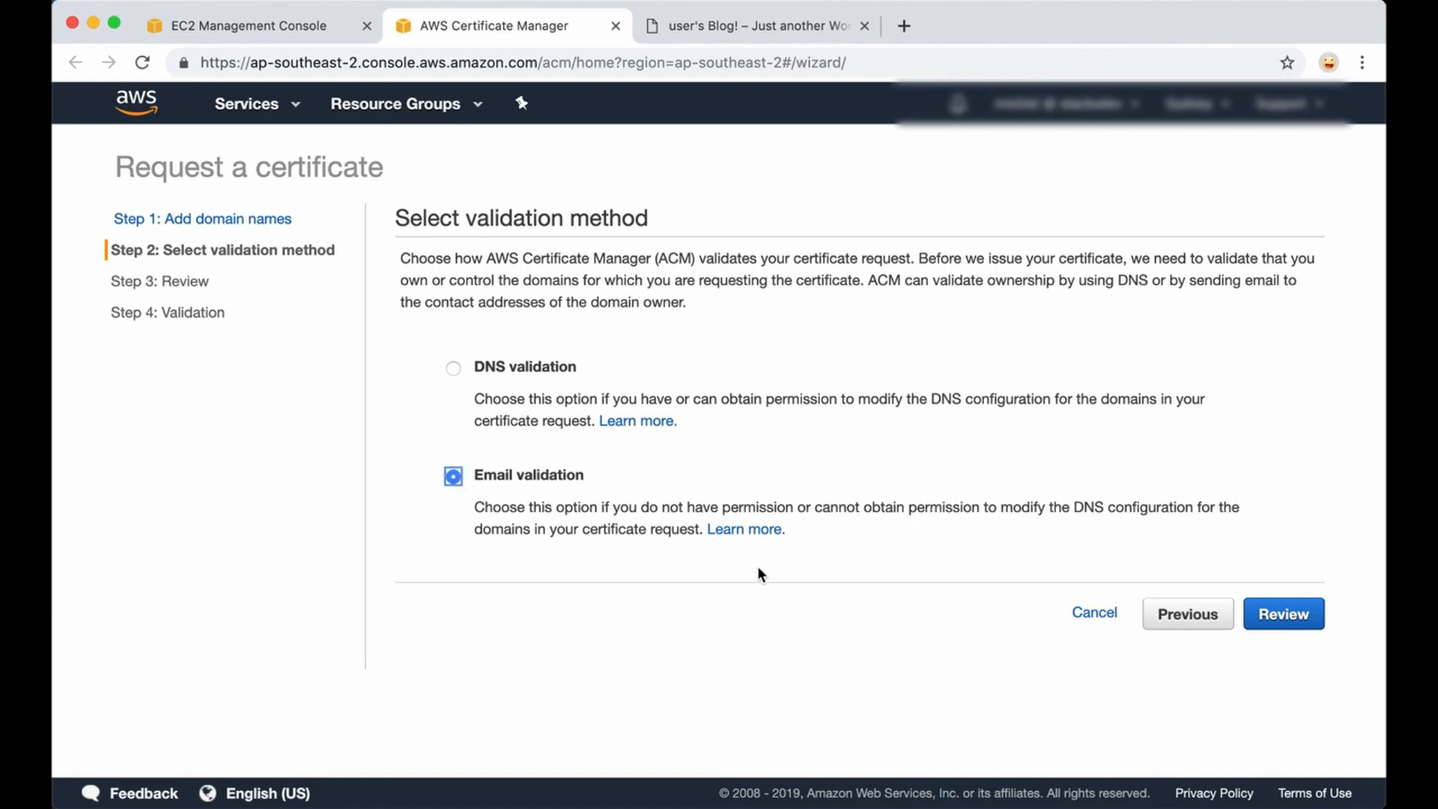
{"action": "mouse_move", "coordinate": [1283, 601]}
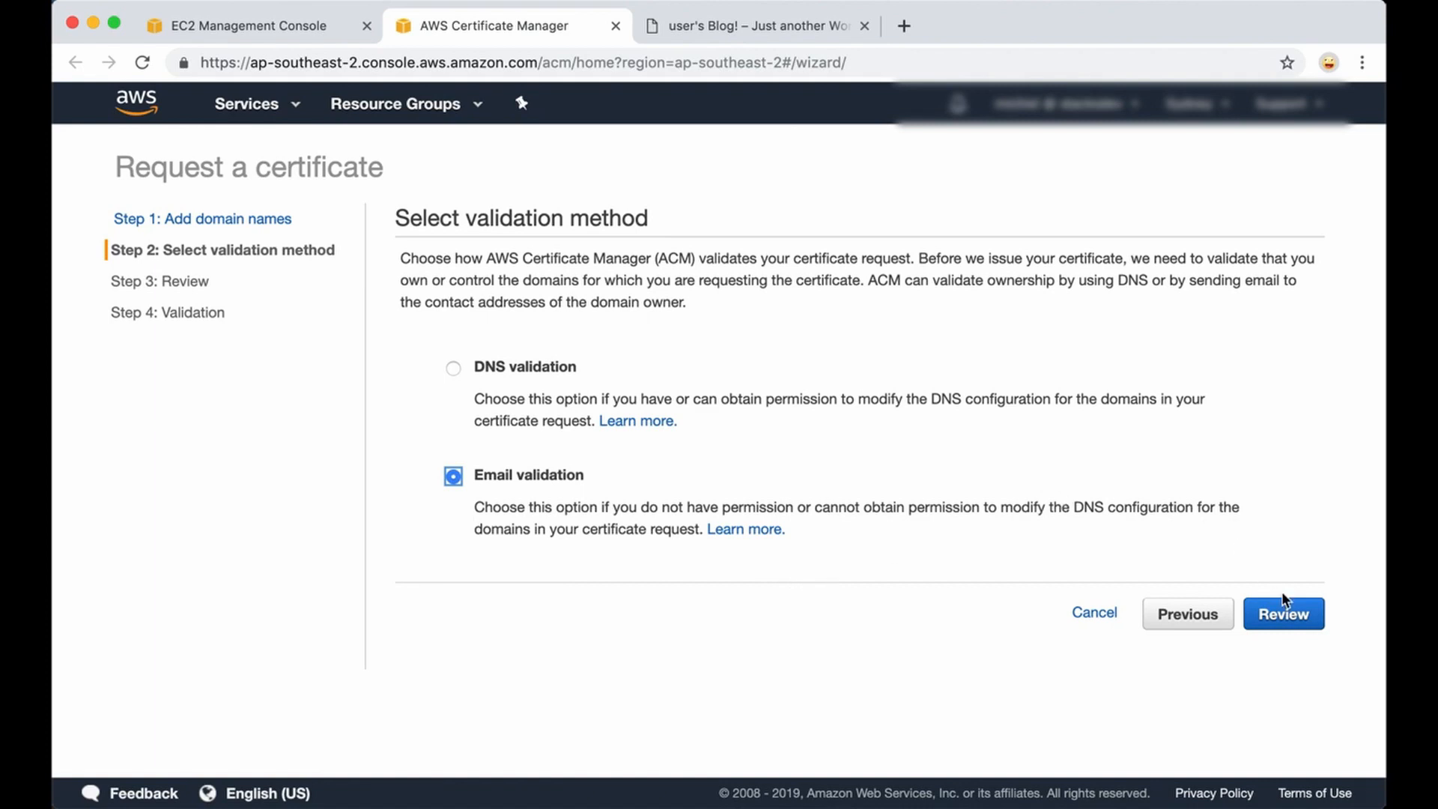
{"action": "left_click", "coordinate": [1282, 612]}
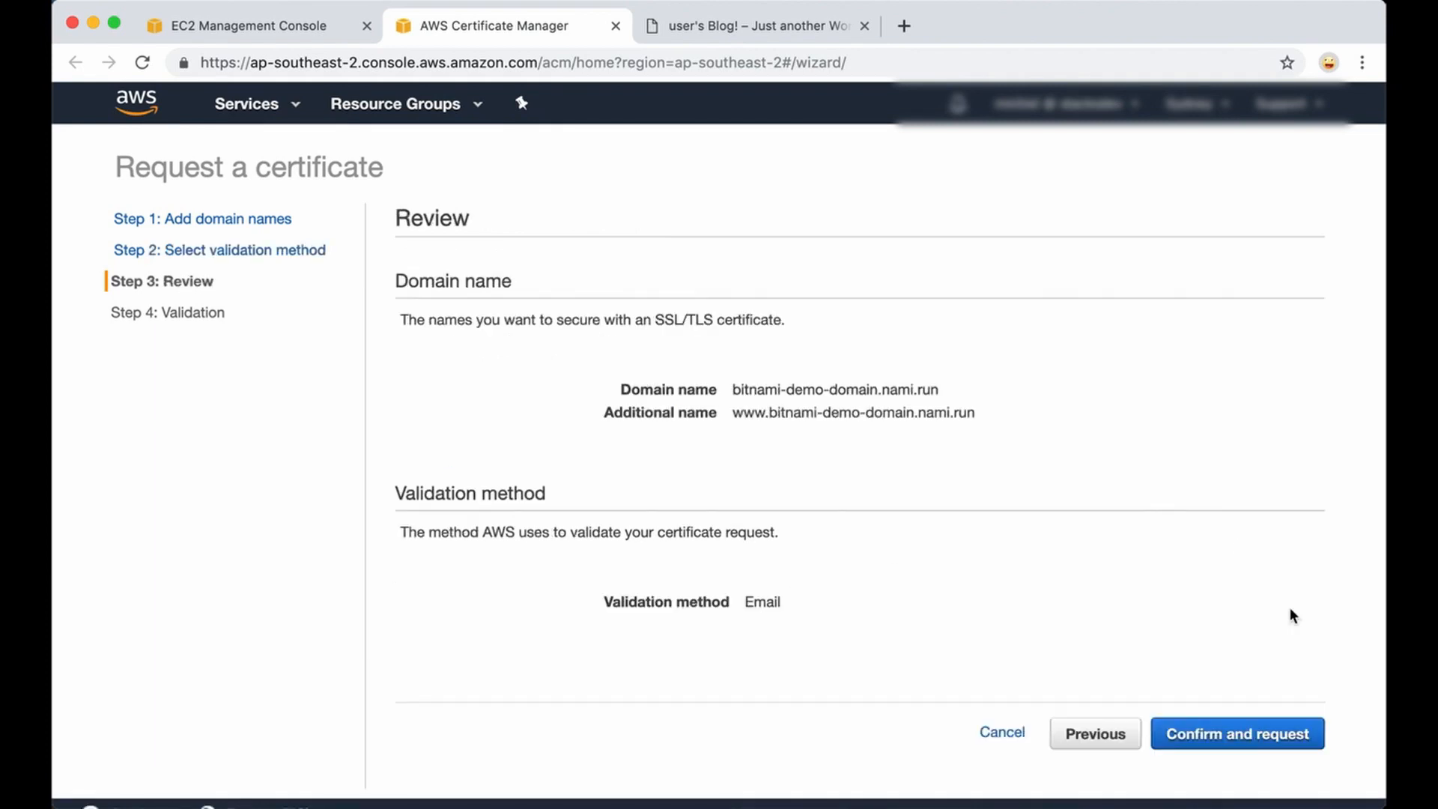
{"action": "scroll", "scroll_direction": "down", "scroll_amount": 3}
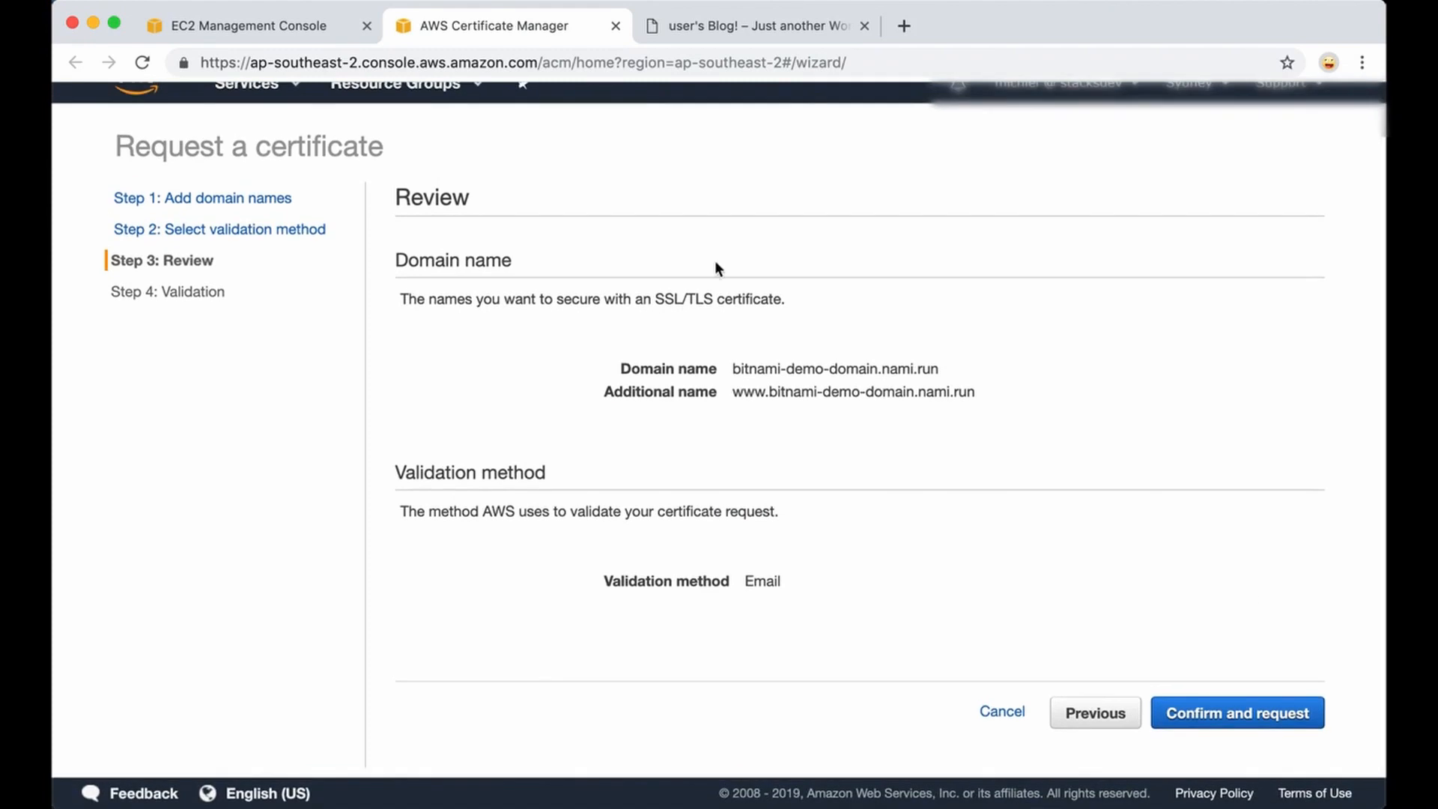
{"action": "mouse_move", "coordinate": [620, 240]}
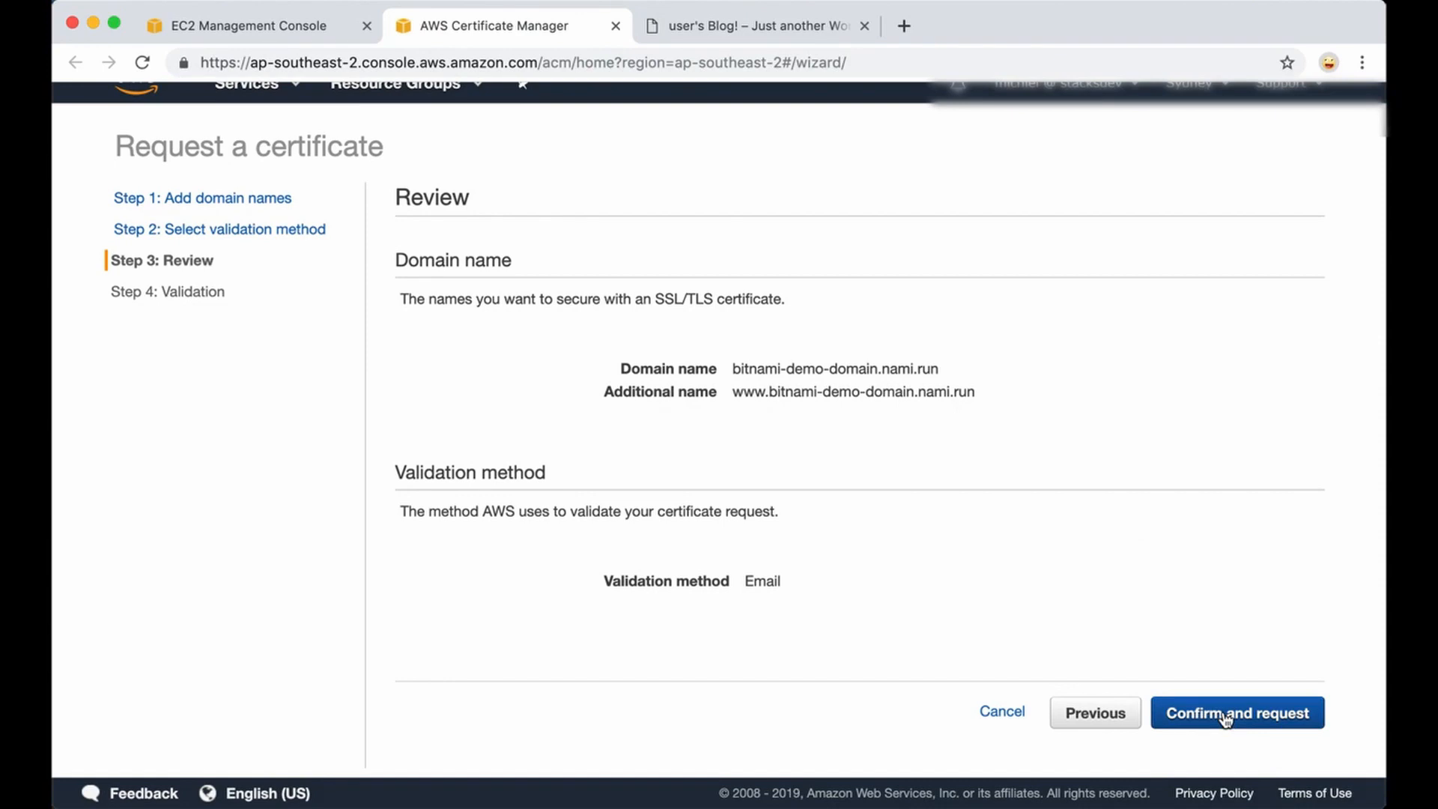
Confirm and request the bitnami-demo-domain.nami.run certificate.
{"action": "left_click", "coordinate": [1236, 713]}
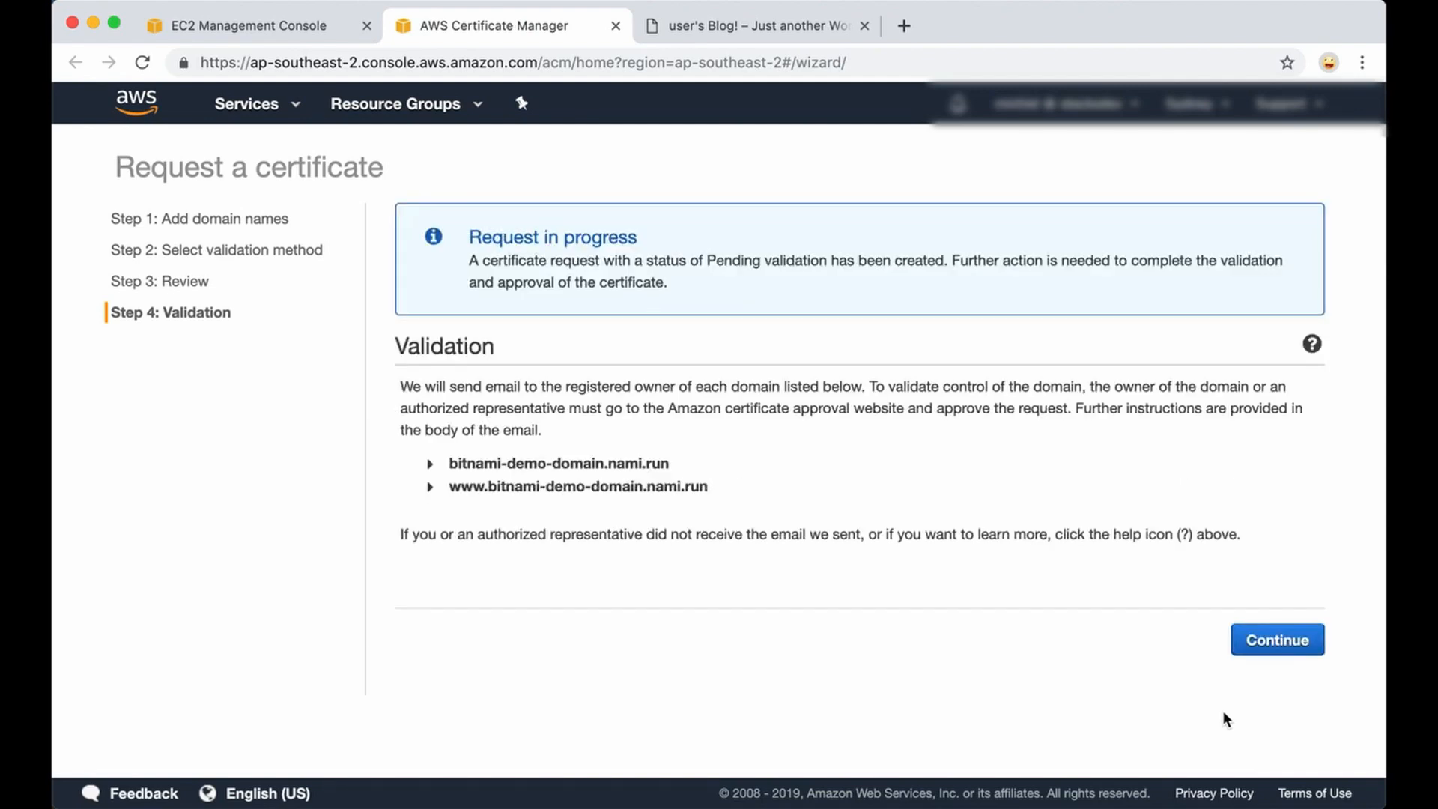
{"action": "mouse_move", "coordinate": [806, 323]}
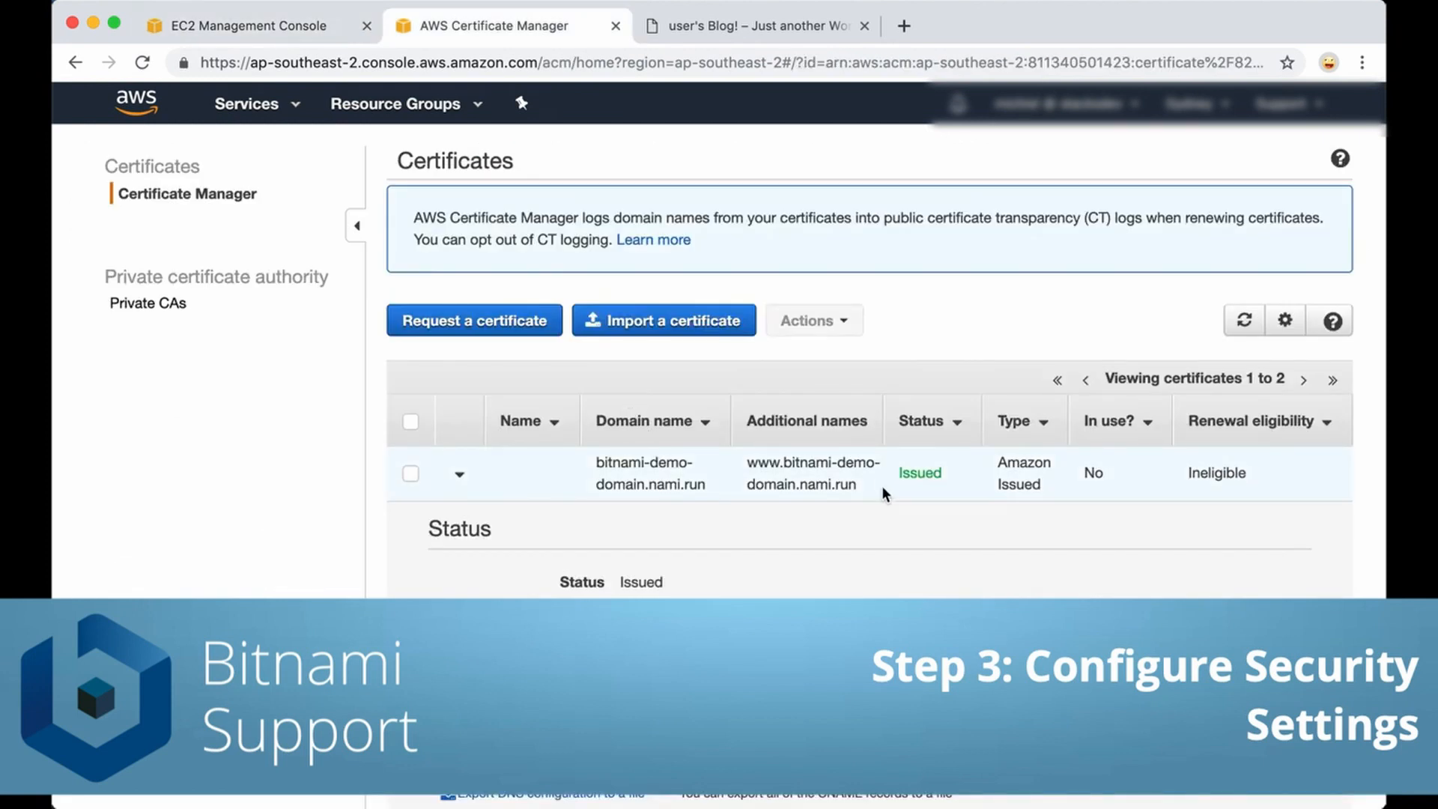
{"action": "mouse_move", "coordinate": [859, 481]}
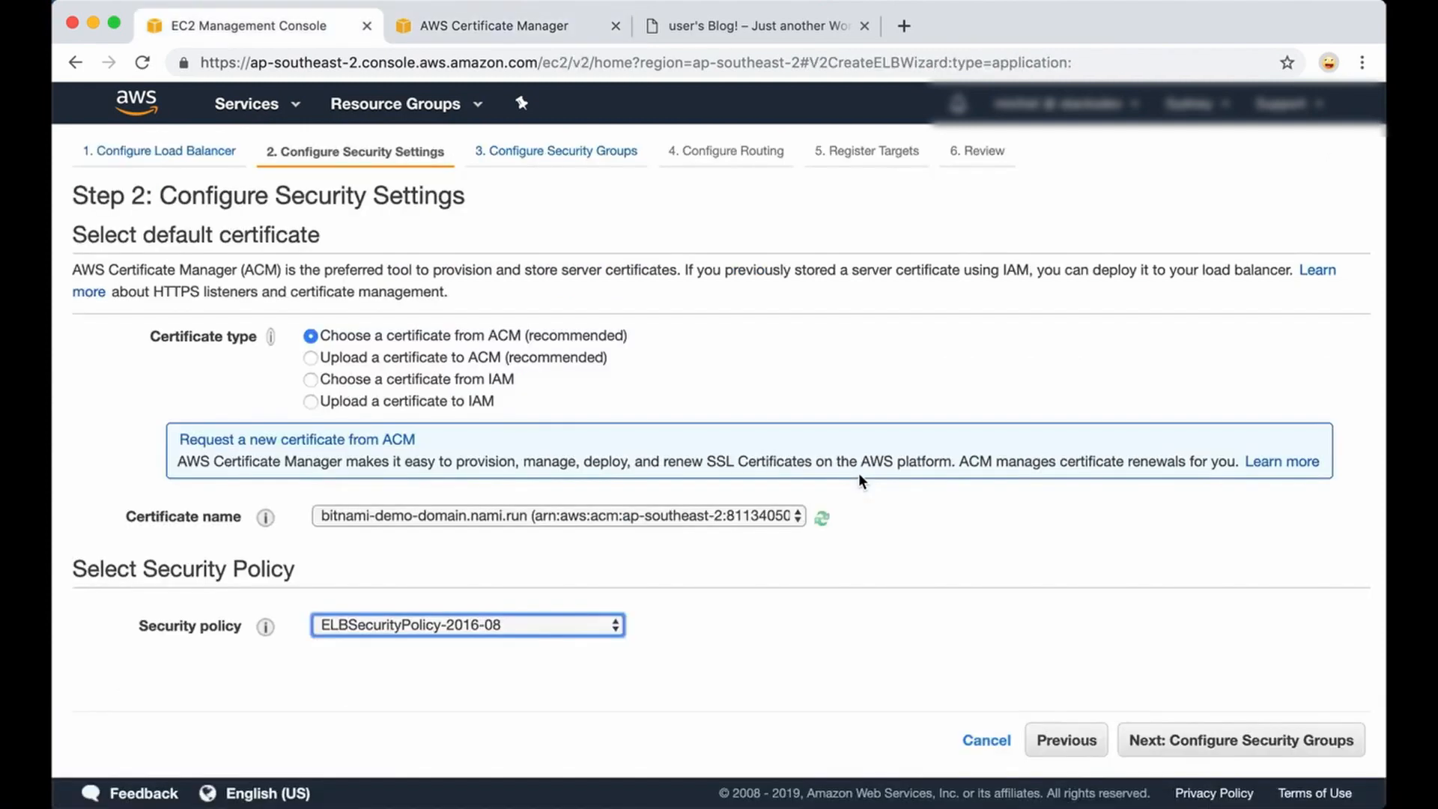
{"action": "mouse_move", "coordinate": [757, 520]}
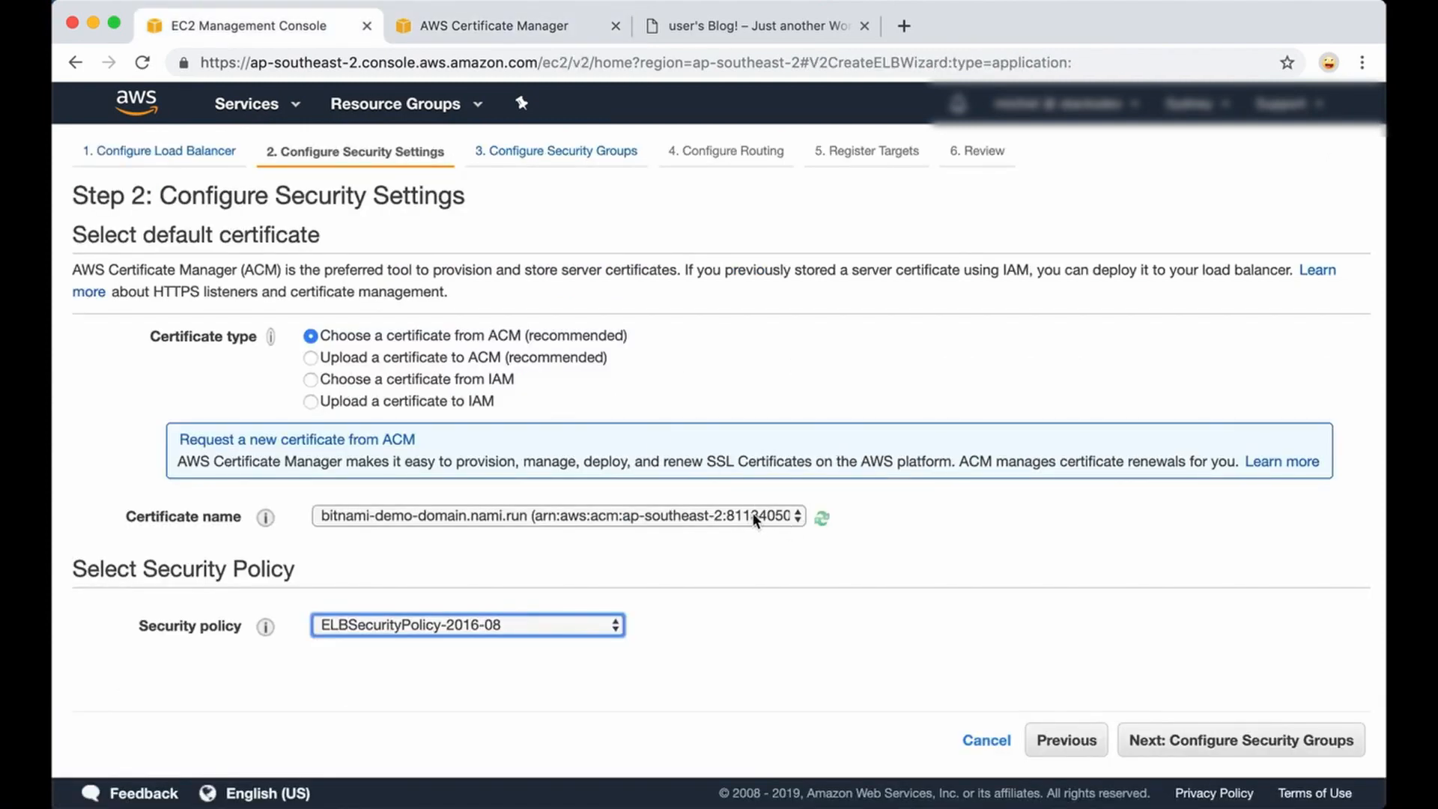
{"action": "mouse_move", "coordinate": [693, 536]}
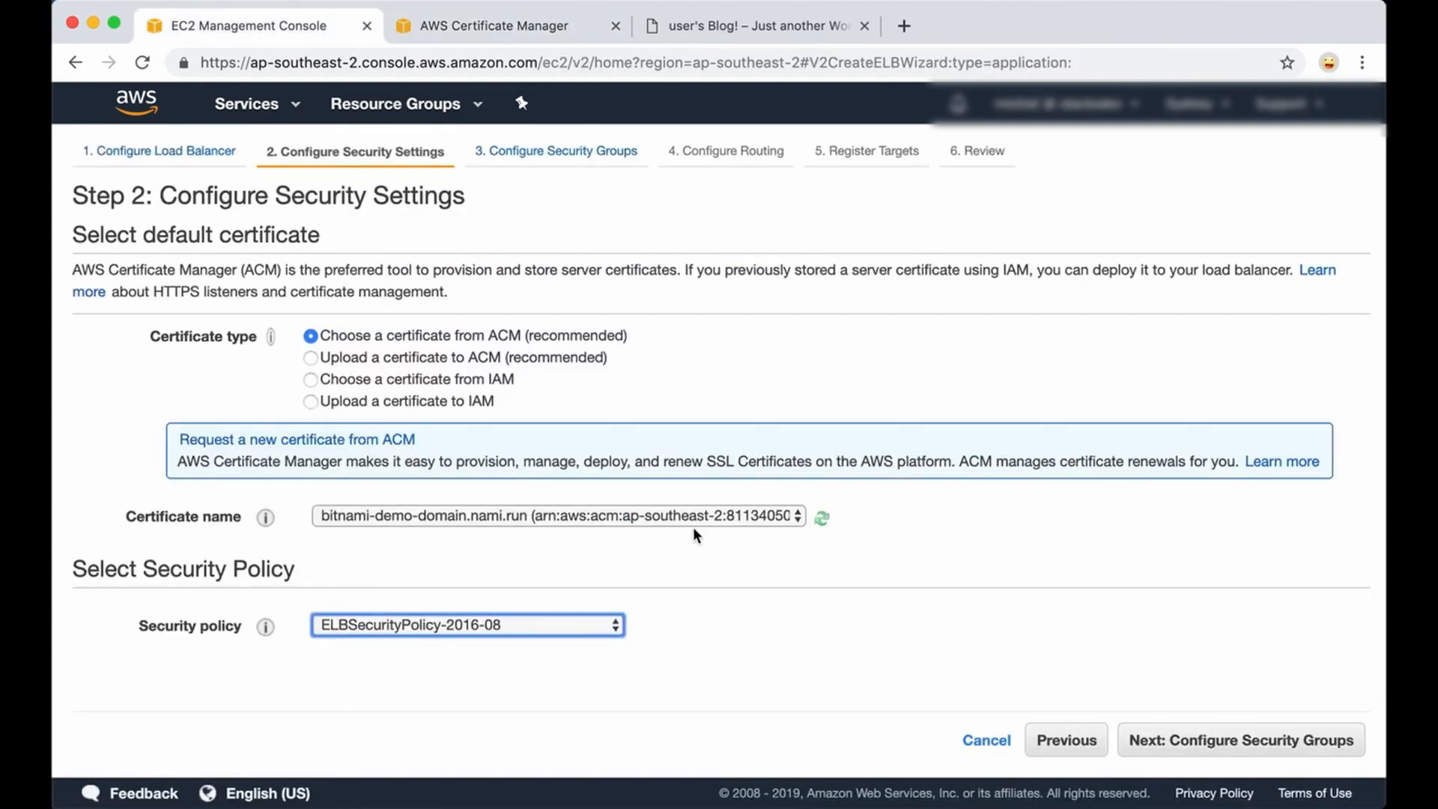
{"action": "mouse_move", "coordinate": [952, 652]}
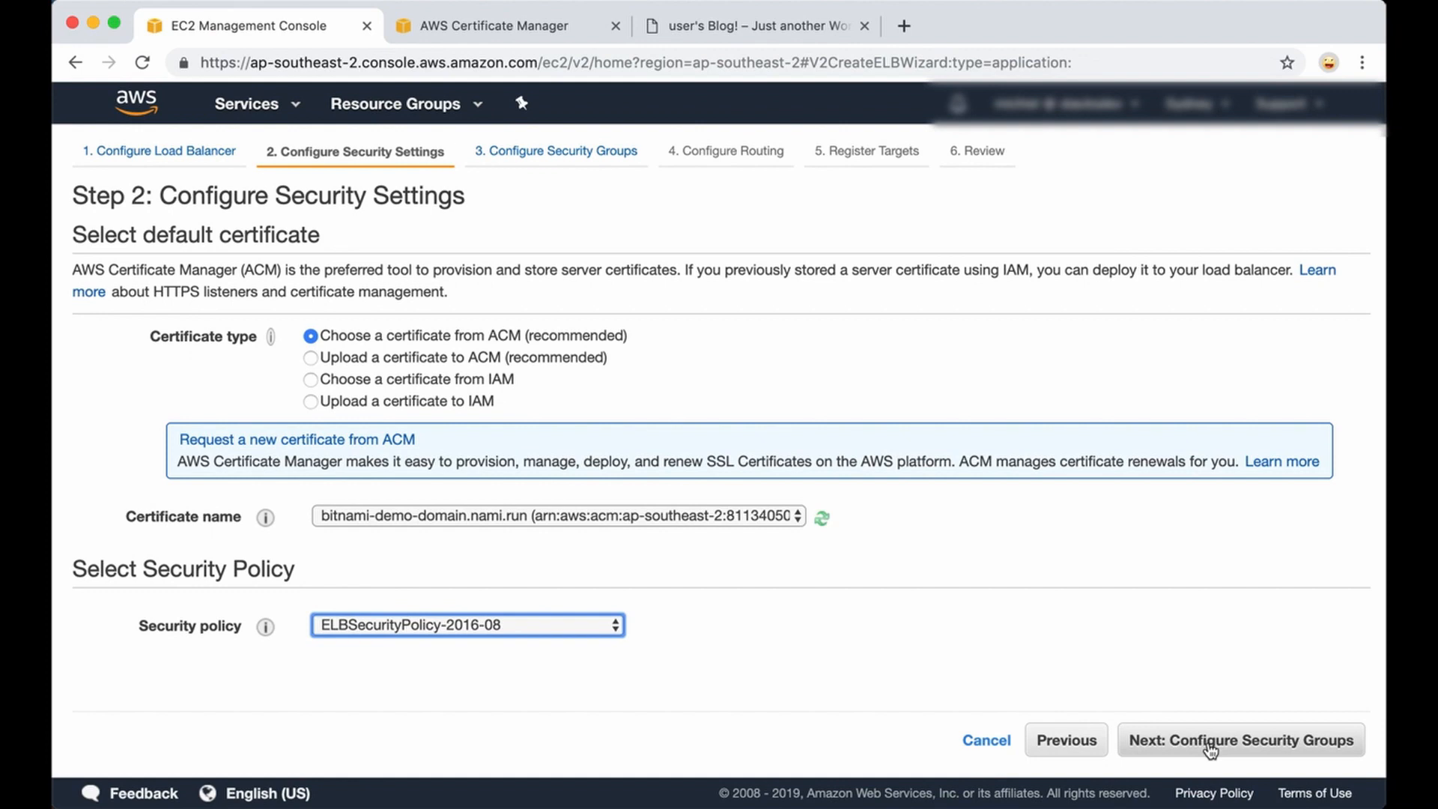
Create a new load balancer security group allowing TCP ports 80 and 443 from anywhere.
{"action": "left_click", "coordinate": [1238, 740]}
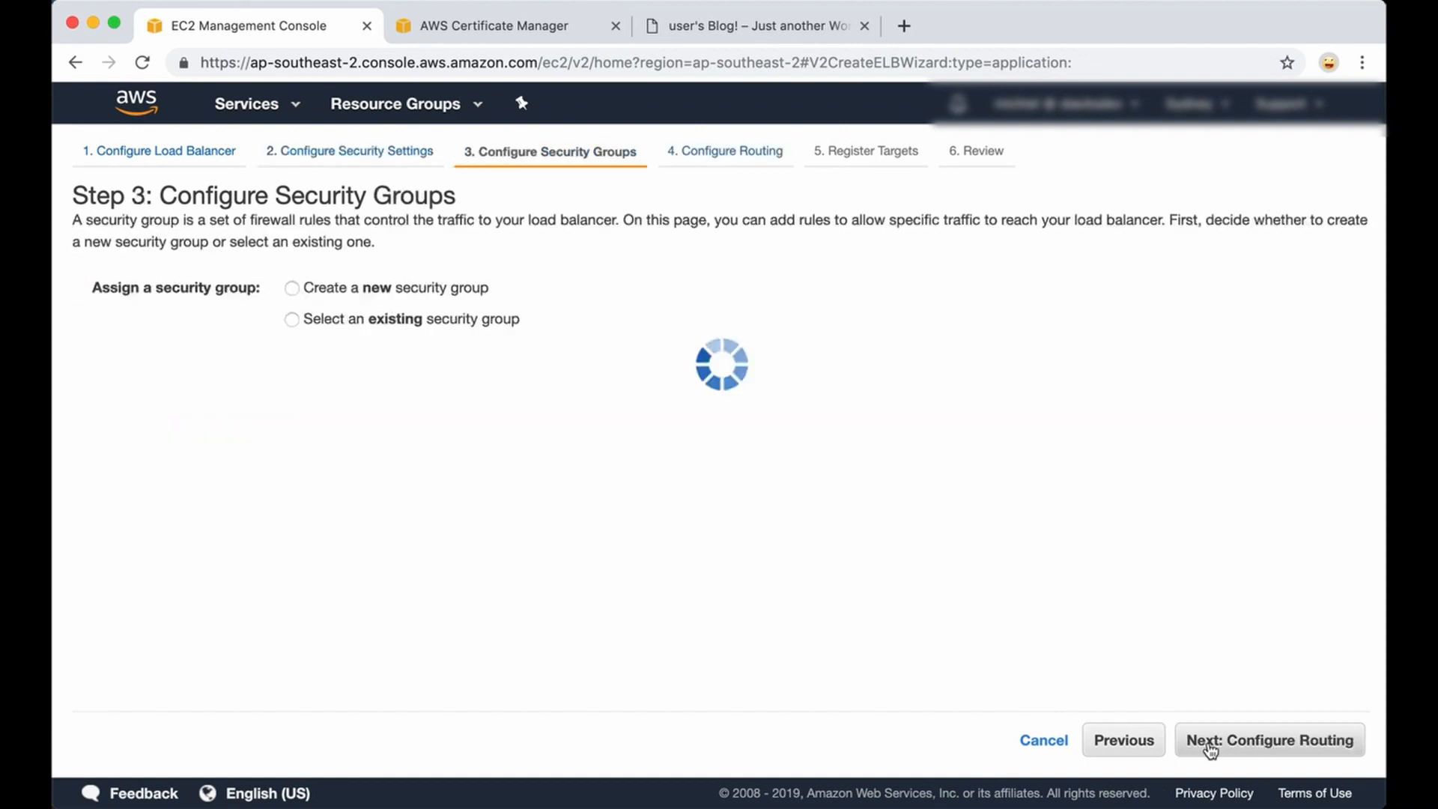
{"action": "left_click", "coordinate": [292, 318]}
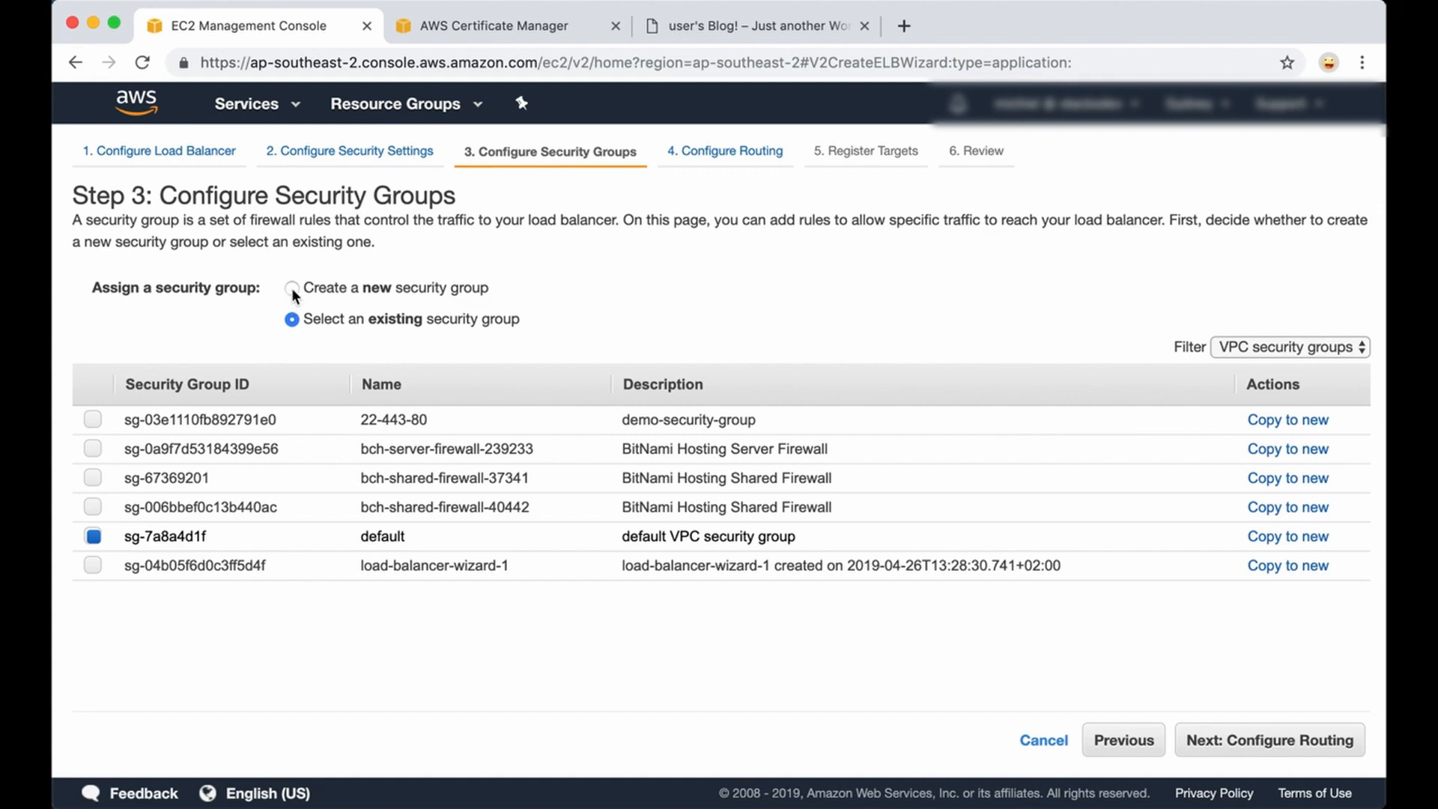
{"action": "left_click", "coordinate": [292, 288]}
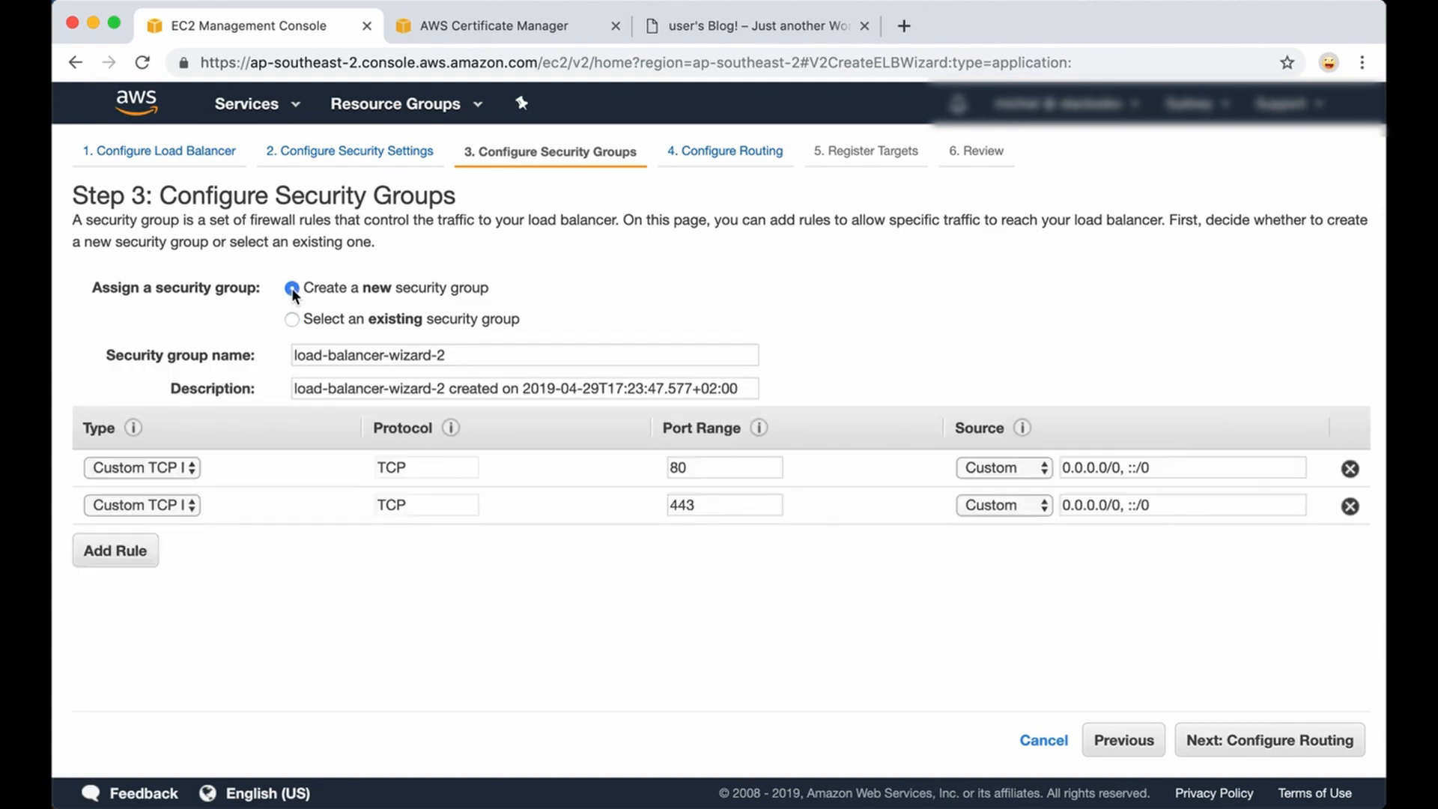
{"action": "left_click", "coordinate": [291, 287]}
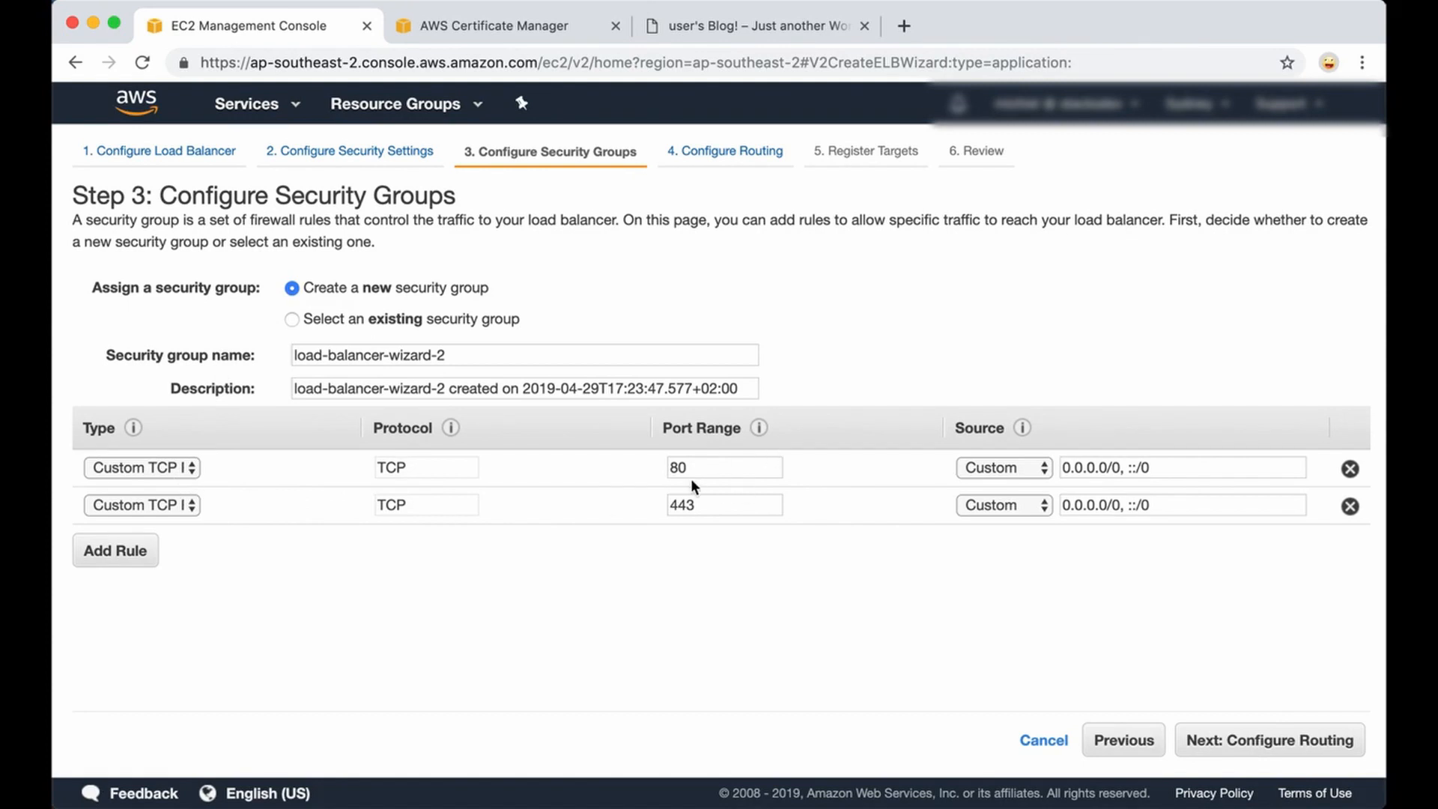
{"action": "left_click", "coordinate": [723, 467]}
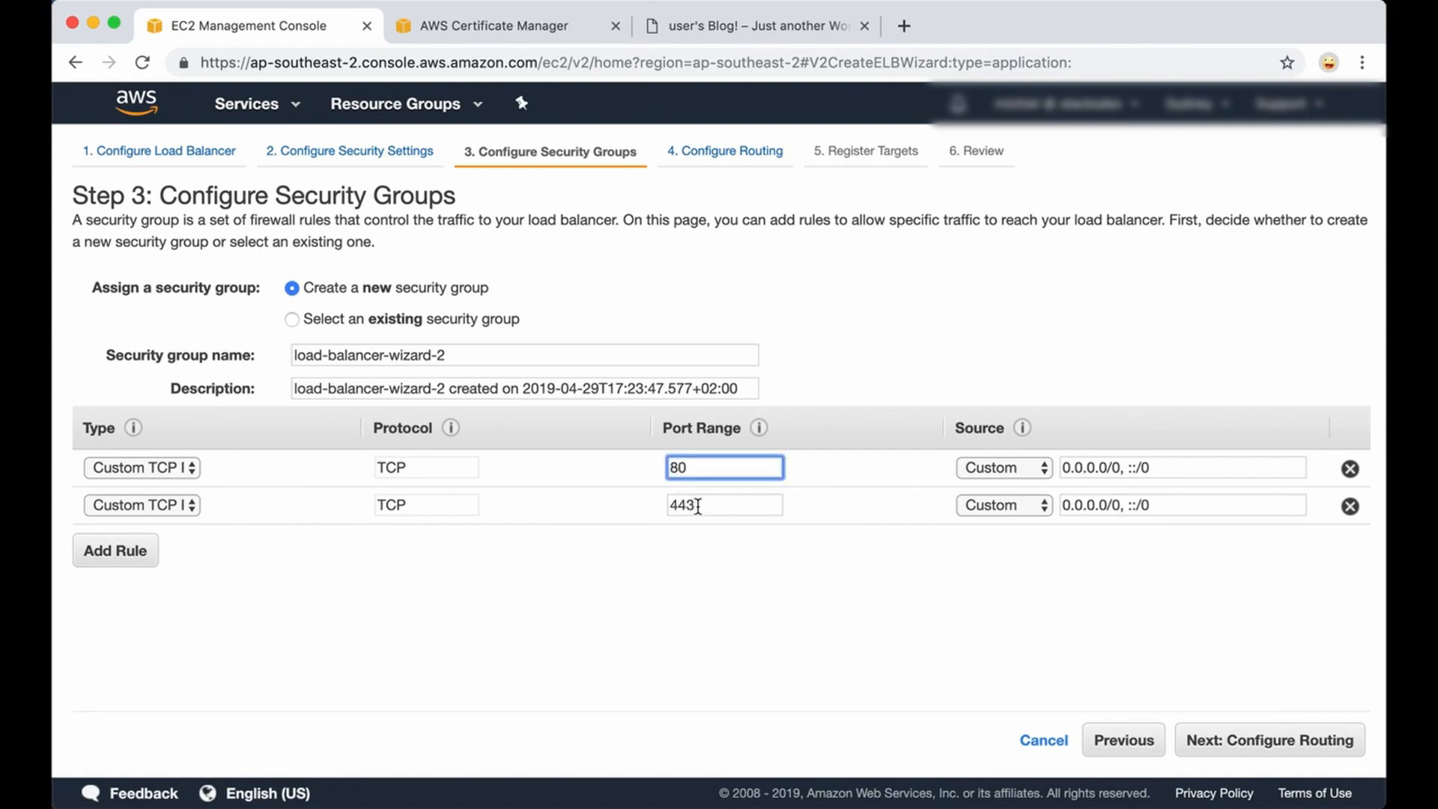
{"action": "left_click", "coordinate": [723, 505]}
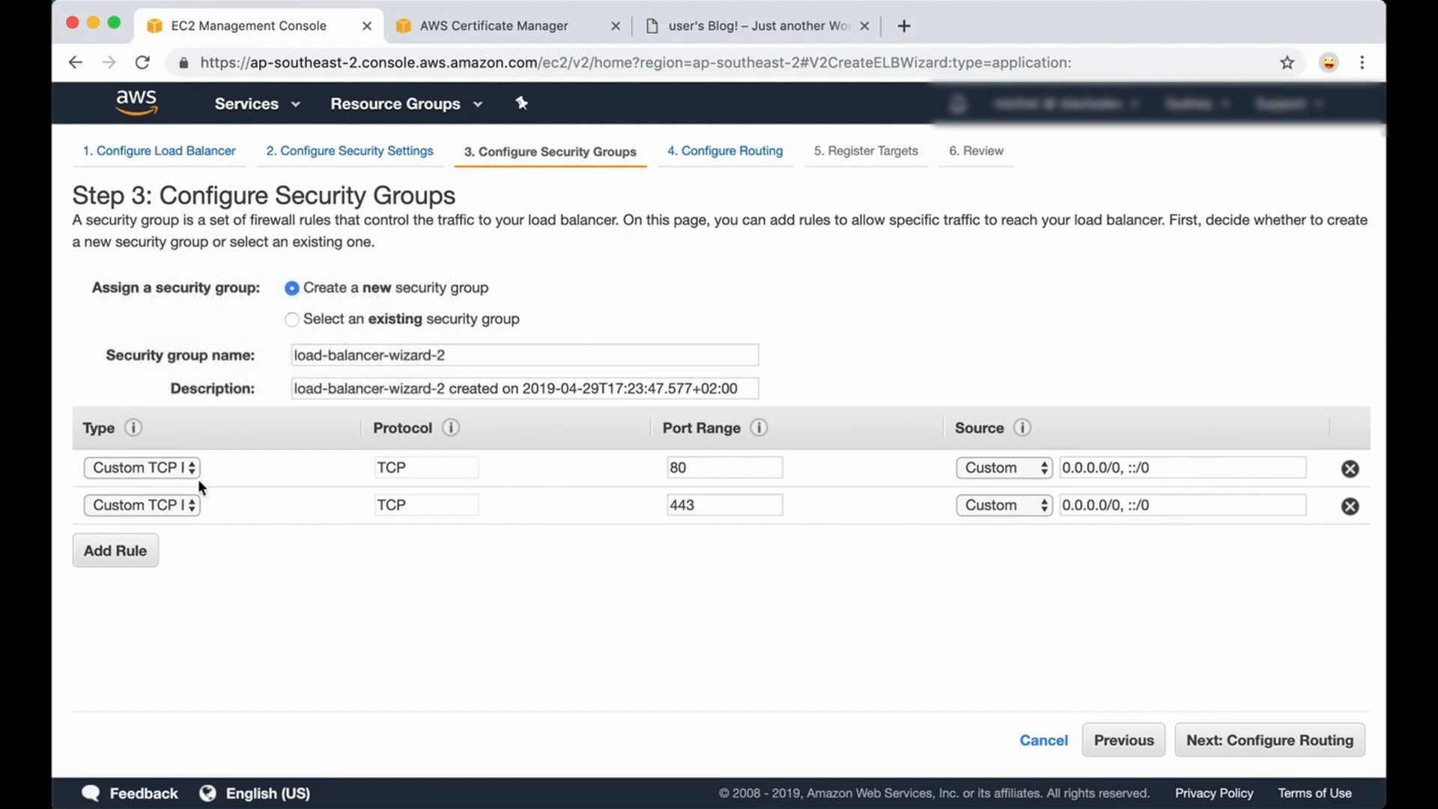
{"action": "mouse_move", "coordinate": [1239, 749]}
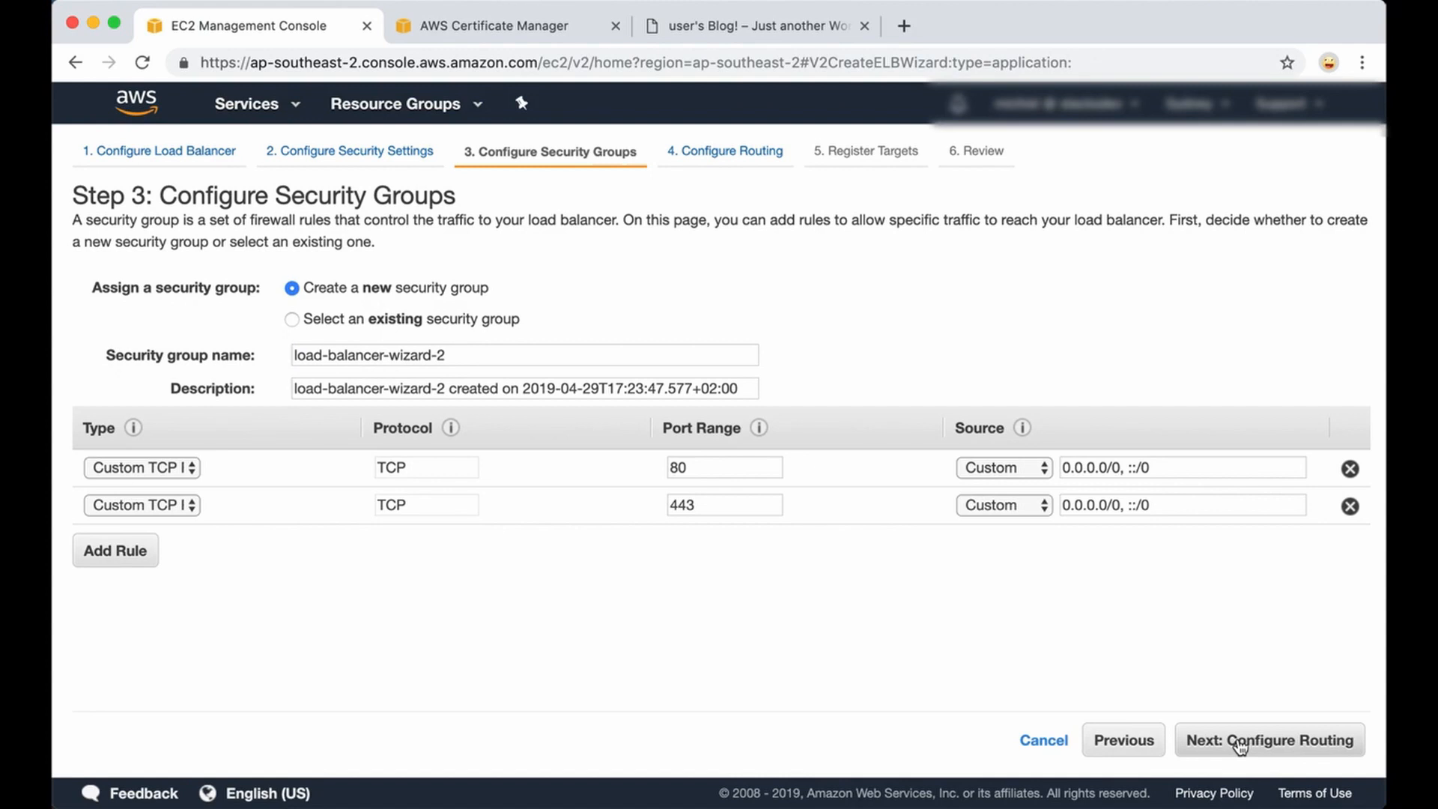
Name the new HTTP port 80 instance target group my-target-group in Configure Routing.
{"action": "left_click", "coordinate": [1268, 739]}
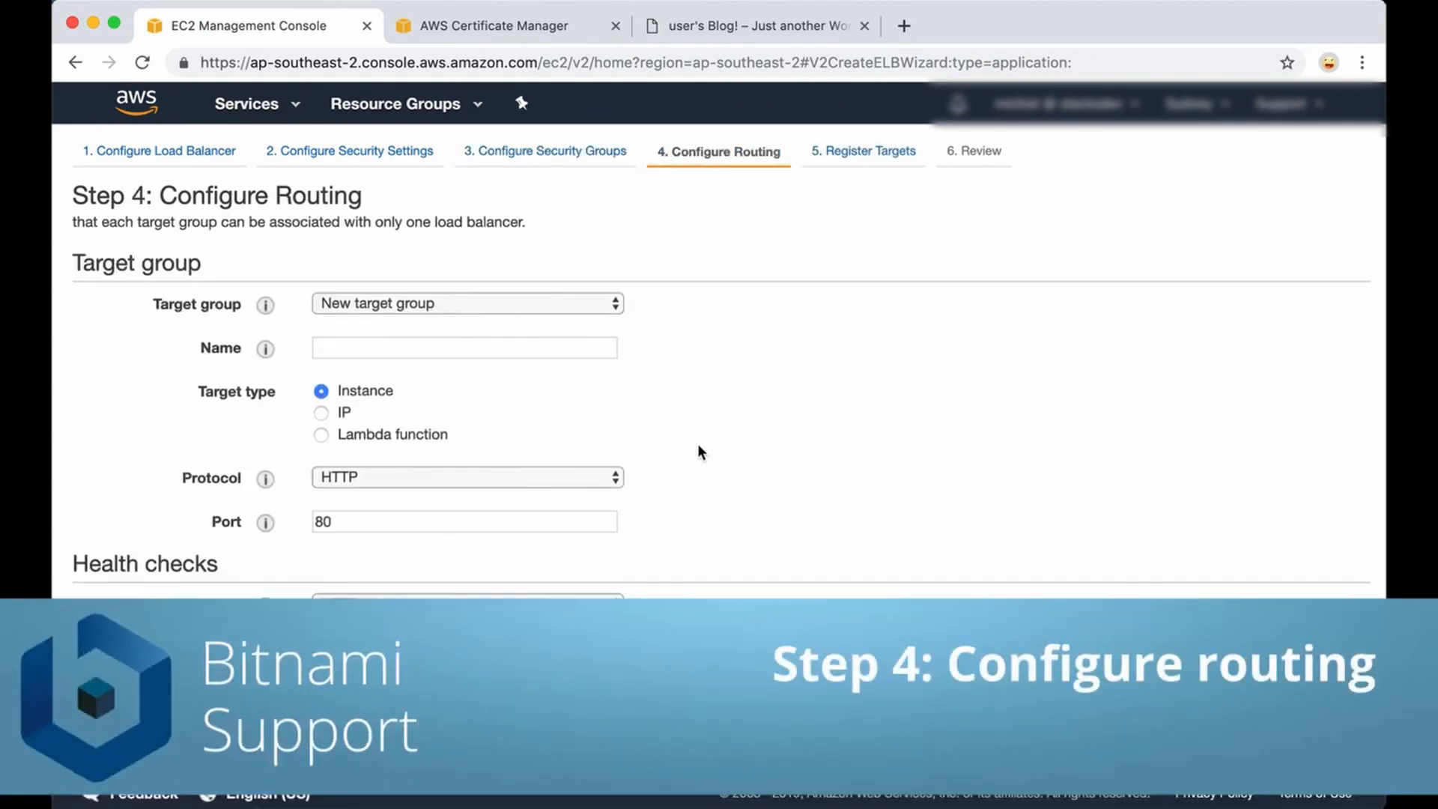
{"action": "mouse_move", "coordinate": [738, 520]}
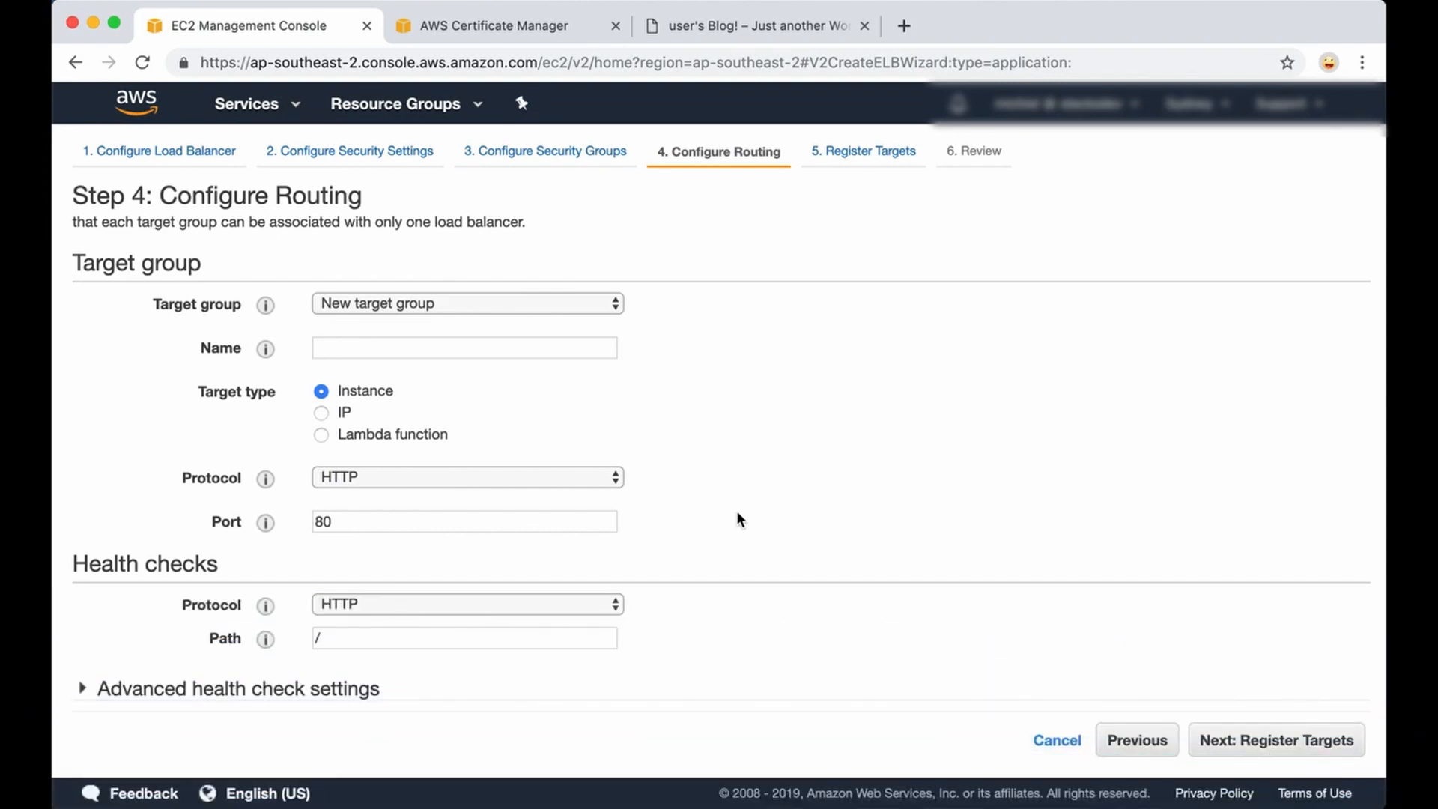
{"action": "mouse_move", "coordinate": [673, 494]}
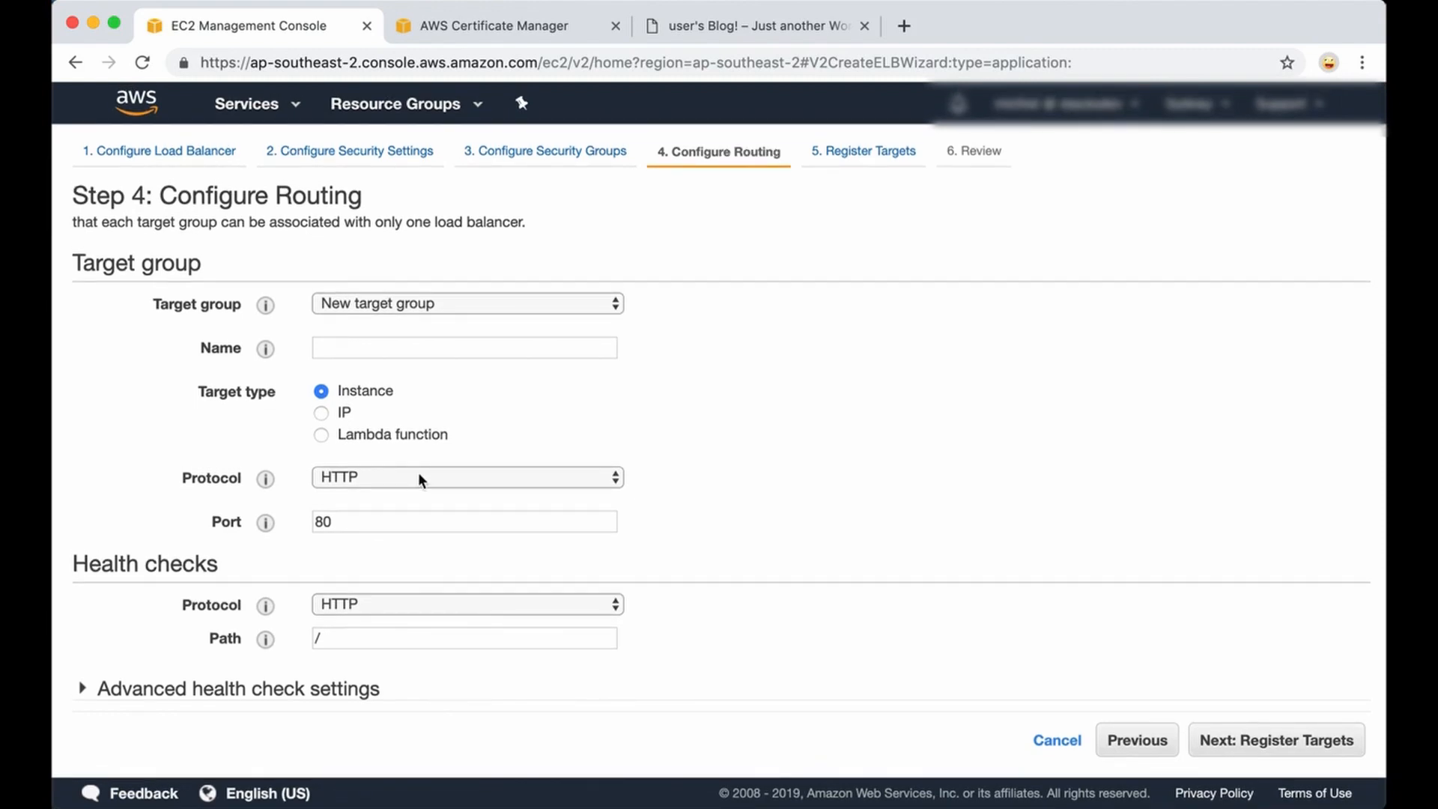
{"action": "left_click", "coordinate": [463, 348]}
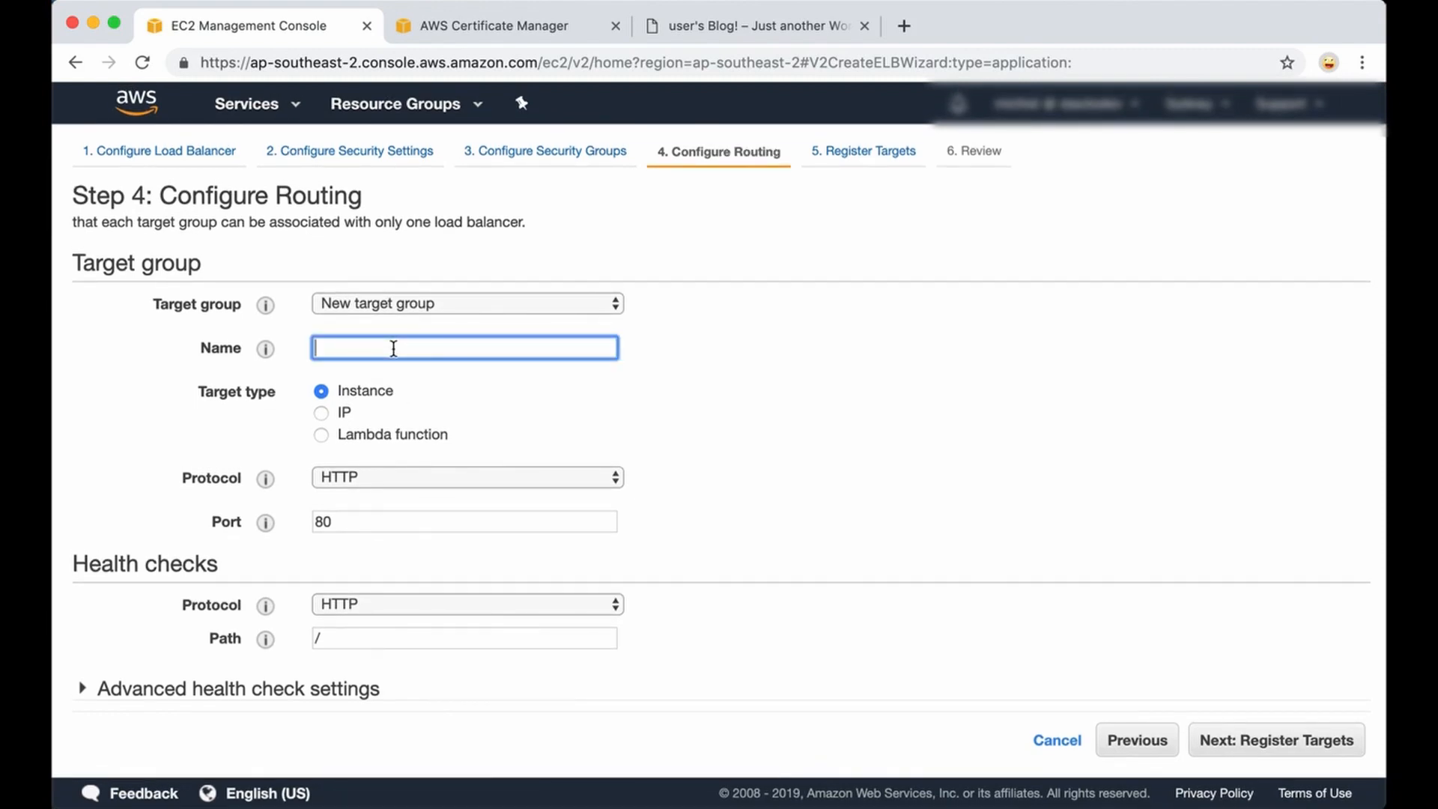
{"action": "type", "text": "my"}
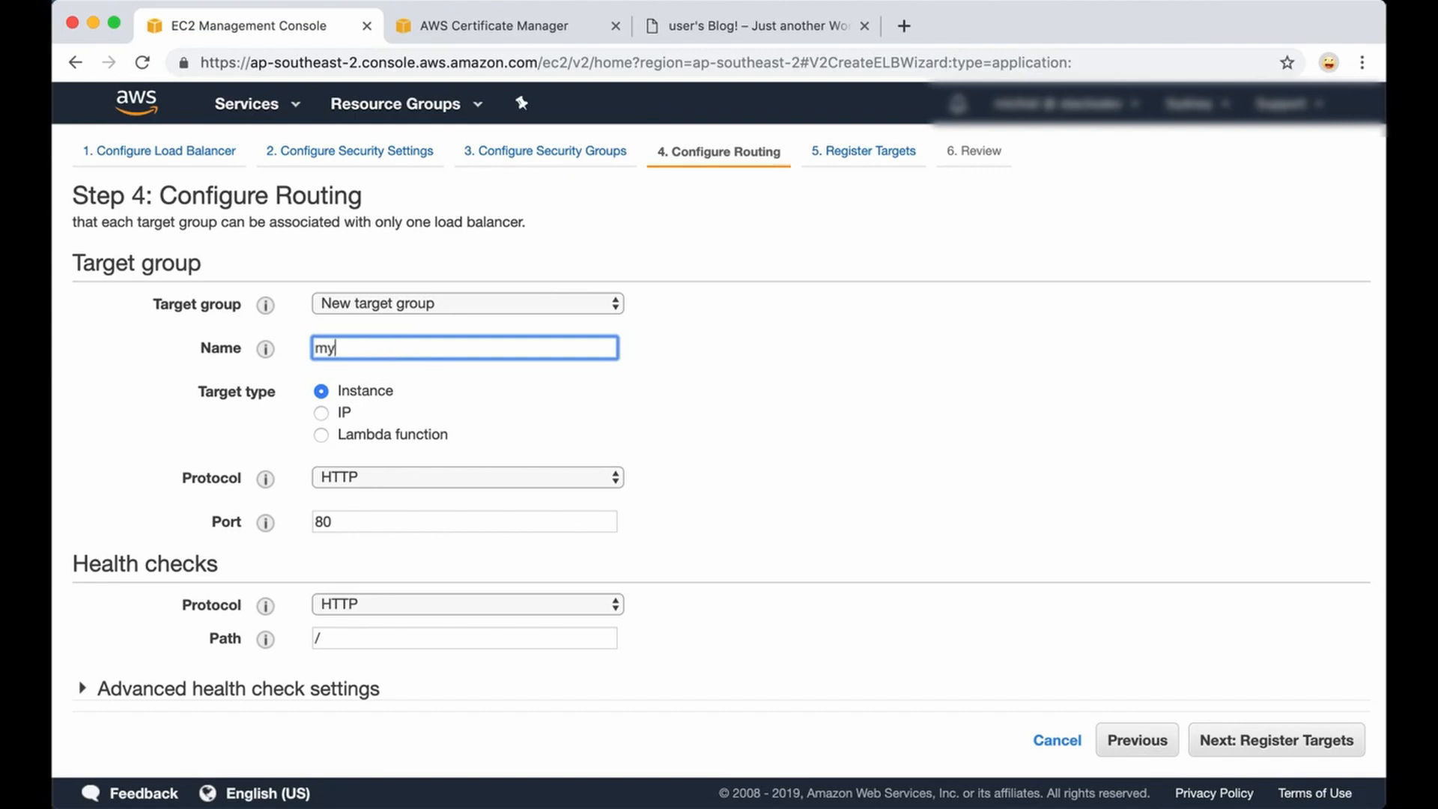
{"action": "type", "text": "-target"}
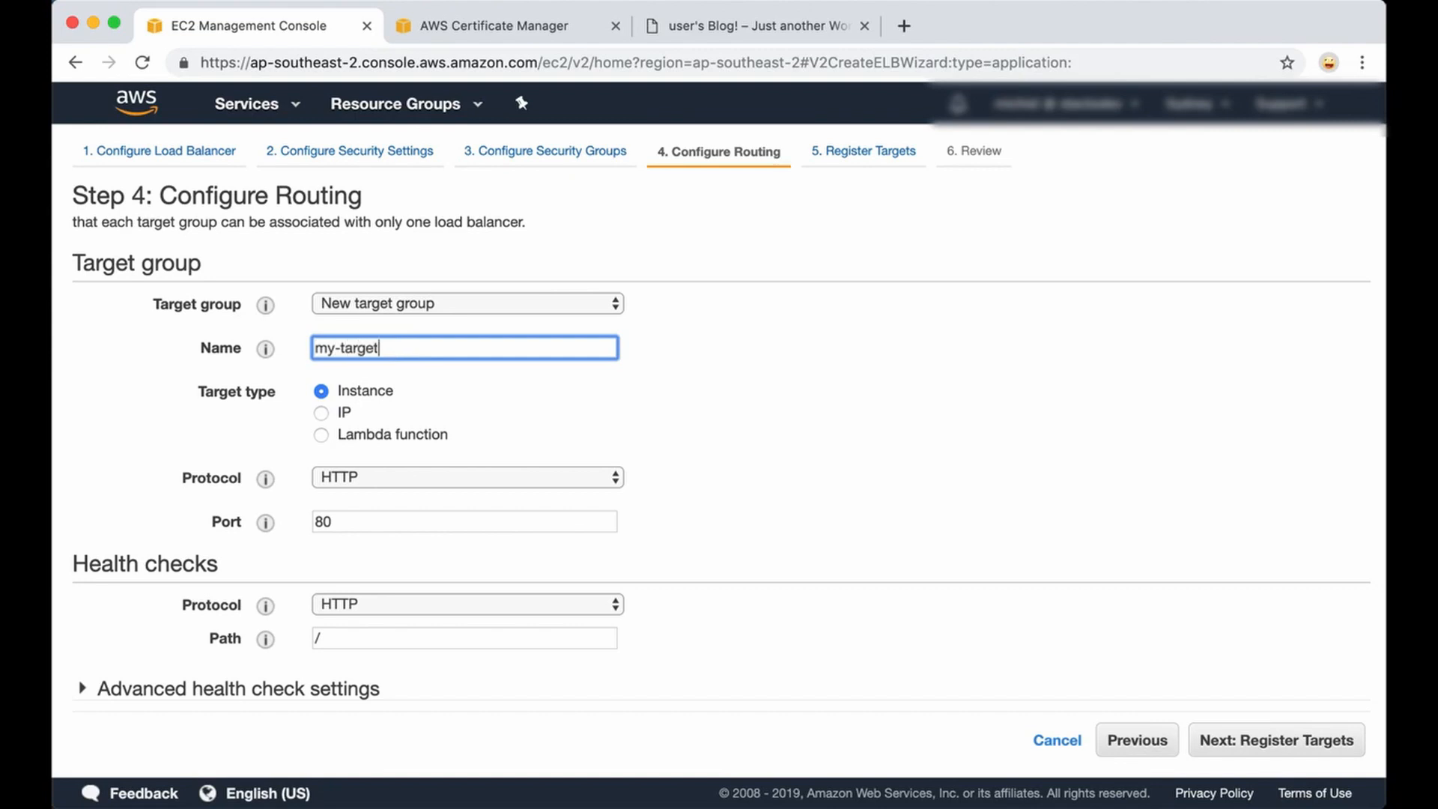
{"action": "type", "text": "-group"}
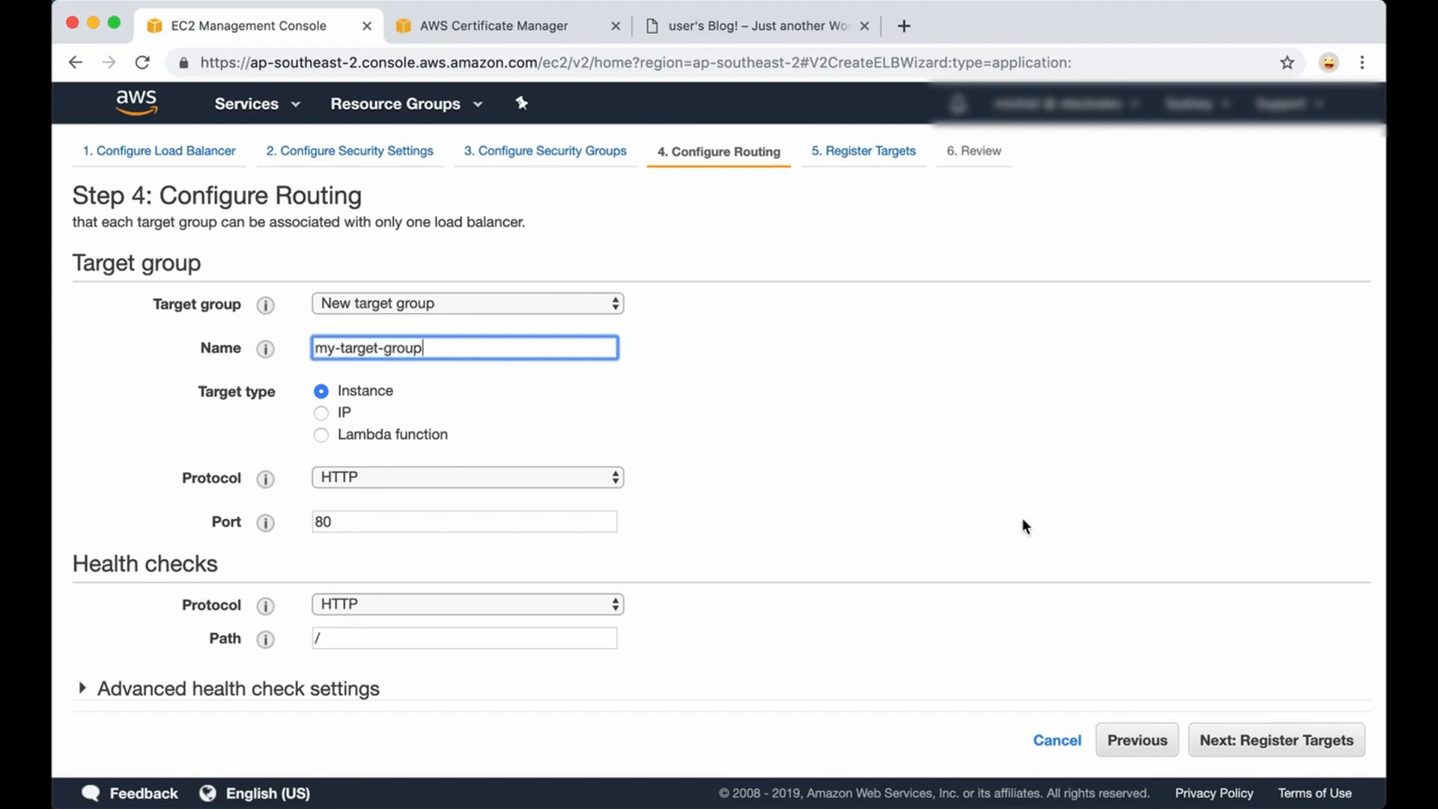
{"action": "mouse_move", "coordinate": [439, 373]}
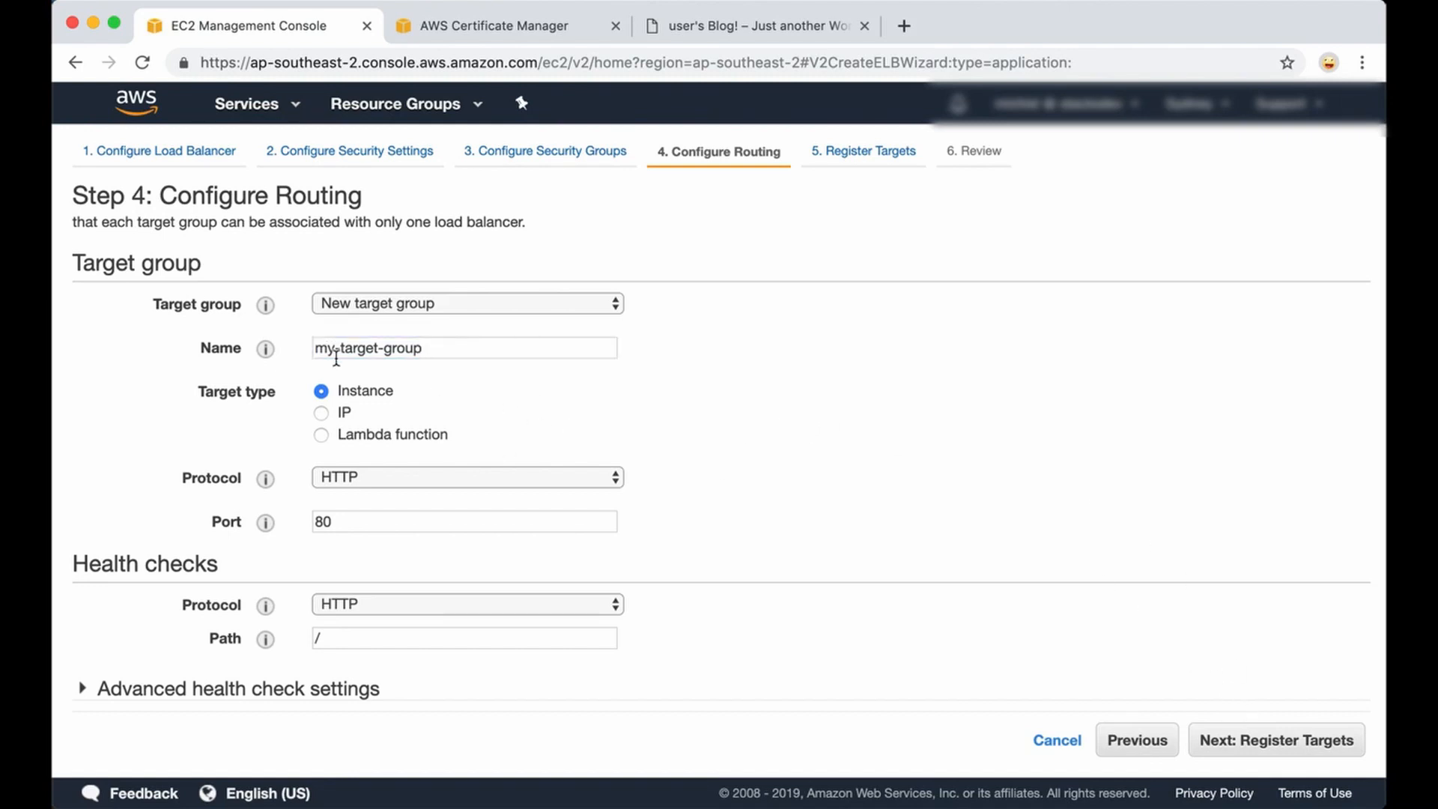
{"action": "mouse_move", "coordinate": [1237, 753]}
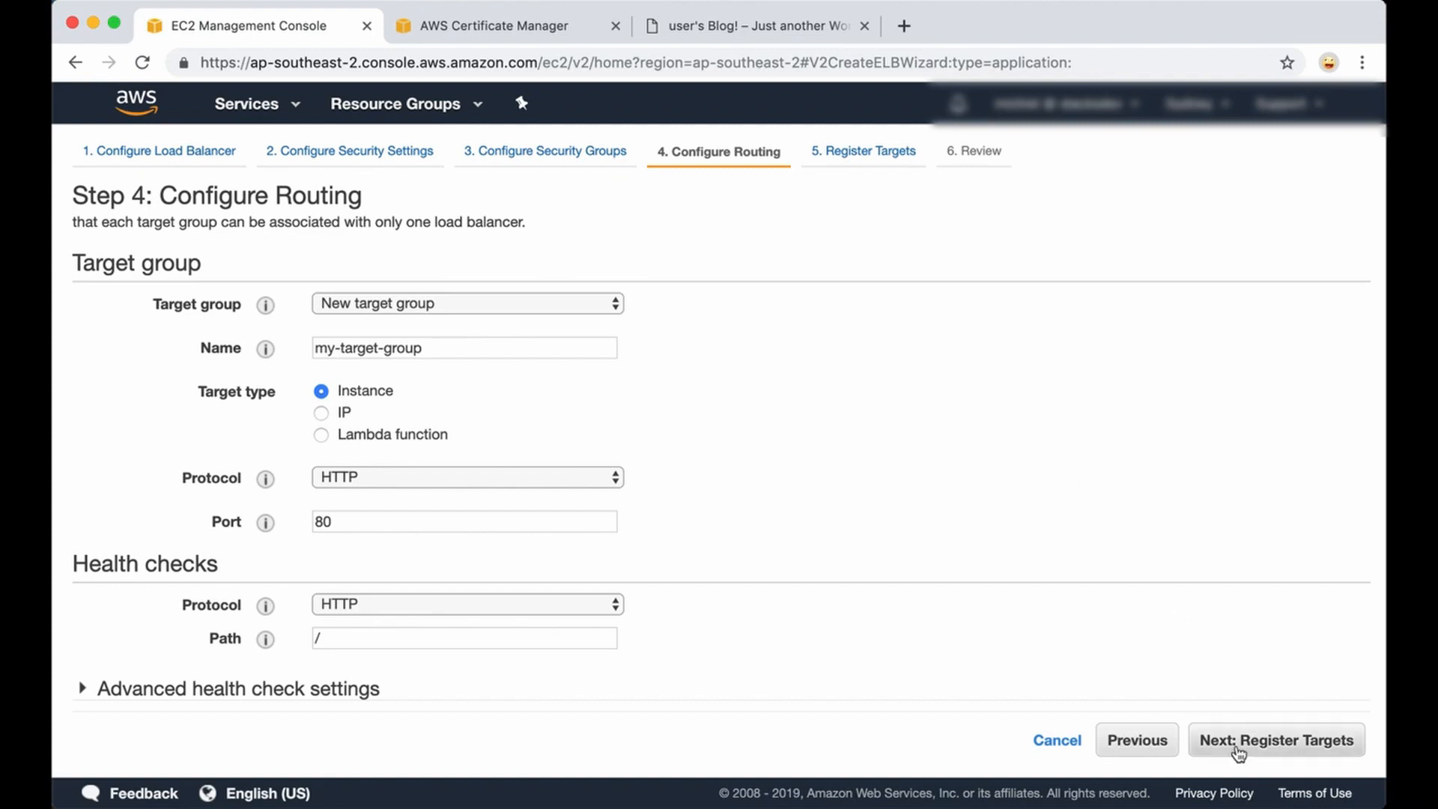
{"action": "mouse_move", "coordinate": [1245, 706]}
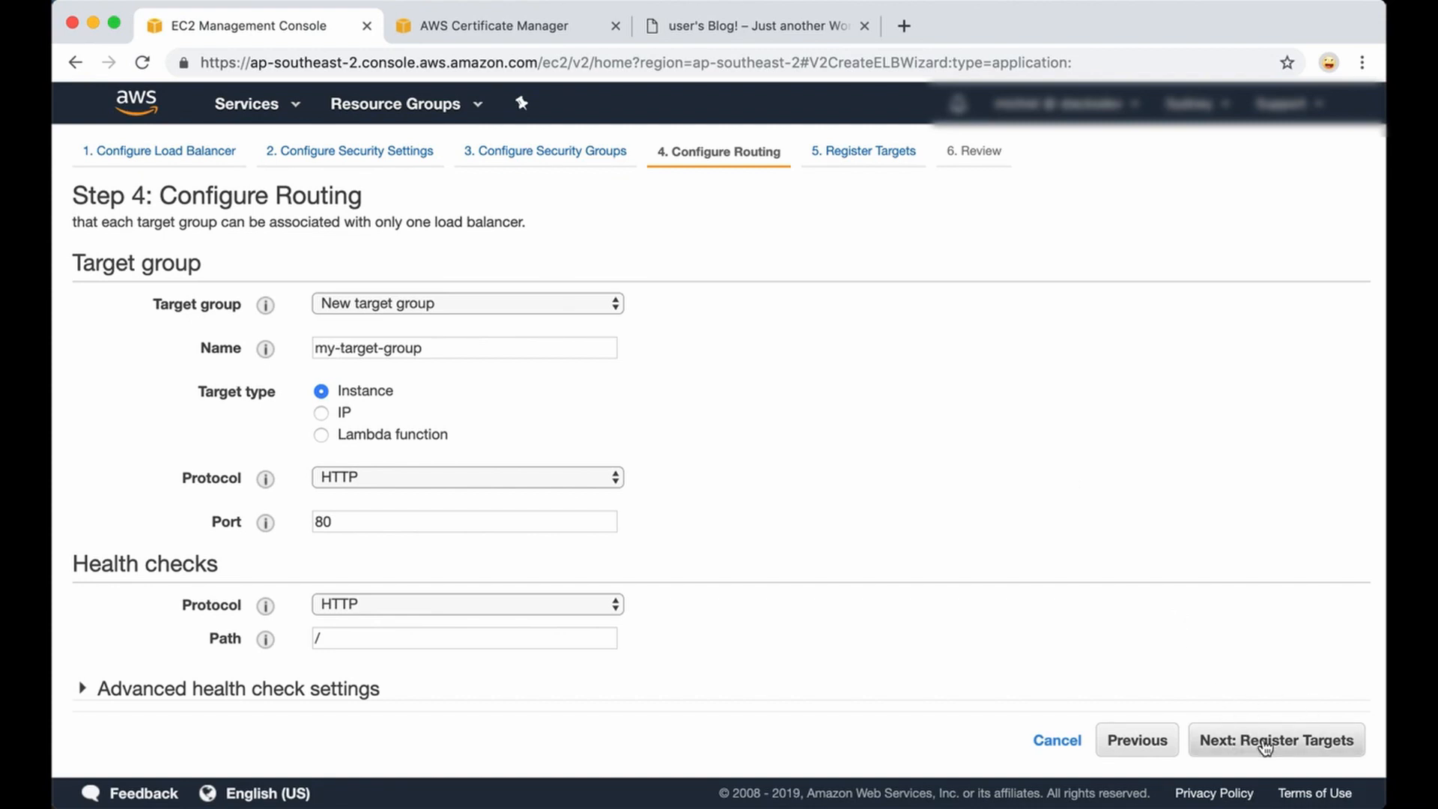
Advance to Register Targets and add the demo-wordpress instance as a target on port 80.
{"action": "left_click", "coordinate": [1276, 740]}
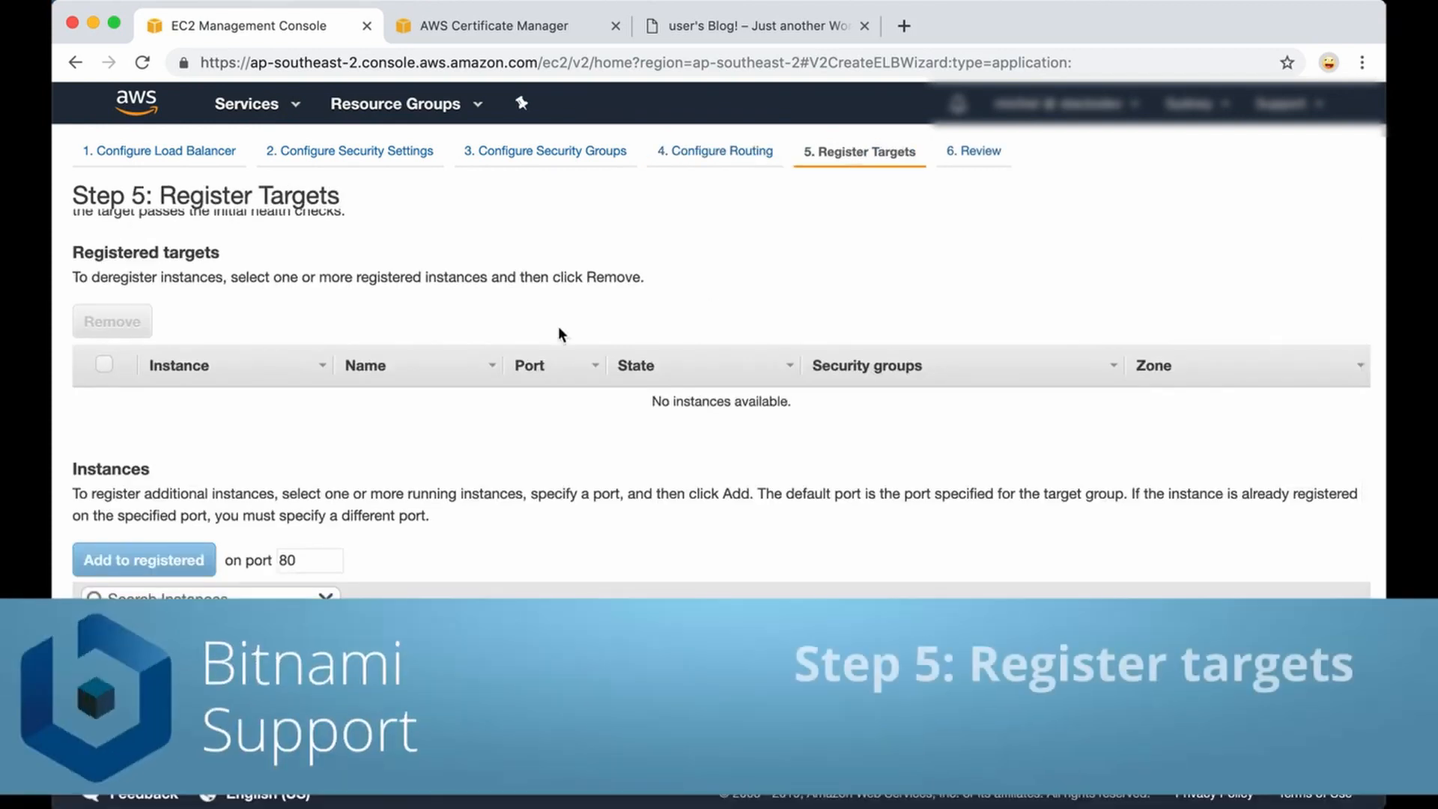
{"action": "mouse_move", "coordinate": [422, 259]}
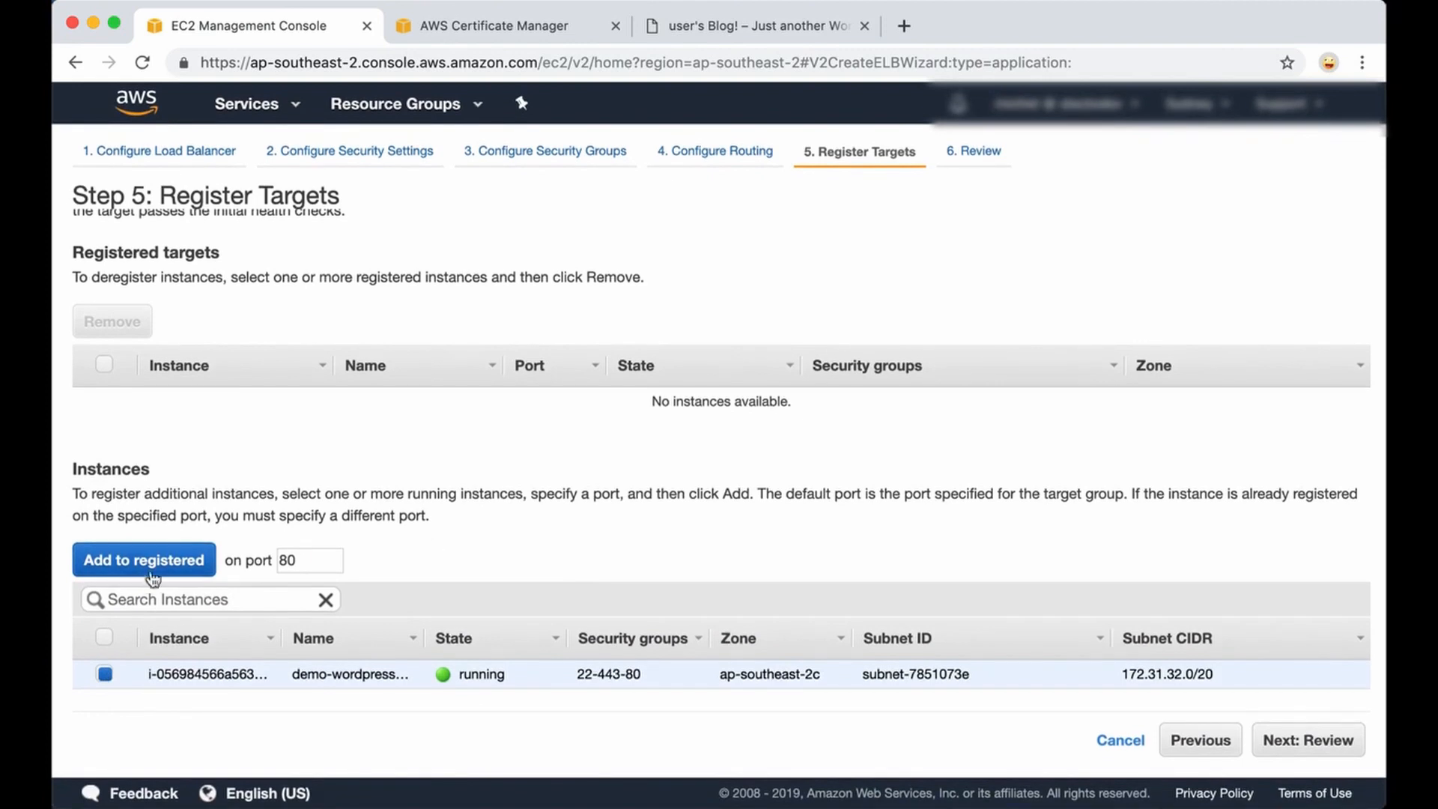
{"action": "left_click", "coordinate": [144, 559]}
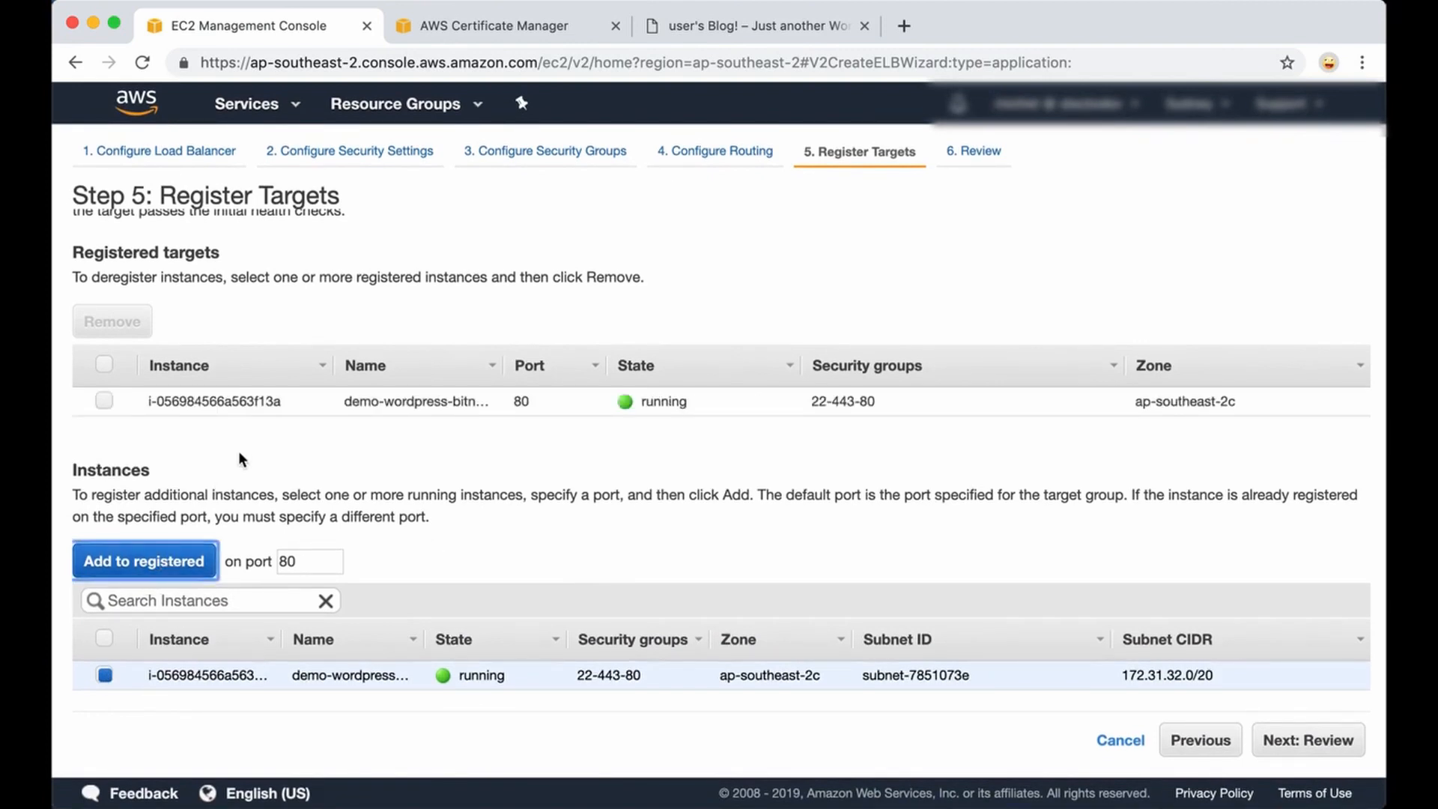
{"action": "mouse_move", "coordinate": [1135, 551]}
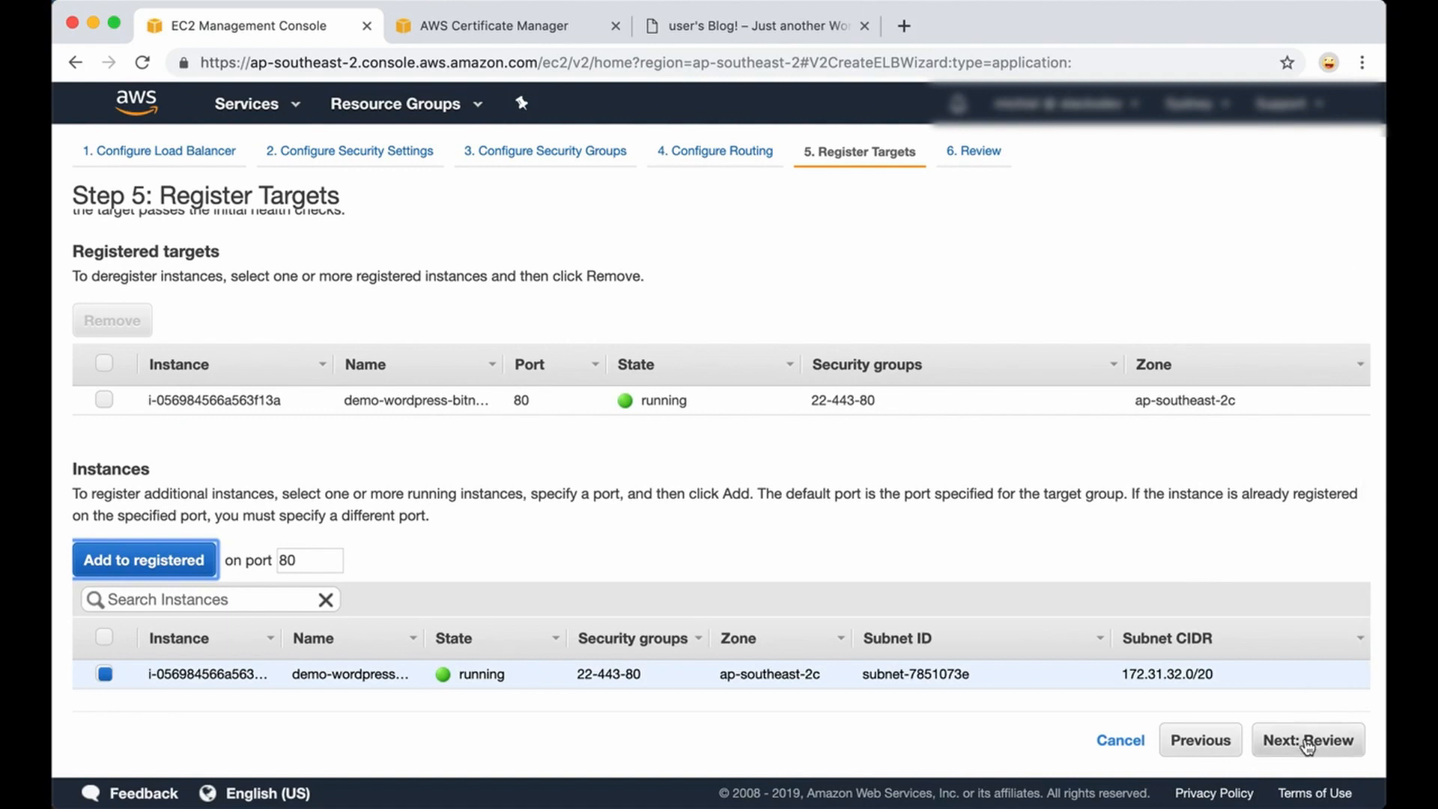
Review the listeners, certificate and routing summary, then create my-loadbalancer.
{"action": "left_click", "coordinate": [1306, 738]}
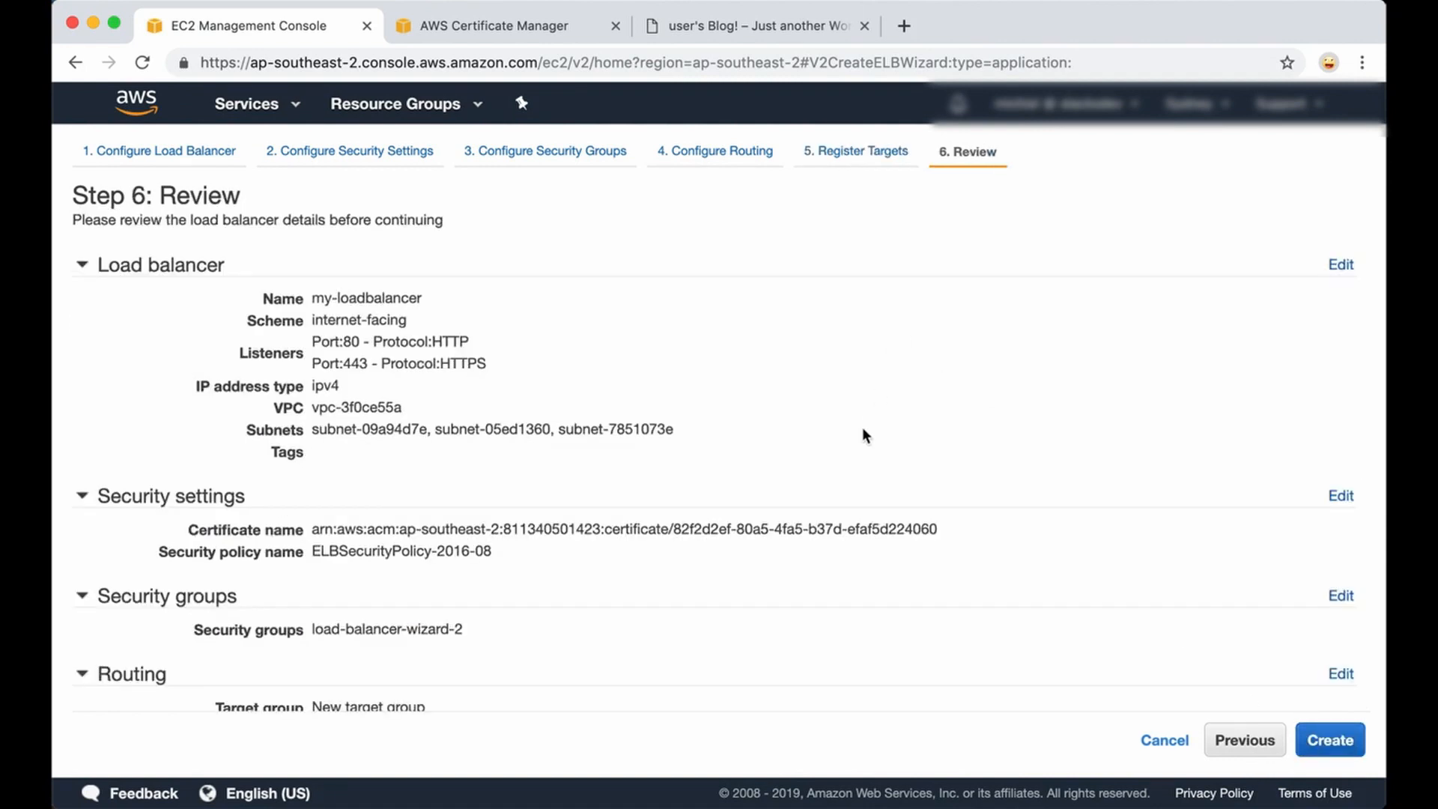
{"action": "scroll", "scroll_direction": "down", "scroll_amount": 3}
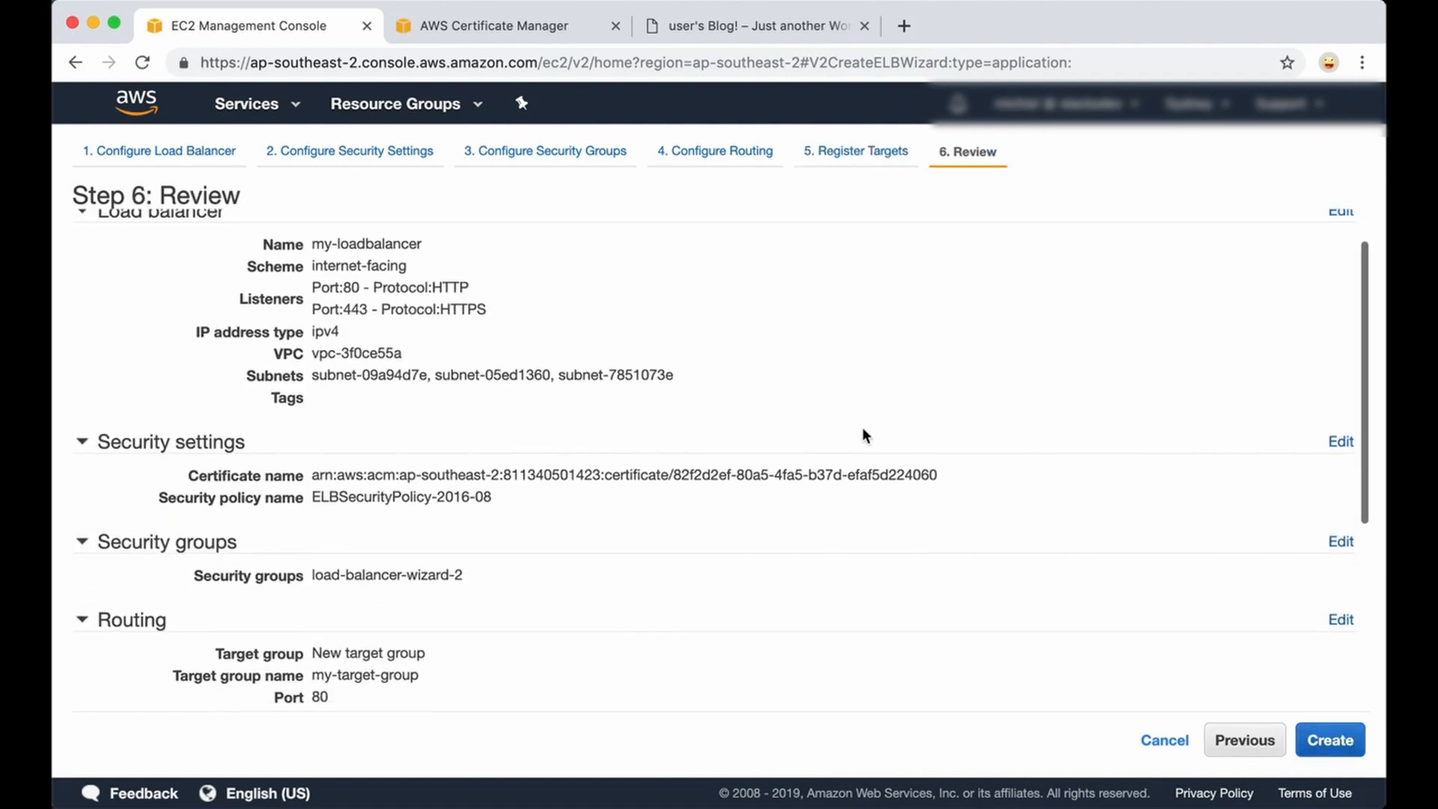
{"action": "scroll", "scroll_direction": "down", "scroll_amount": 3}
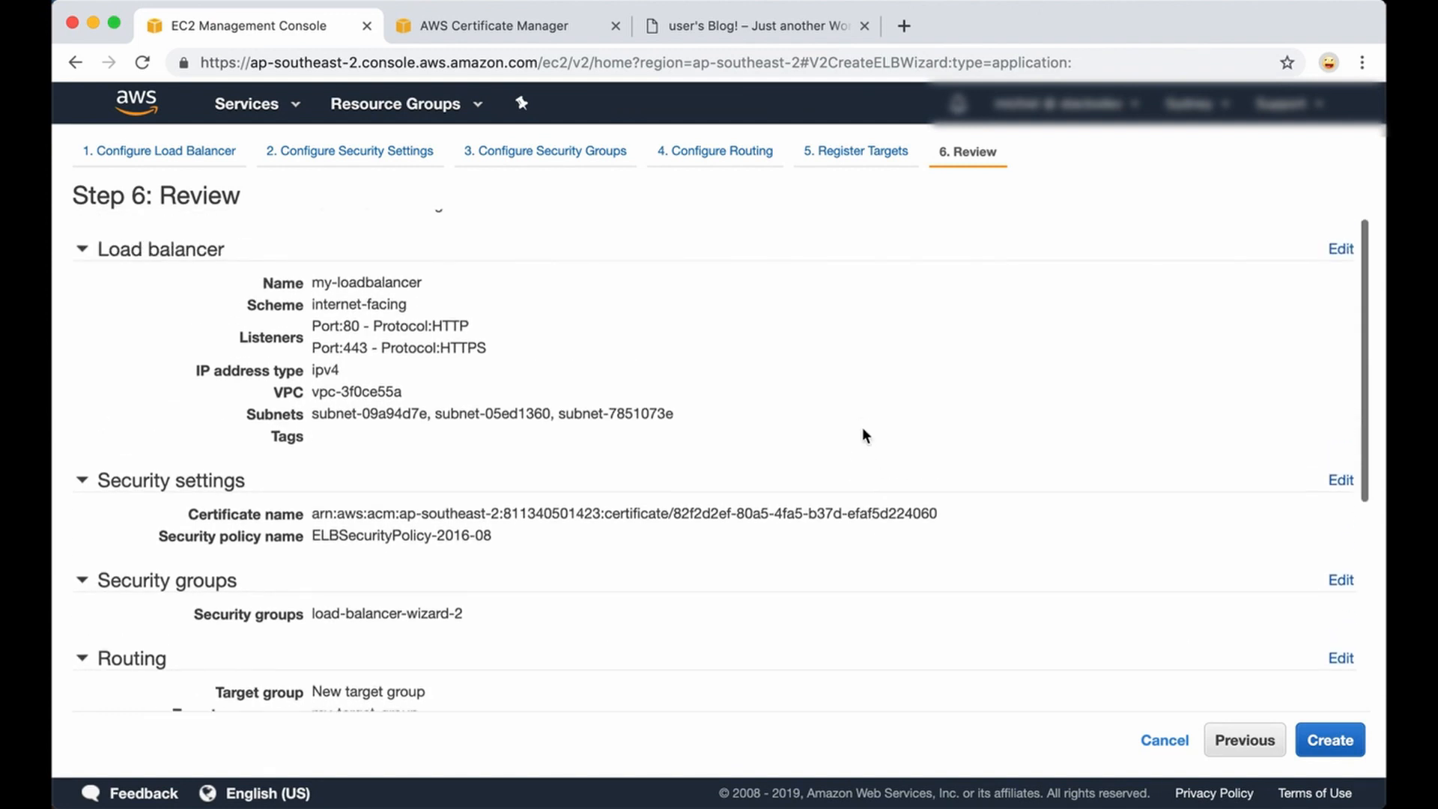
{"action": "scroll", "scroll_direction": "down", "scroll_amount": 3}
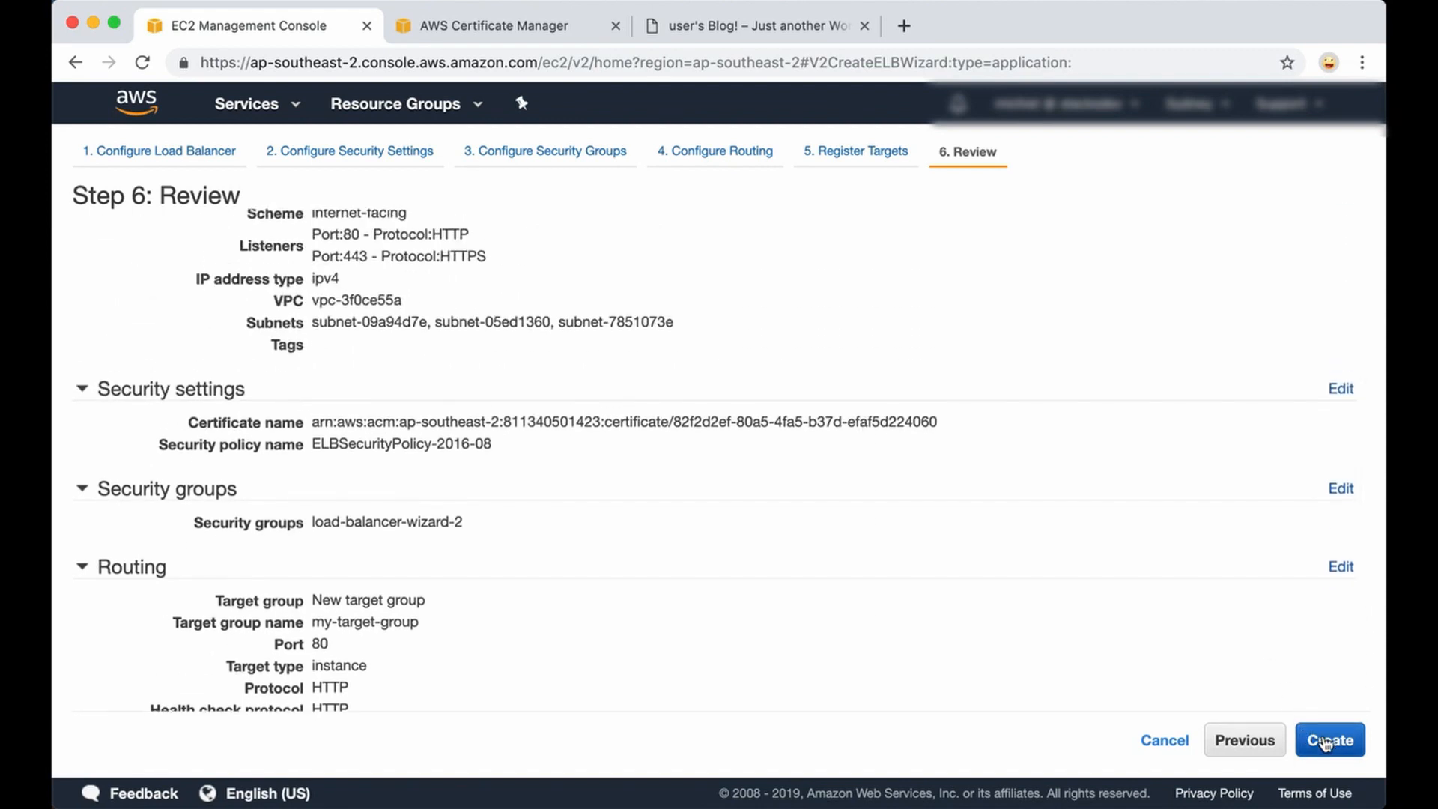
{"action": "left_click", "coordinate": [1329, 740]}
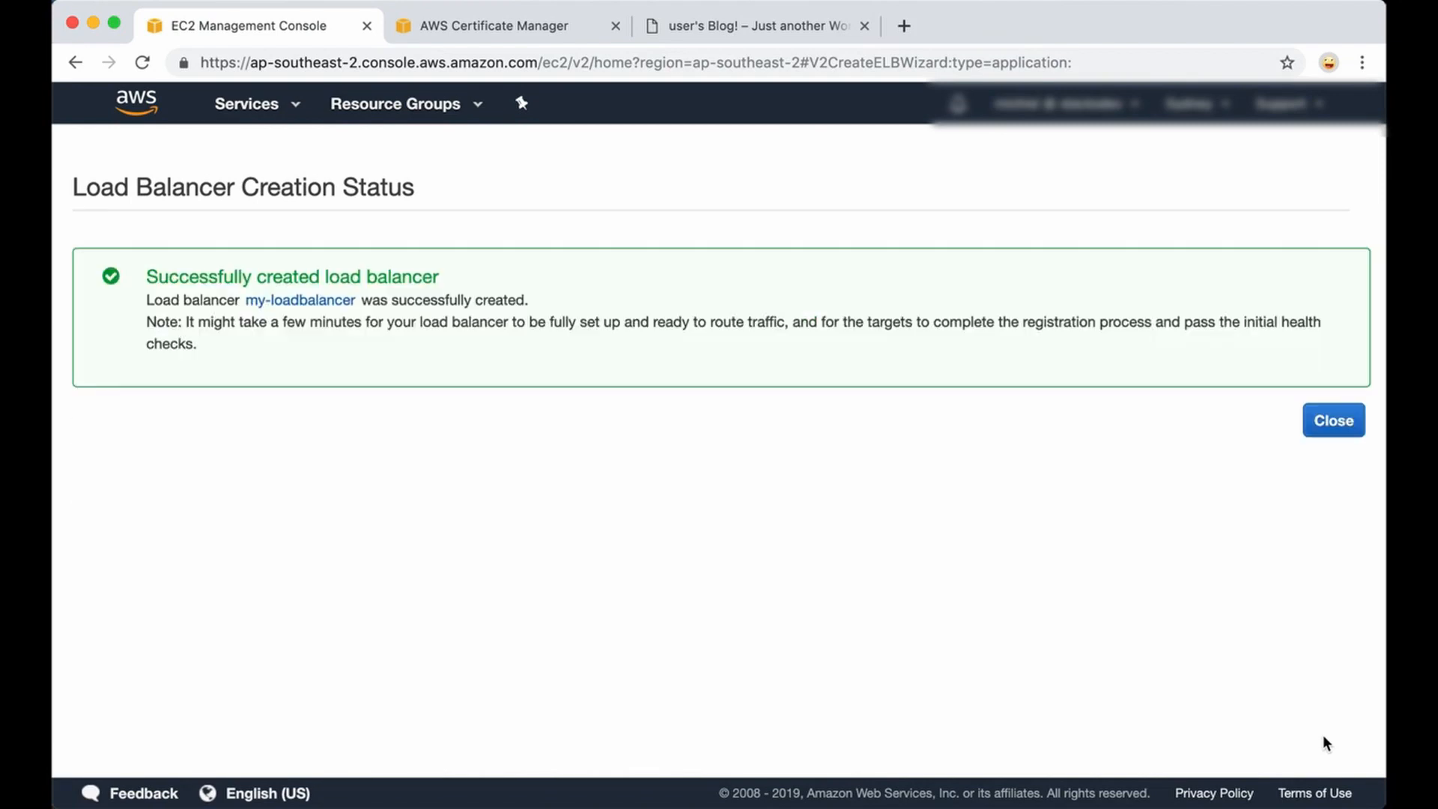
{"action": "mouse_move", "coordinate": [345, 267]}
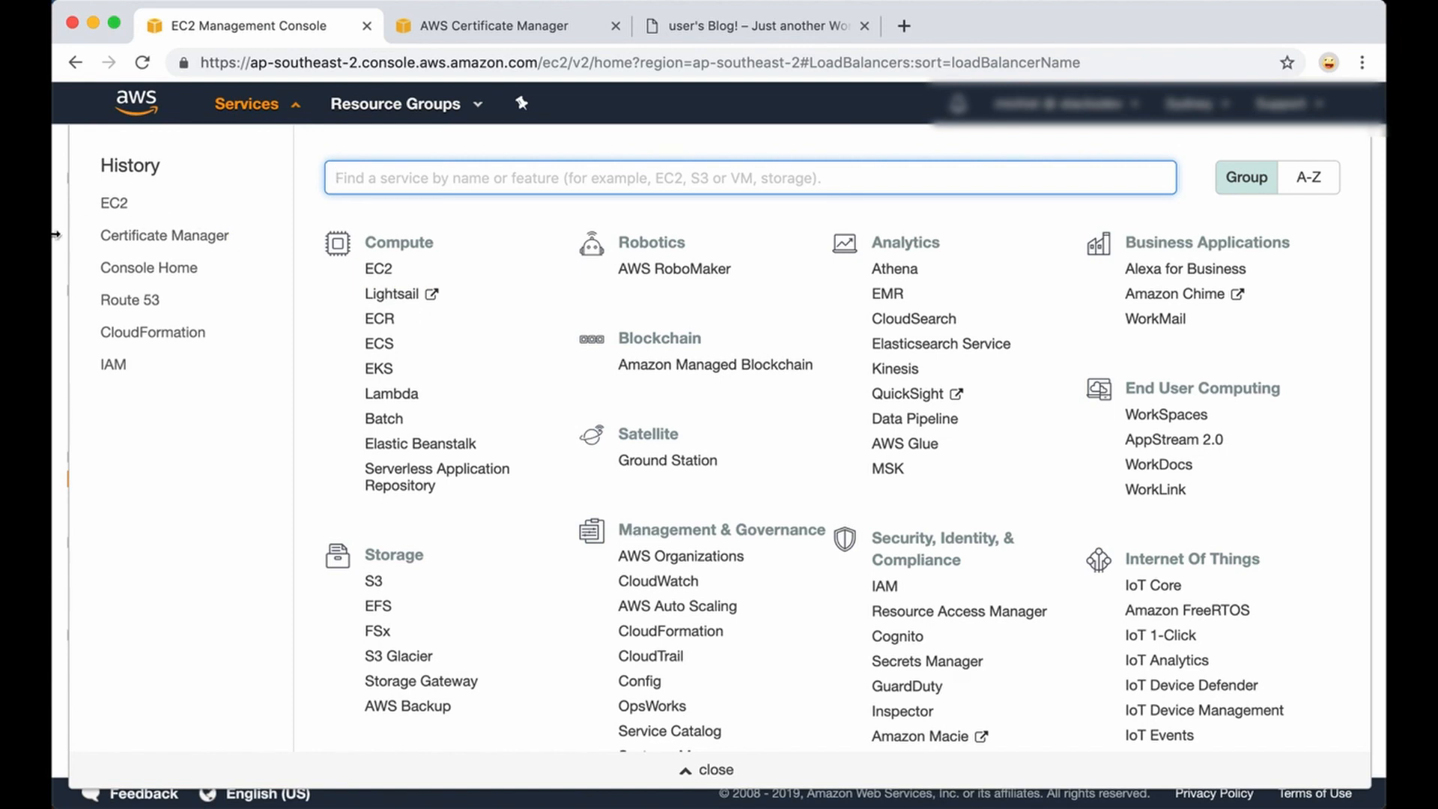
From the EC2 dashboard's Load Balancers list, copy my-loadbalancer's DNS name.
{"action": "left_click", "coordinate": [114, 202]}
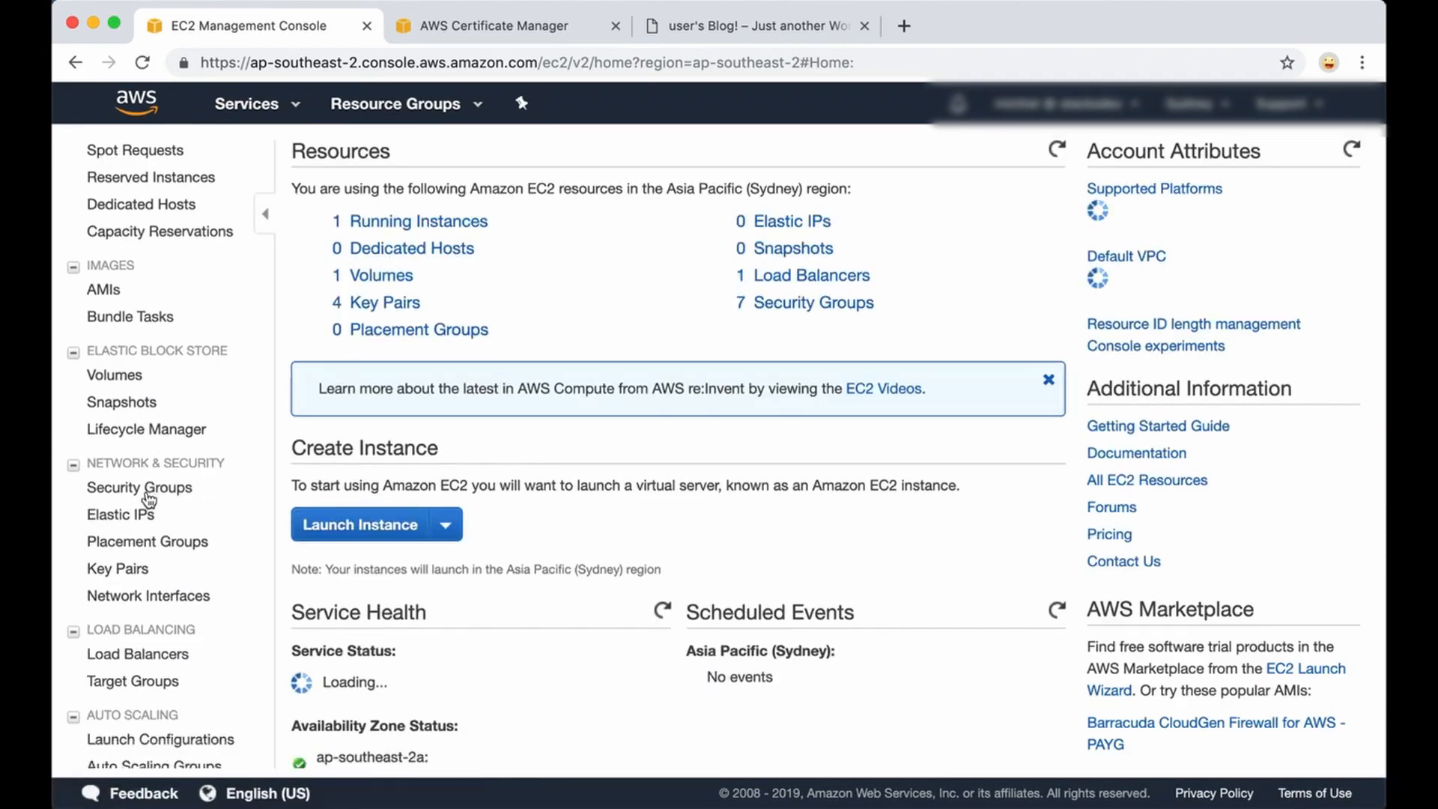
{"action": "scroll", "scroll_direction": "down", "scroll_amount": 3}
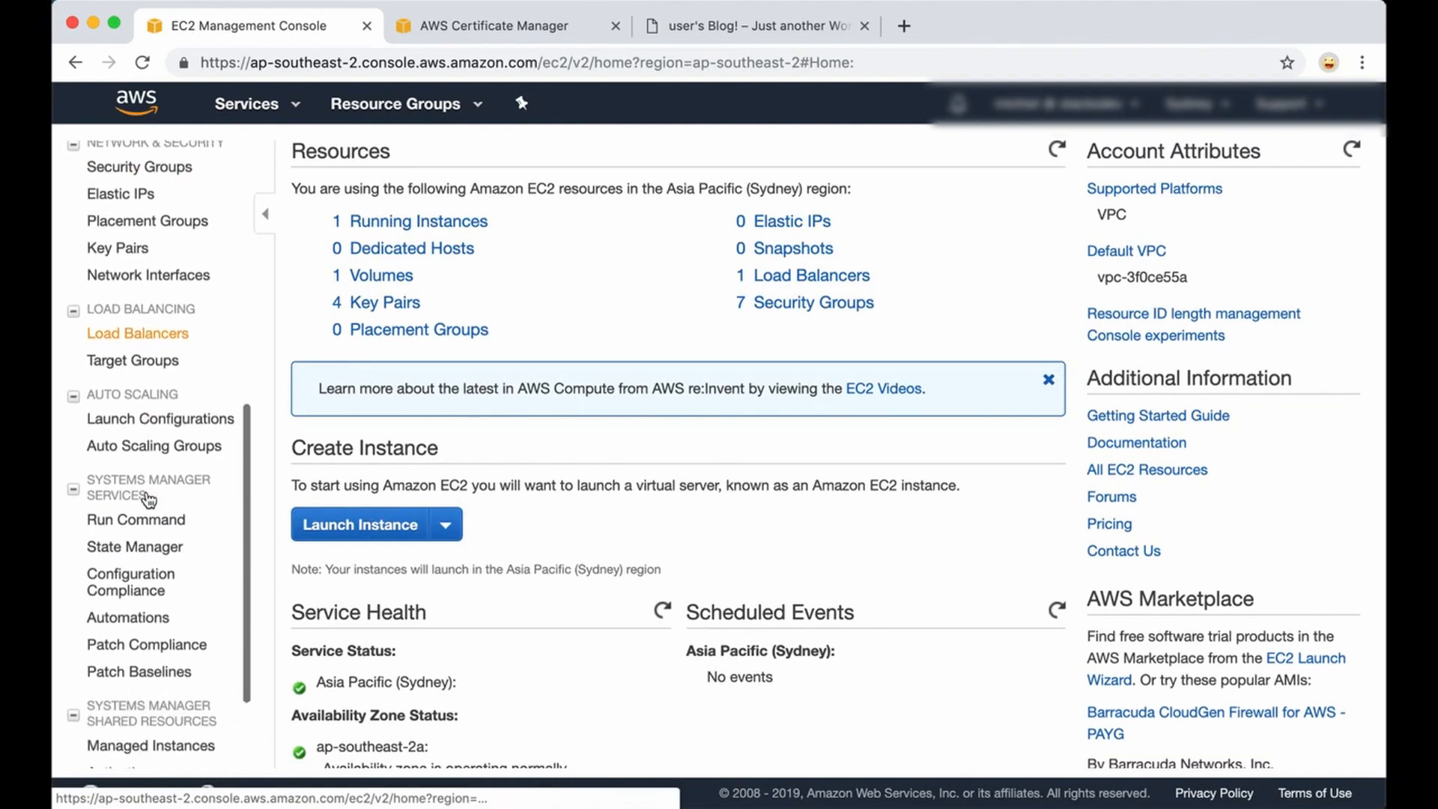
{"action": "left_click", "coordinate": [138, 333]}
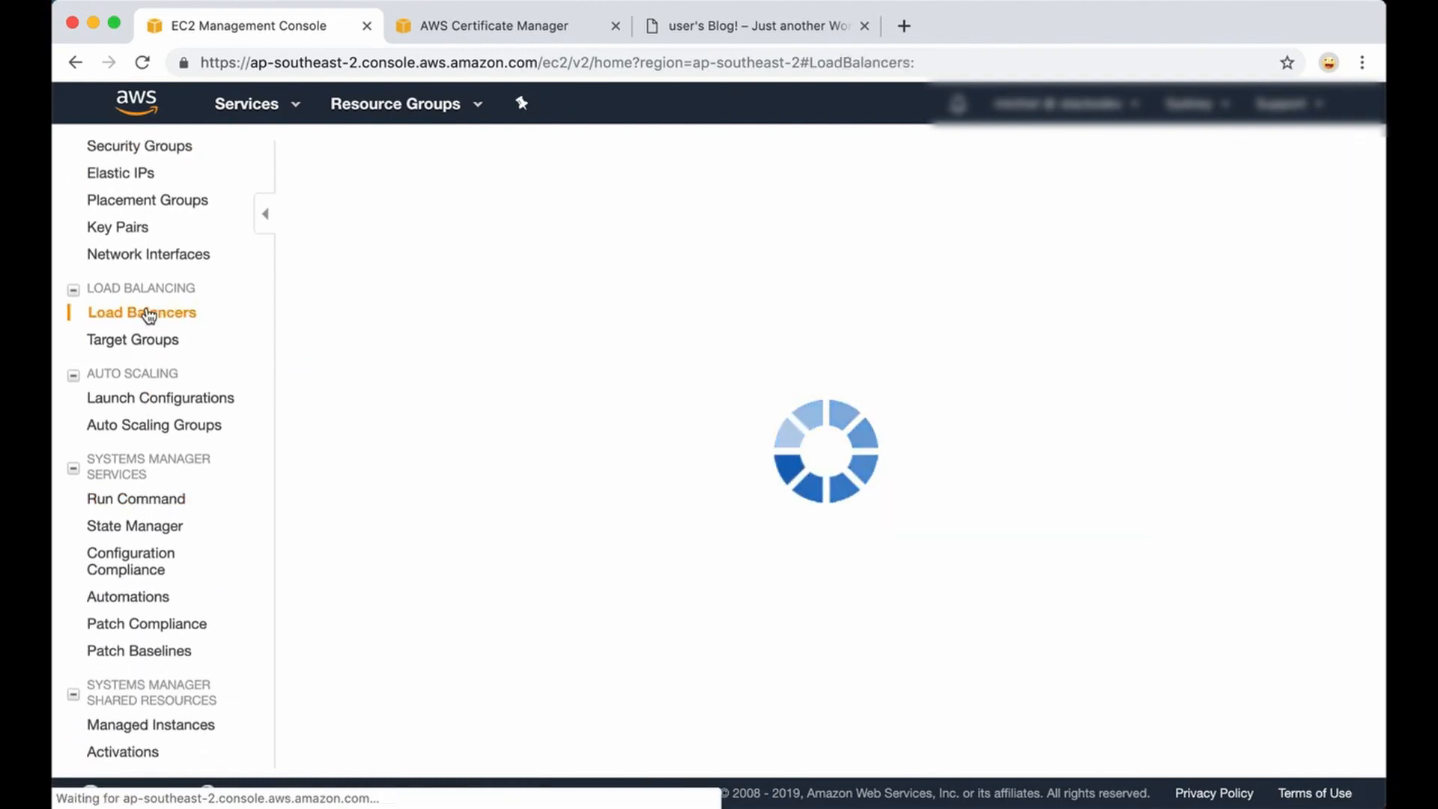
{"action": "mouse_move", "coordinate": [475, 435]}
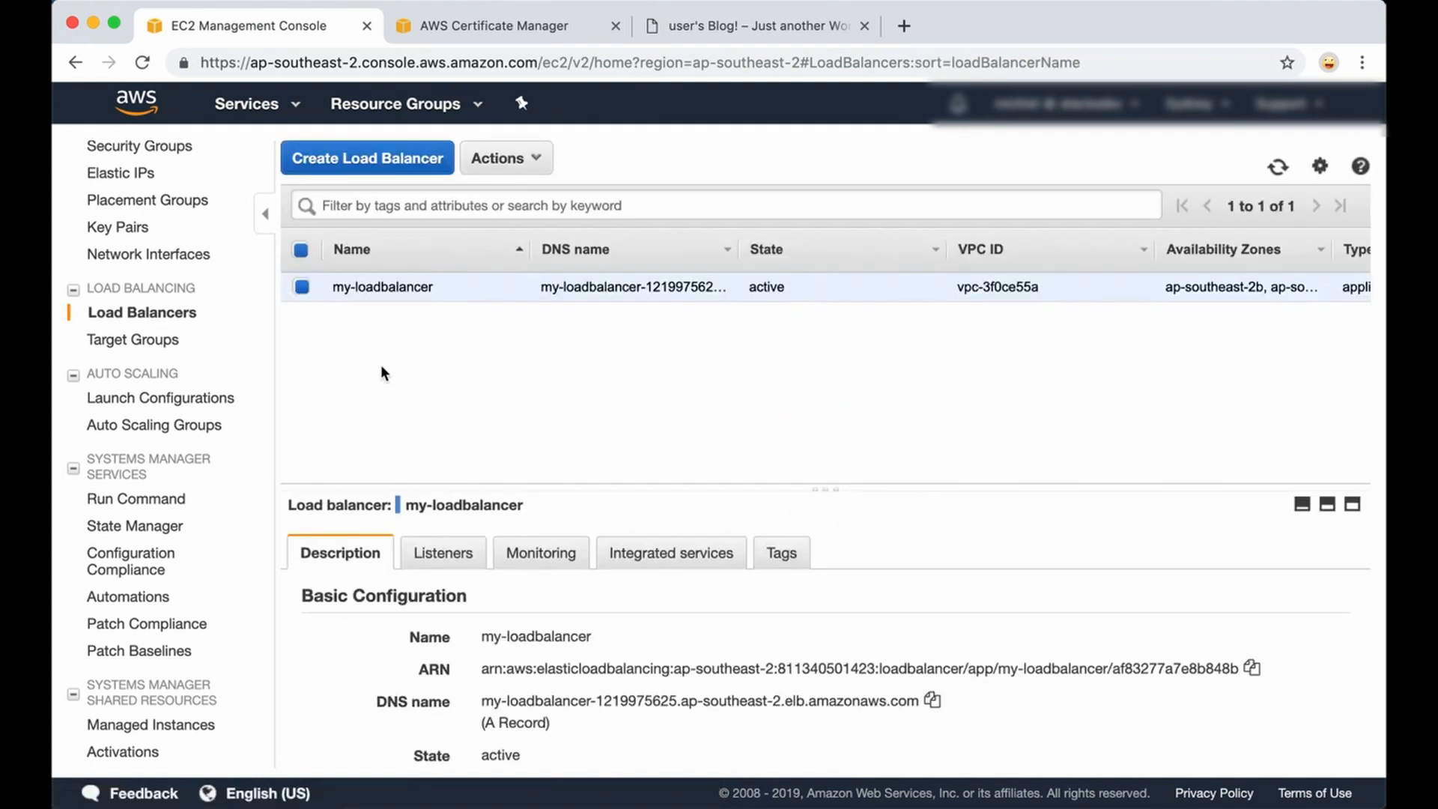
{"action": "mouse_move", "coordinate": [476, 471]}
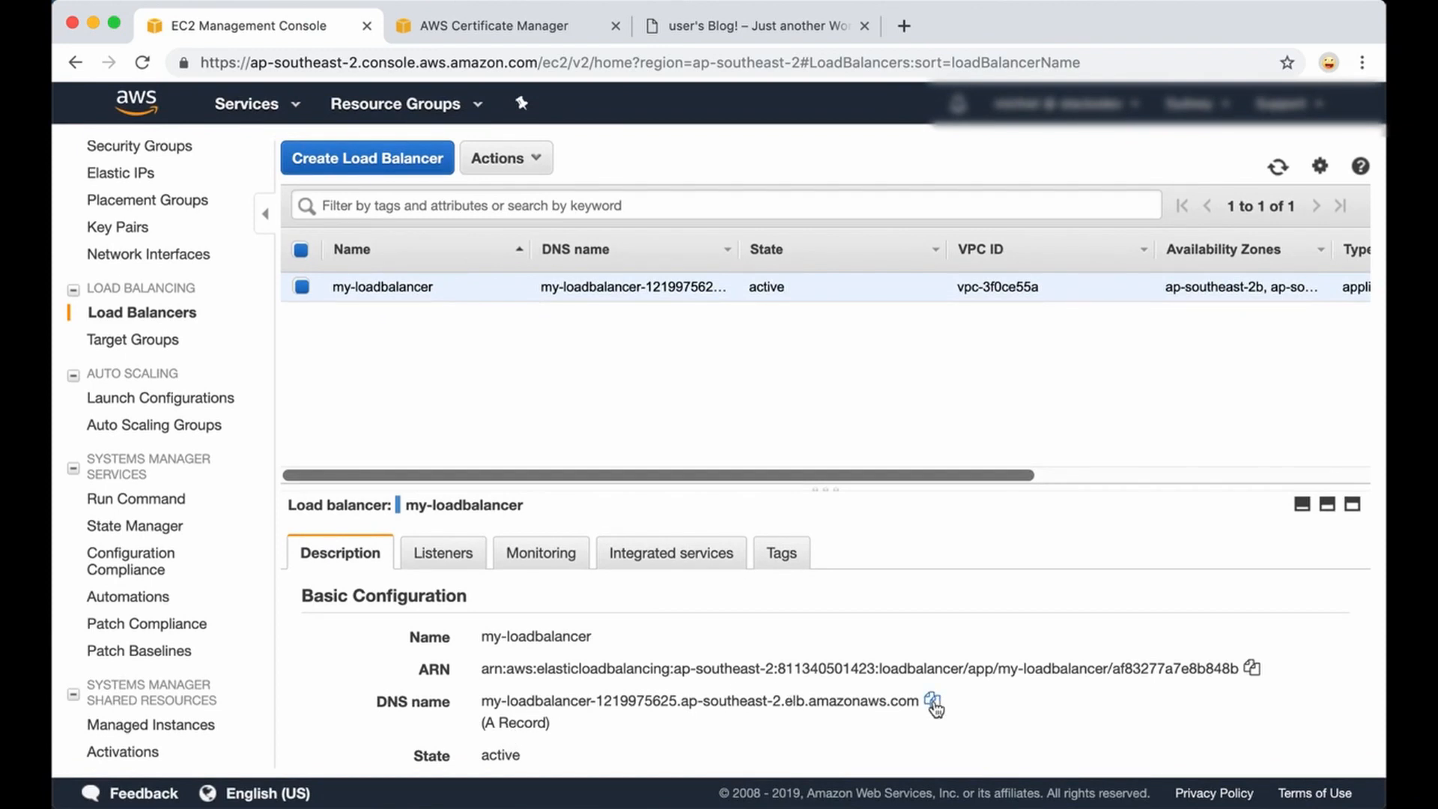
{"action": "left_click", "coordinate": [933, 701]}
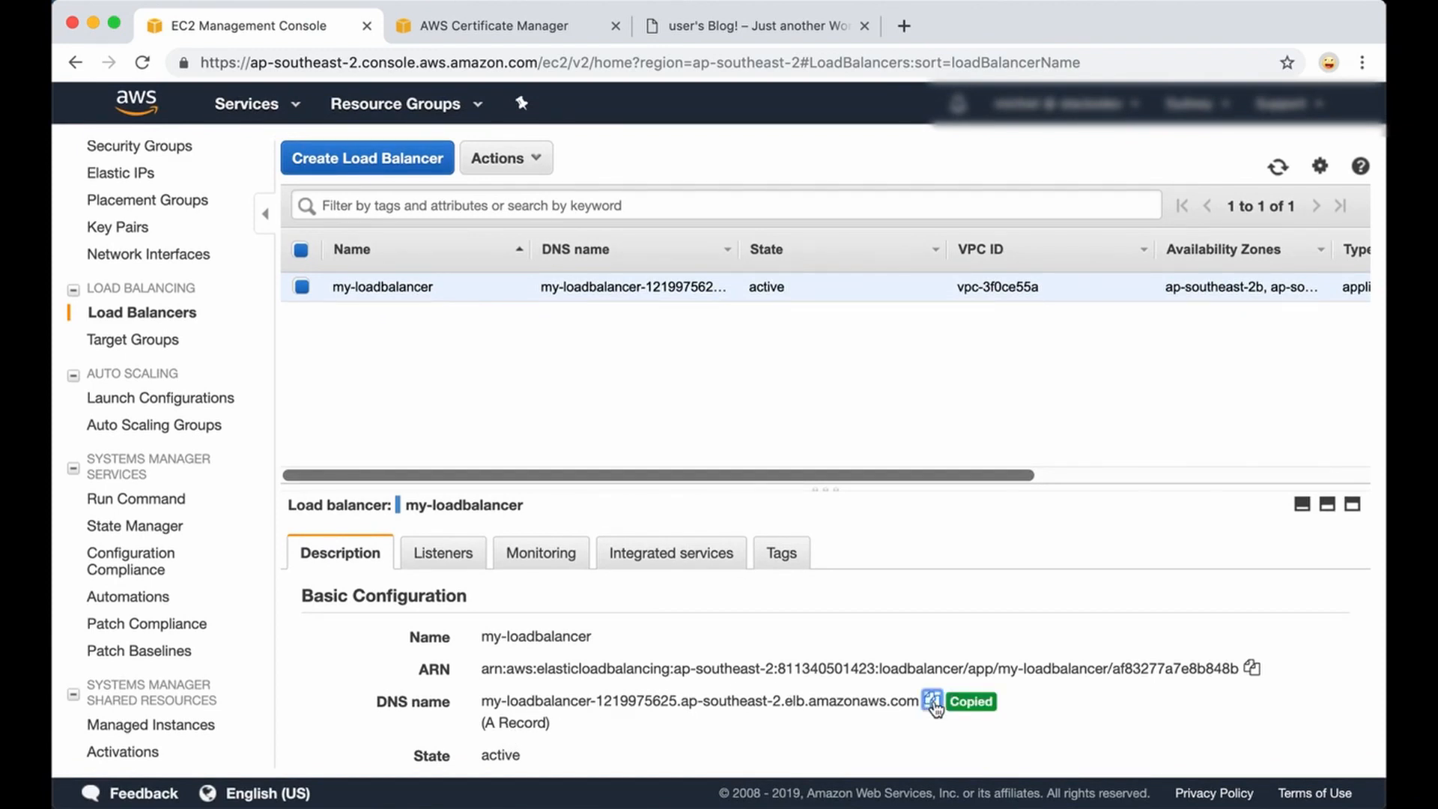
{"action": "left_click", "coordinate": [933, 701]}
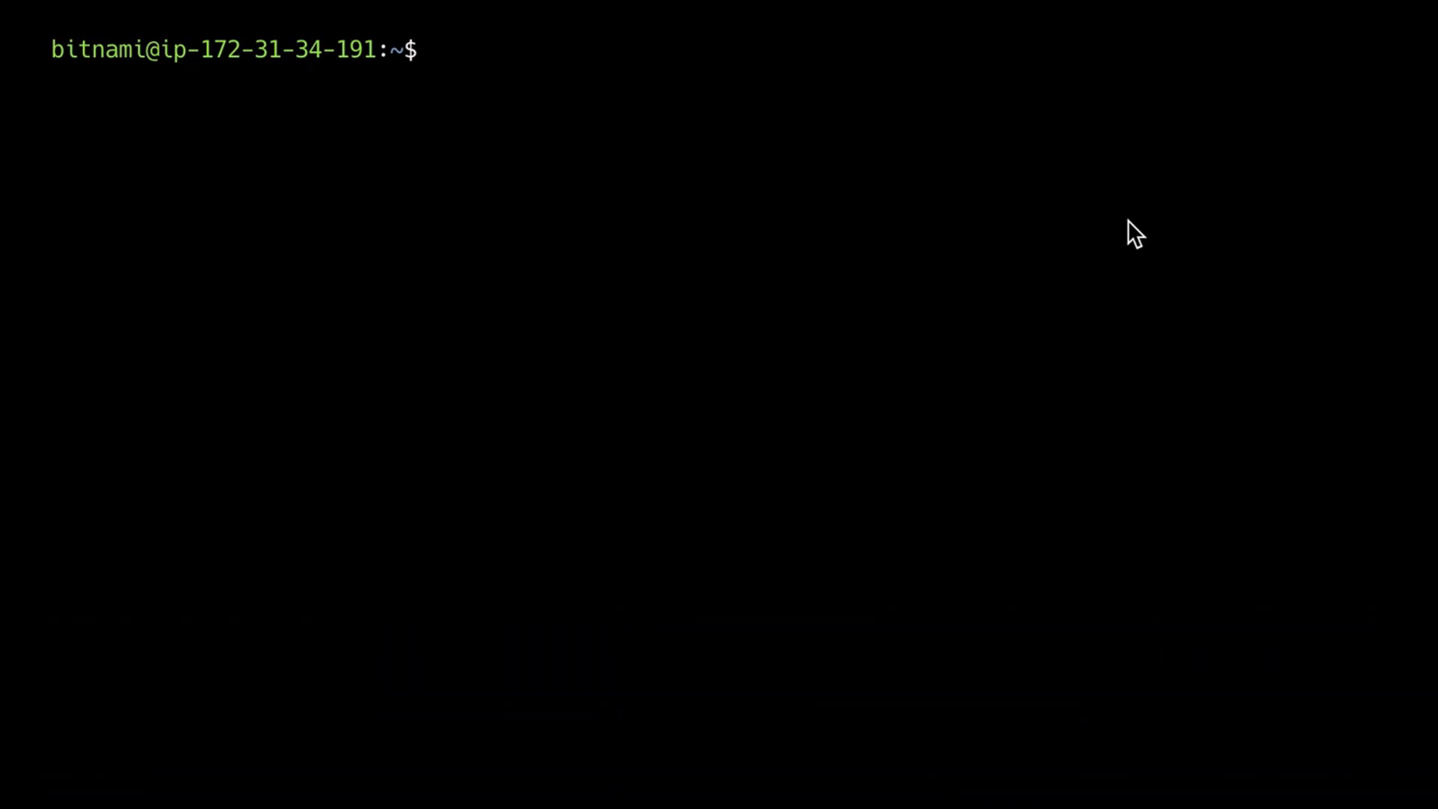
Run sudo nano /opt/bitnami/apps/wordpress/conf/httpd-prefix.conf to edit the file.
{"action": "type", "text": "sudo"}
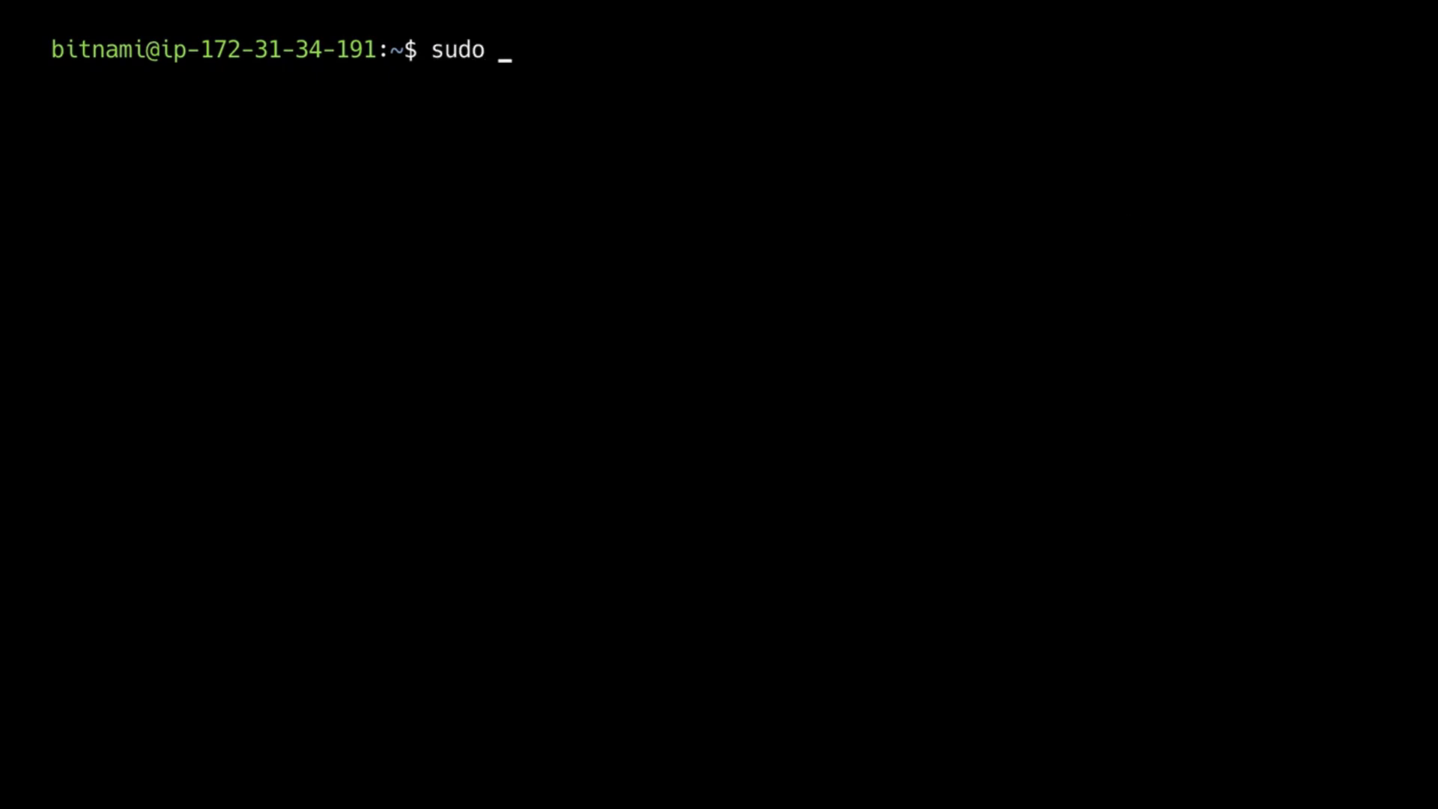
{"action": "type", "text": "nano"}
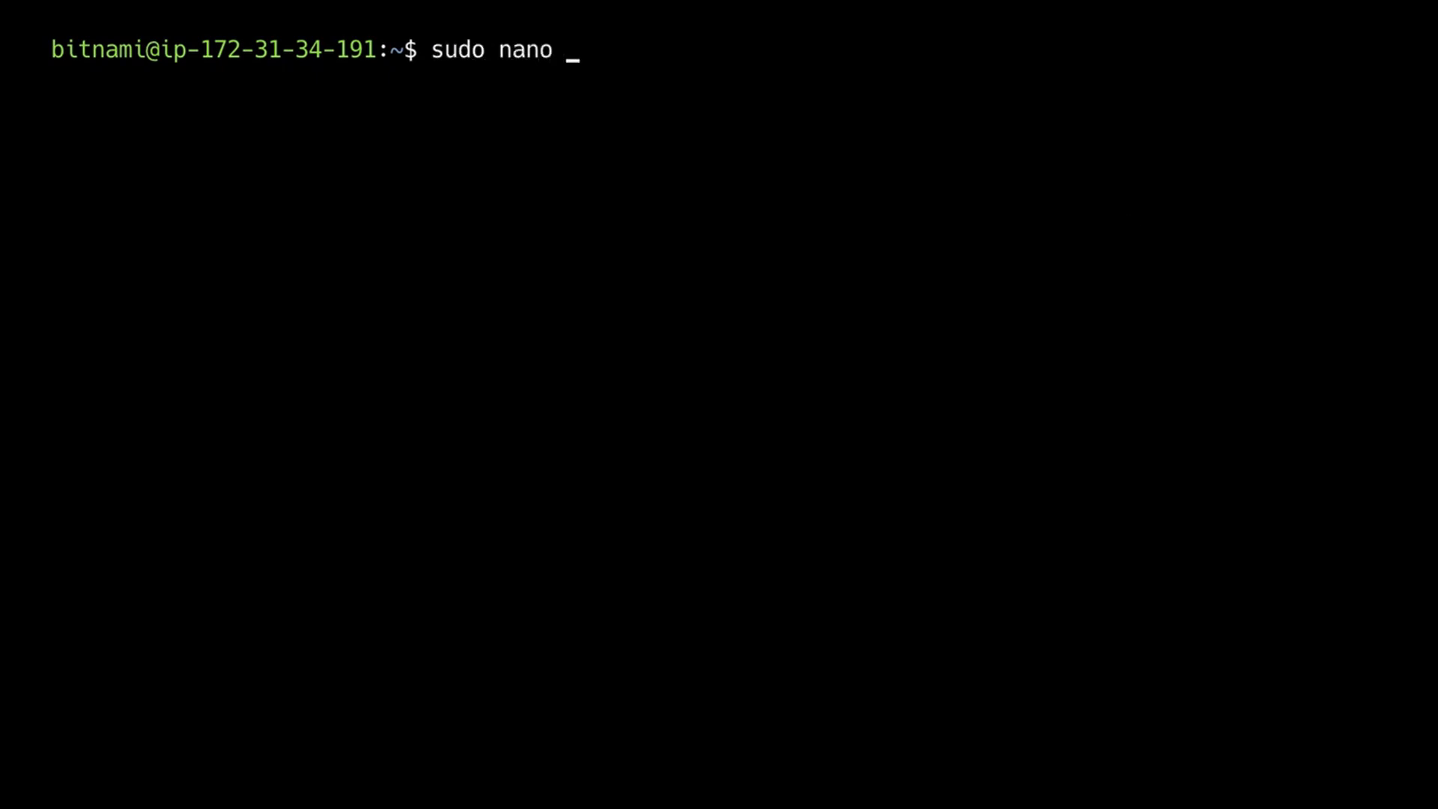
{"action": "type", "text": "/opt/bitnami/"}
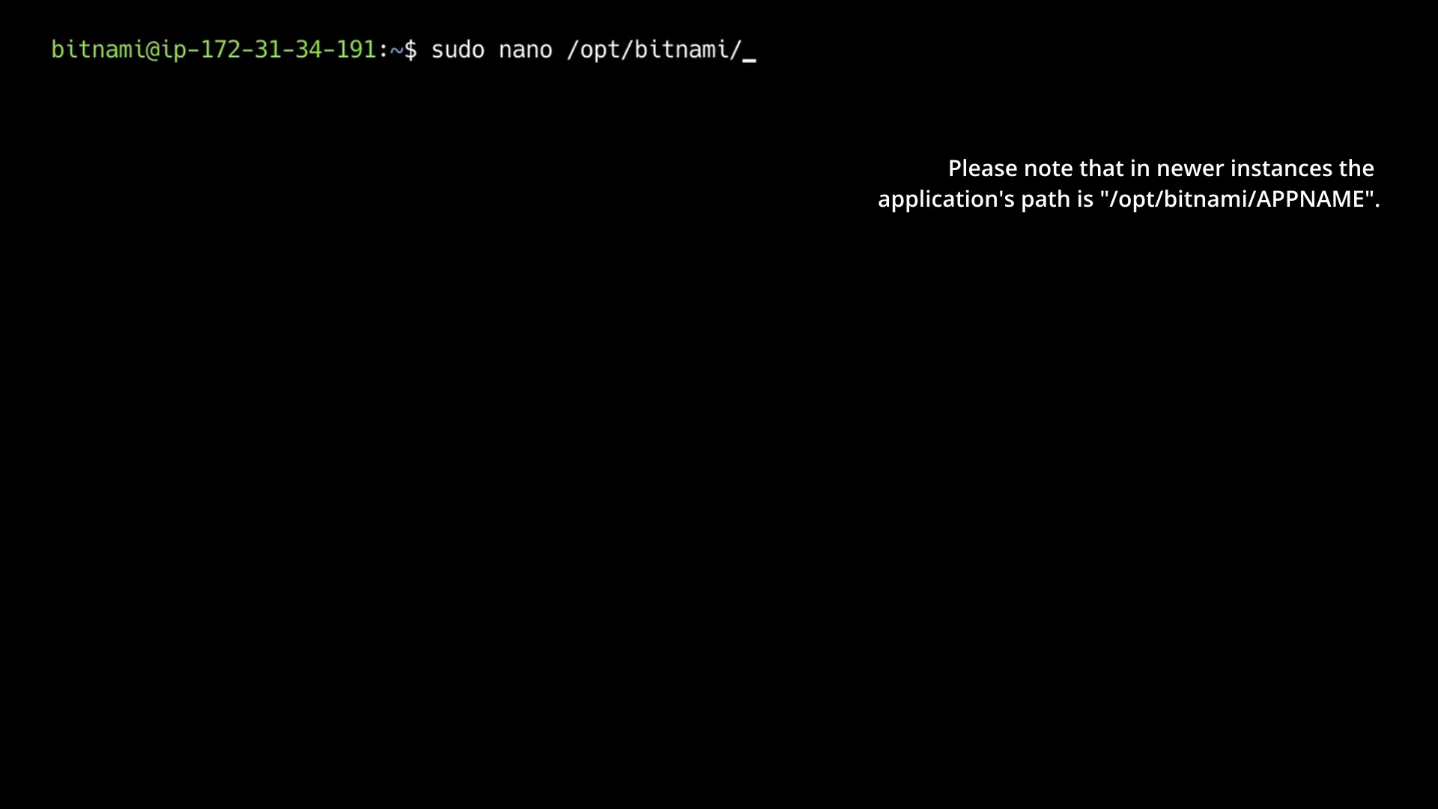
{"action": "type", "text": "apps/"}
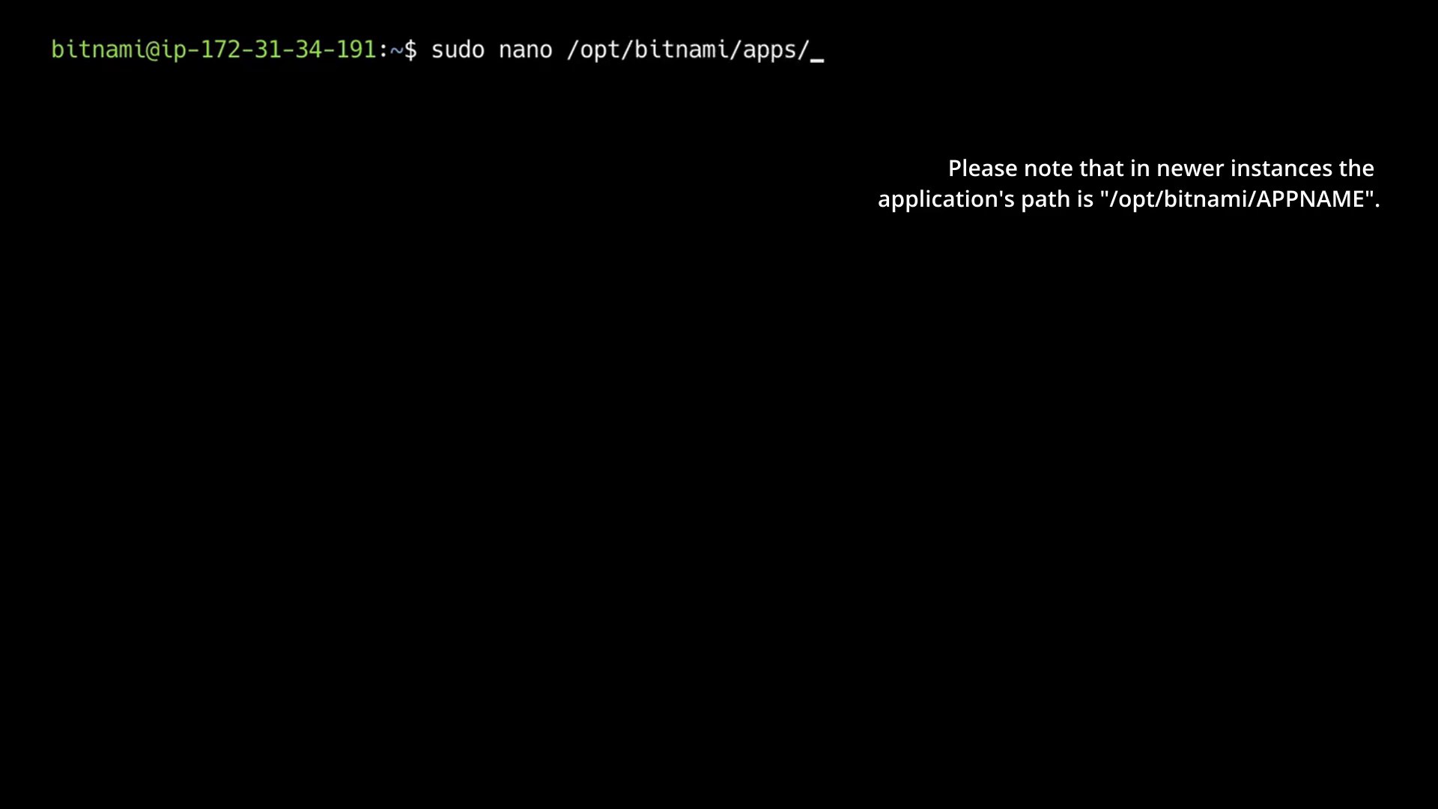
{"action": "type", "text": "wordpress/"}
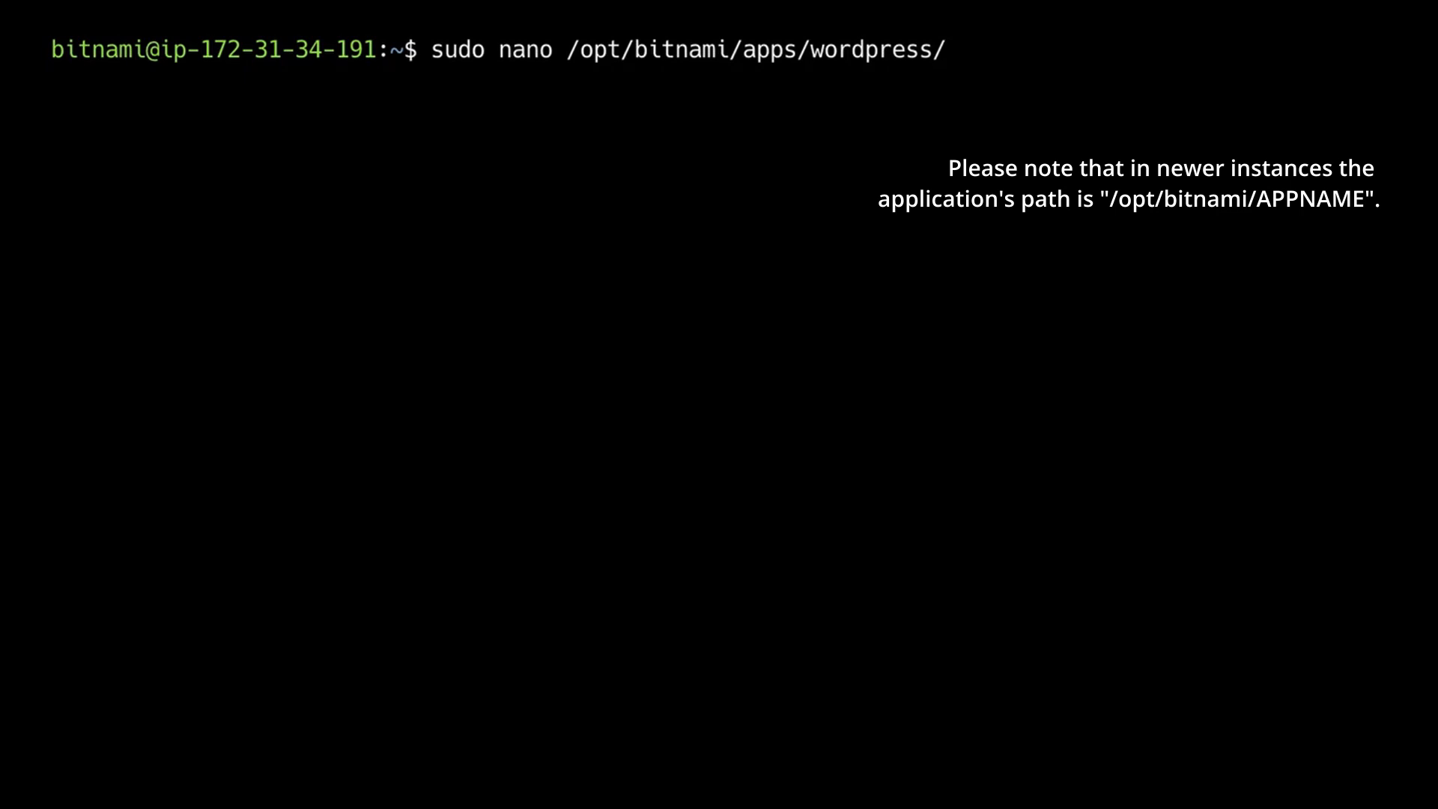
{"action": "type", "text": "conf/ht"}
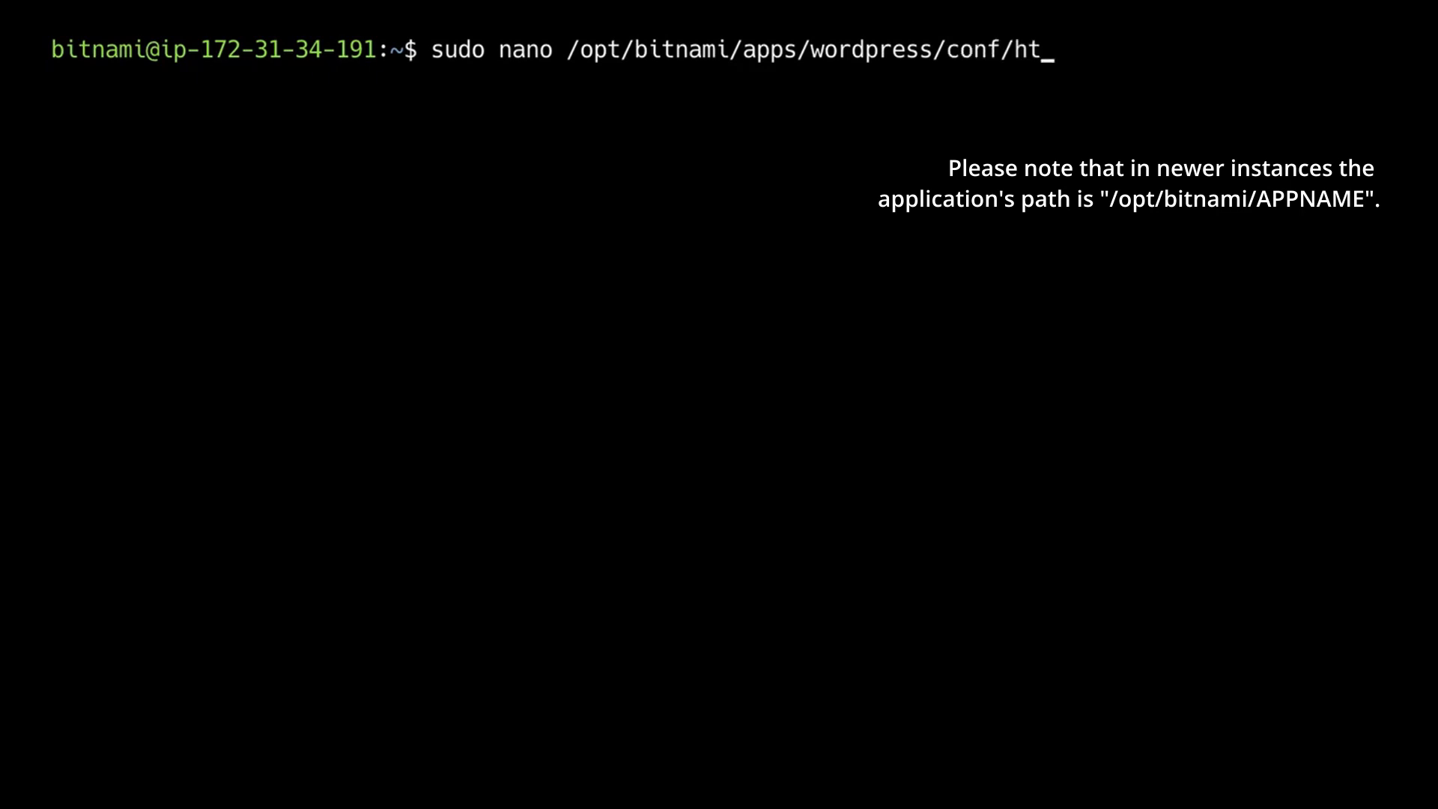
{"action": "type", "text": "tpd-prefix.conf"}
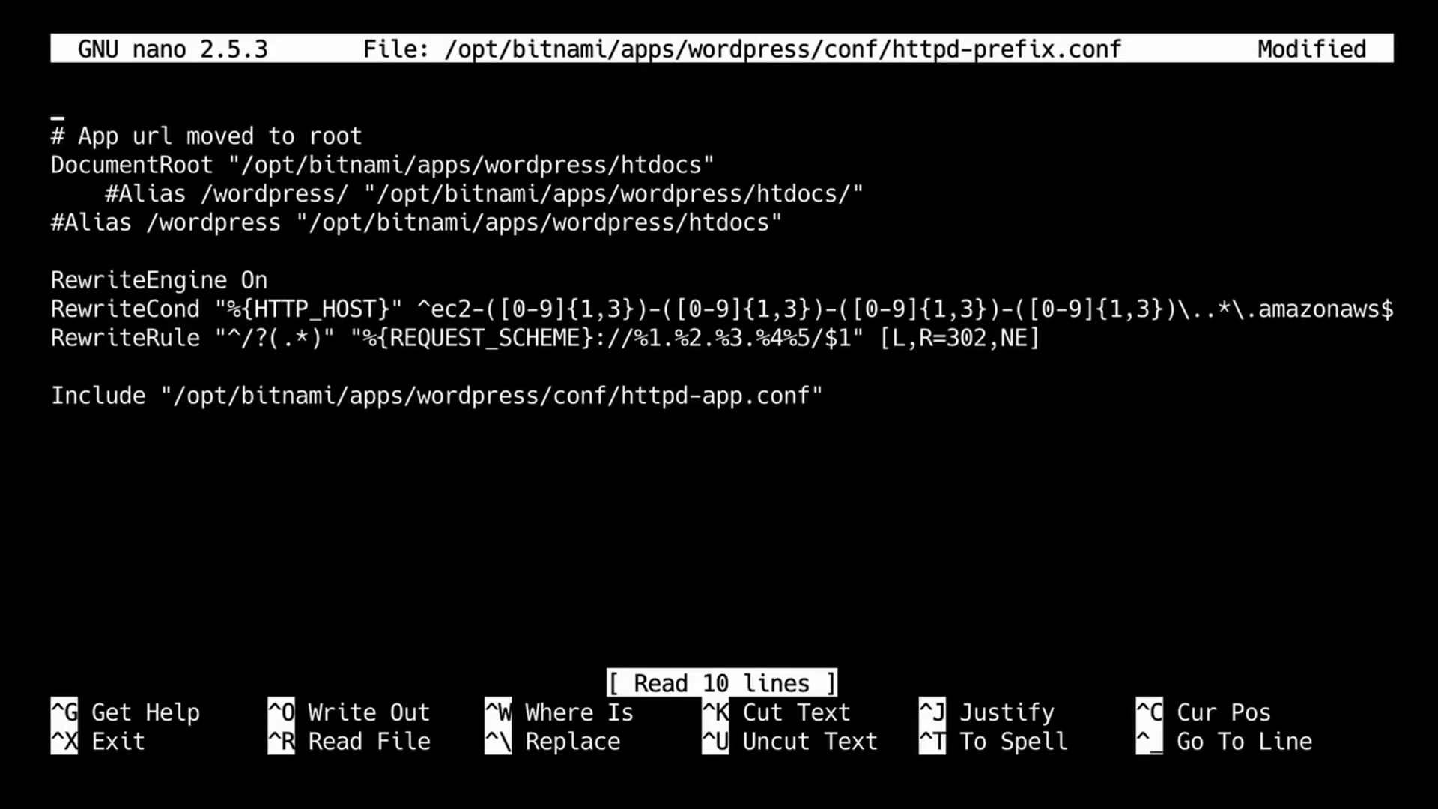
Add the line SetEnvIf x-forwarded-proto https HTTPS=on at the top of httpd-prefix.conf.
{"action": "type", "text": "S"}
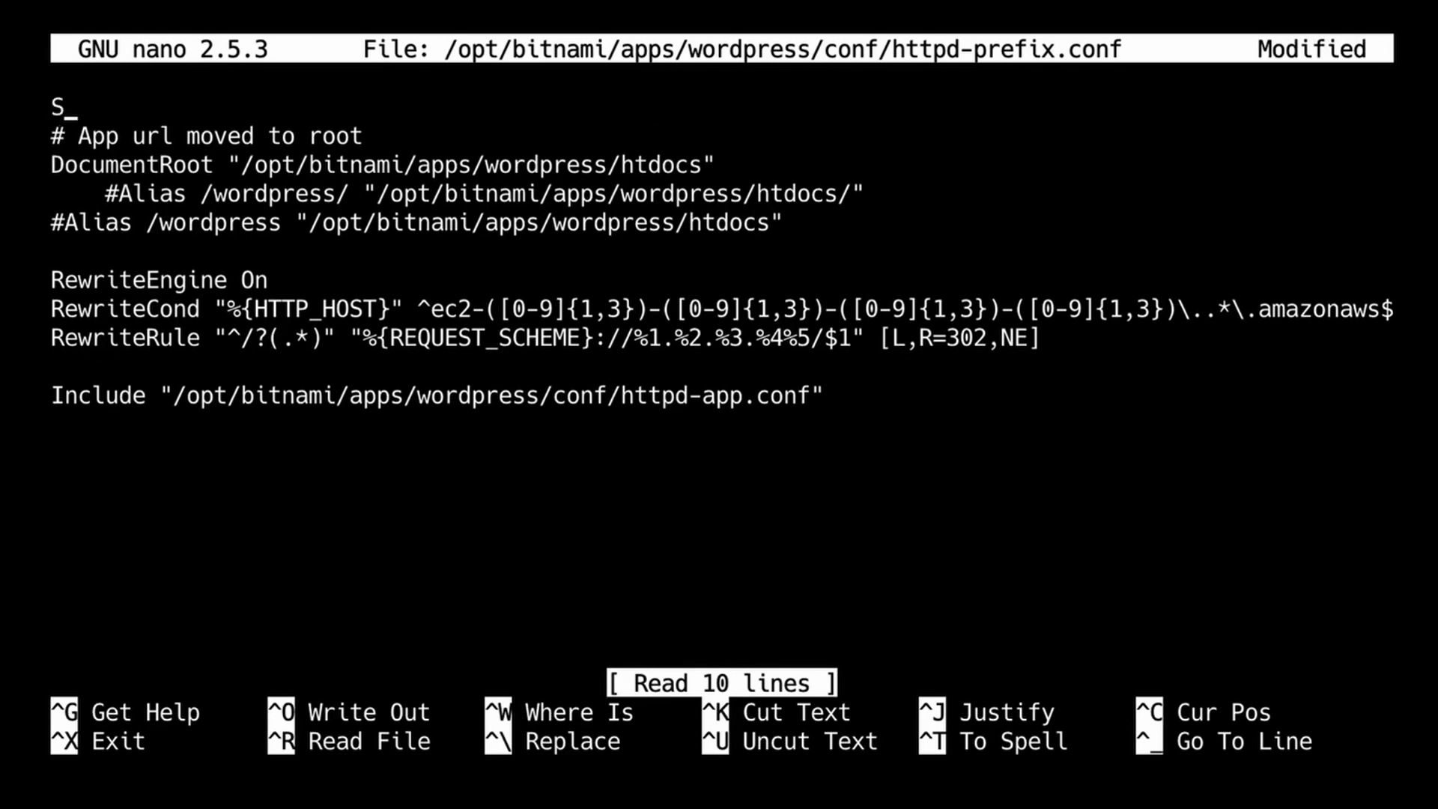
{"action": "type", "text": "etEnvI"}
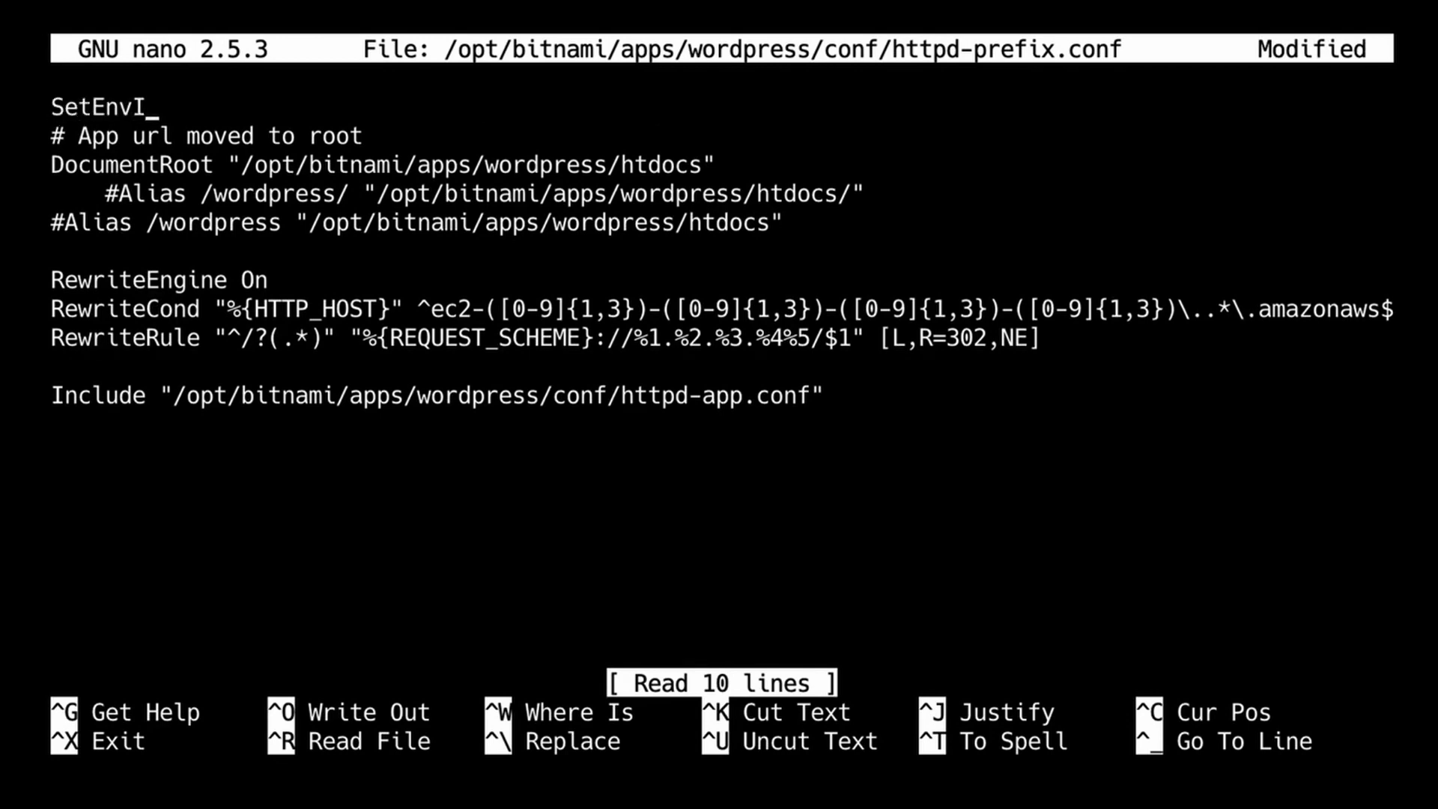
{"action": "type", "text": "f"}
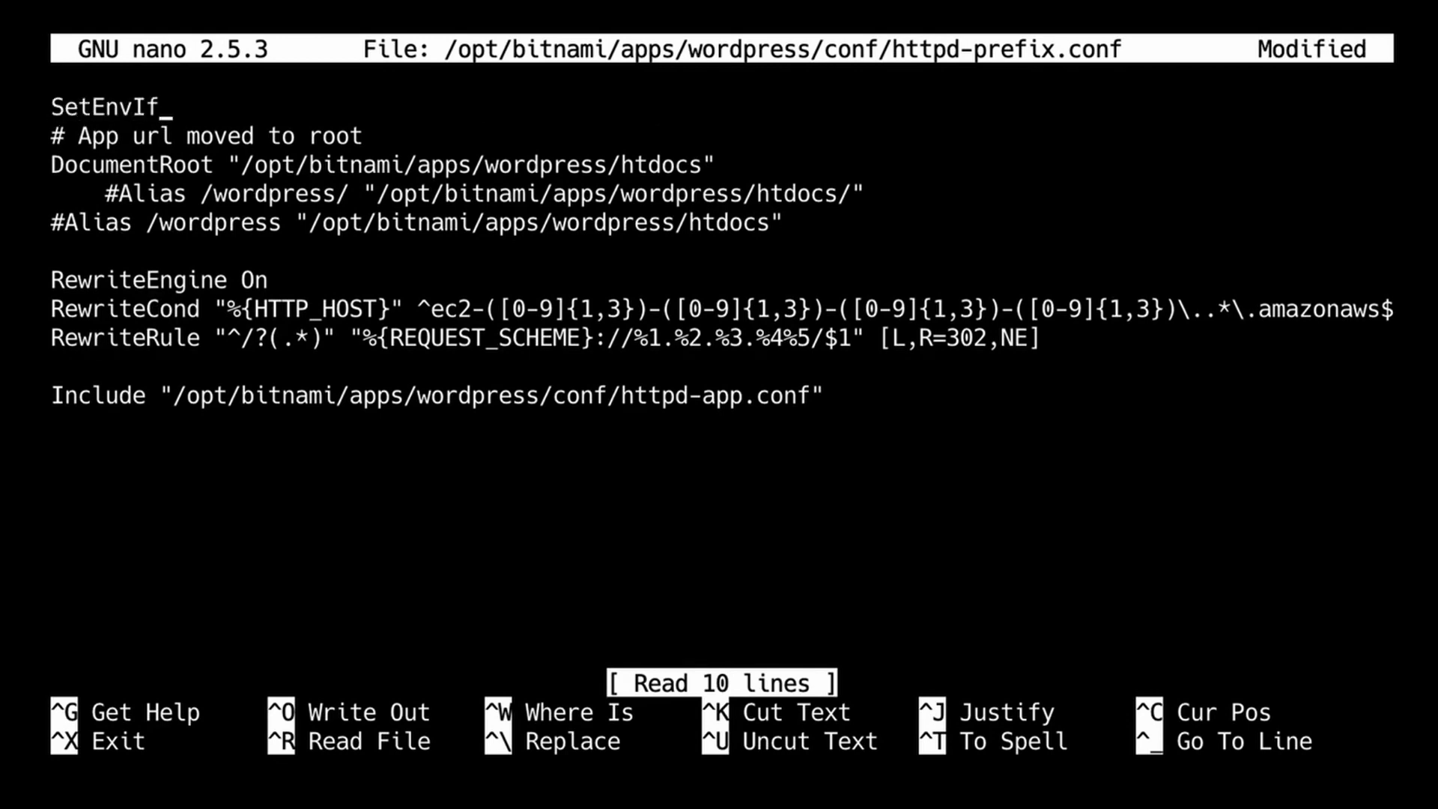
{"action": "type", "text": "x-f"}
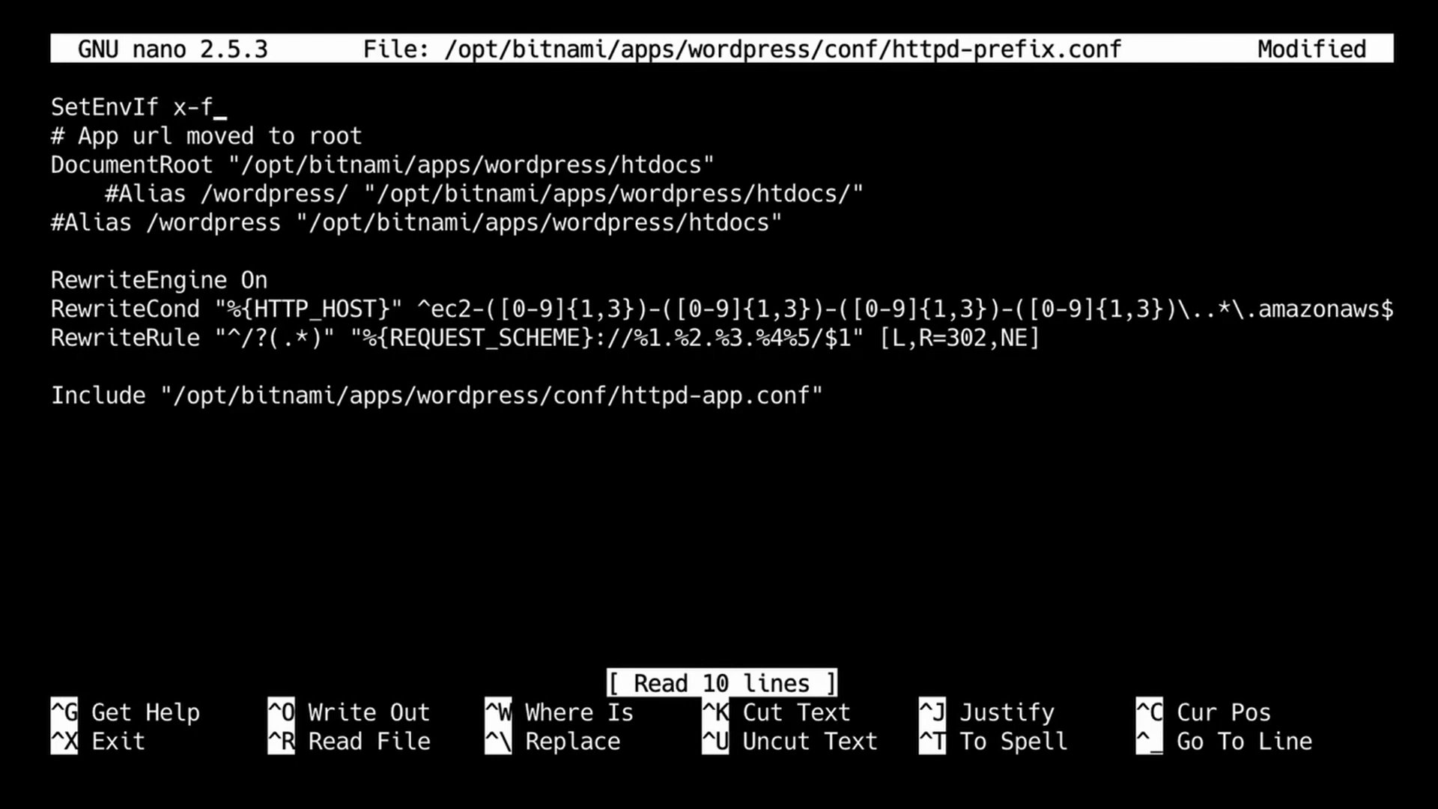
{"action": "type", "text": "orwarde"}
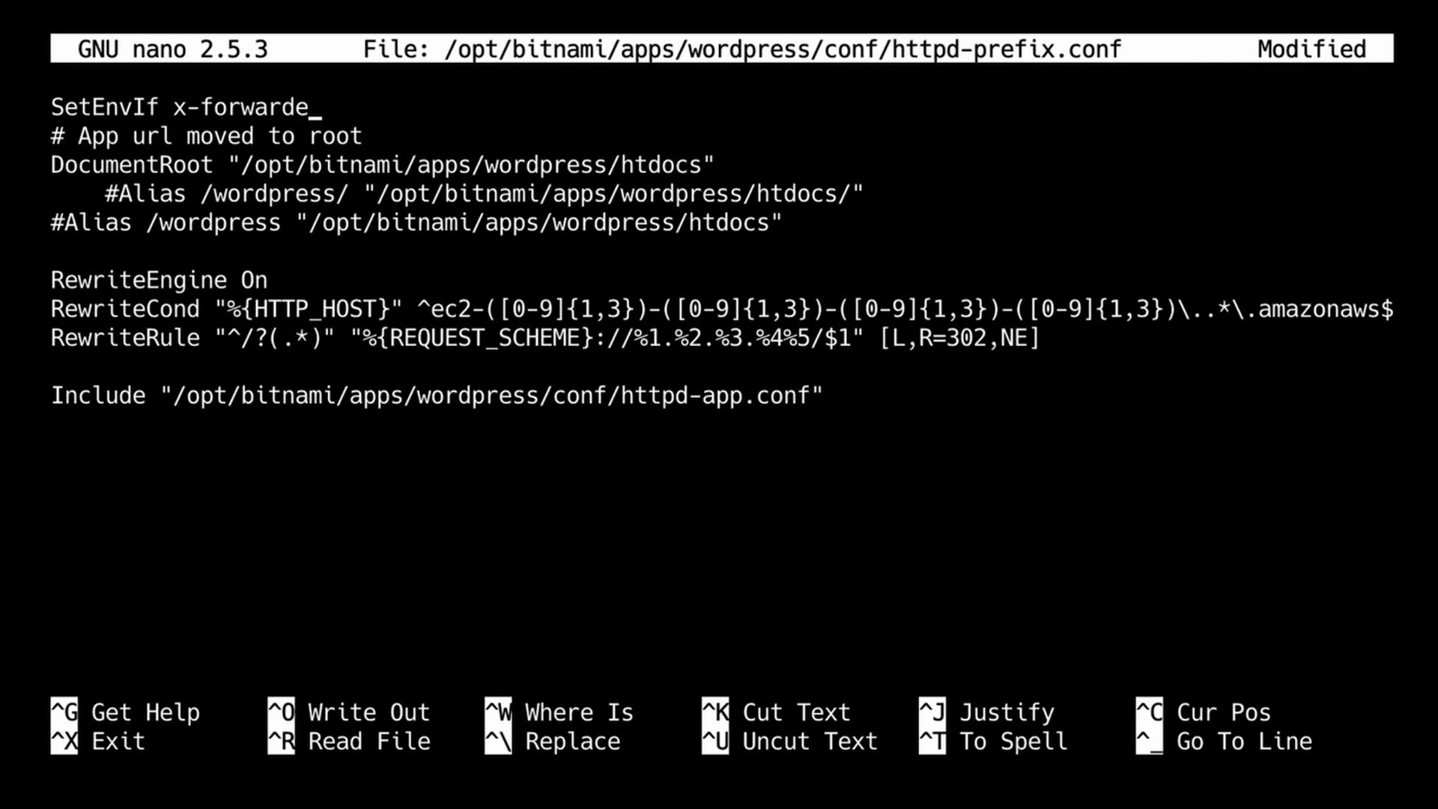
{"action": "type", "text": "d-p"}
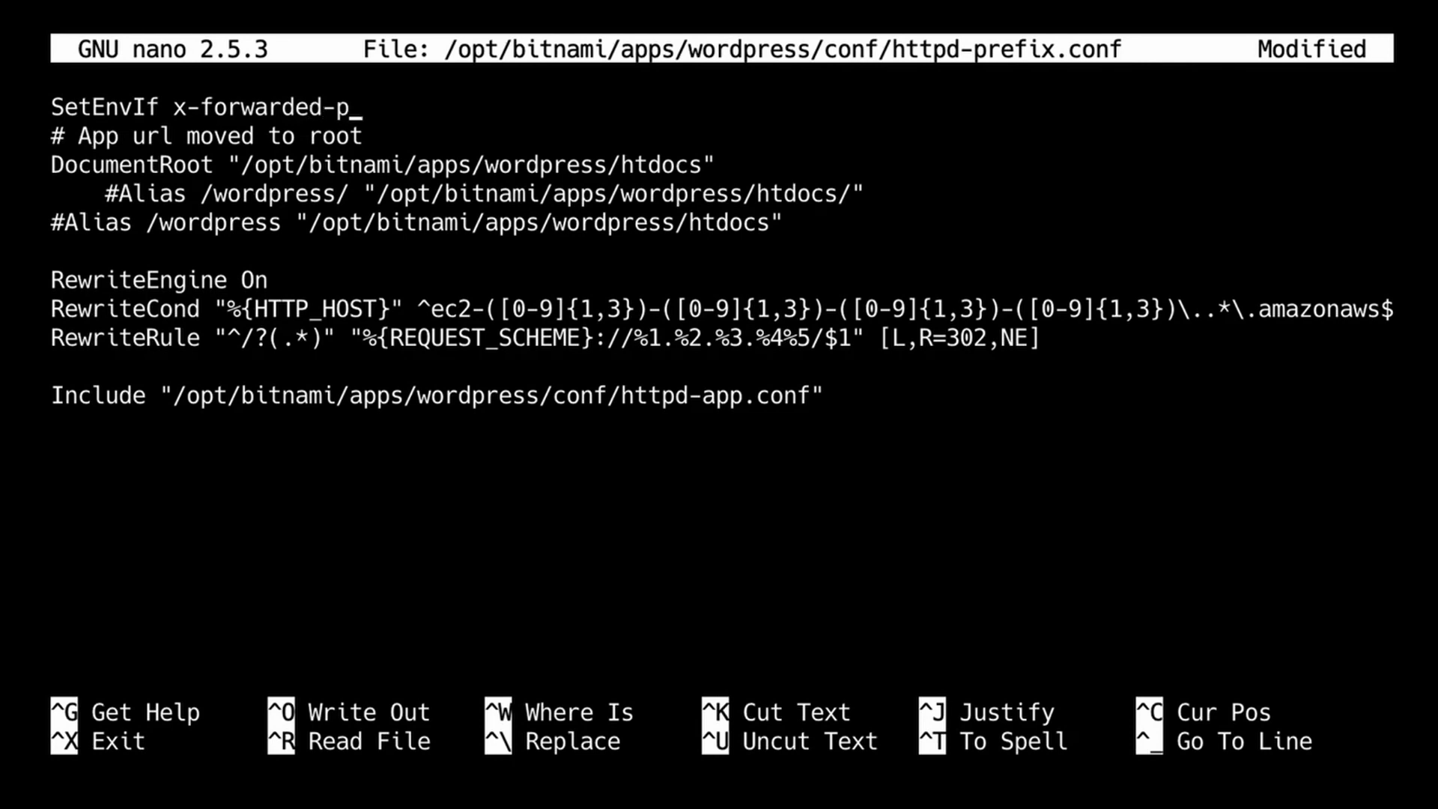
{"action": "type", "text": "roto"}
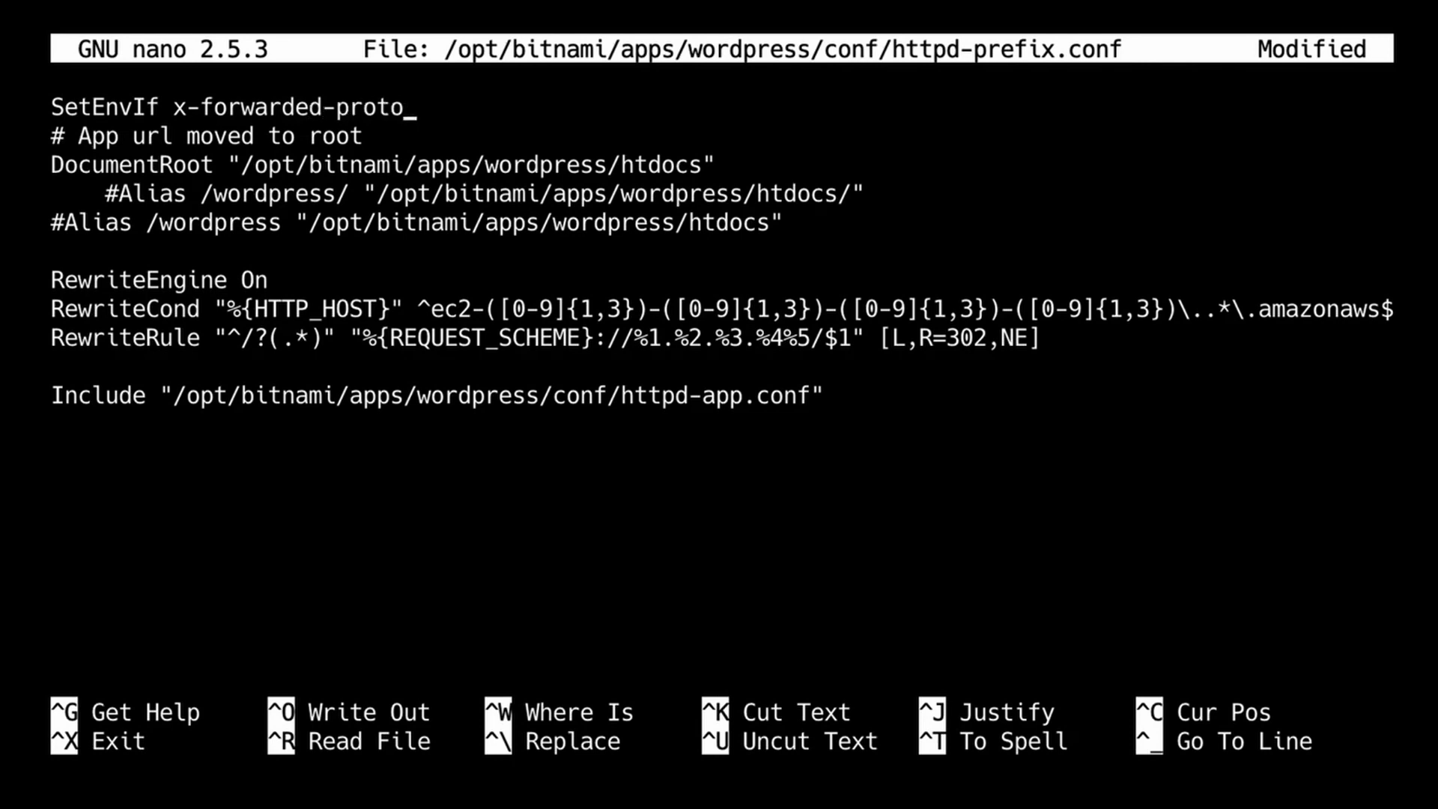
{"action": "type", "text": "http"}
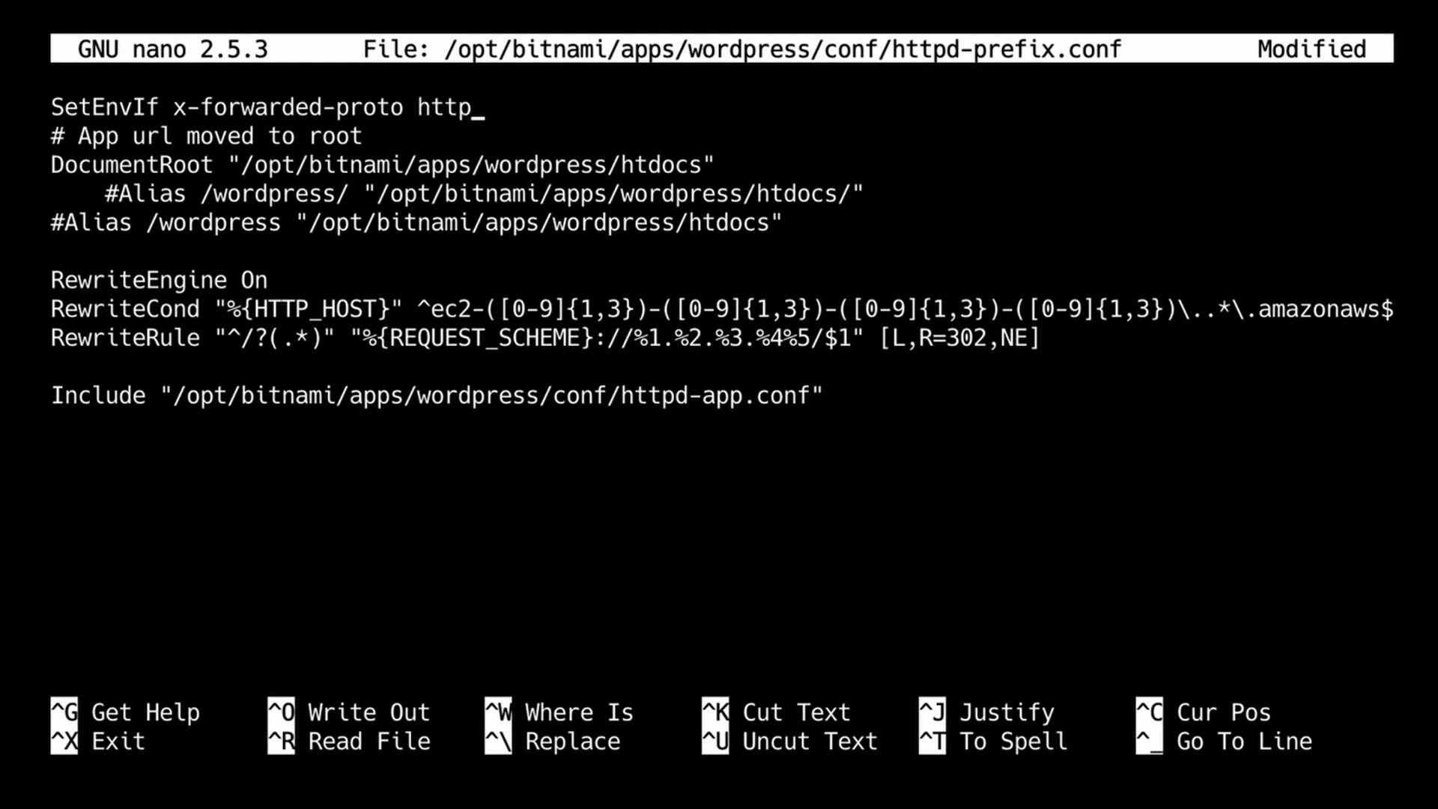
{"action": "type", "text": "s"}
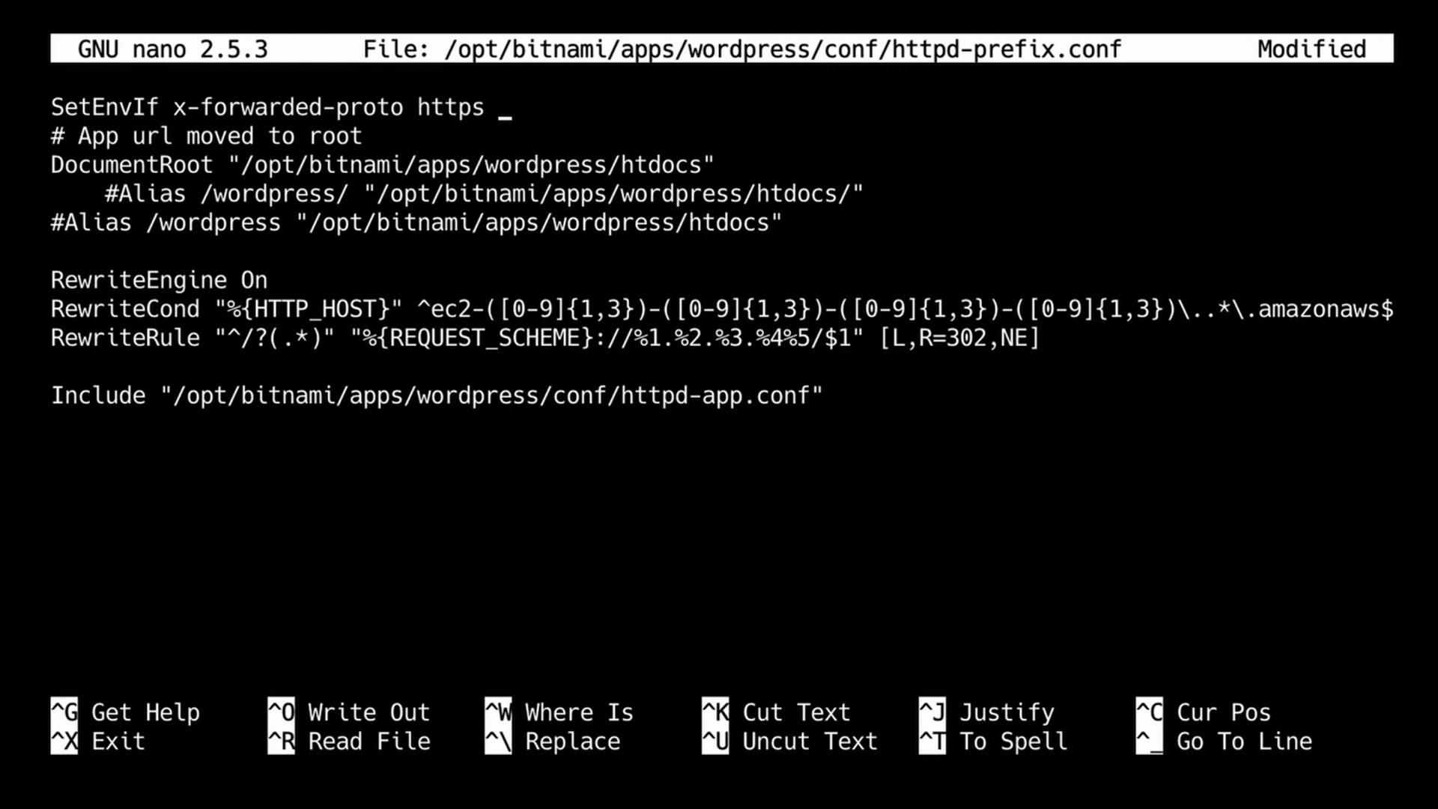
{"action": "type", "text": "HTTP"}
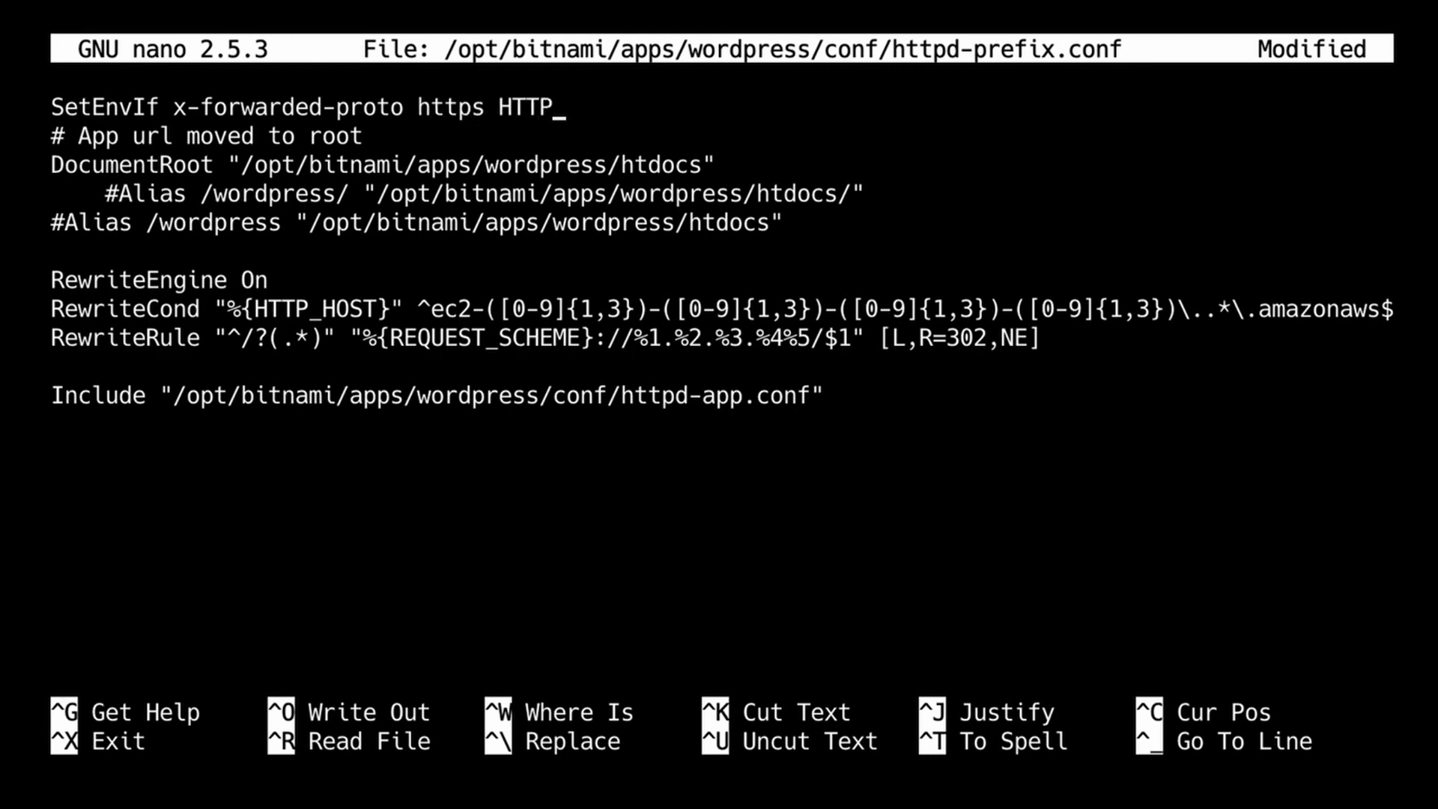
{"action": "key", "text": "Backspace"}
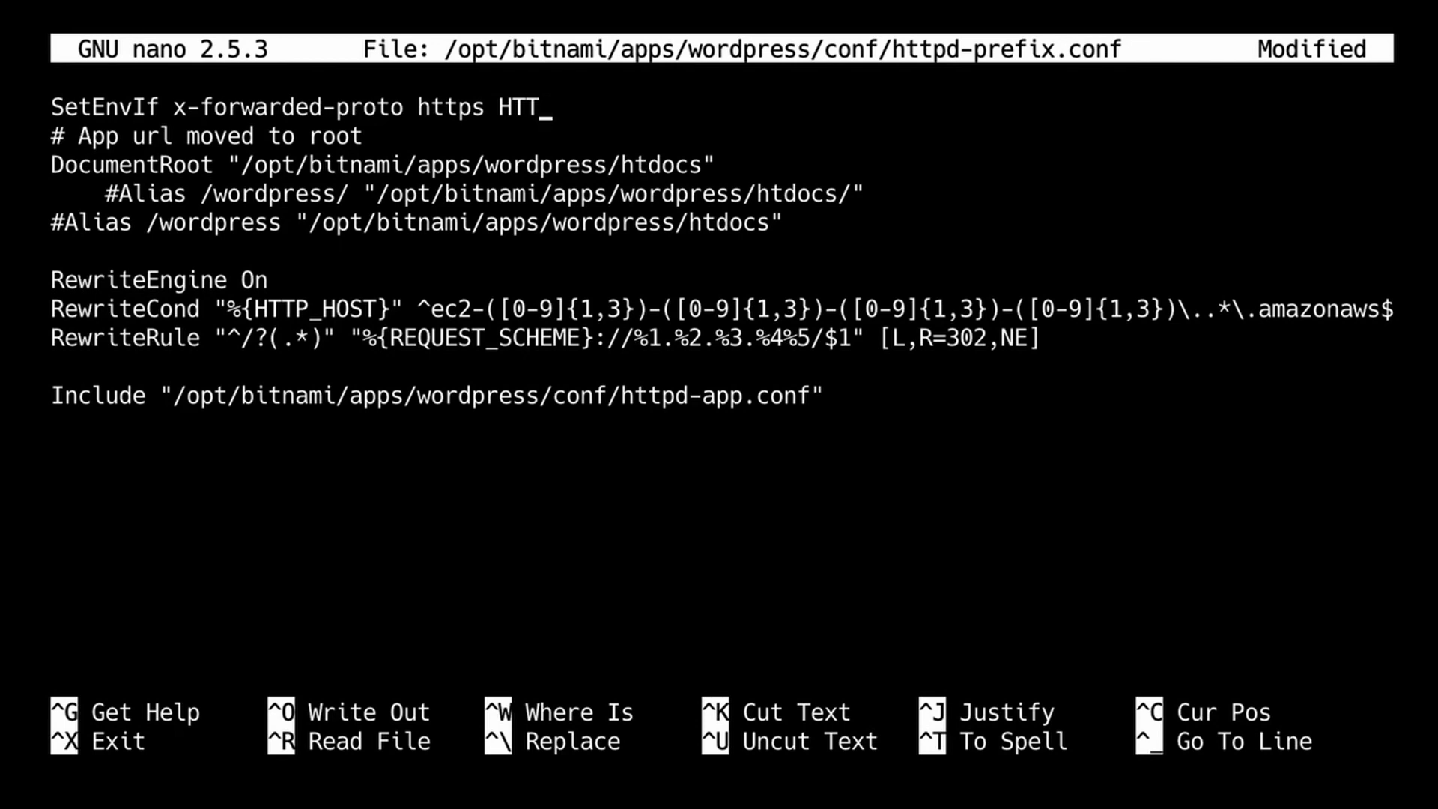
{"action": "type", "text": "PS"}
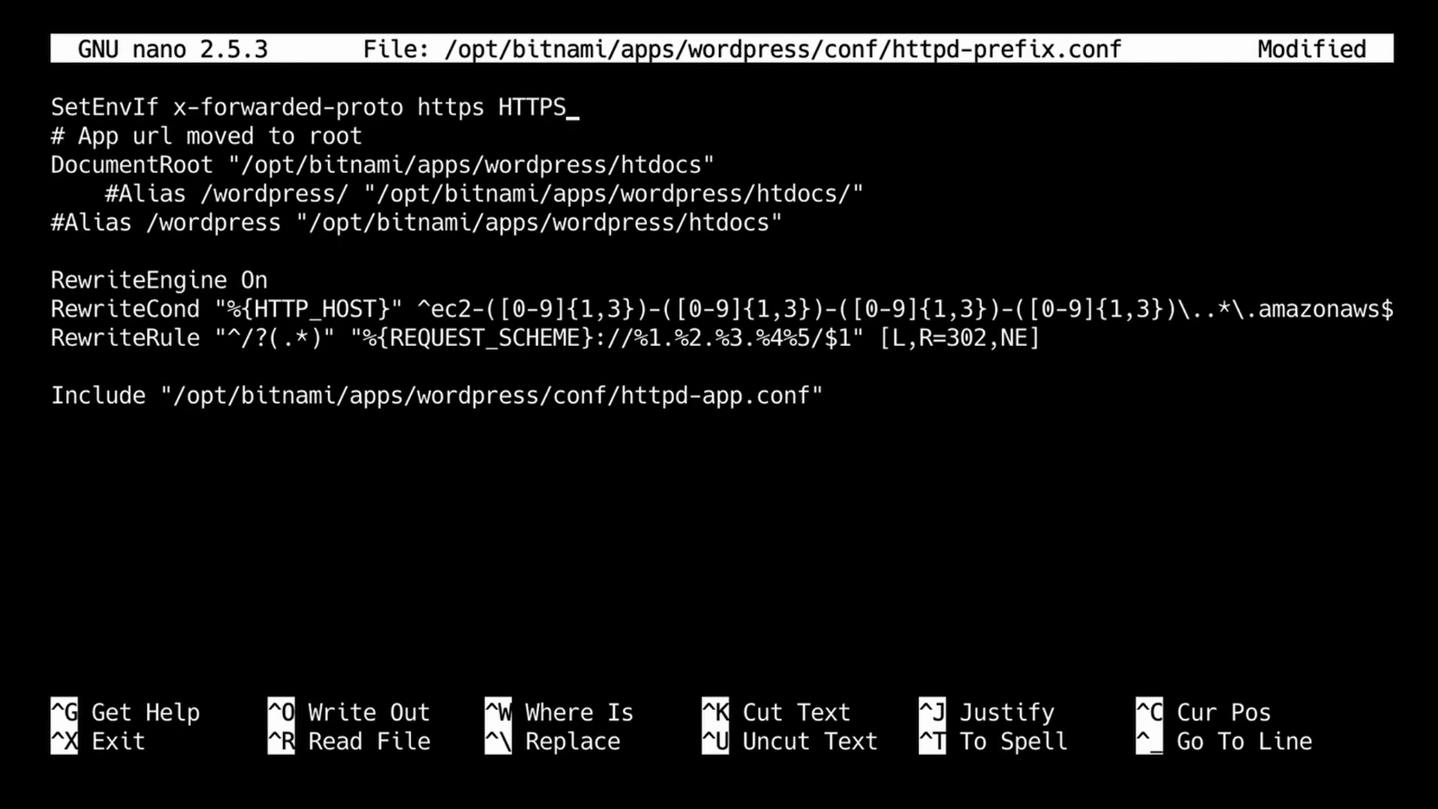
{"action": "type", "text": "="}
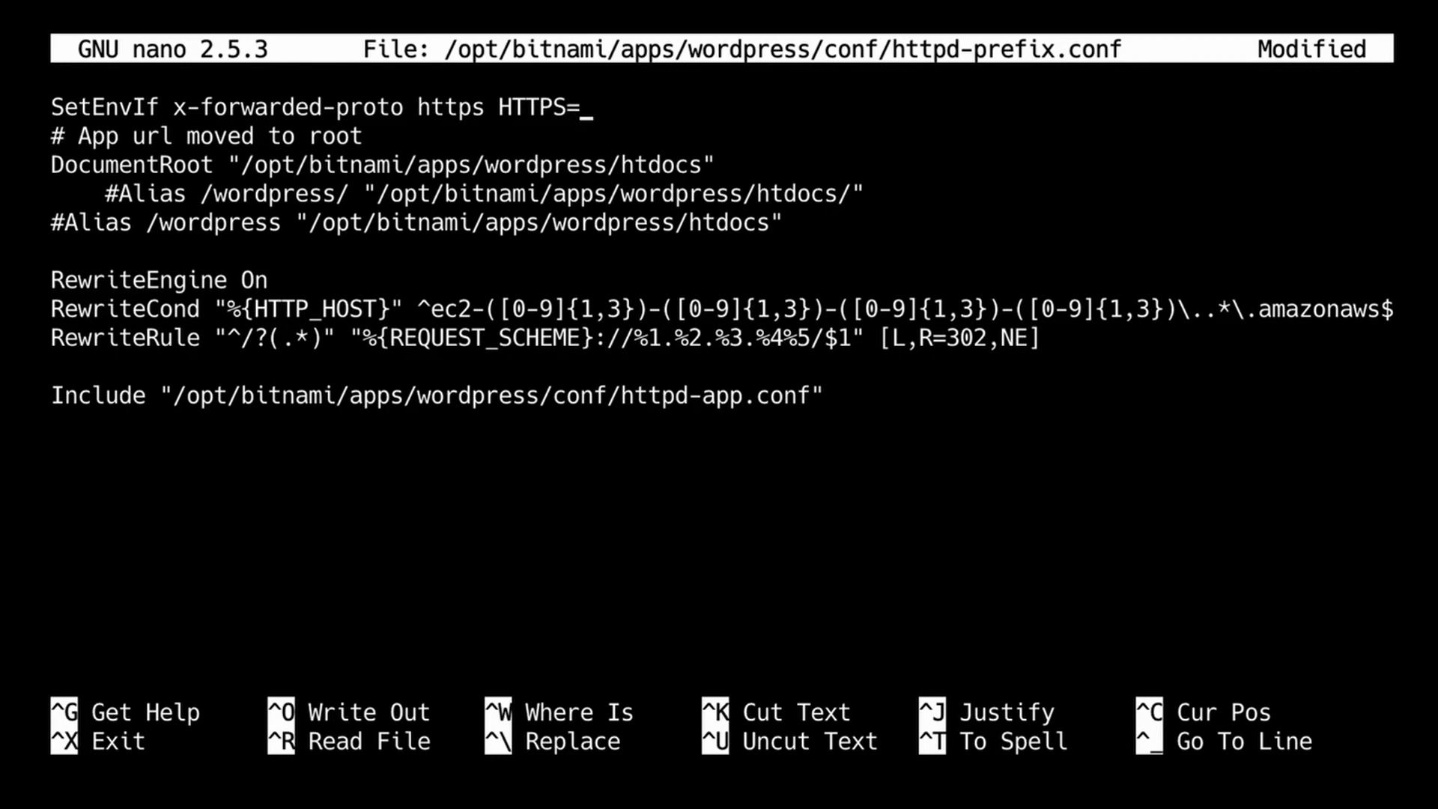
{"action": "type", "text": "on"}
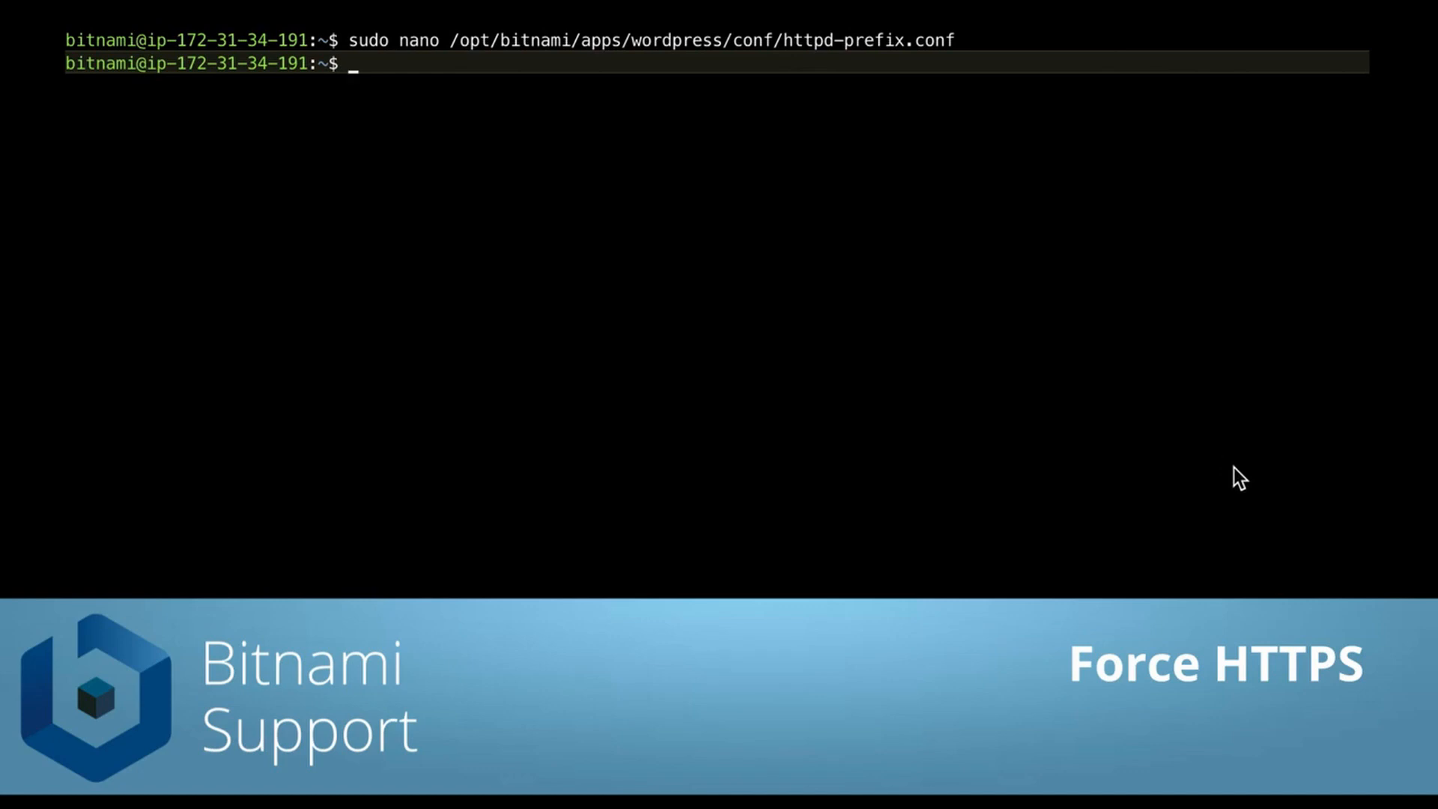
{"action": "mouse_move", "coordinate": [1052, 412]}
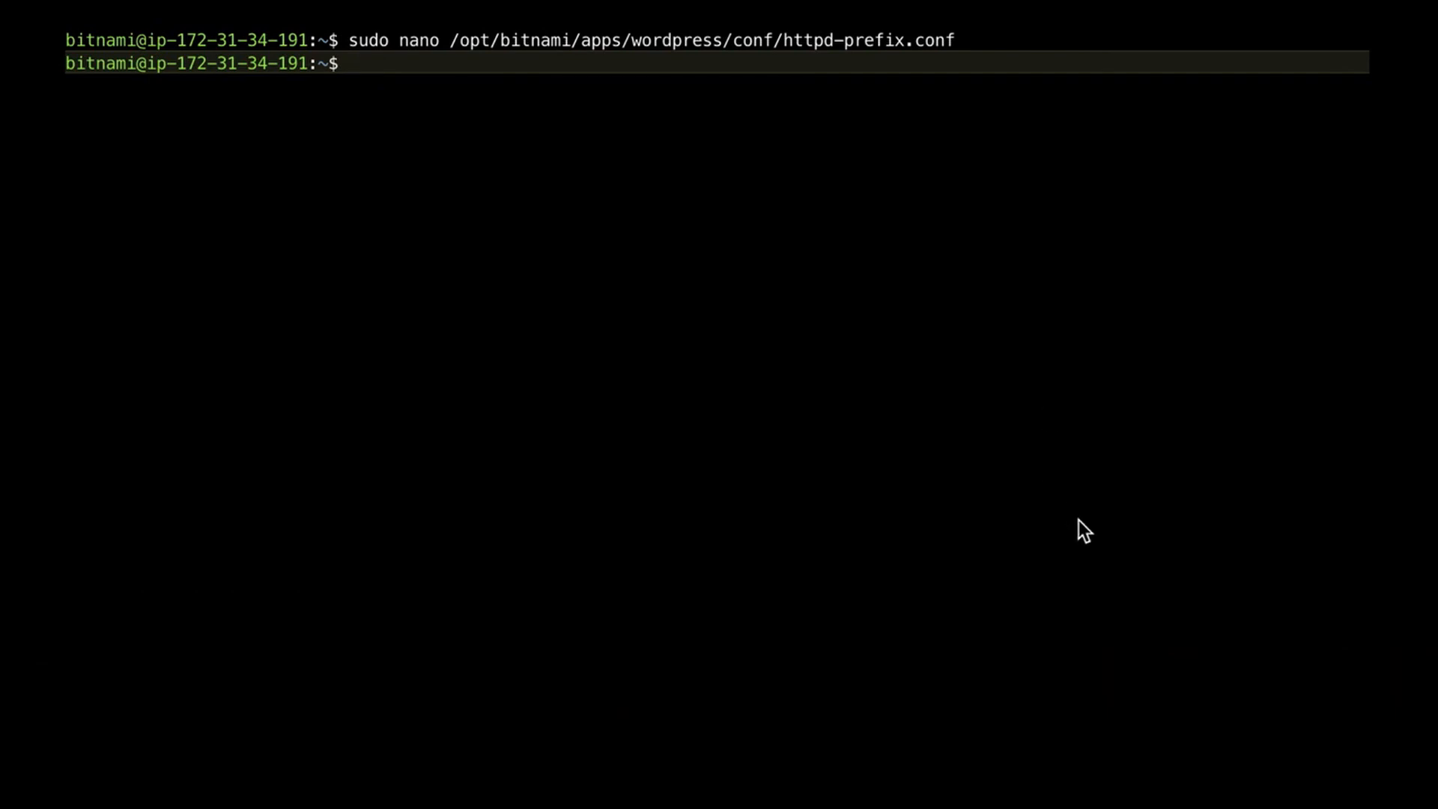
{"action": "mouse_move", "coordinate": [1181, 548]}
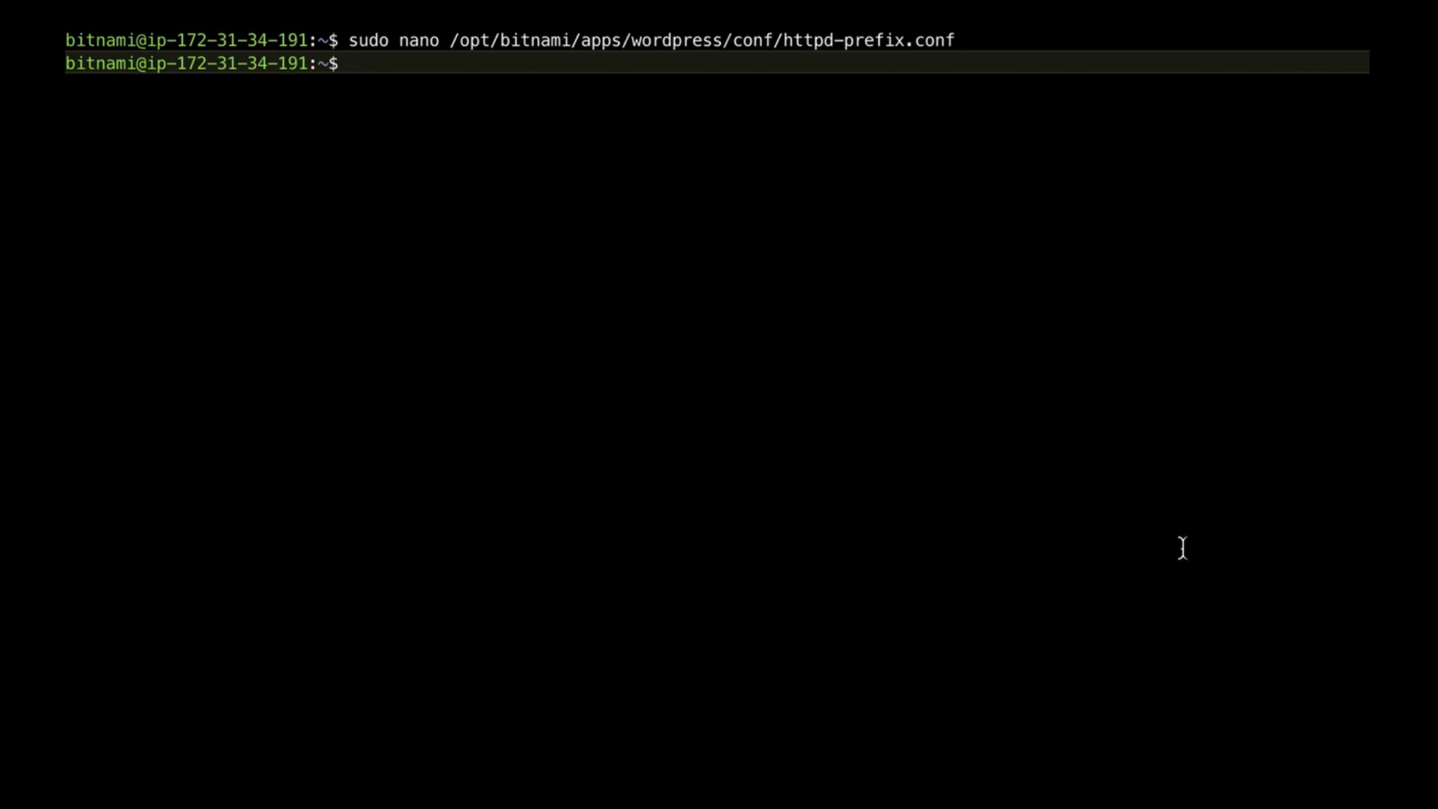
Run sudo nano /opt/bitnami/apache2/conf/bitnami/bitnami.conf, tab-completing the file name.
{"action": "type", "text": "sudo na"}
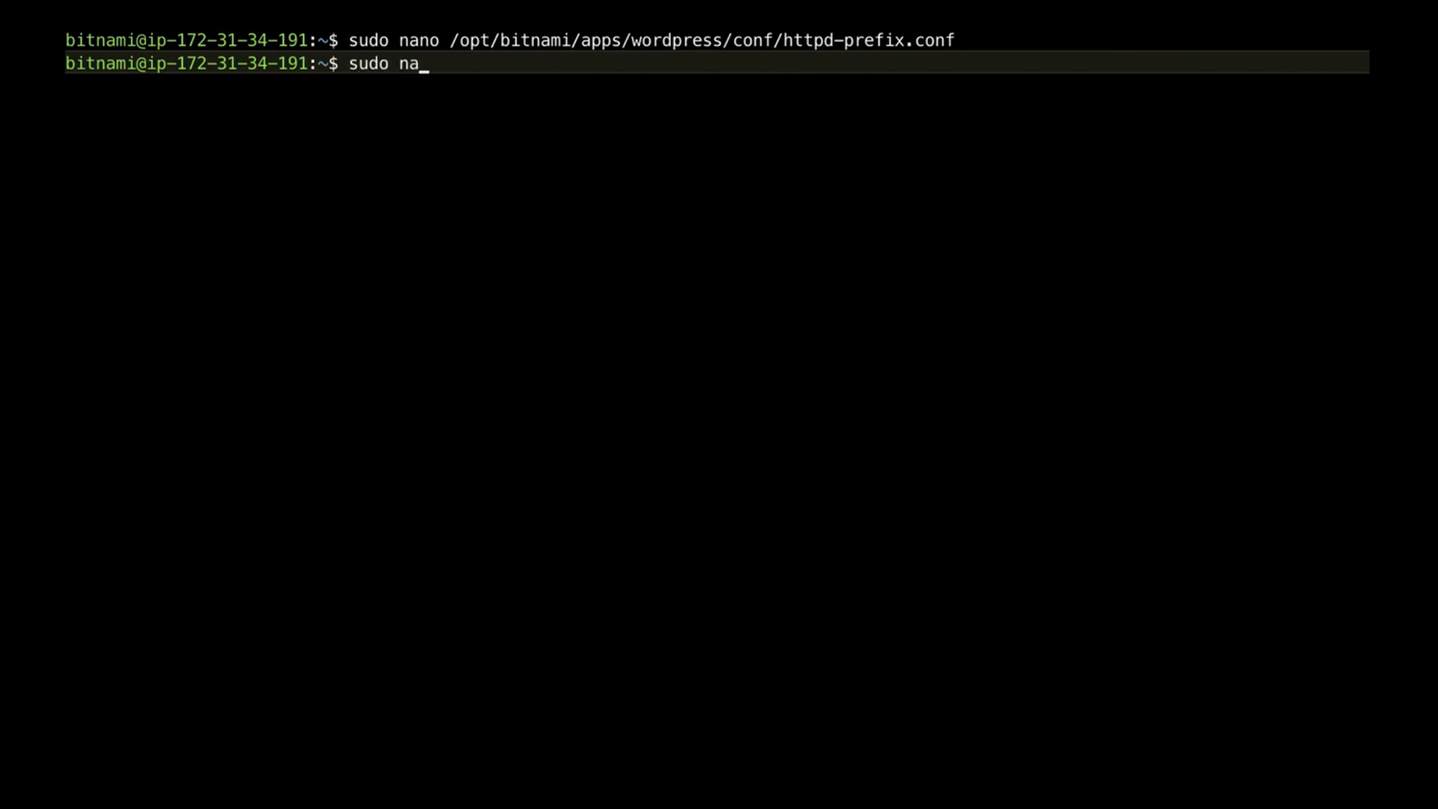
{"action": "type", "text": "no"}
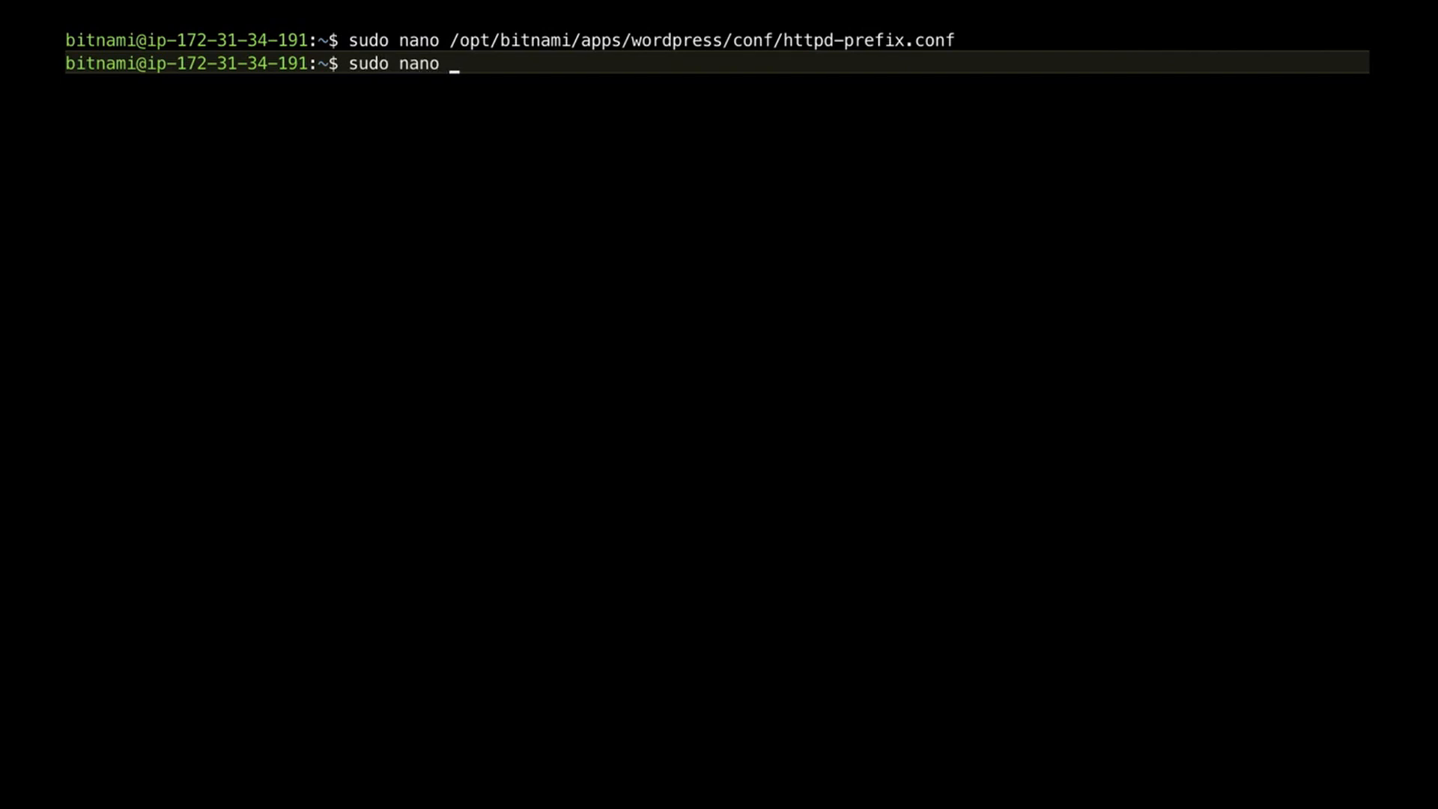
{"action": "type", "text": "/opt/bitnami/"}
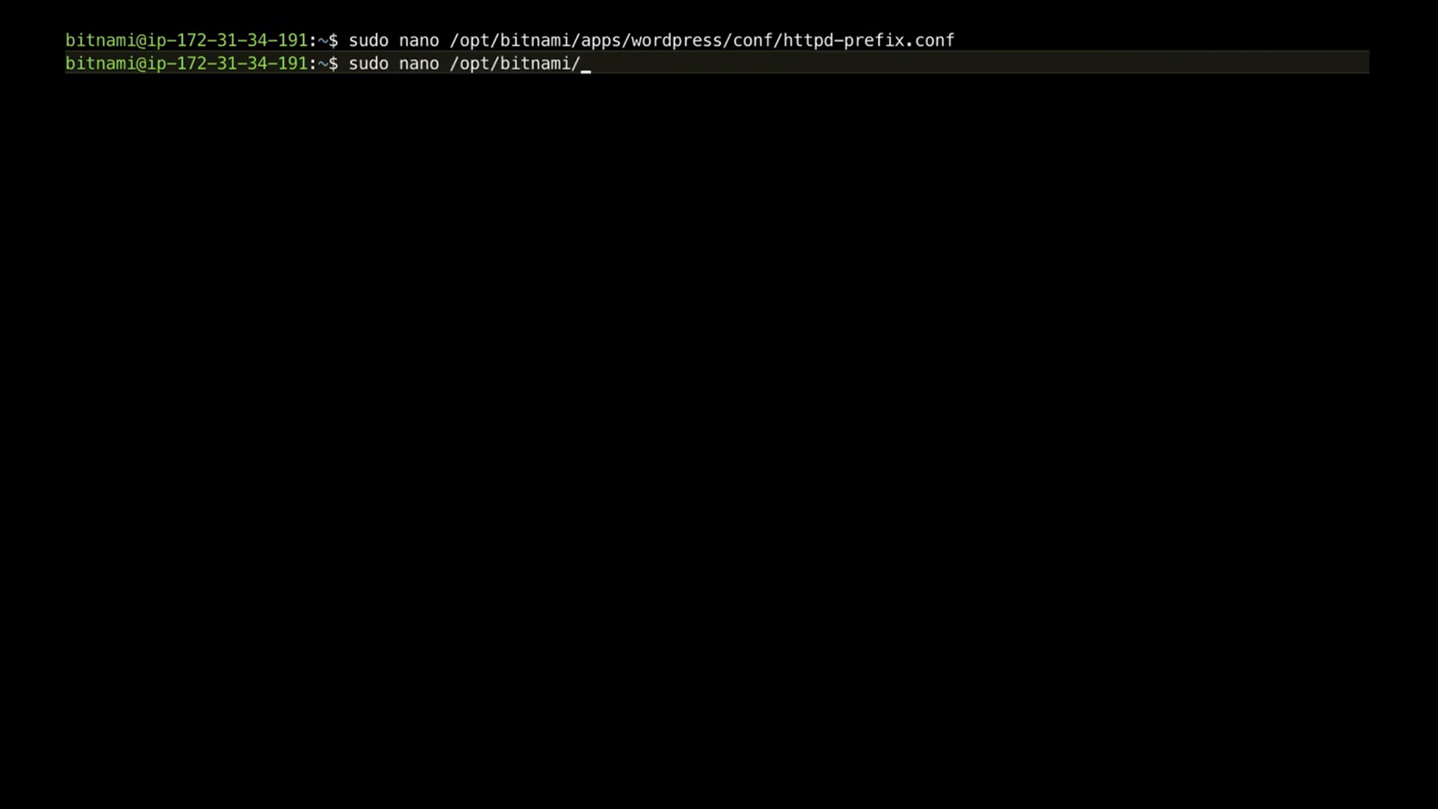
{"action": "type", "text": "apache2/"}
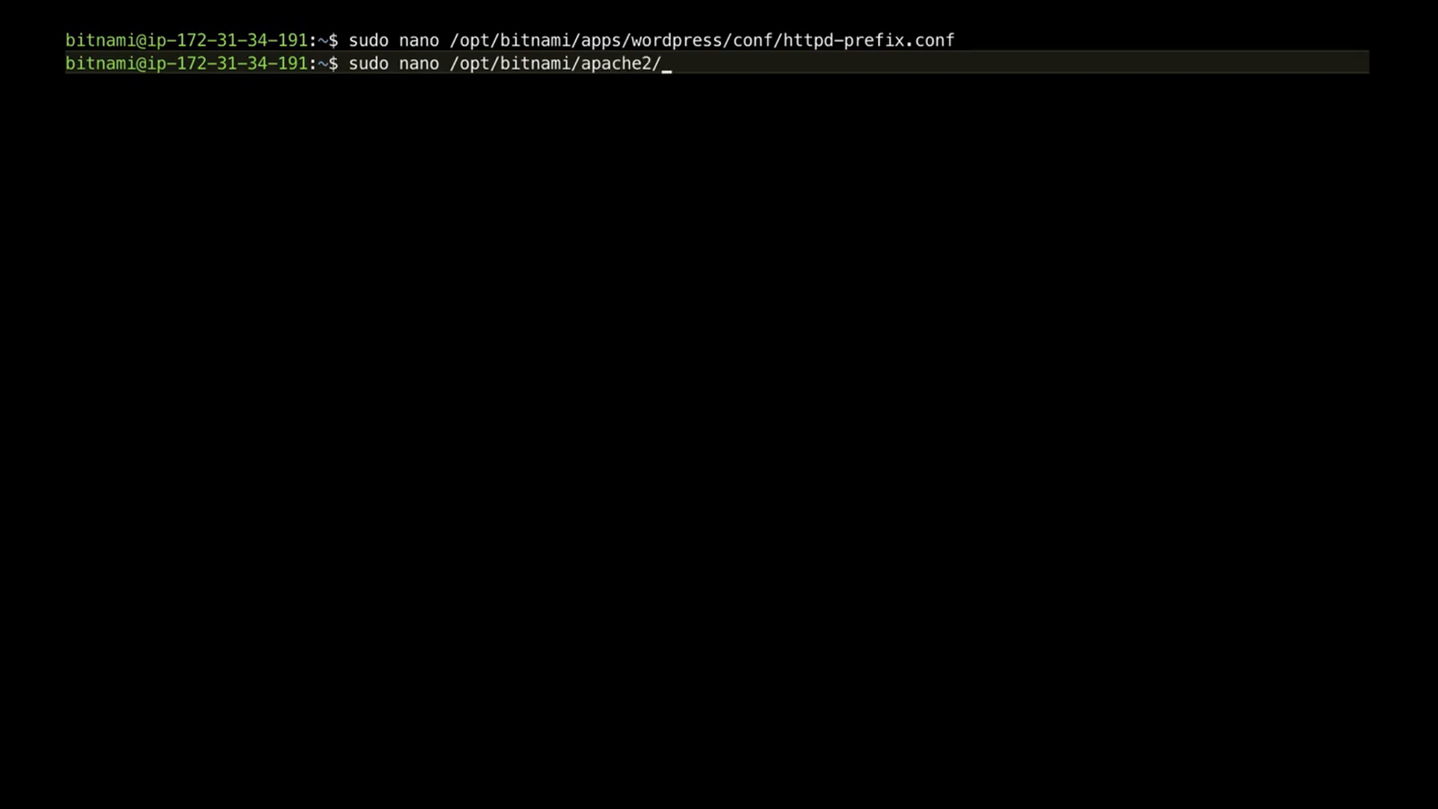
{"action": "type", "text": "conf/"}
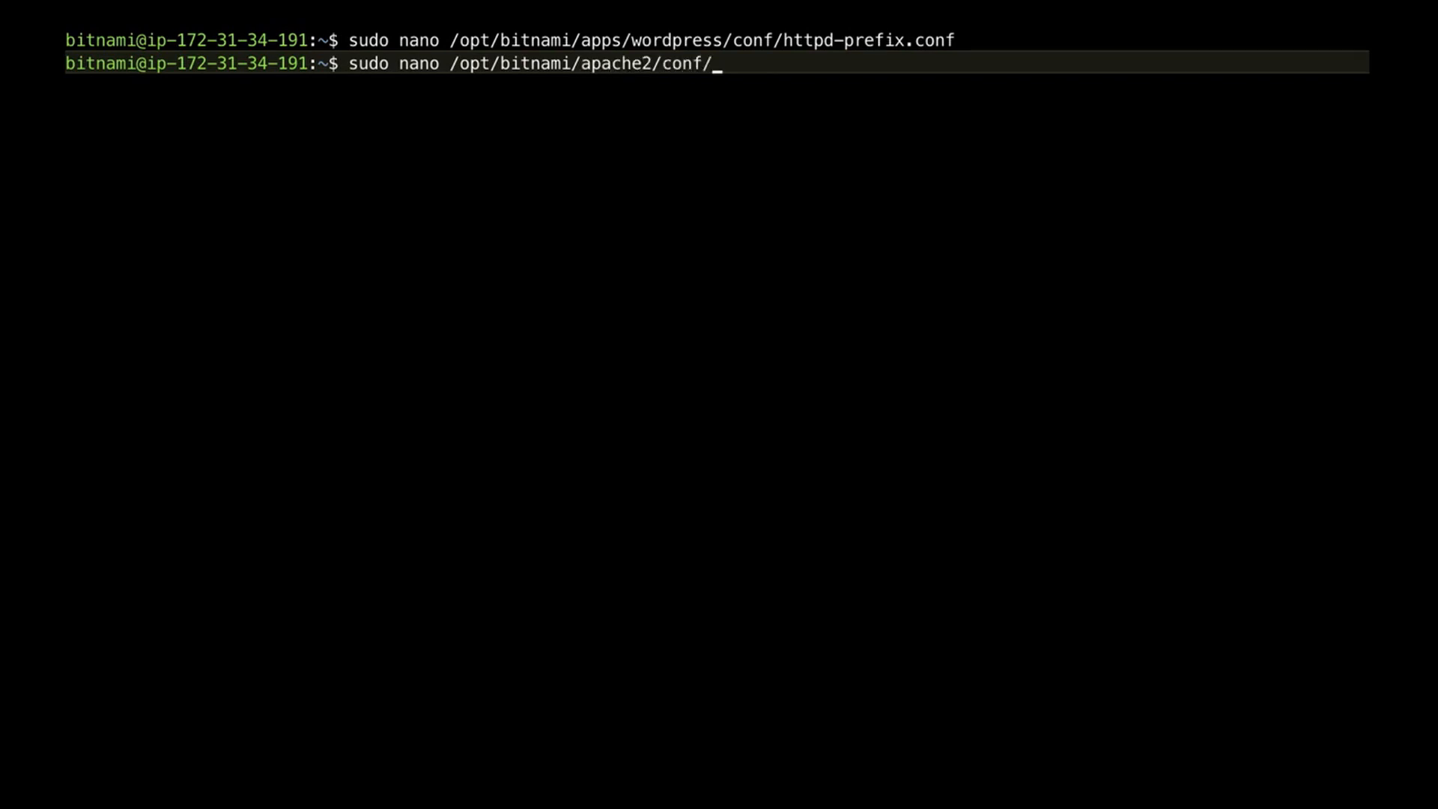
{"action": "type", "text": "bitnami/"}
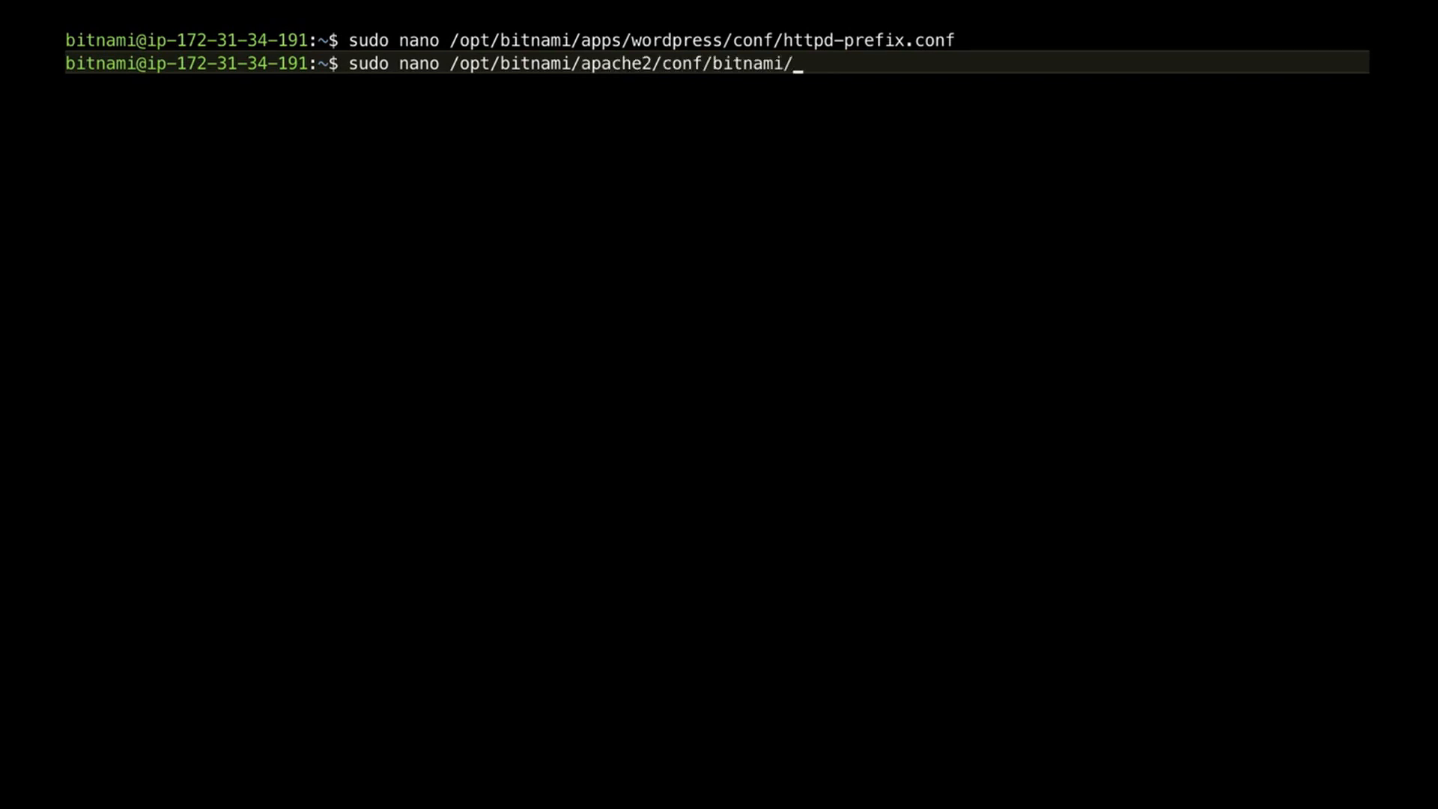
{"action": "type", "text": "bitnami.co"}
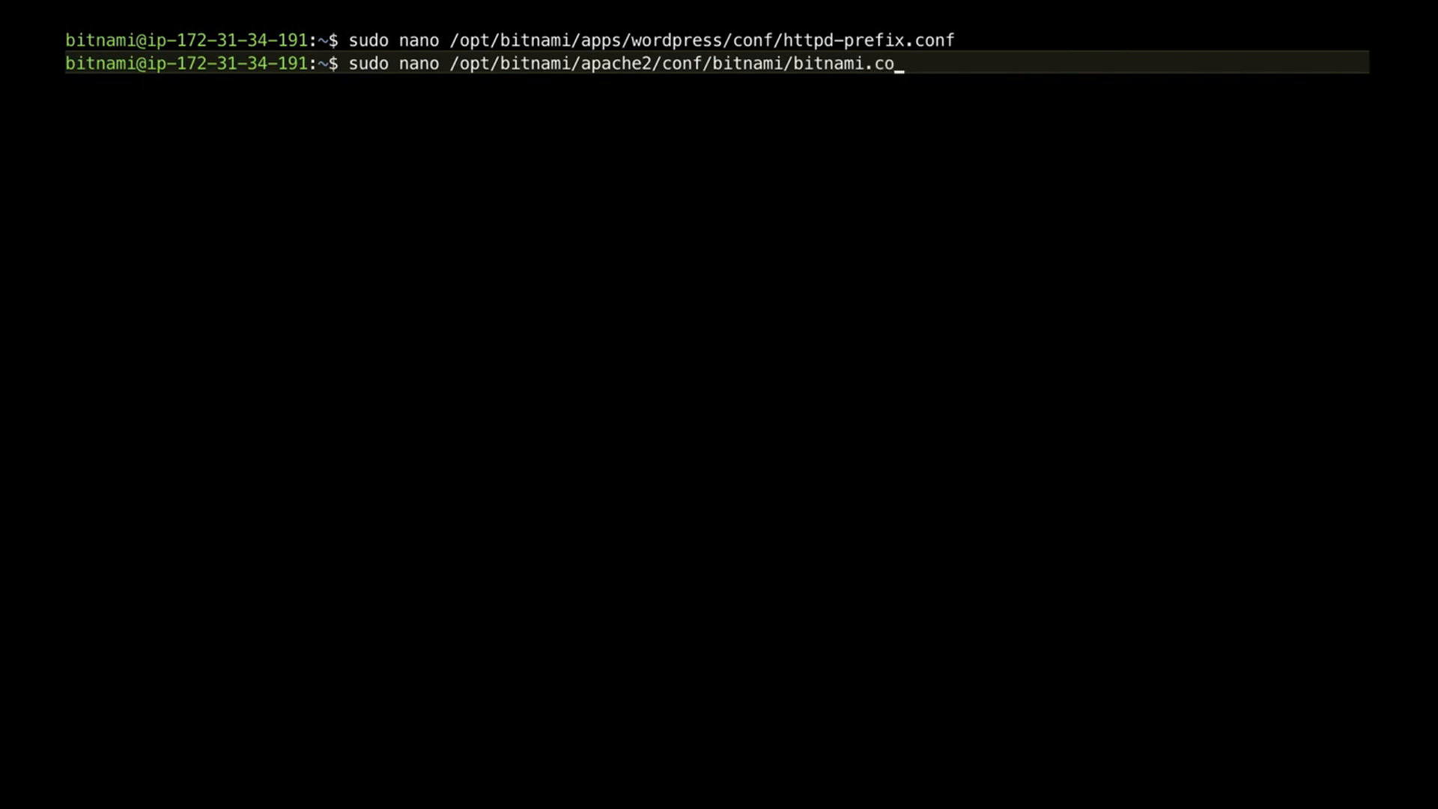
{"action": "key", "text": "Return"}
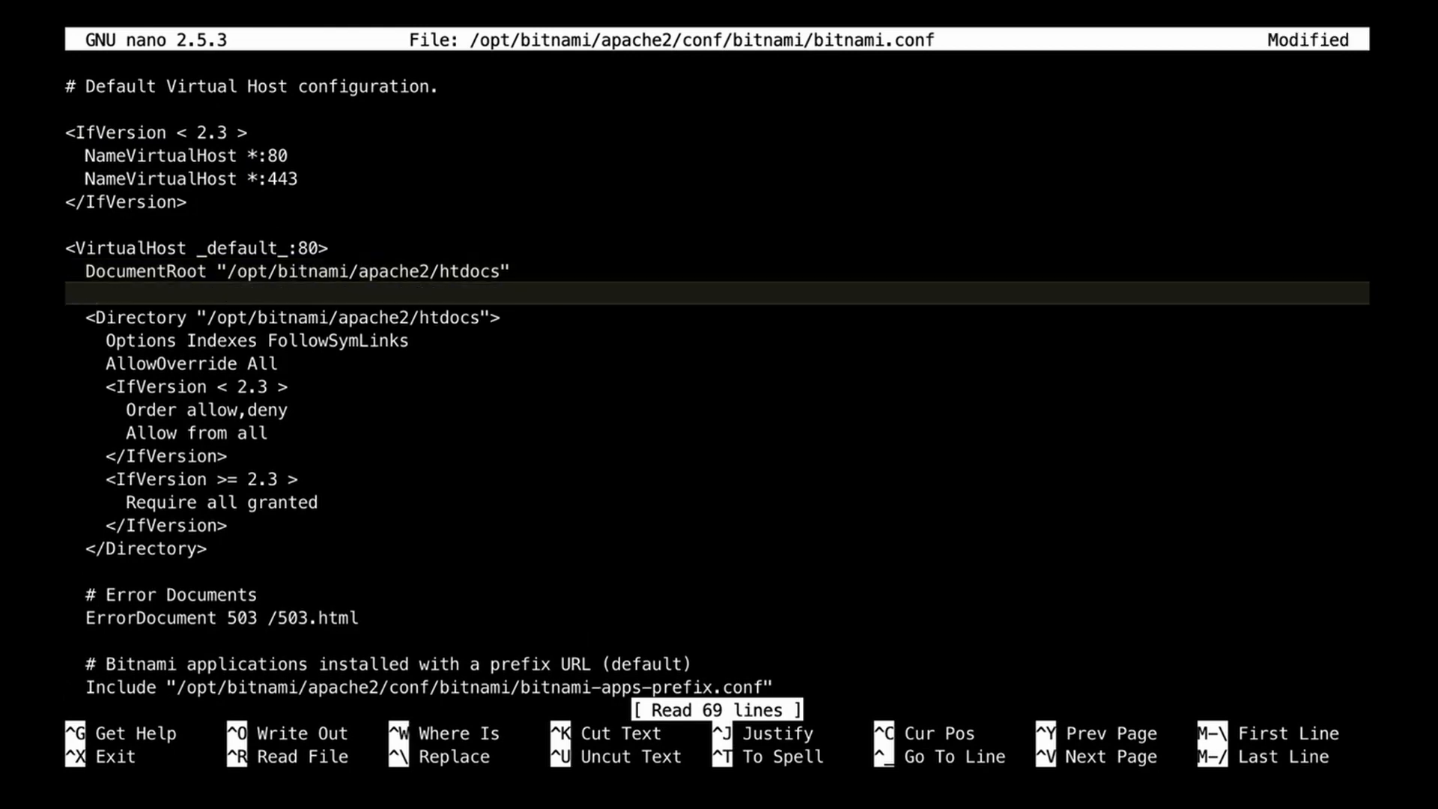
Add RewriteEngine On on a new line inside the port 80 VirtualHost.
{"action": "type", "text": "Rewiret"}
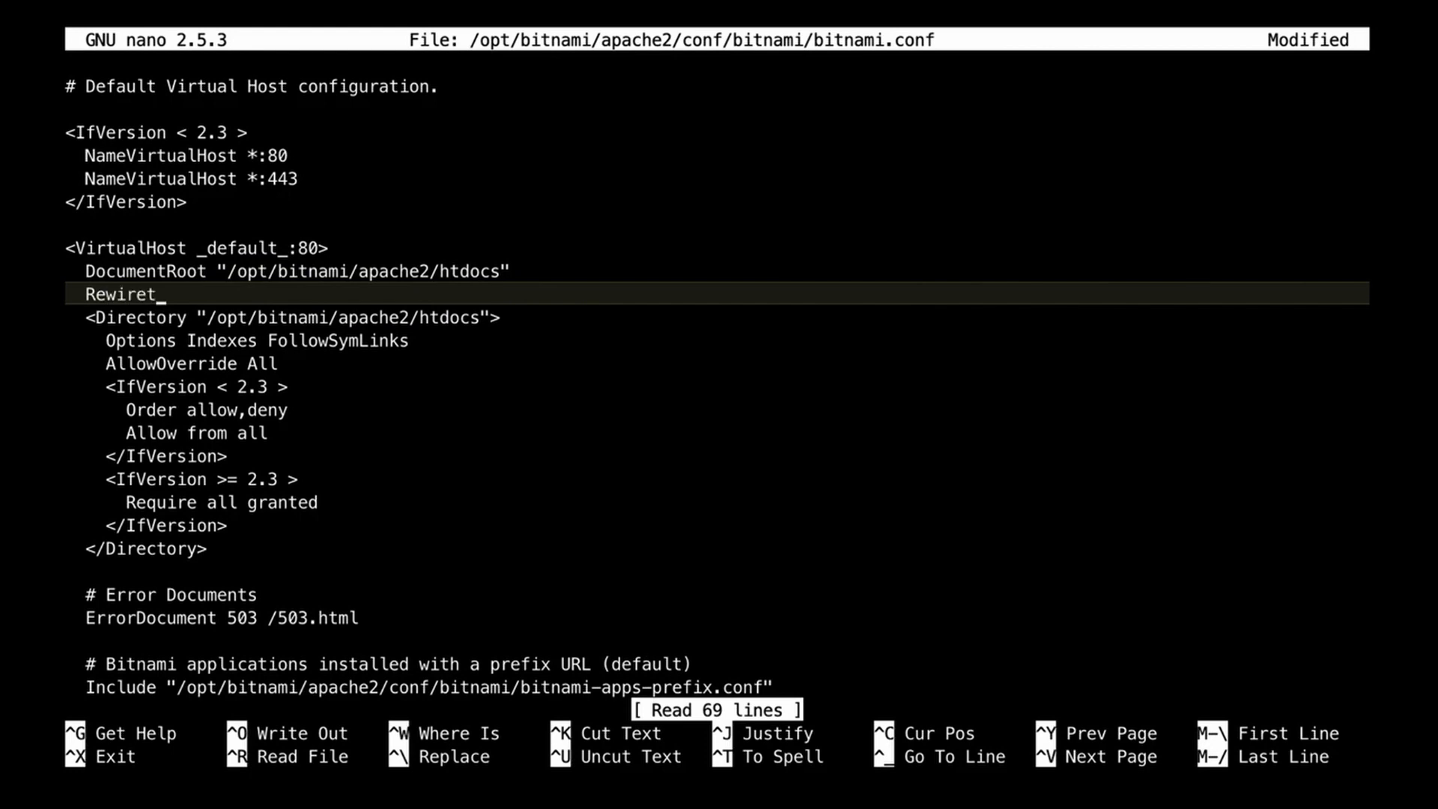
{"action": "key", "text": "BackSpace"}
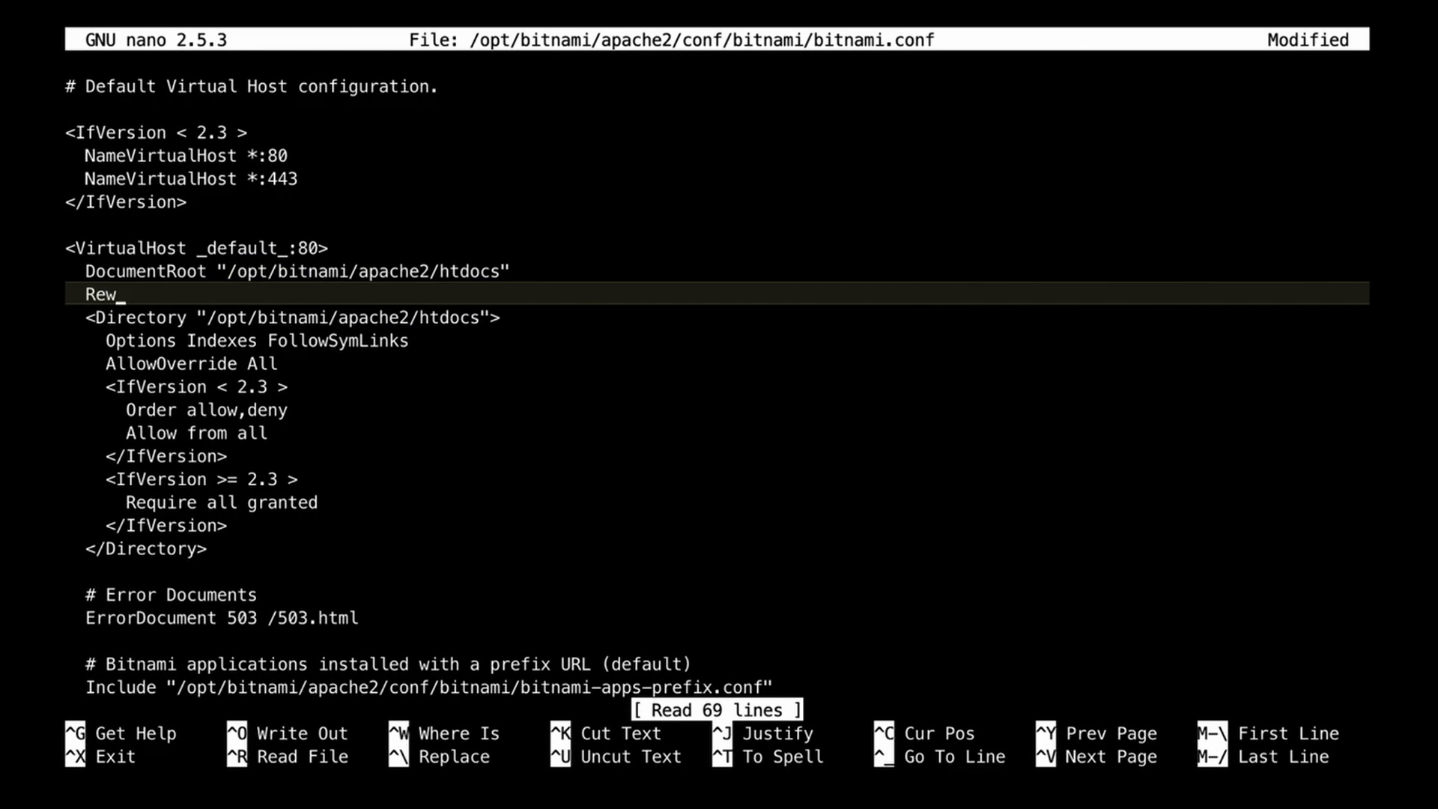
{"action": "type", "text": "rite"}
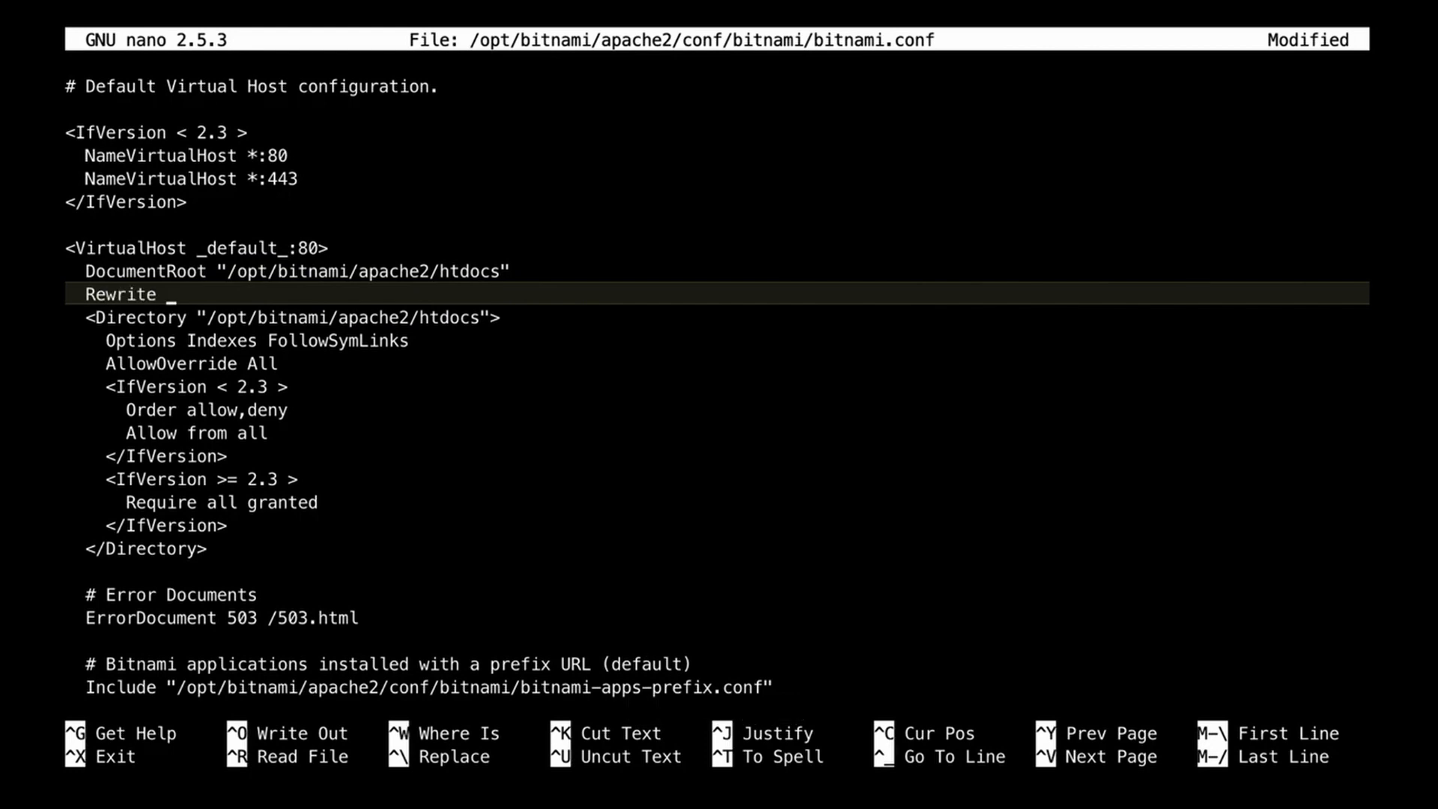
{"action": "type", "text": "Engine On"}
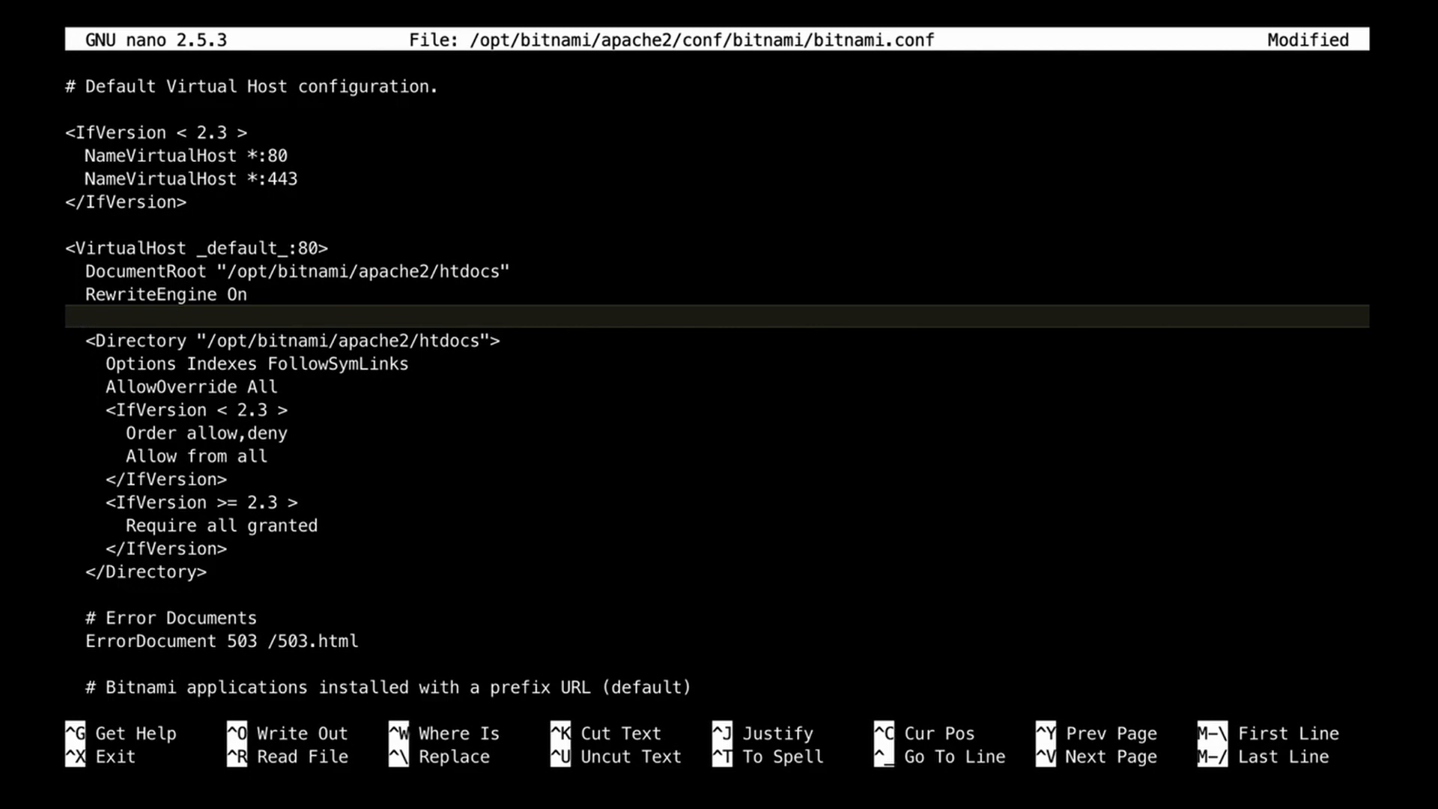
Add RewriteCond %{HTTP-X-Forwarded-Proto} !https below it.
{"action": "type", "text": "Rewrit"}
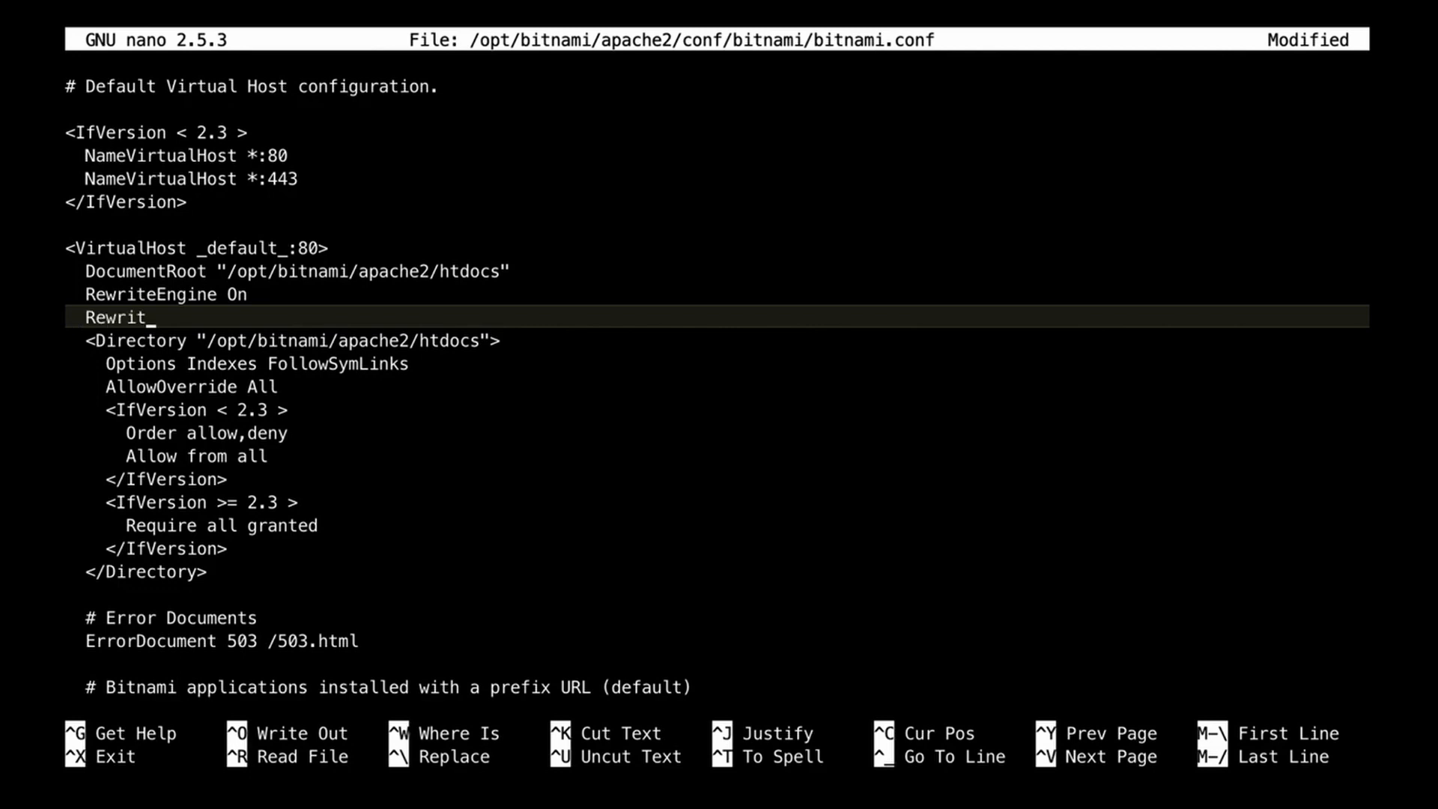
{"action": "type", "text": "e"}
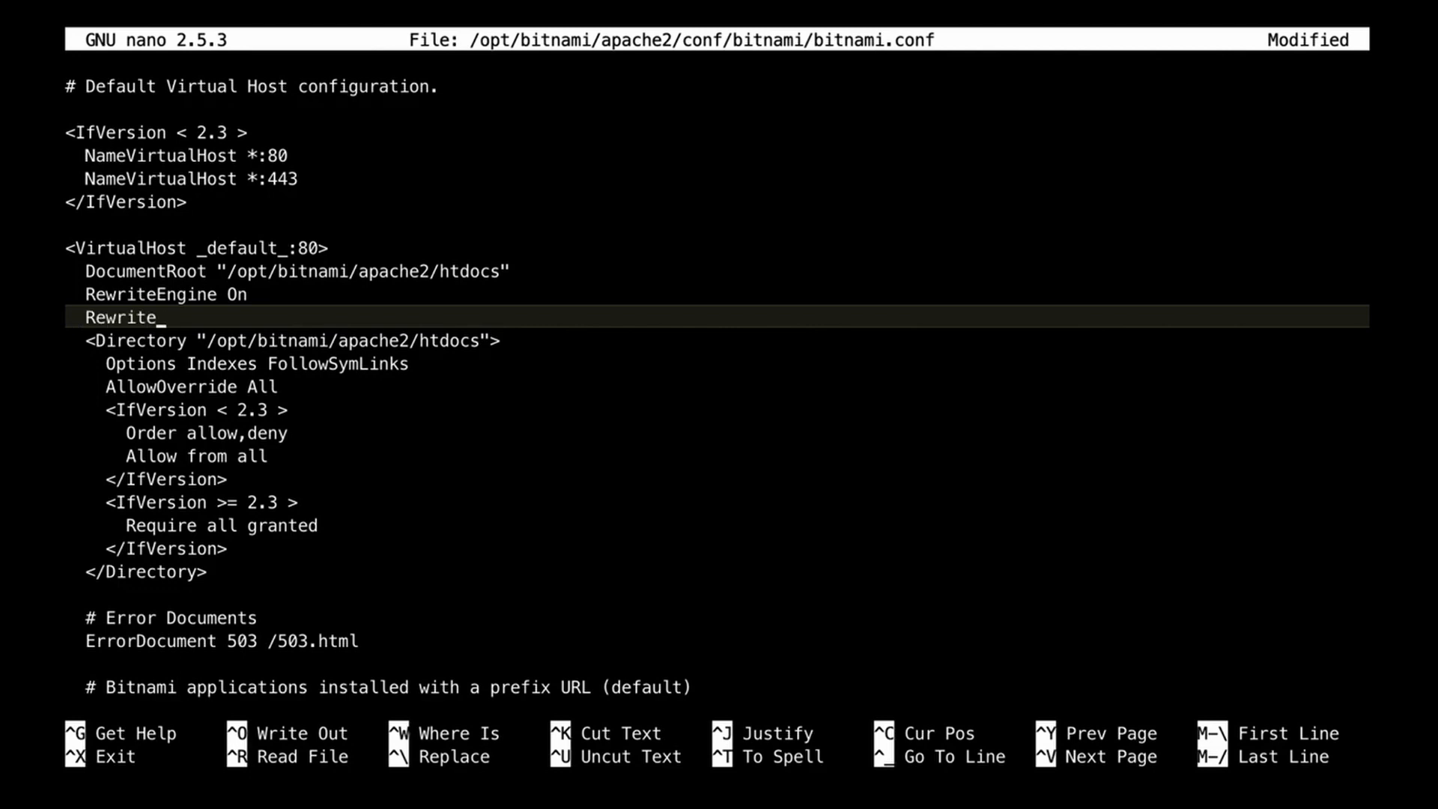
{"action": "type", "text": "Con"}
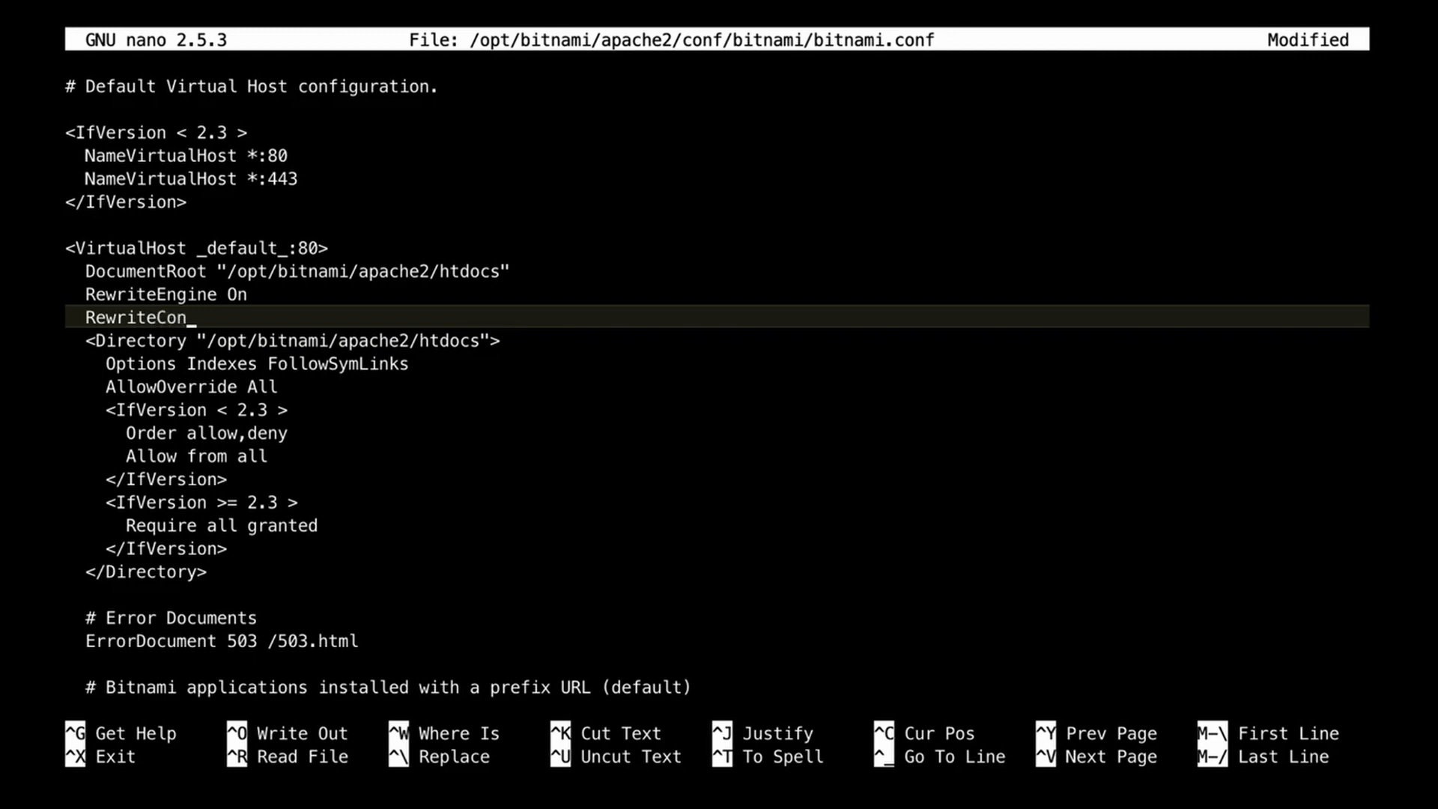
{"action": "type", "text": "d"}
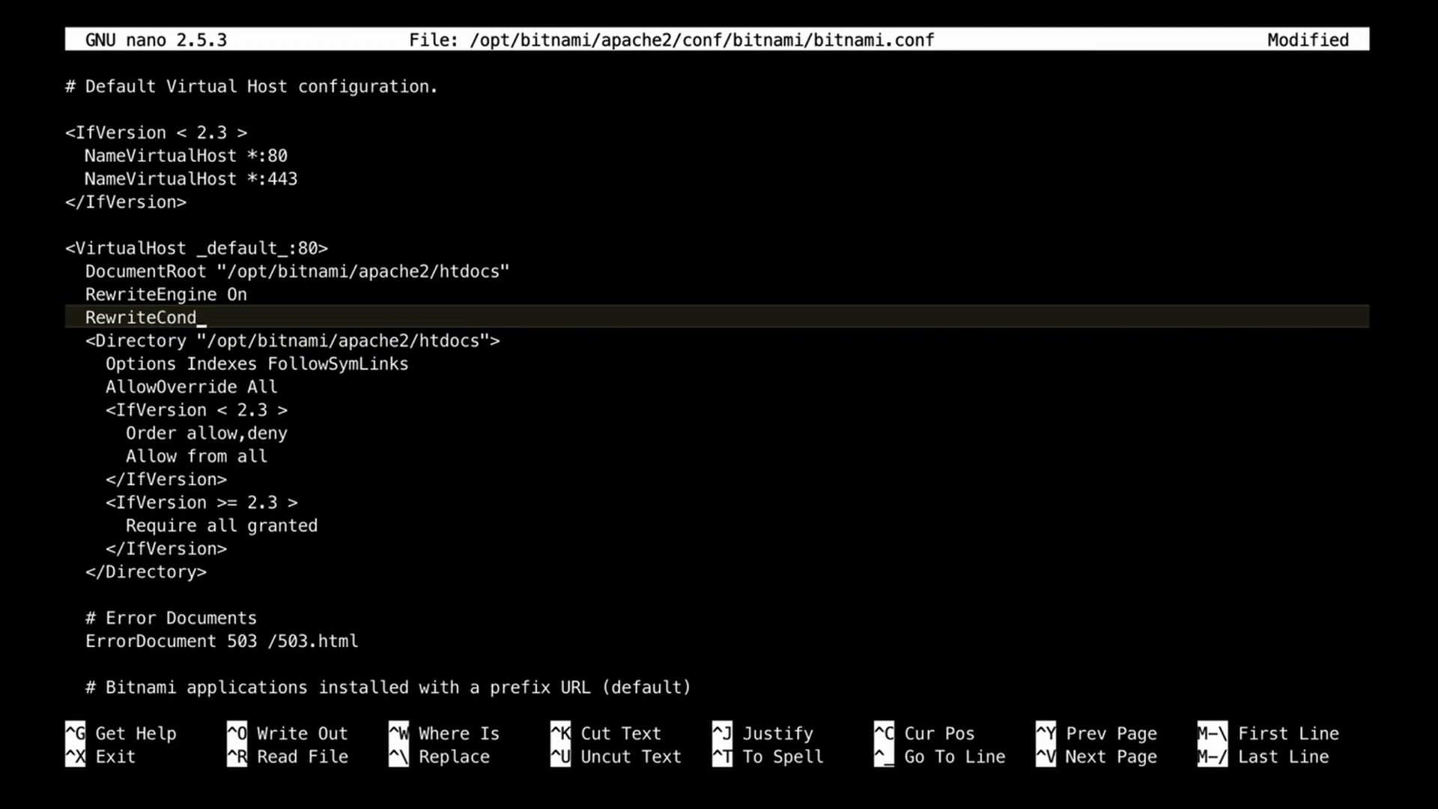
{"action": "type", "text": "%"}
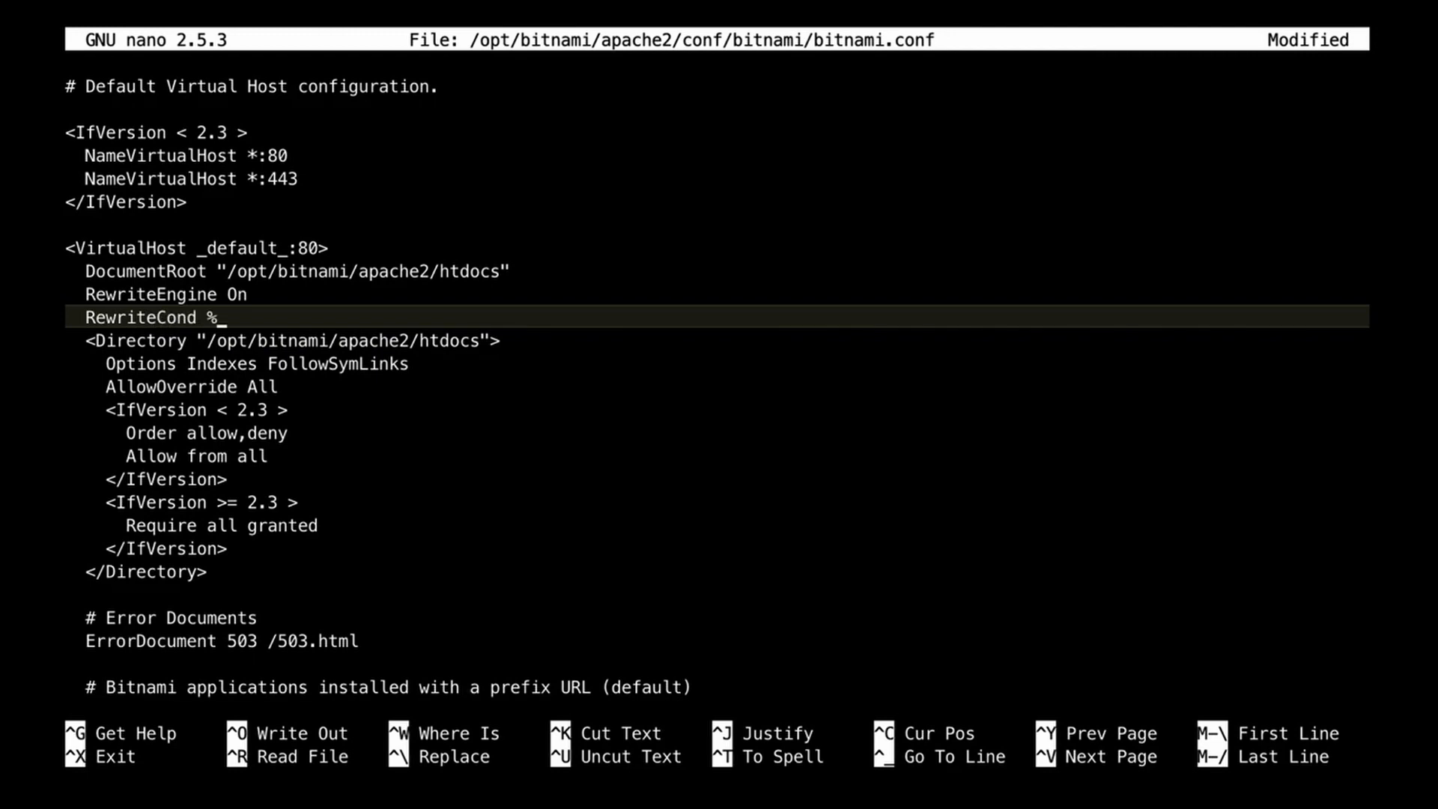
{"action": "type", "text": "{H"}
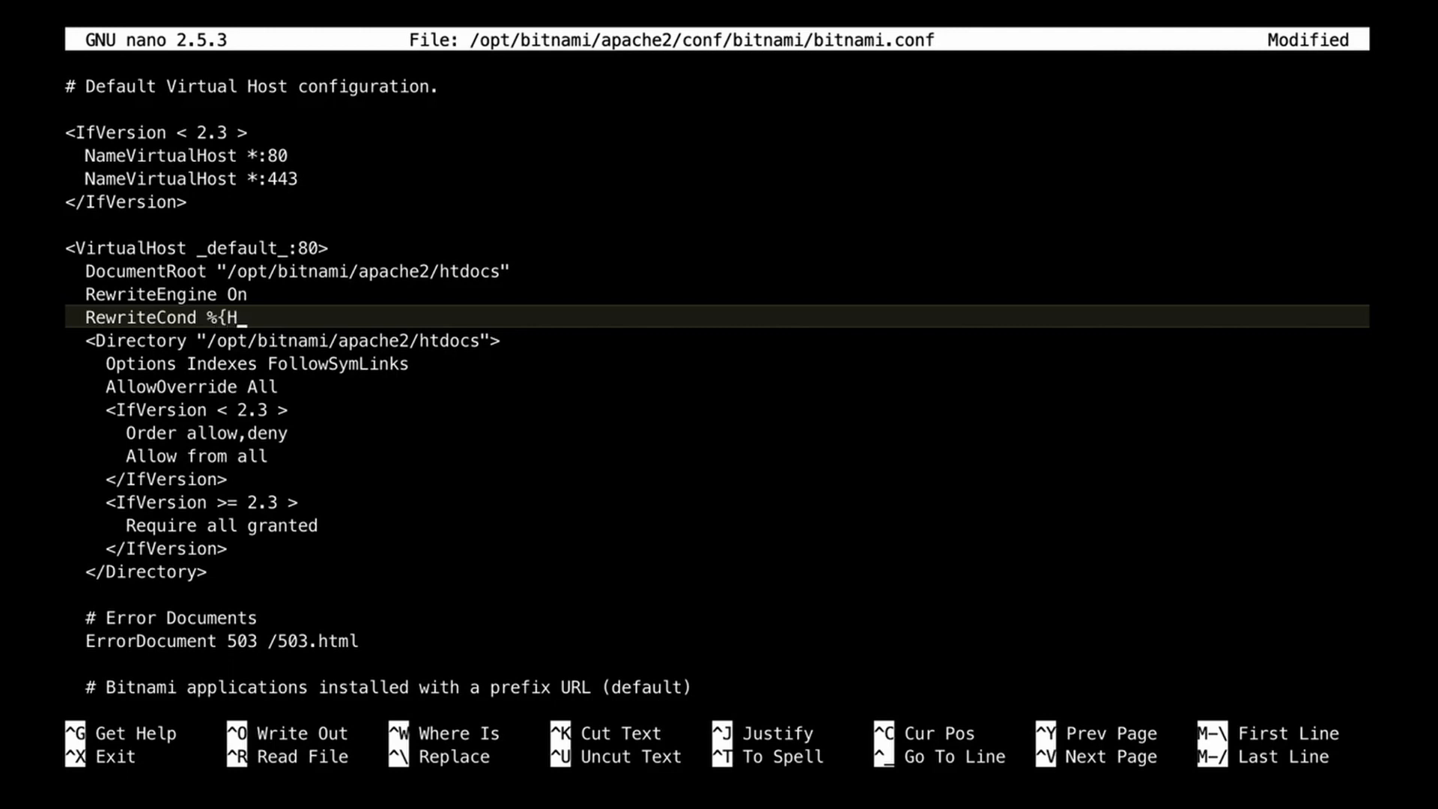
{"action": "type", "text": "TTP"}
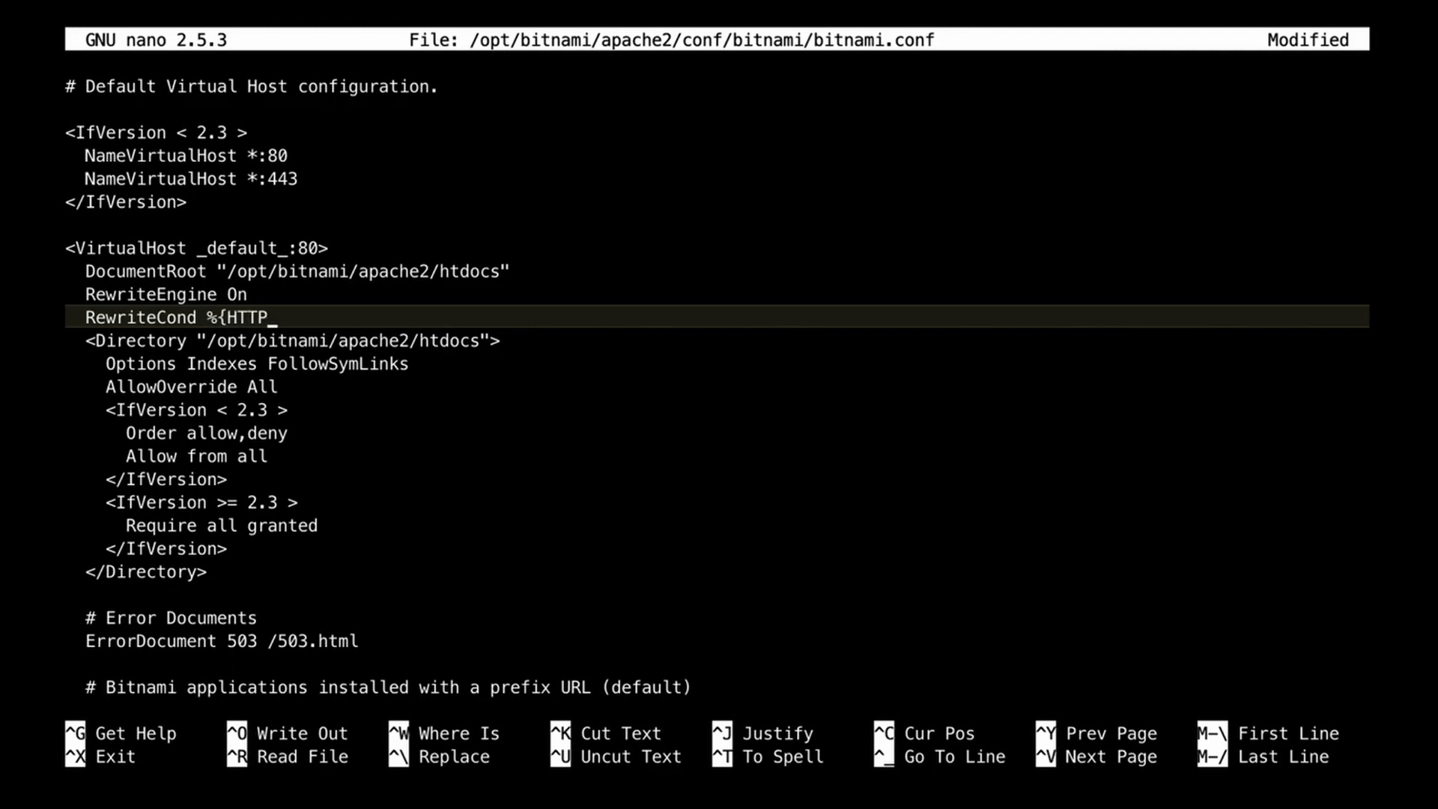
{"action": "type", "text": "-X"}
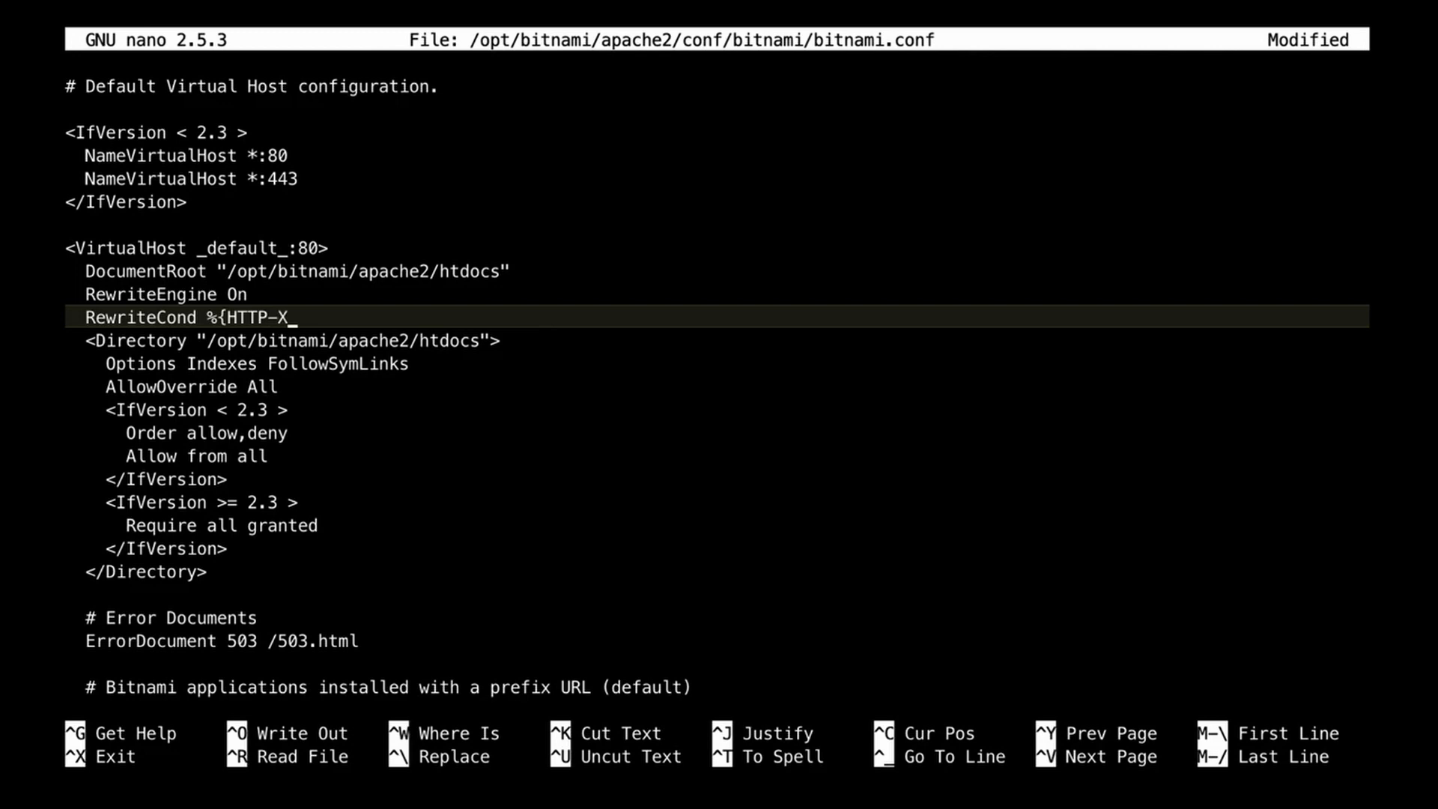
{"action": "type", "text": "-Forwa"}
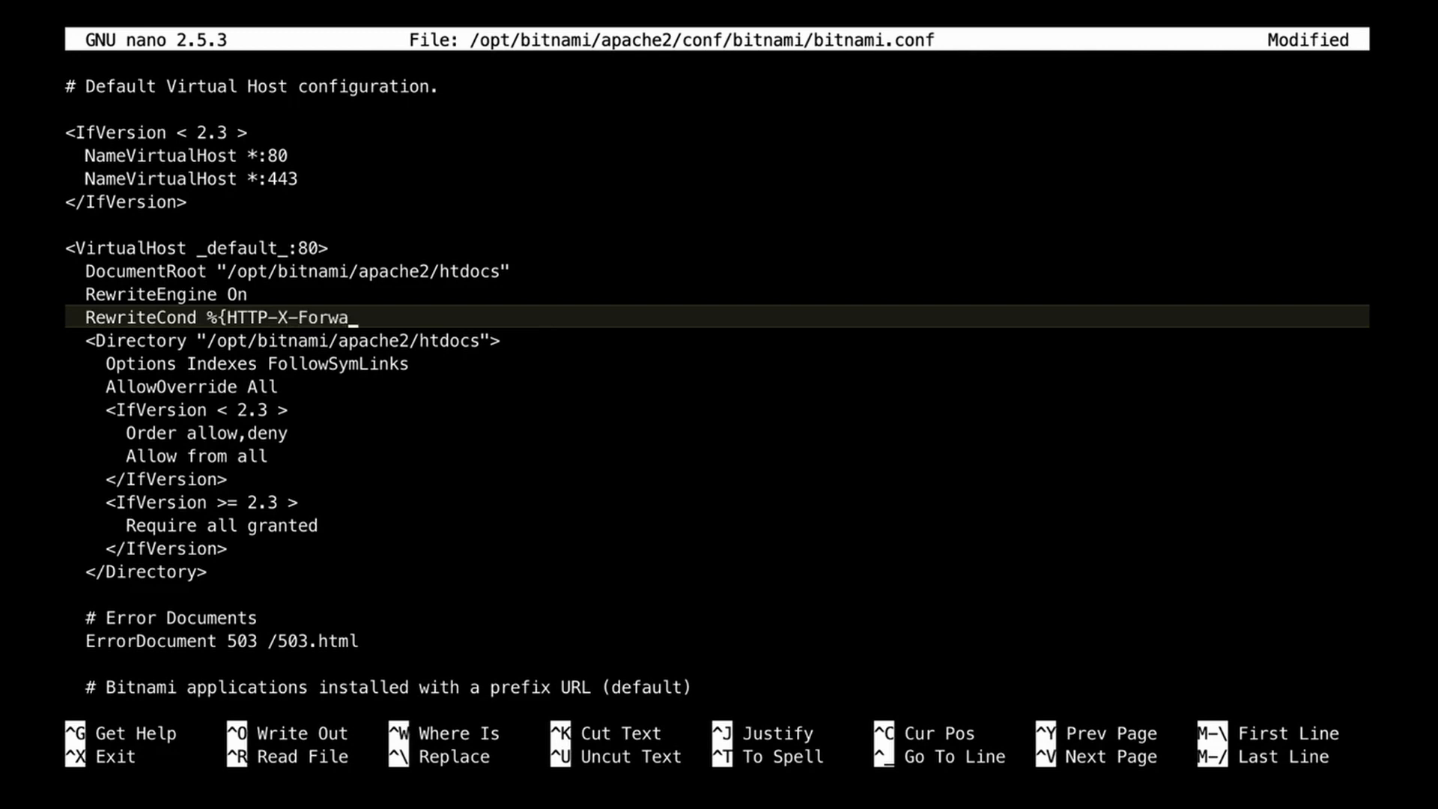
{"action": "type", "text": "rded"}
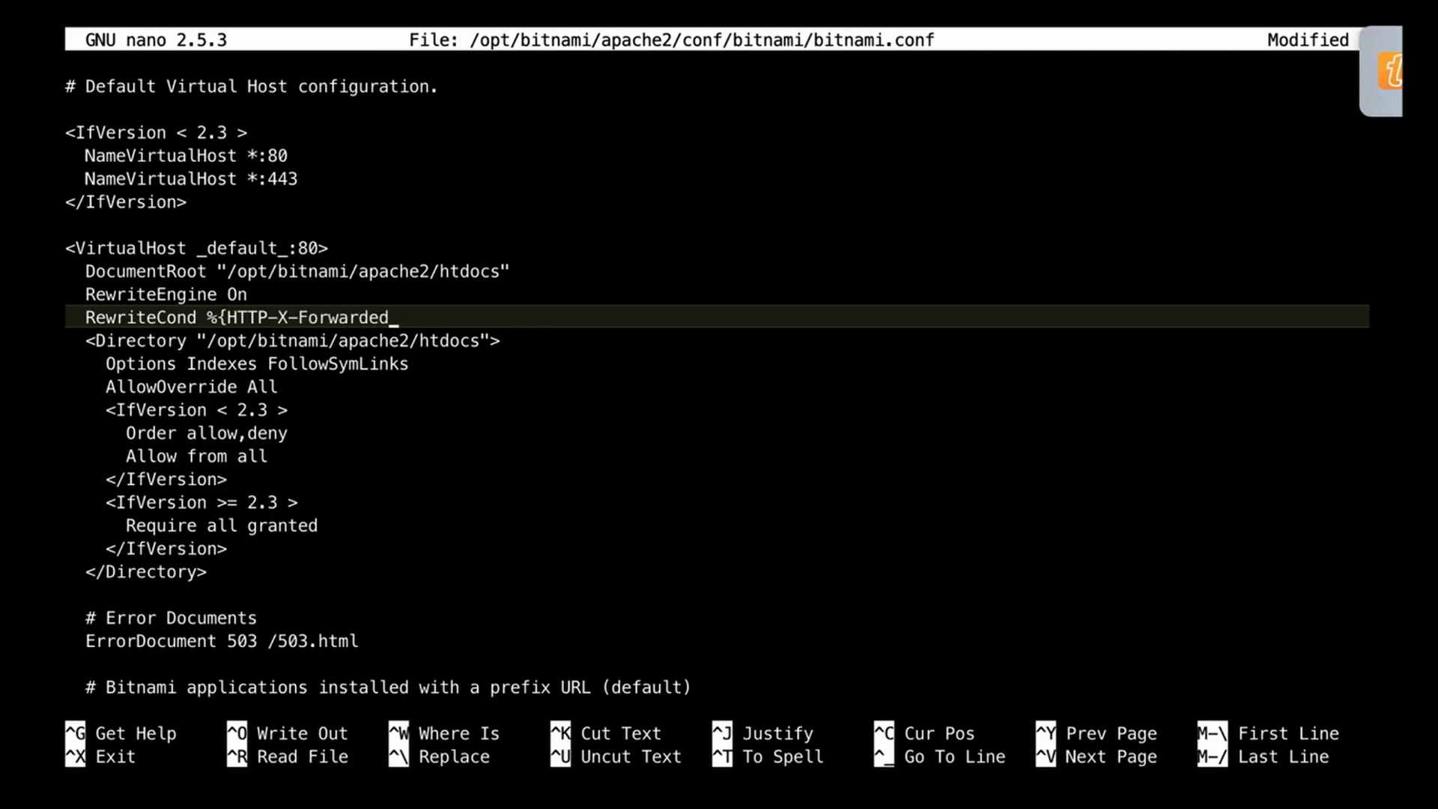
{"action": "type", "text": "-"}
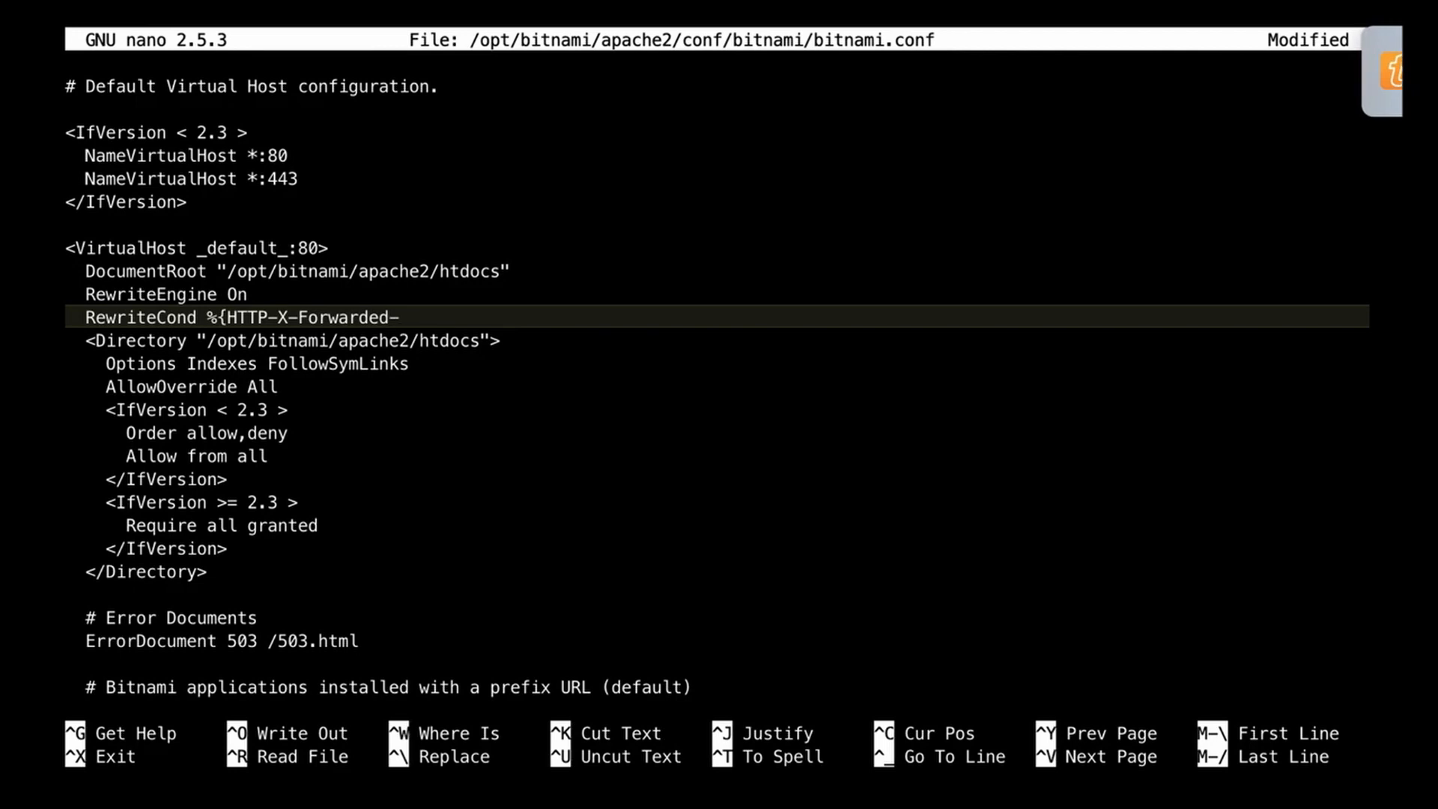
{"action": "type", "text": "Pro"}
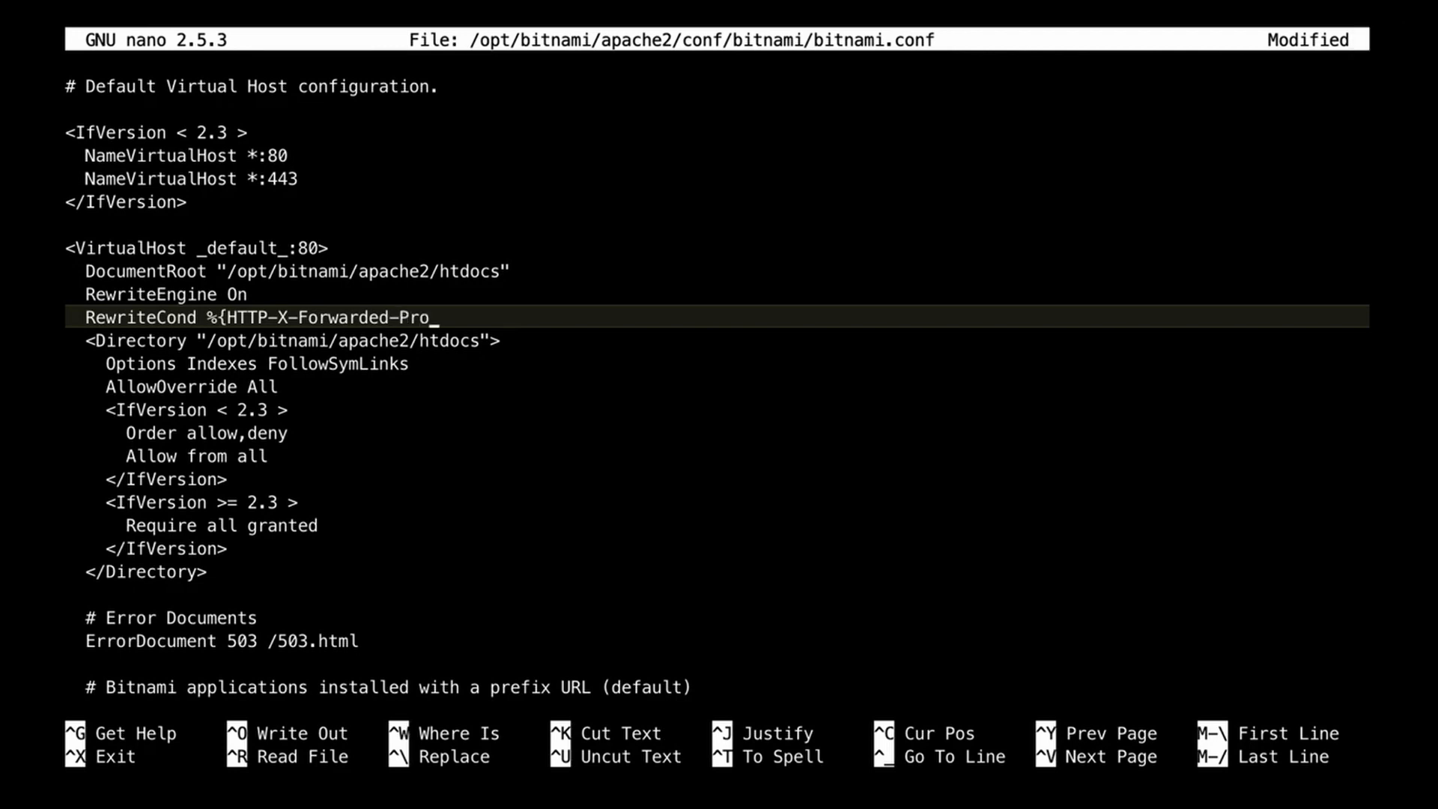
{"action": "type", "text": "to"}
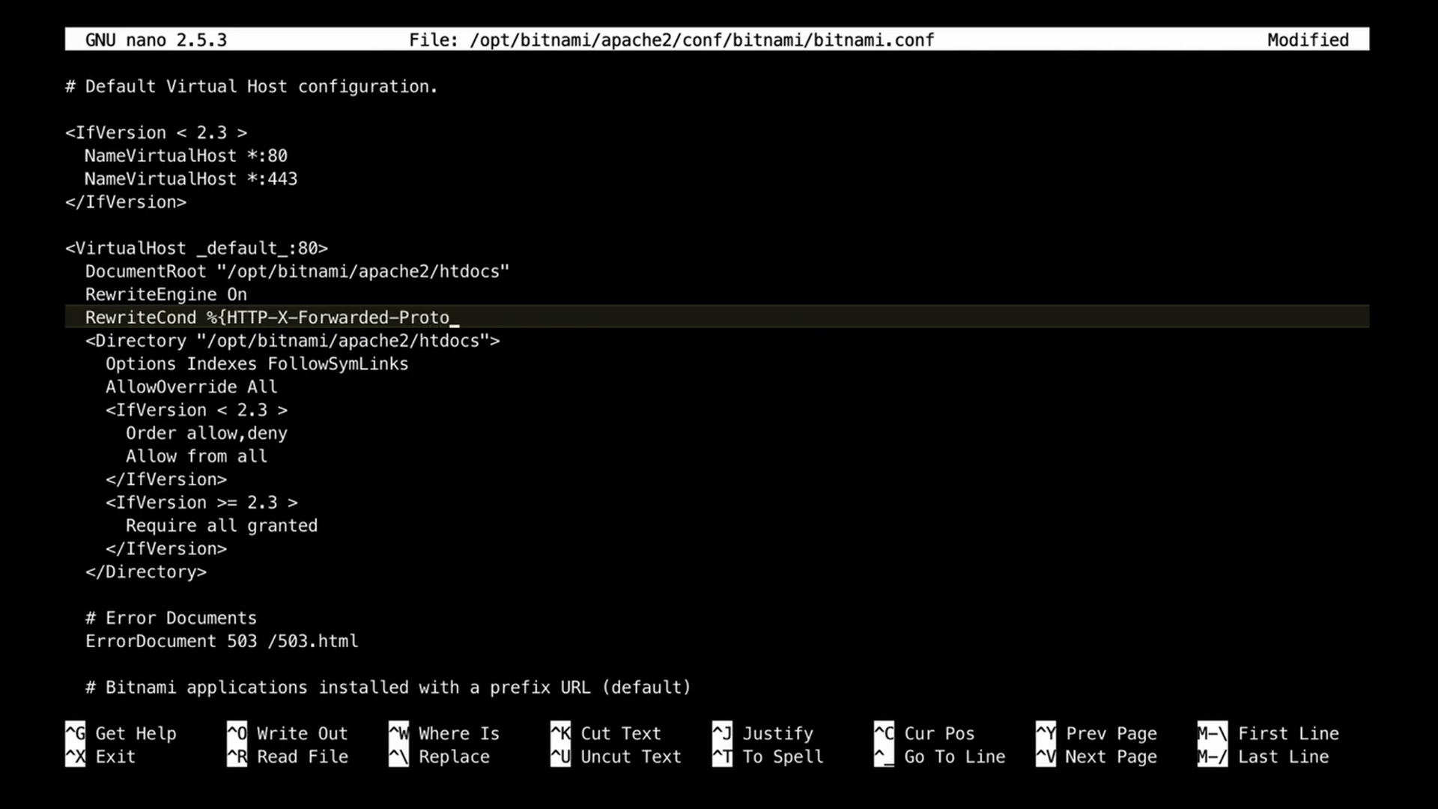
{"action": "type", "text": "} !https"}
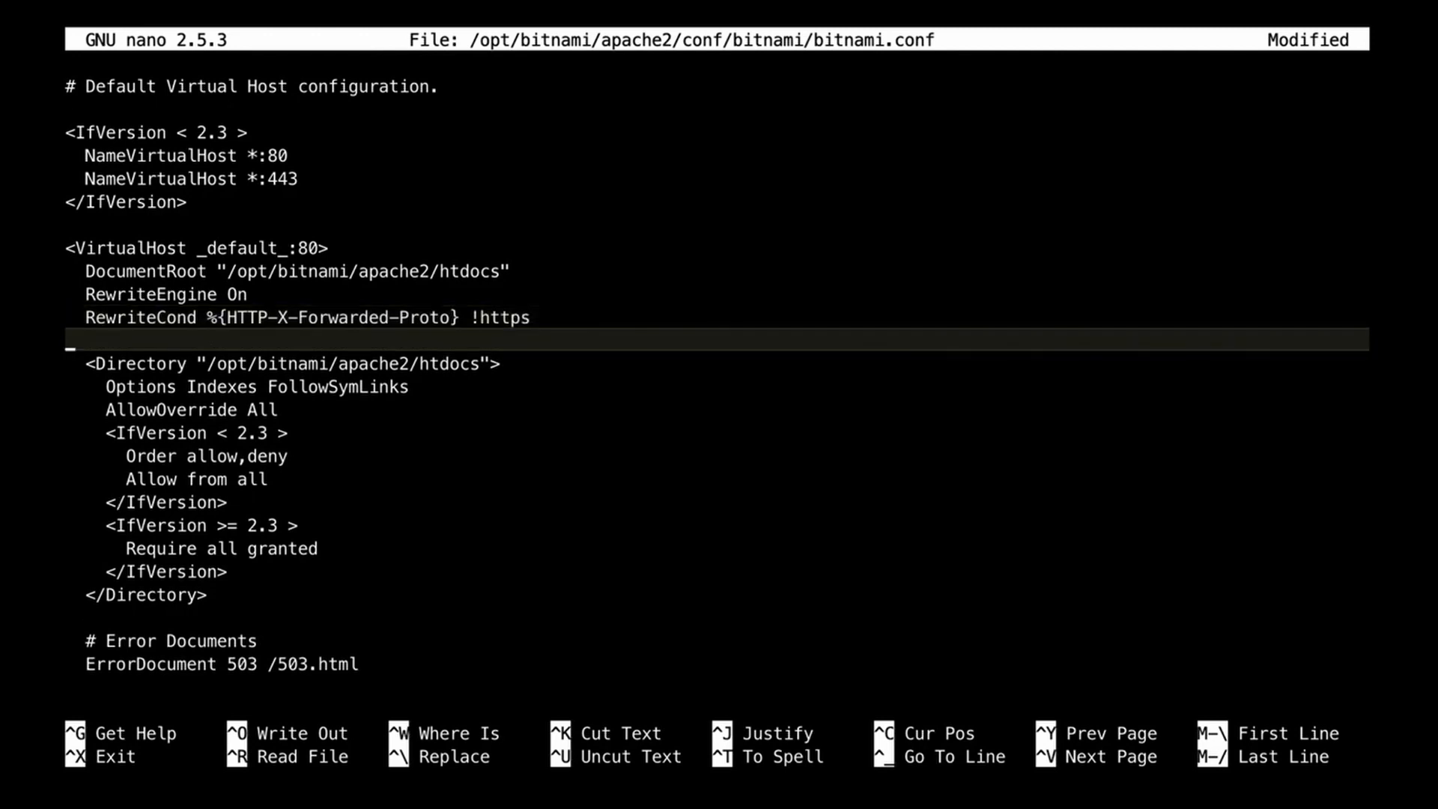
{"action": "type", "text": "R"}
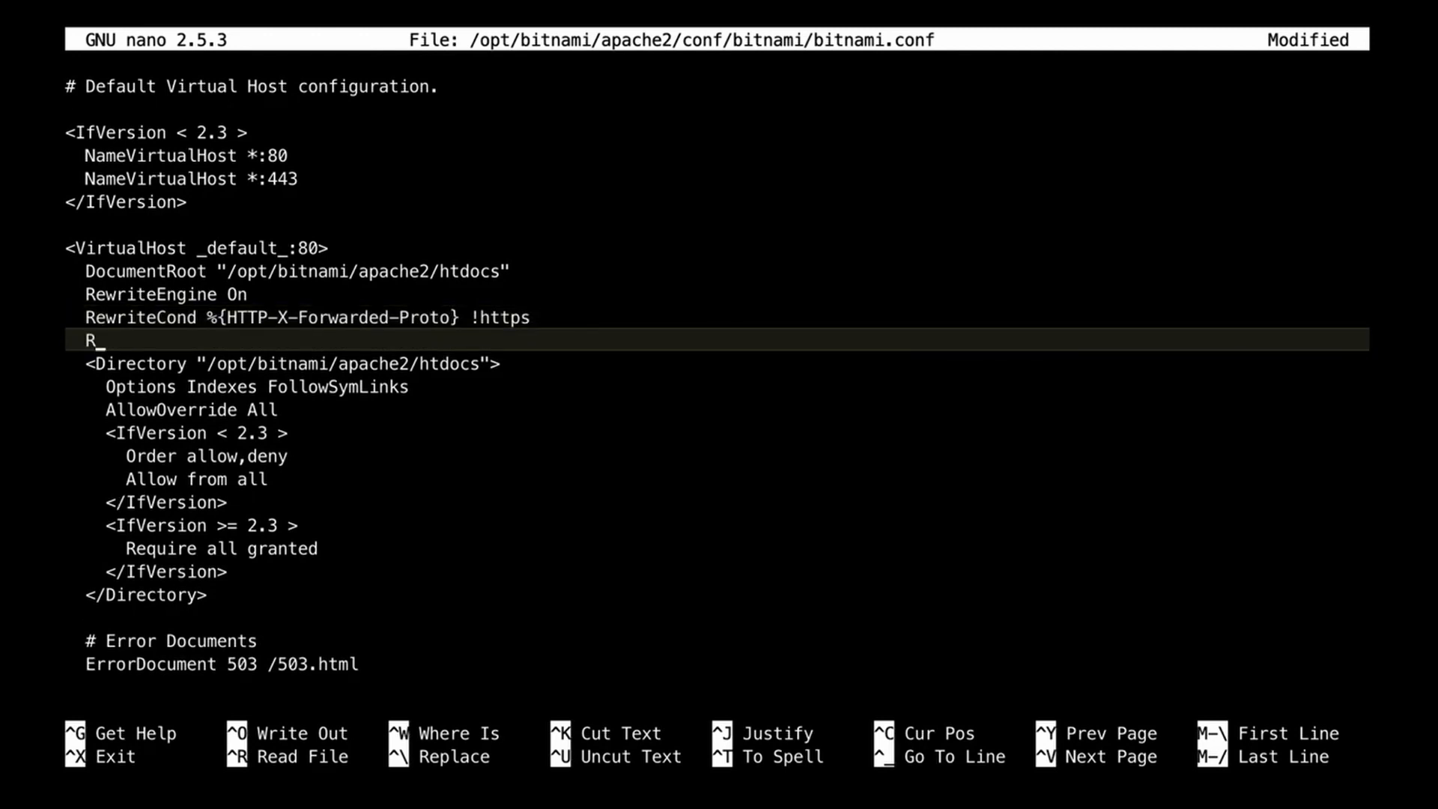
{"action": "type", "text": "ewrite"}
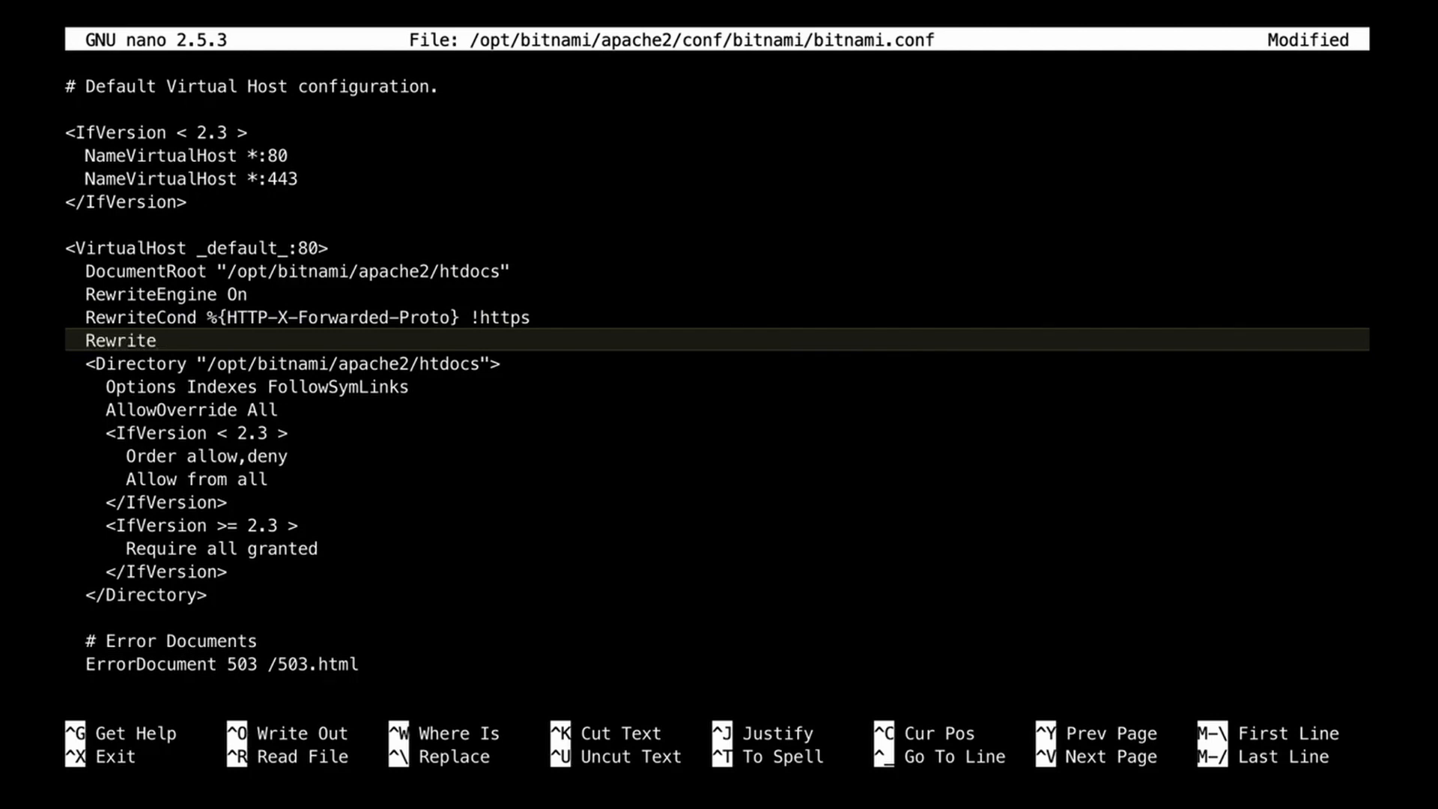
{"action": "type", "text": "Rule"}
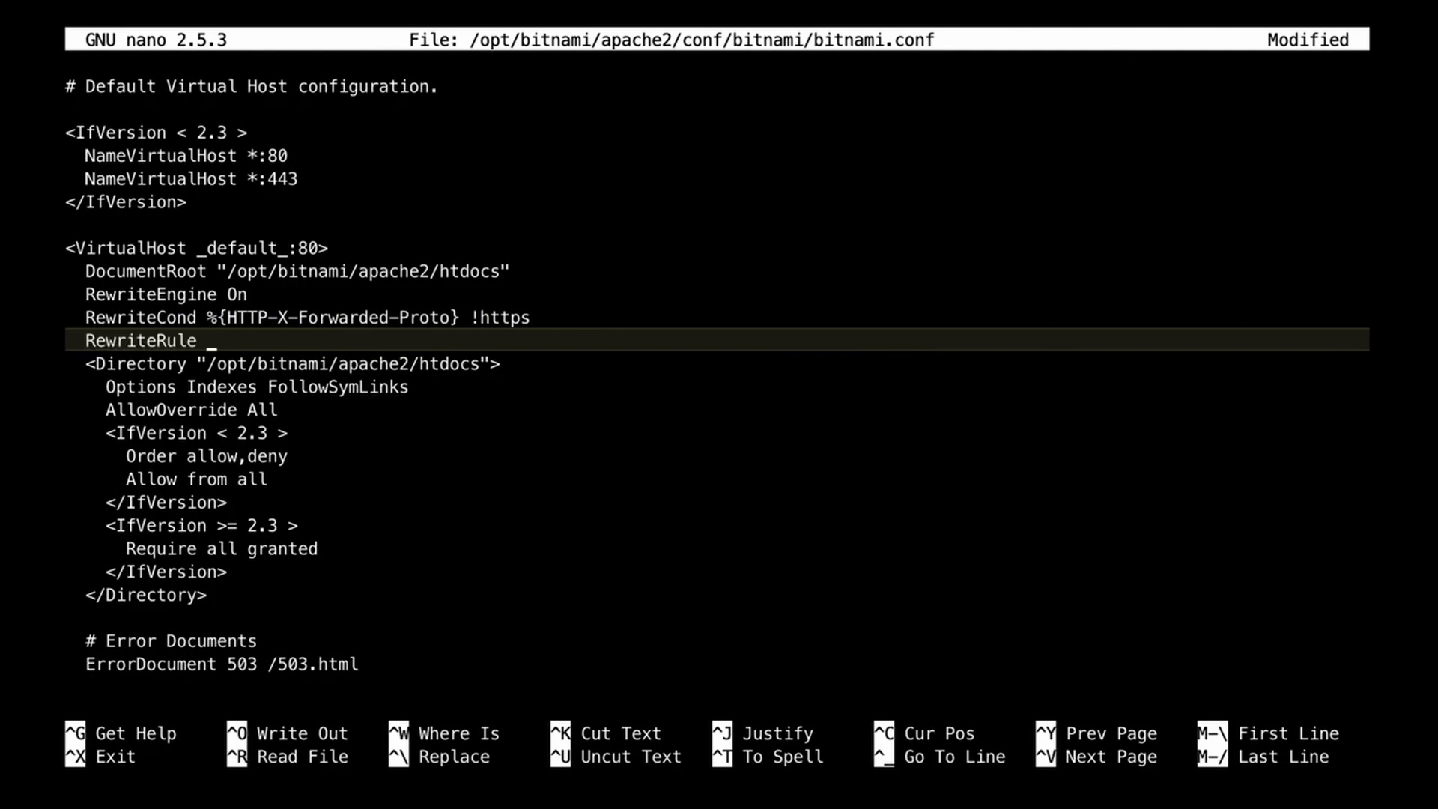
{"action": "key", "text": "BackSpace"}
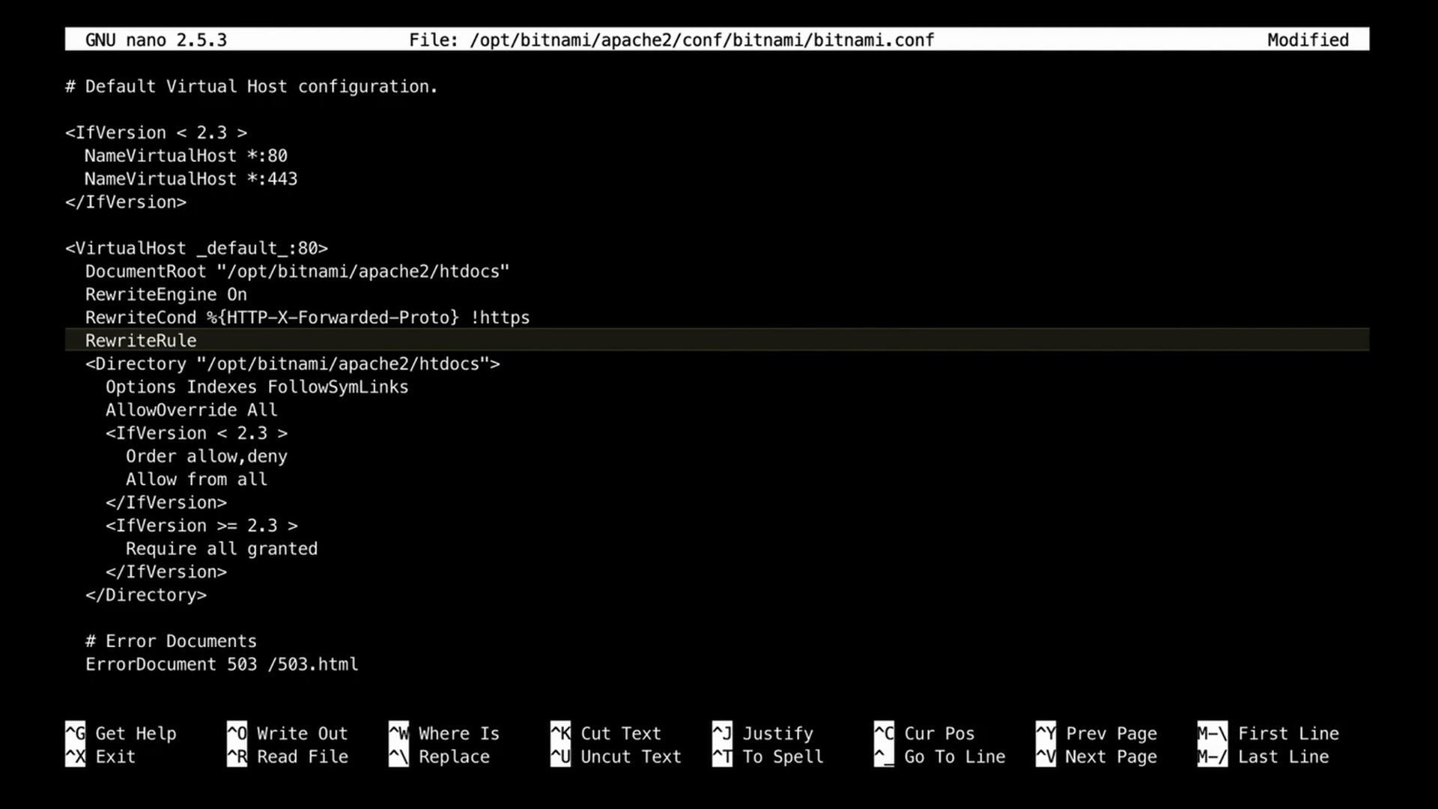
{"action": "type", "text": "^"}
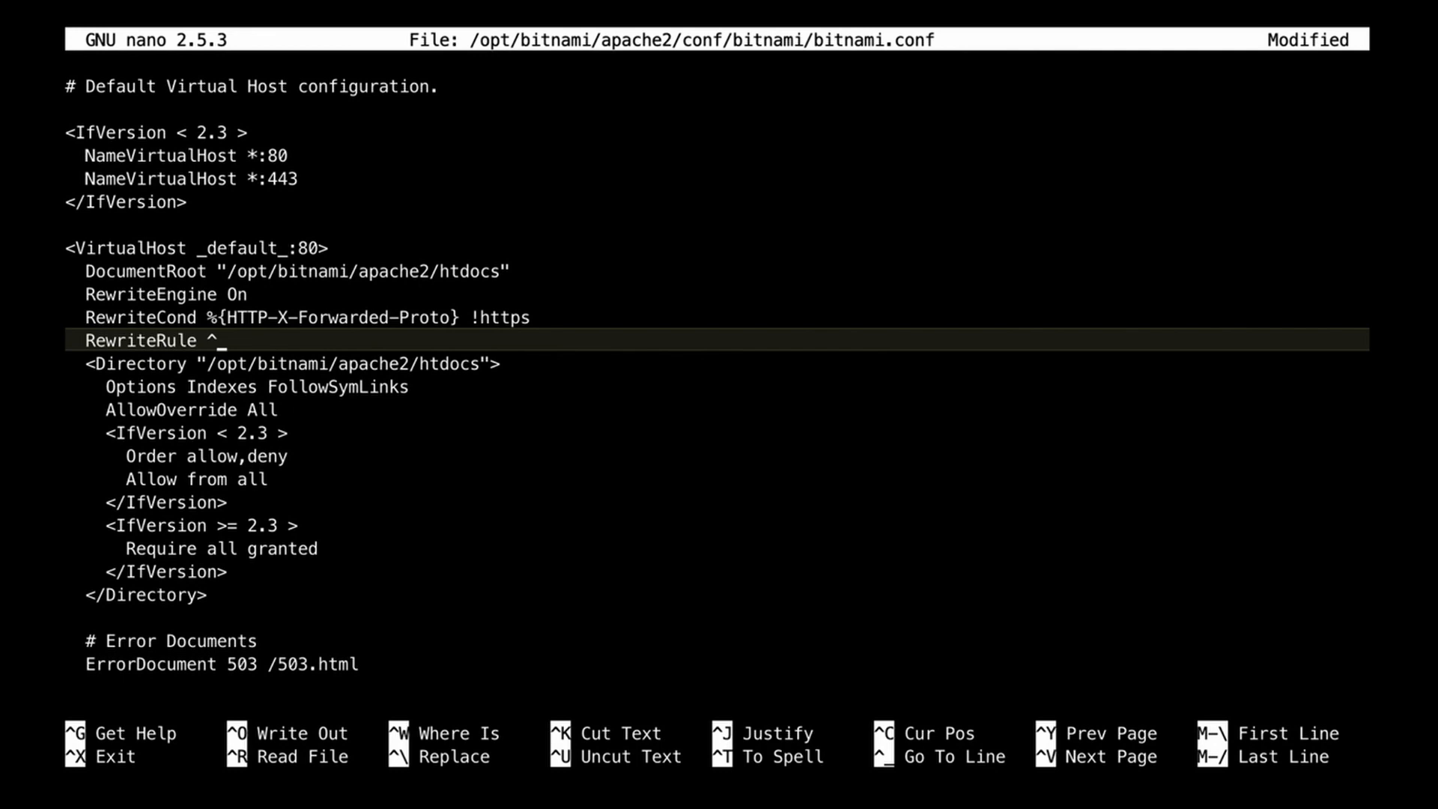
{"action": "type", "text": "*"}
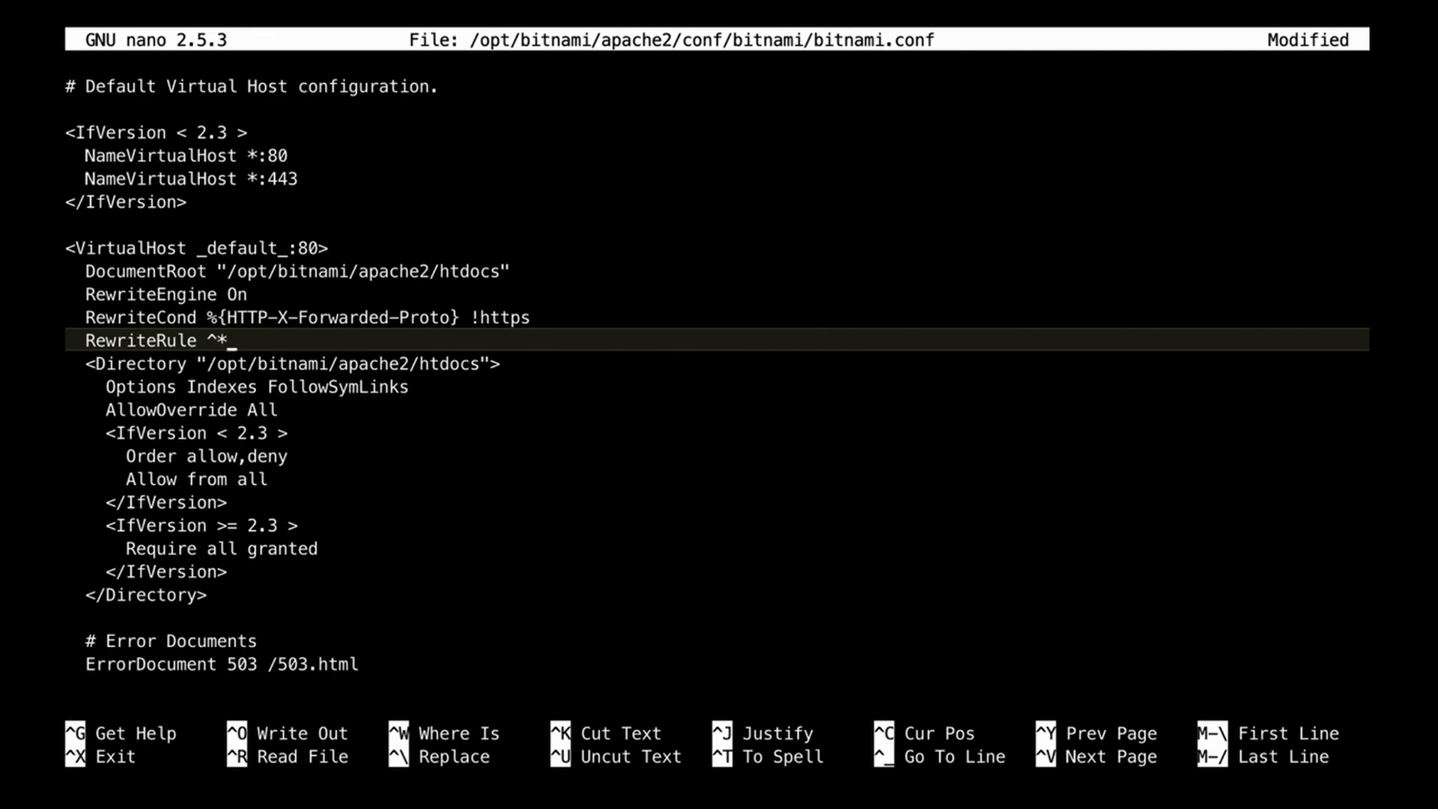
{"action": "type", "text": "$"}
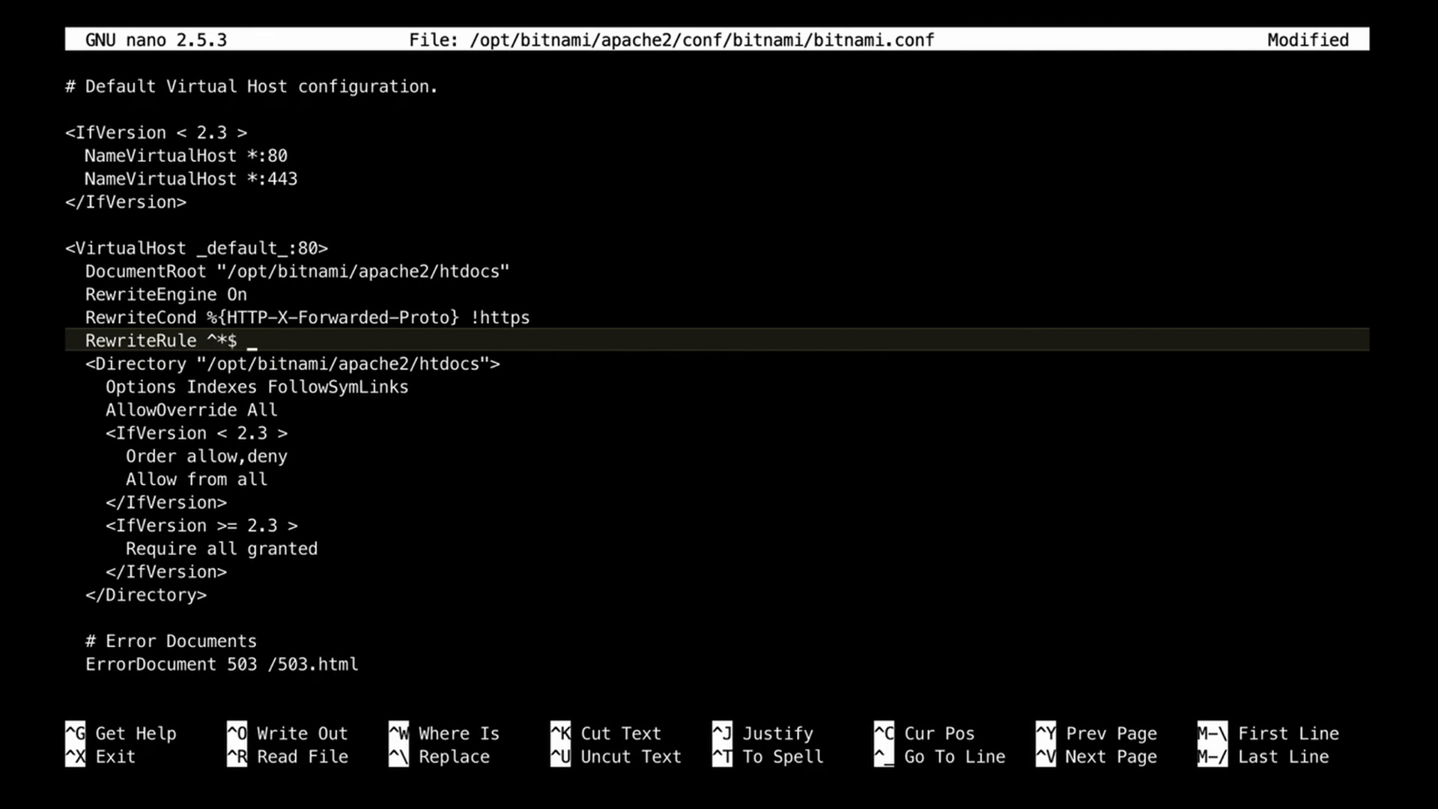
{"action": "type", "text": "https:"}
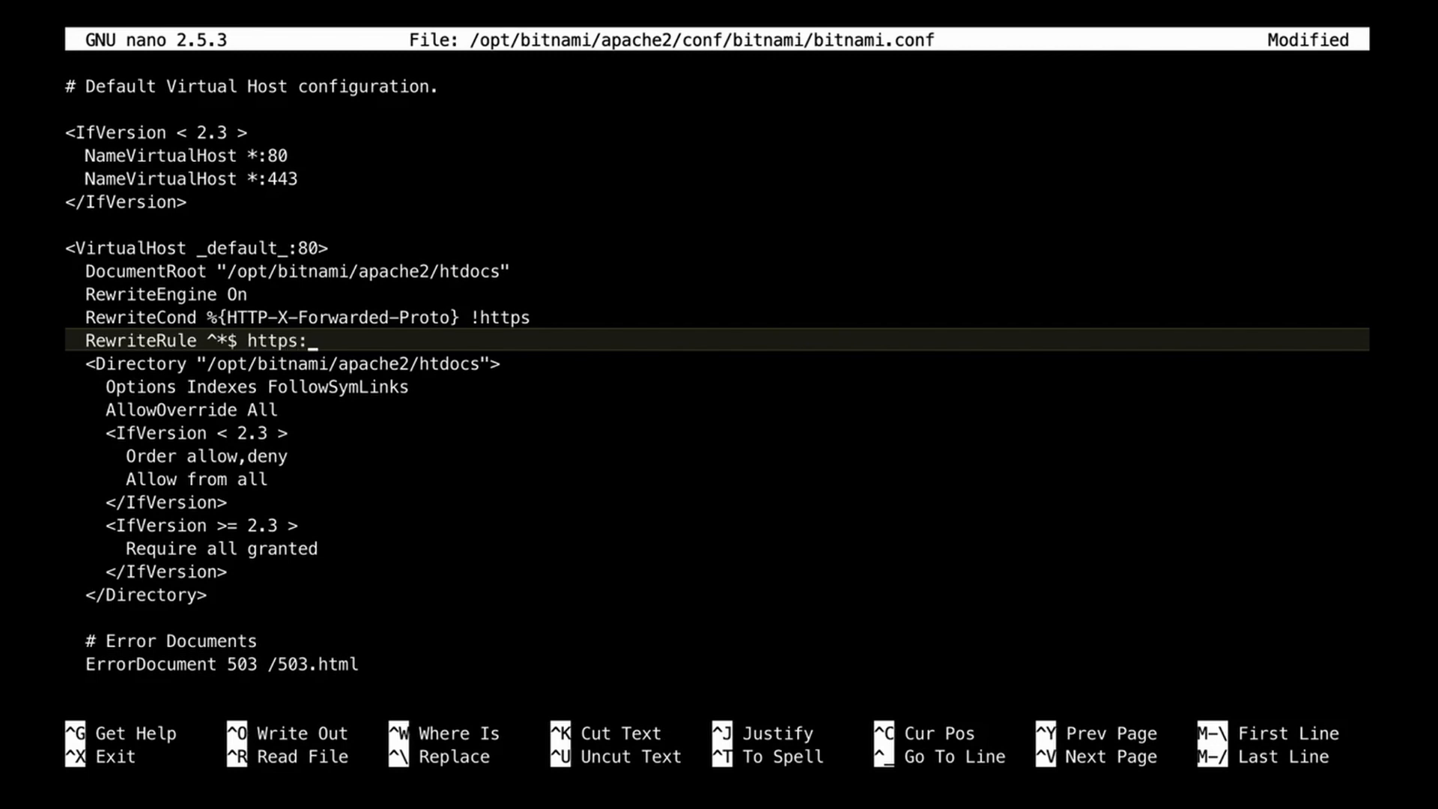
{"action": "type", "text": "//"}
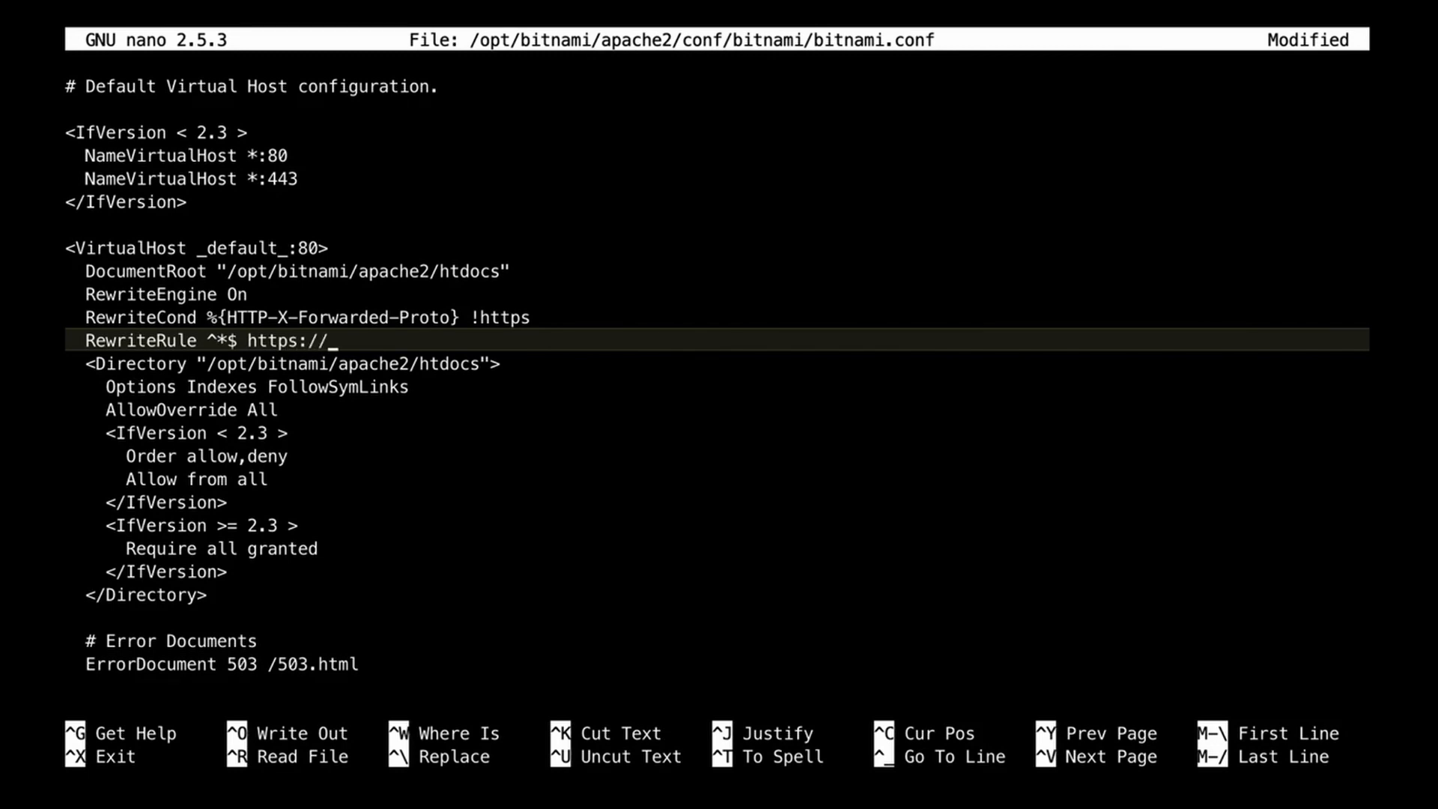
{"action": "type", "text": "%{SE"}
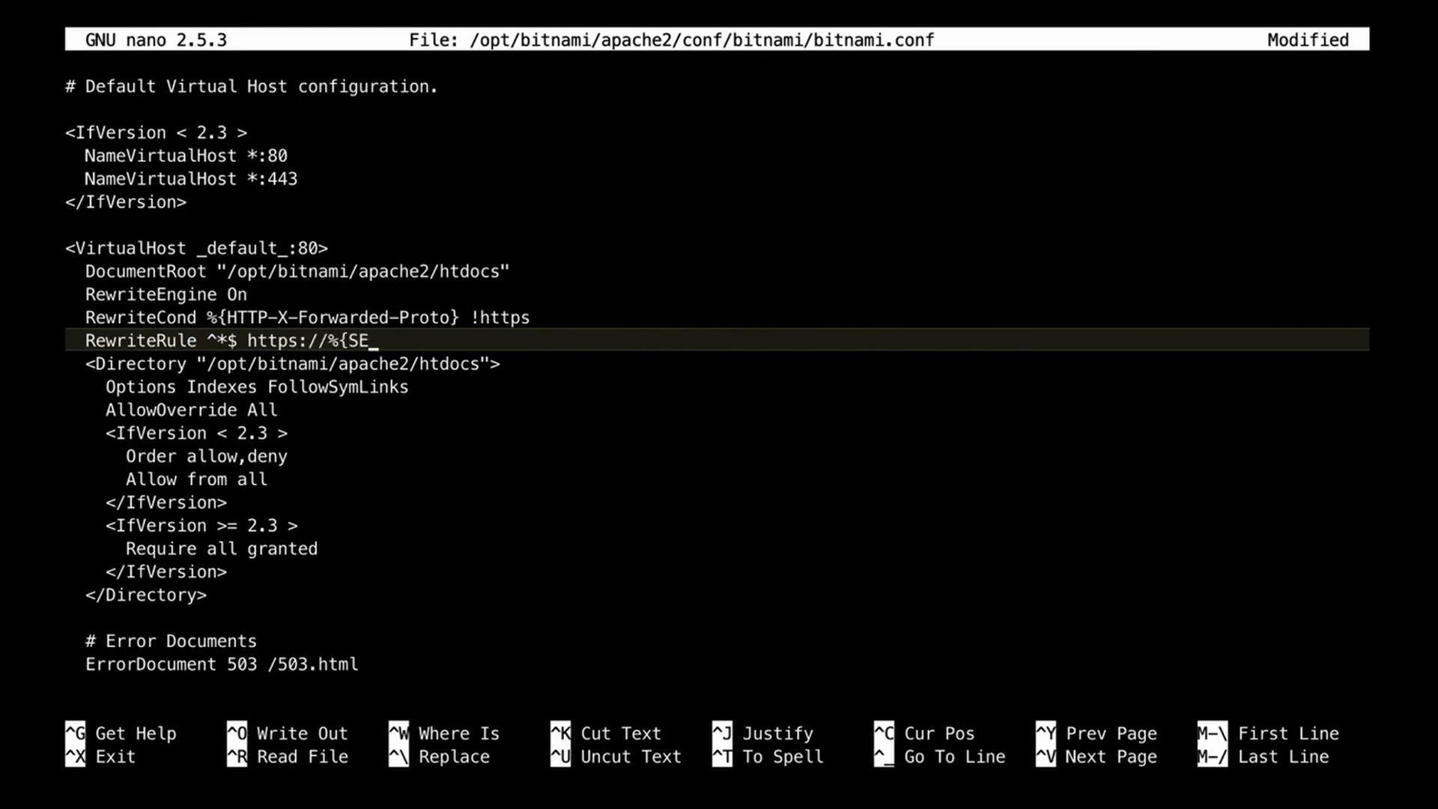
{"action": "type", "text": "RVER_N"}
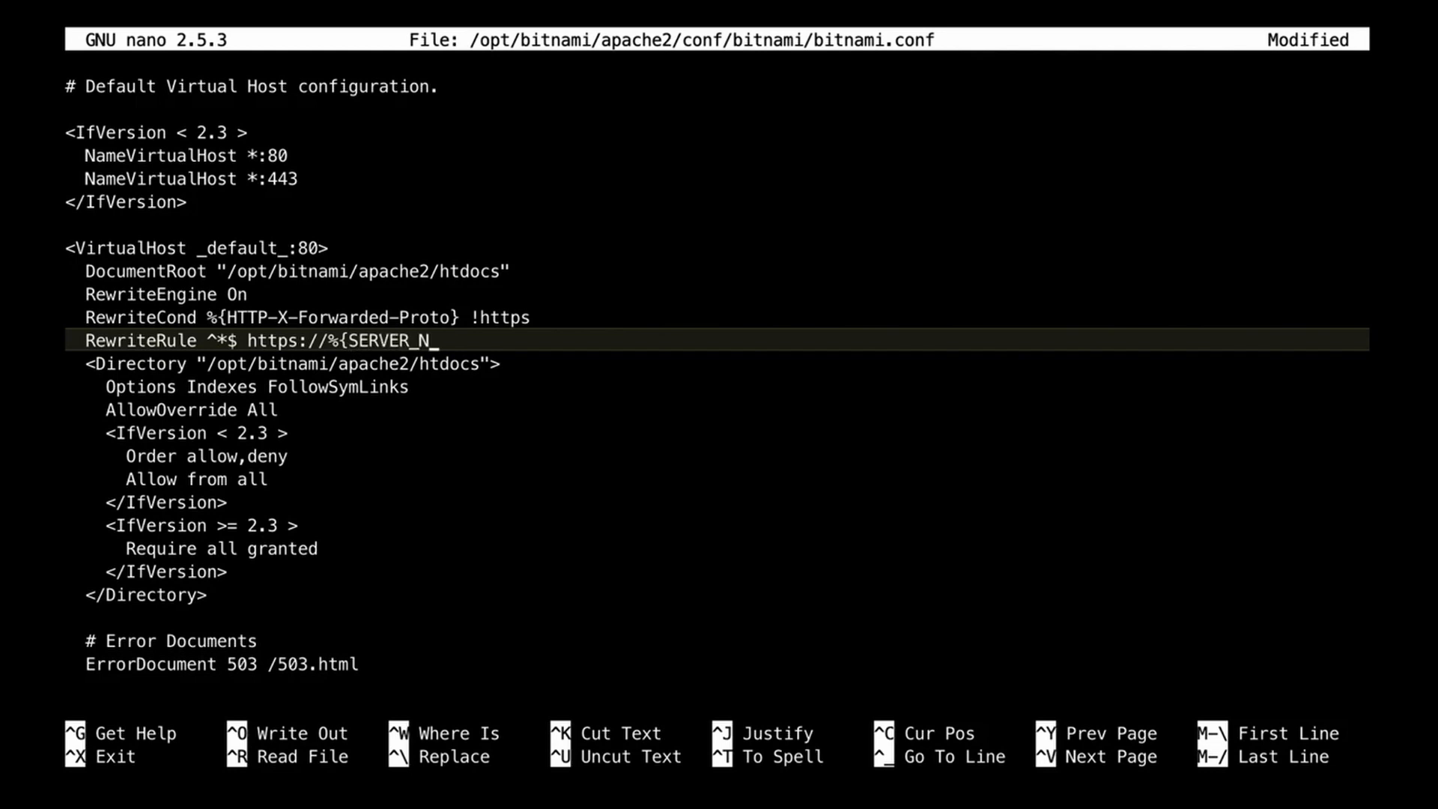
{"action": "type", "text": "AME}"}
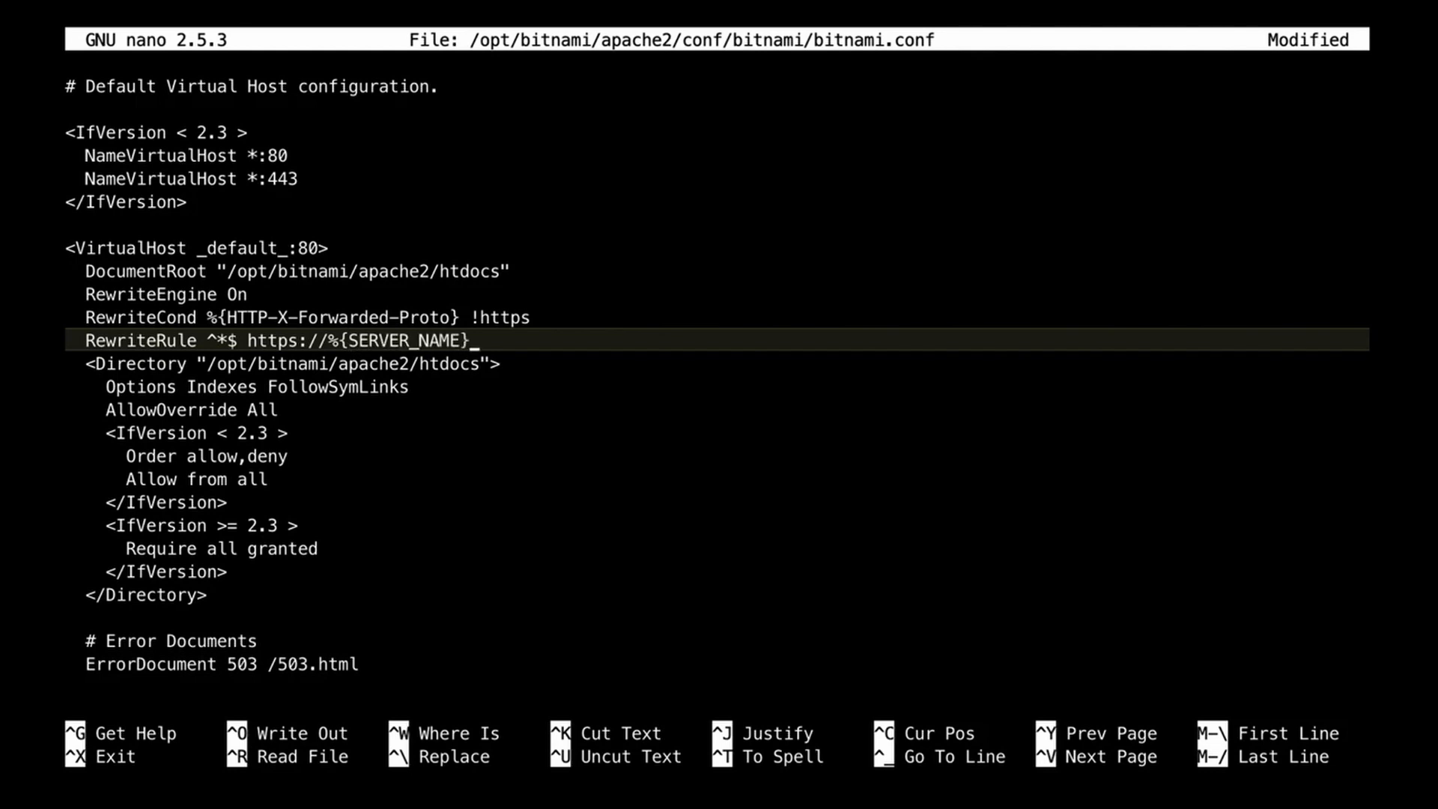
{"action": "type", "text": "%"}
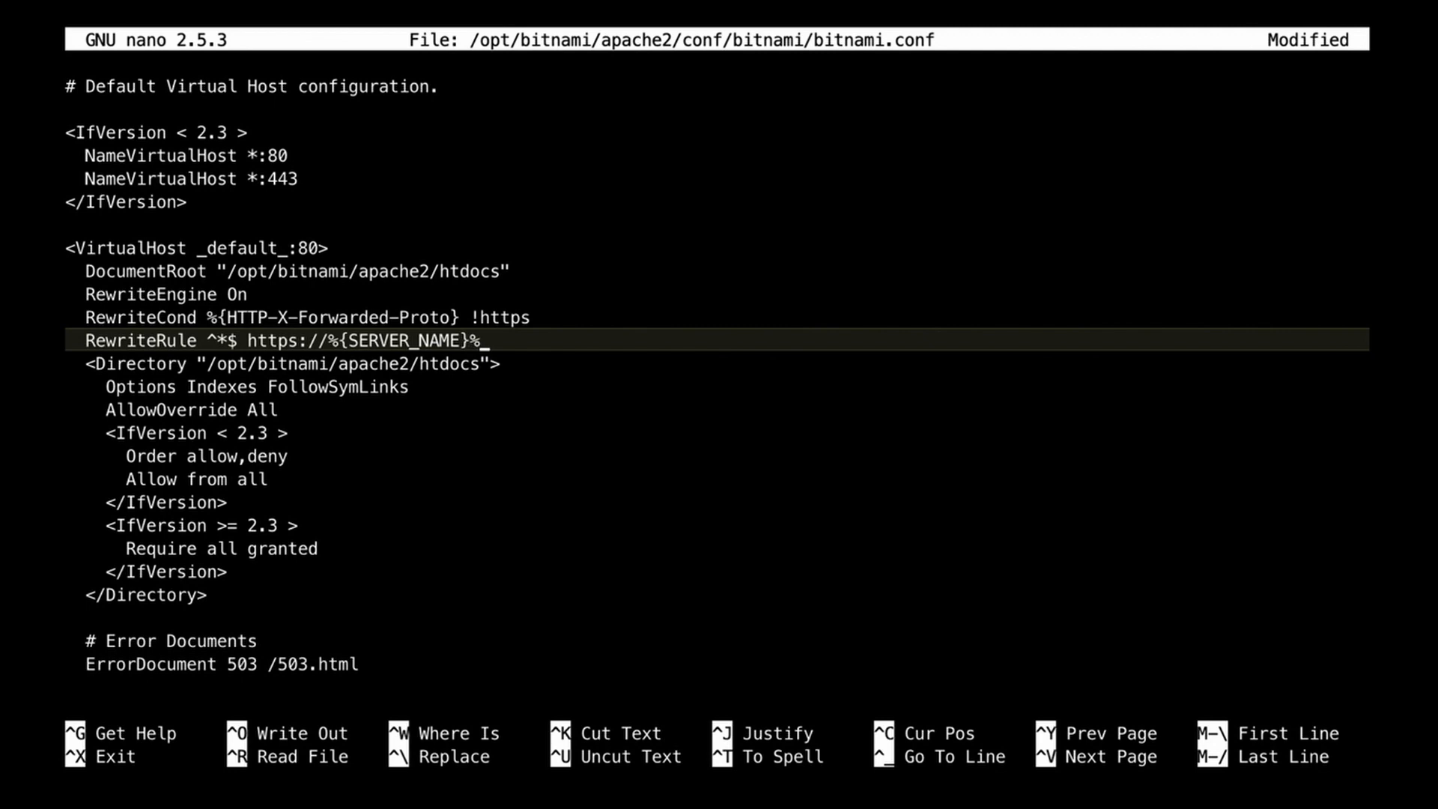
{"action": "type", "text": "REQUEST"}
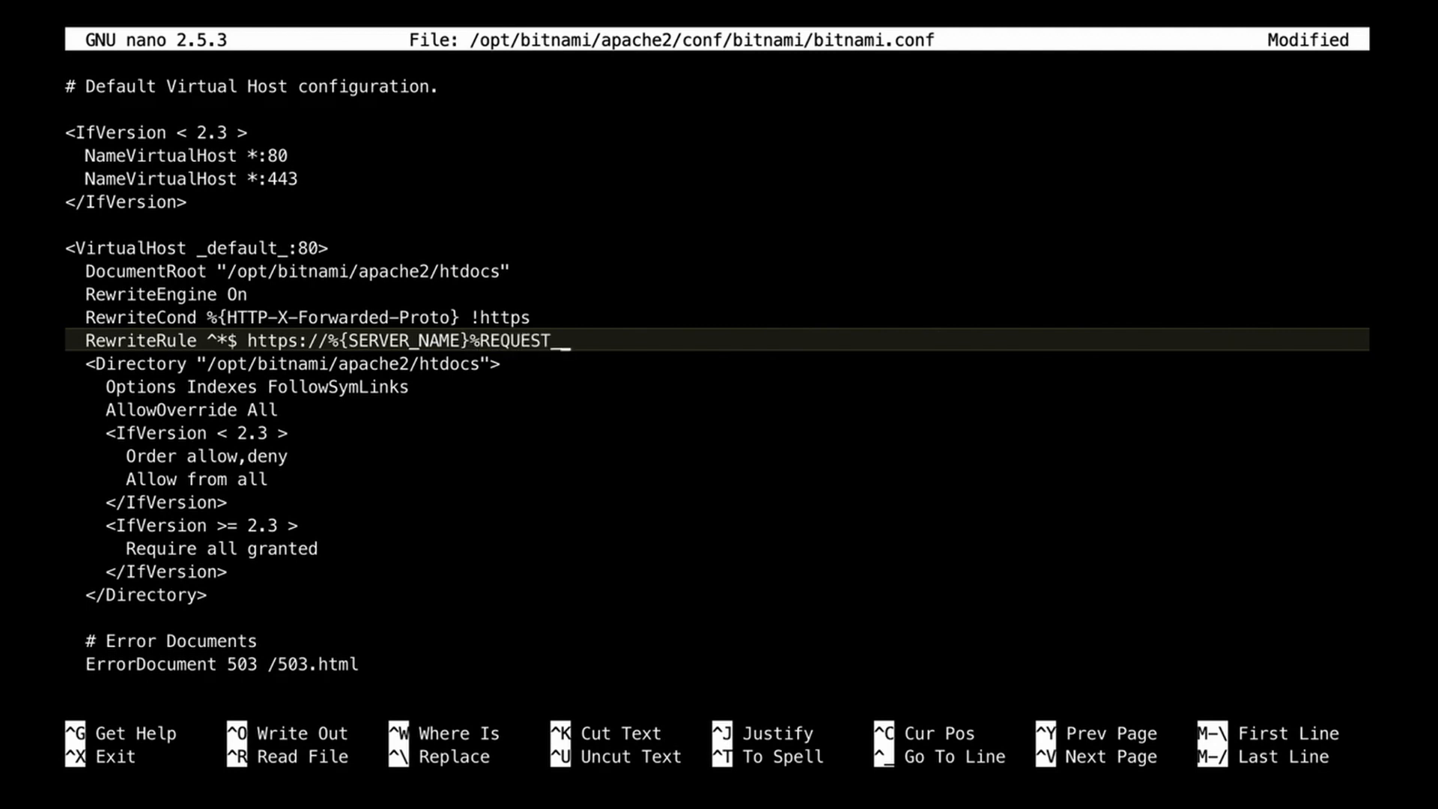
{"action": "type", "text": "_URI"}
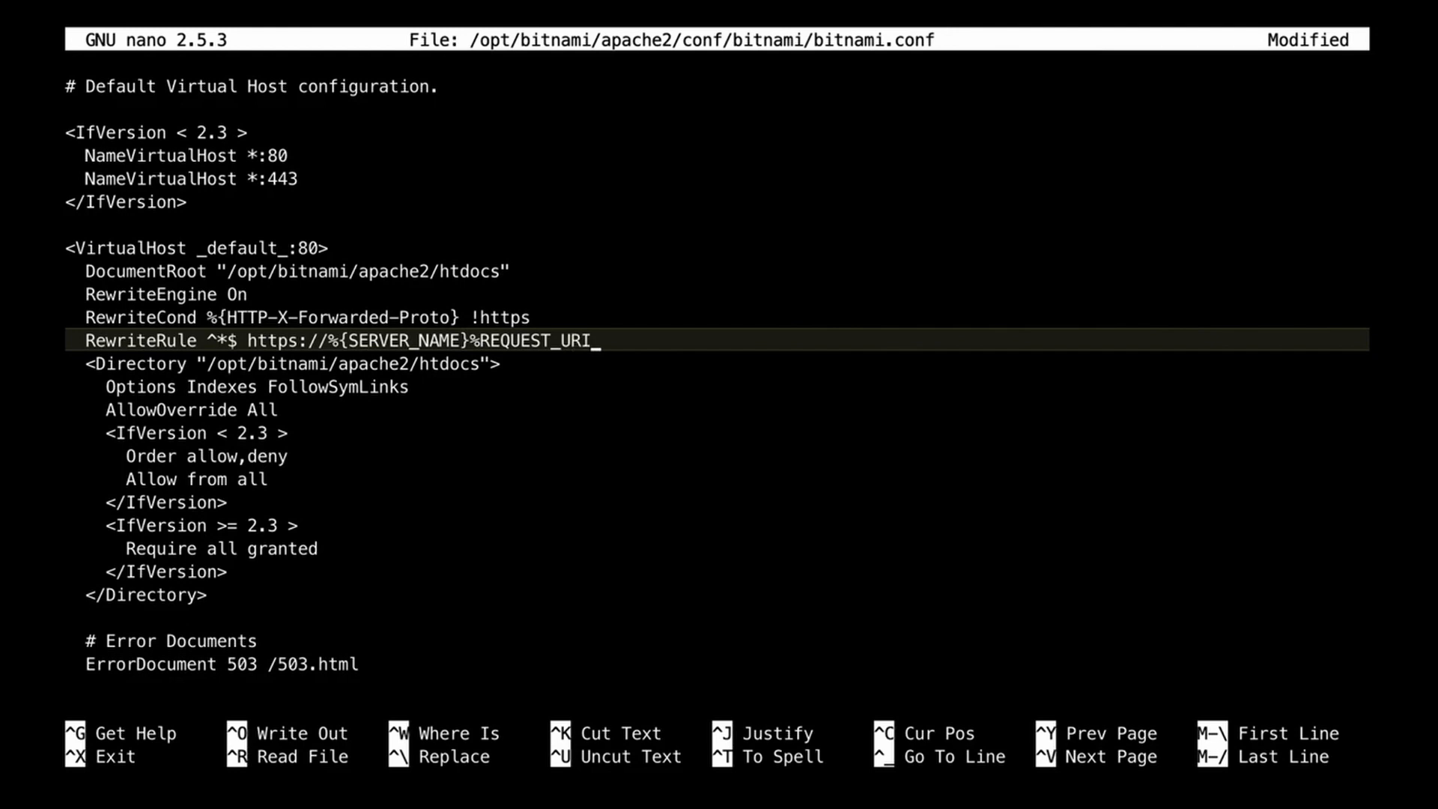
{"action": "type", "text": "}"}
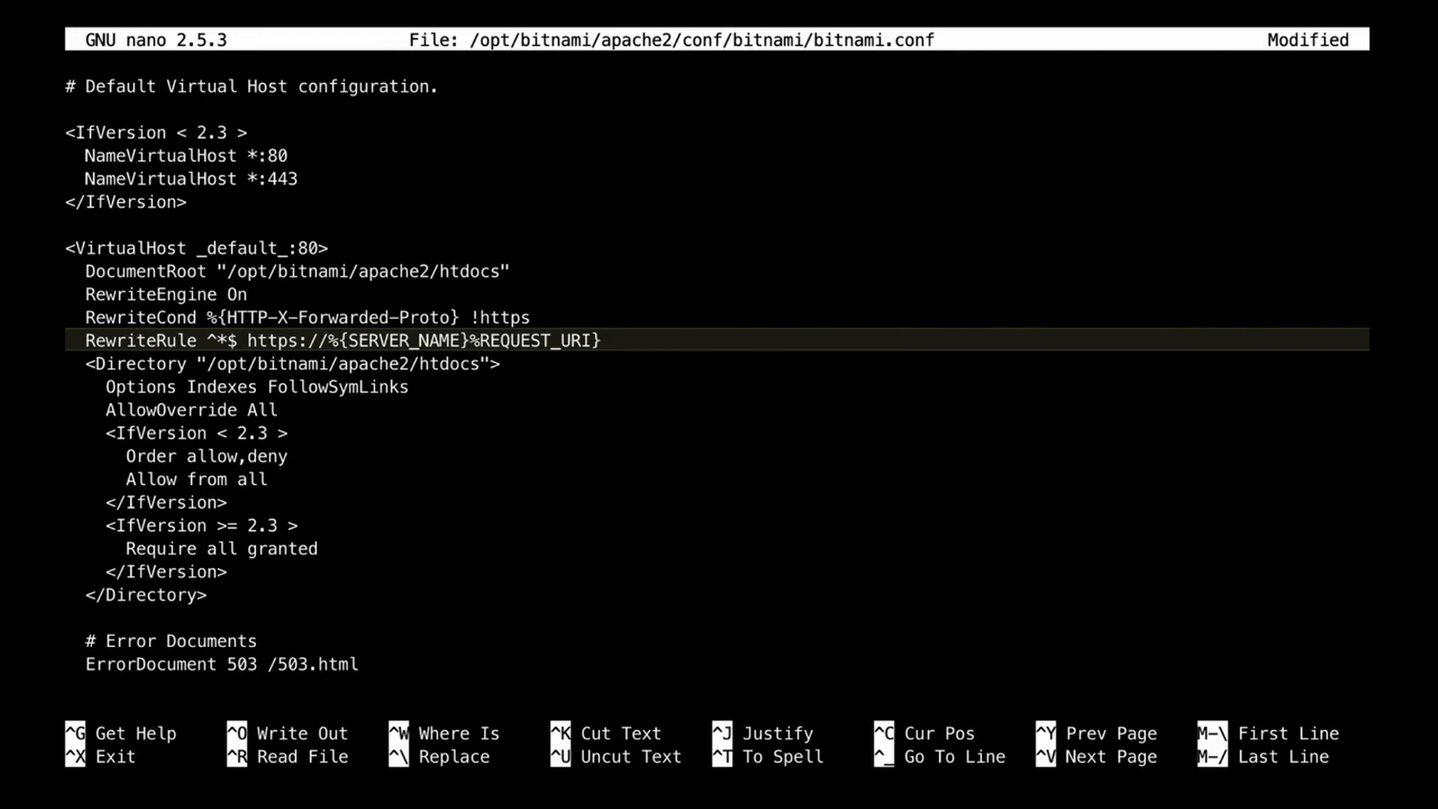
Exit nano, answering the save prompt for the modified bitnami.conf, back to the shell.
{"action": "key", "text": "ctrl+x"}
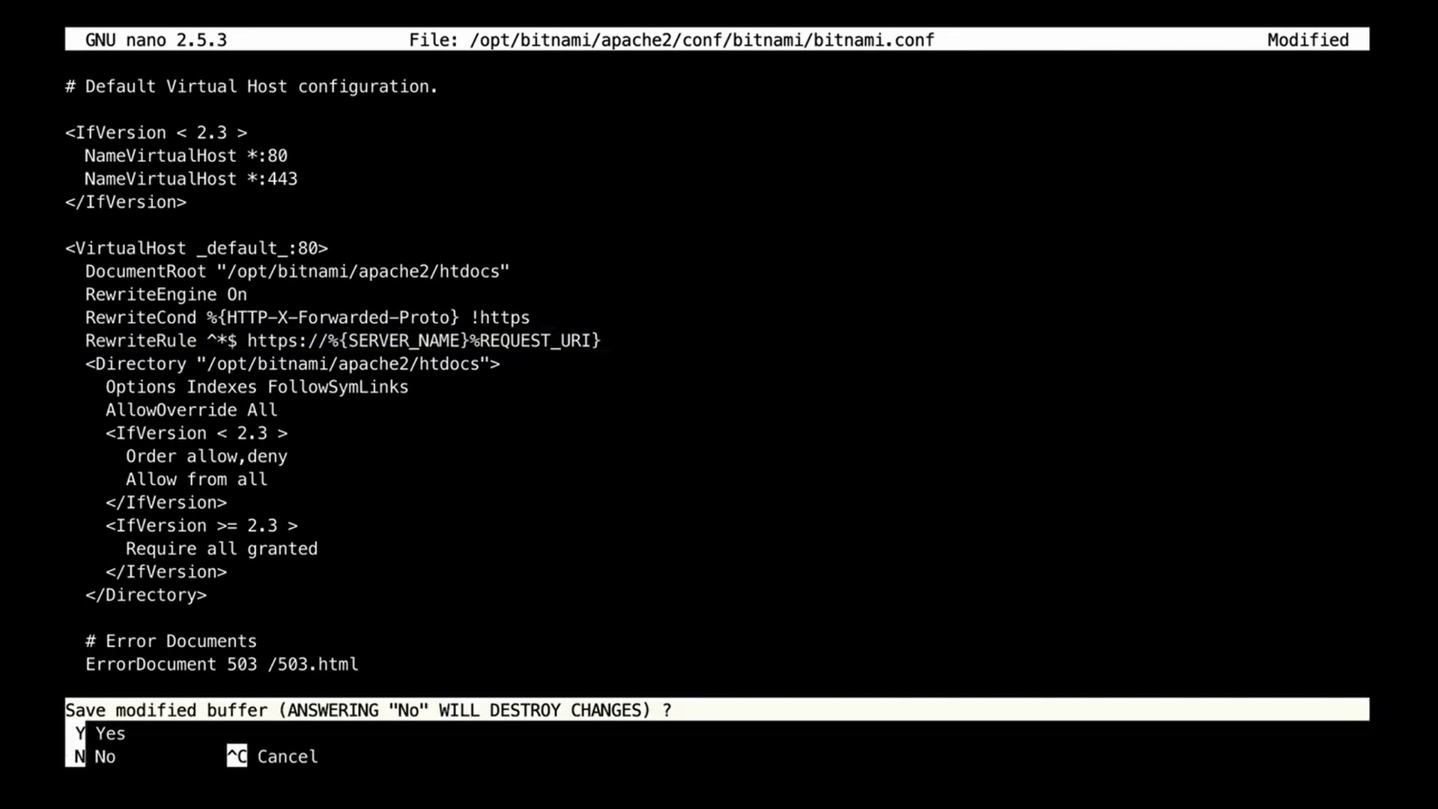
{"action": "key", "text": "n"}
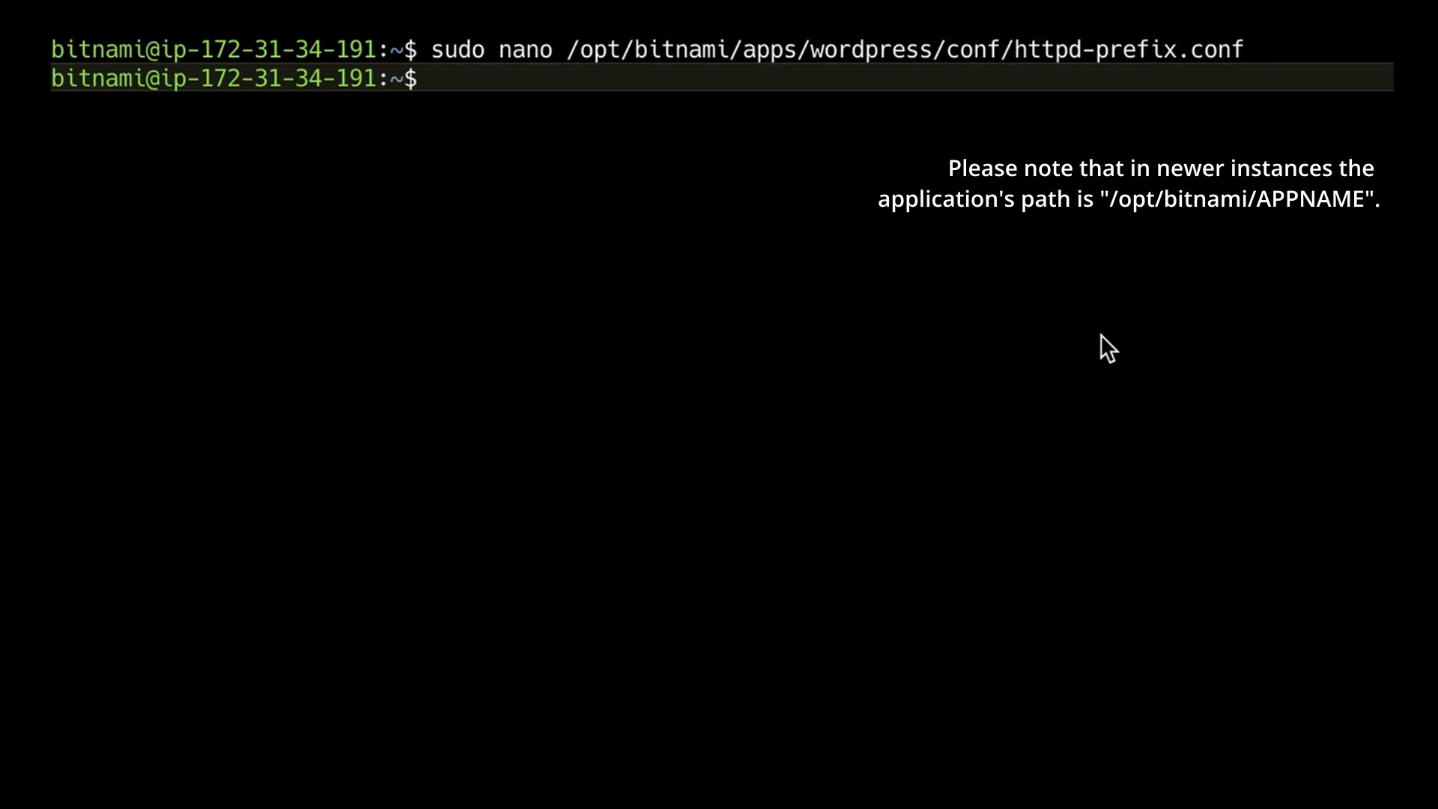
Run sudo nano /opt/bitnami/apps/wordpress/htdocs/wp-config.php, tab-completing the file name.
{"action": "type", "text": "sudo n"}
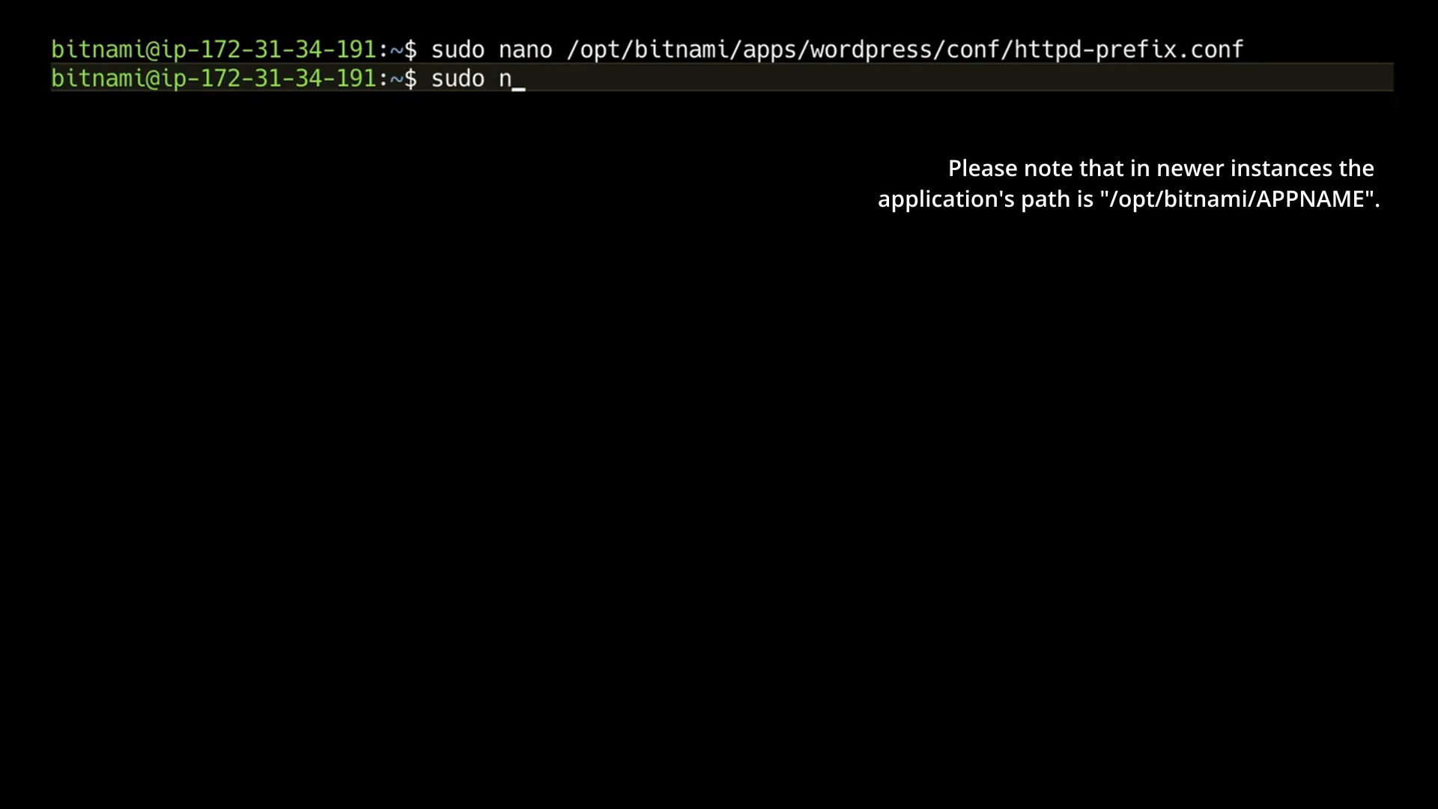
{"action": "type", "text": "ano"}
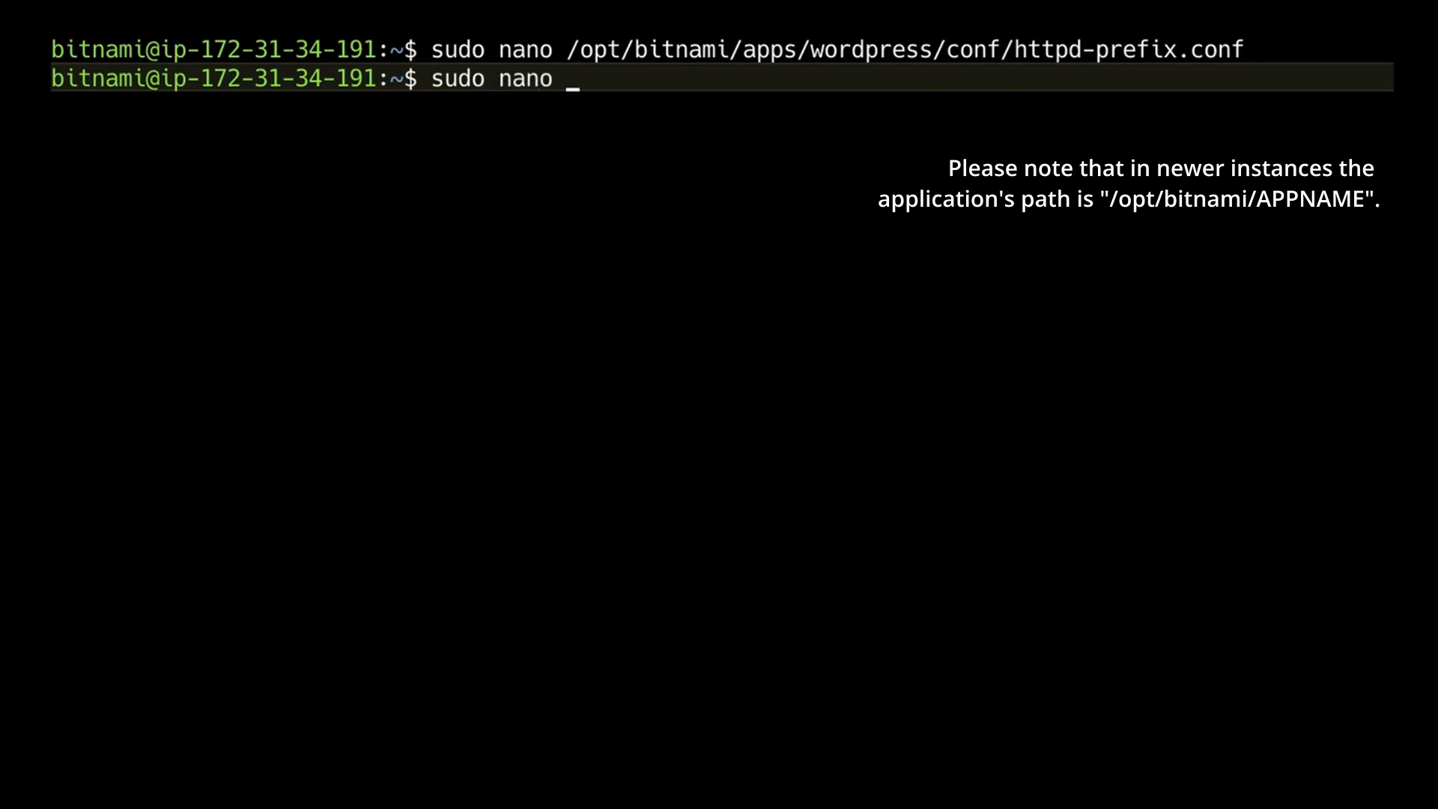
{"action": "type", "text": "/opt/bitnami/app"}
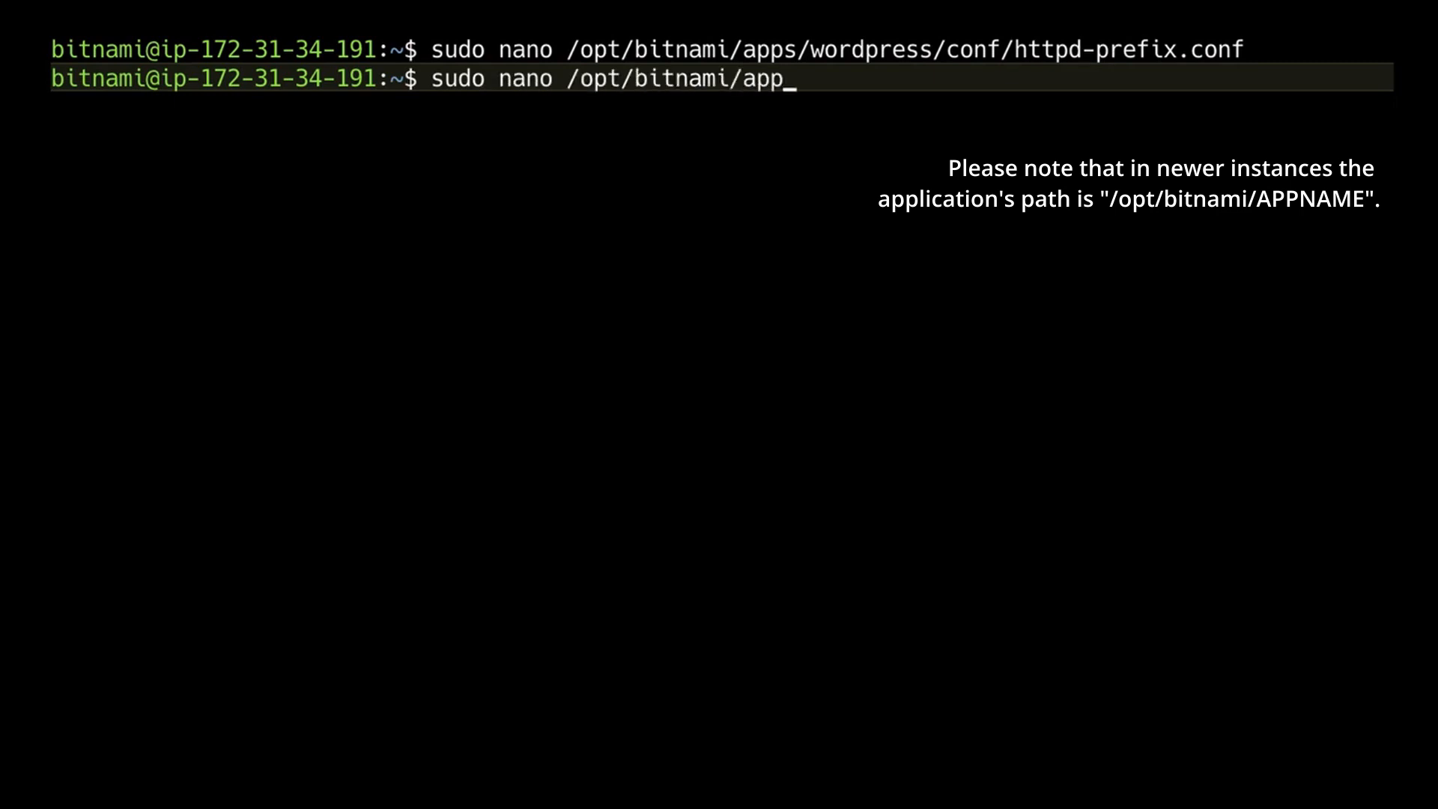
{"action": "type", "text": "s/wordpress/"}
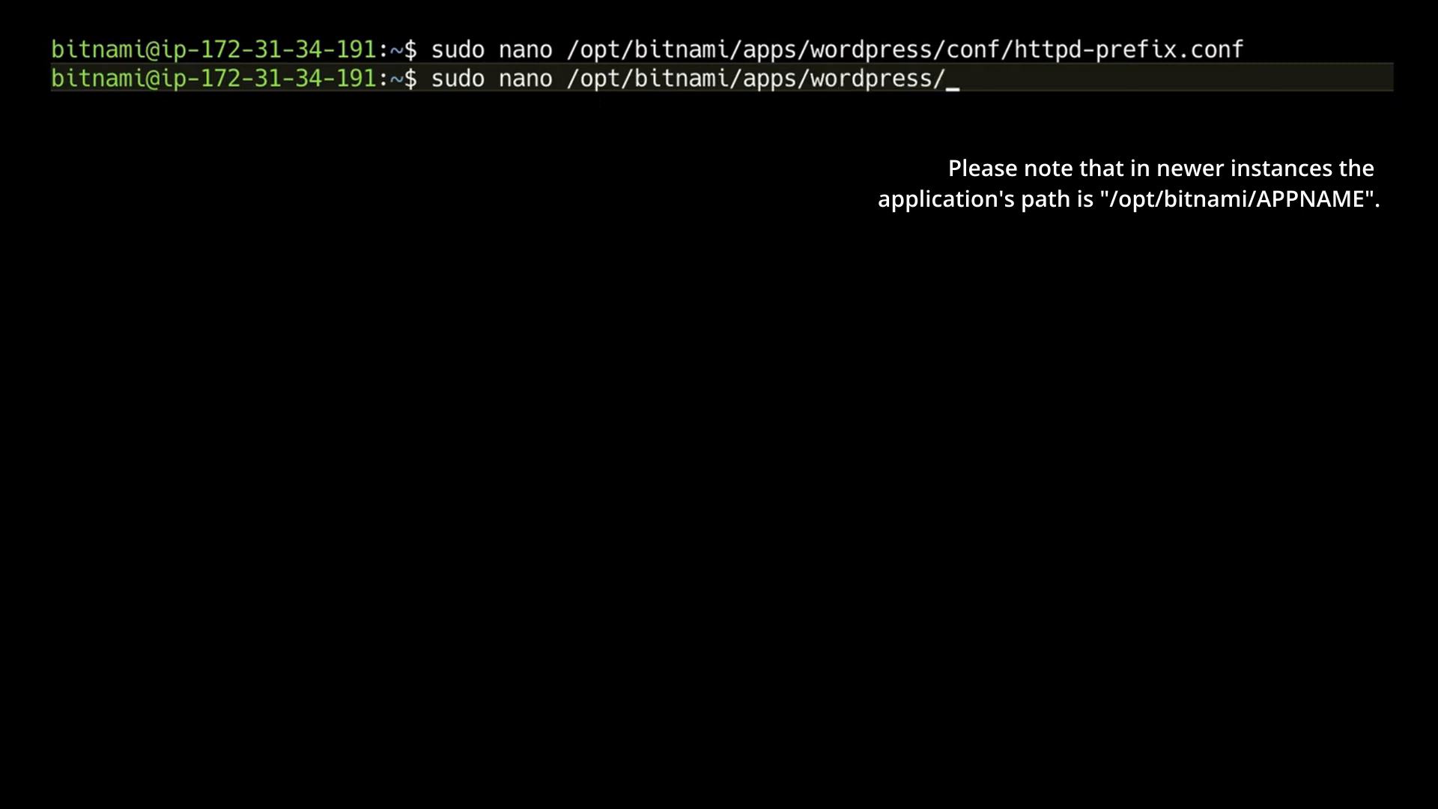
{"action": "type", "text": "htdo"}
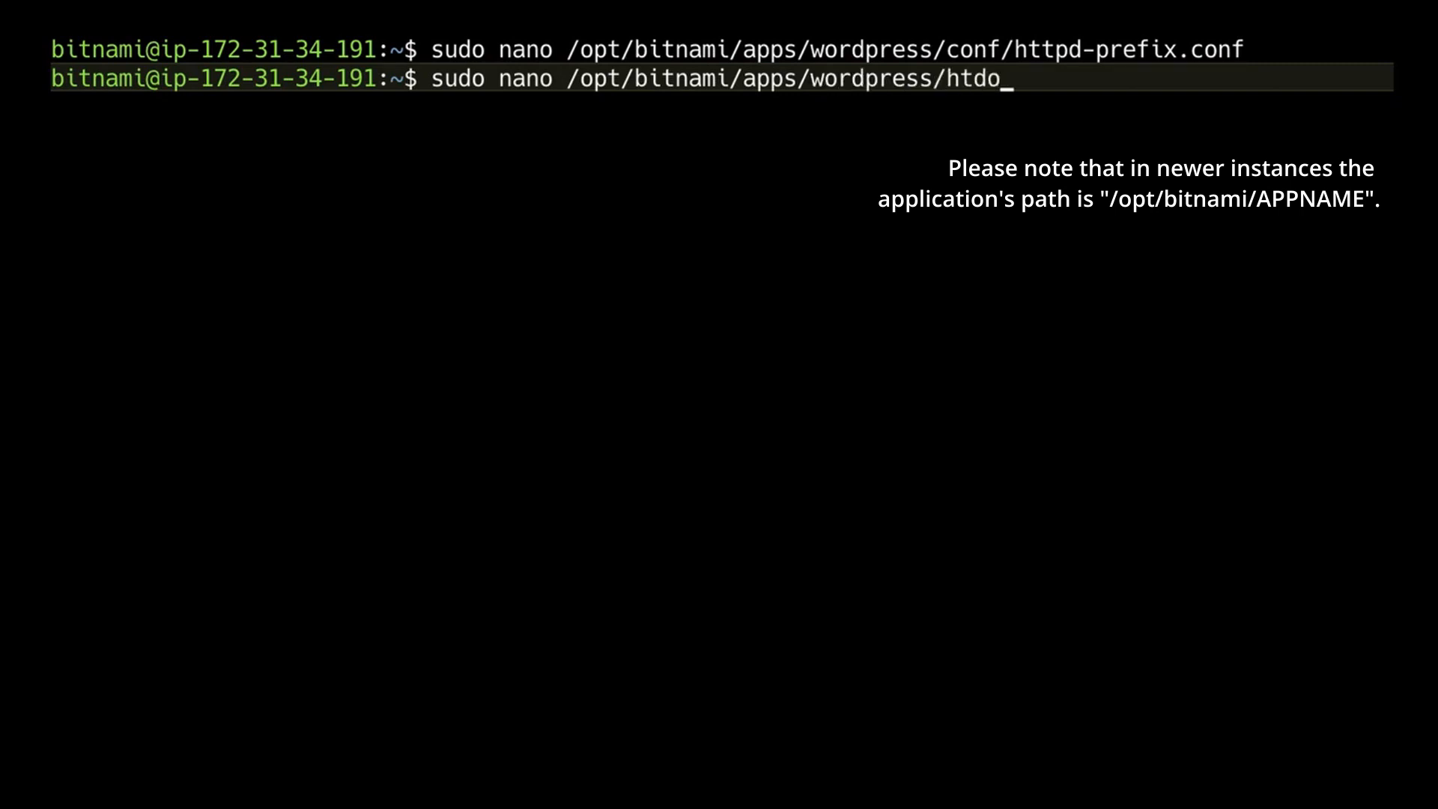
{"action": "type", "text": "cs/wp-con"}
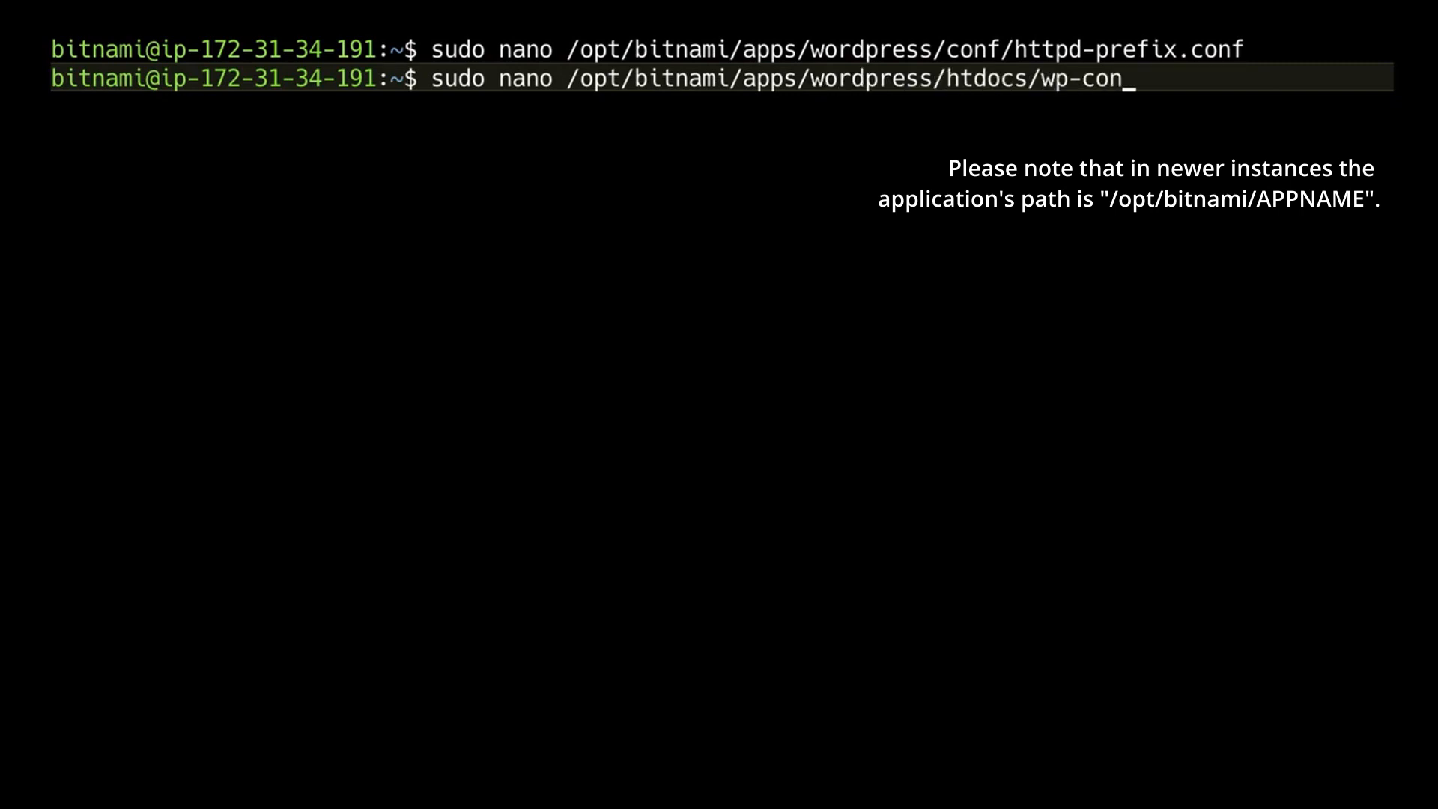
{"action": "key", "text": "Enter"}
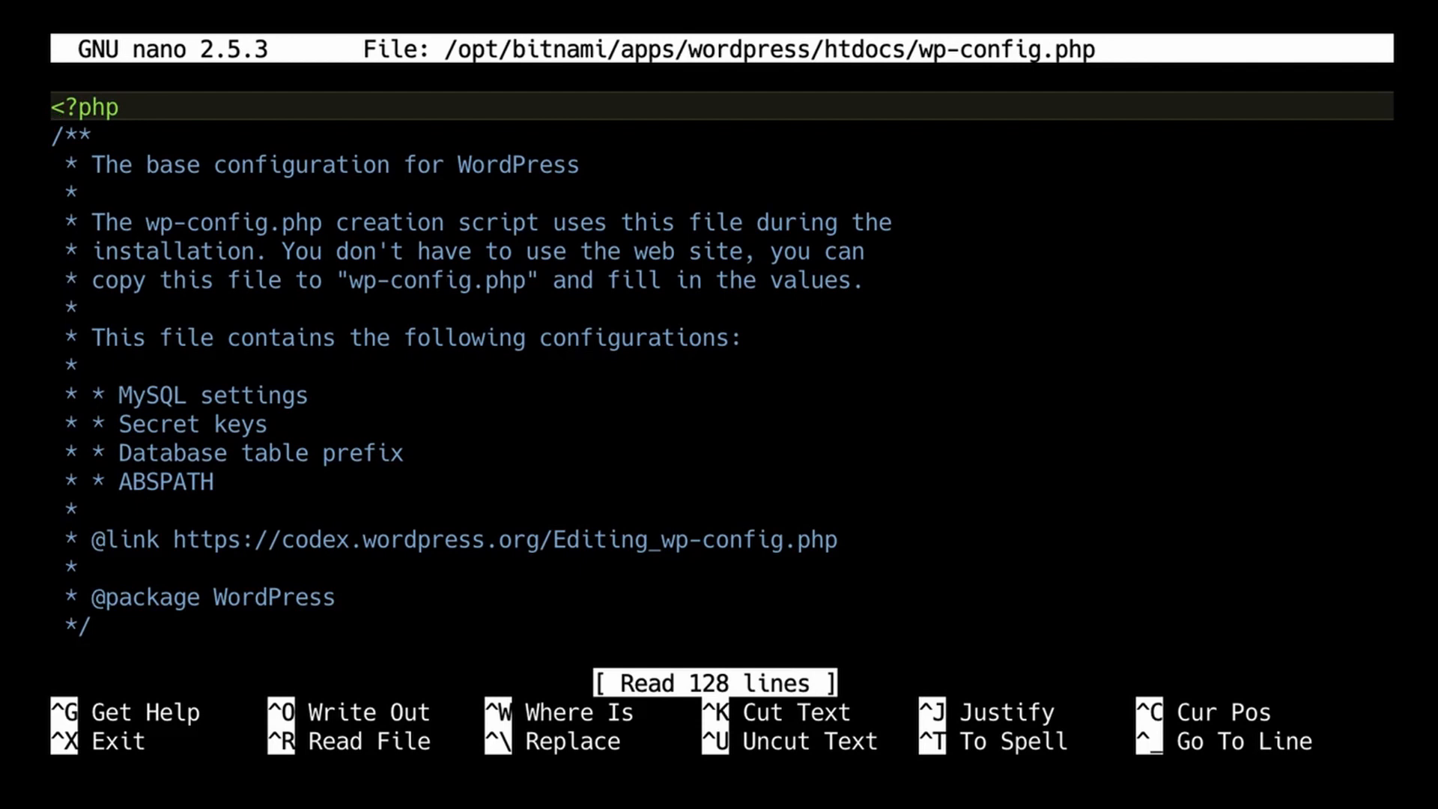
Search wp-config.php for HTTP_HO to reach the HTTP_HOST-based WP_SITEURL and WP_HOME lines.
{"action": "key", "text": "ctrl+w"}
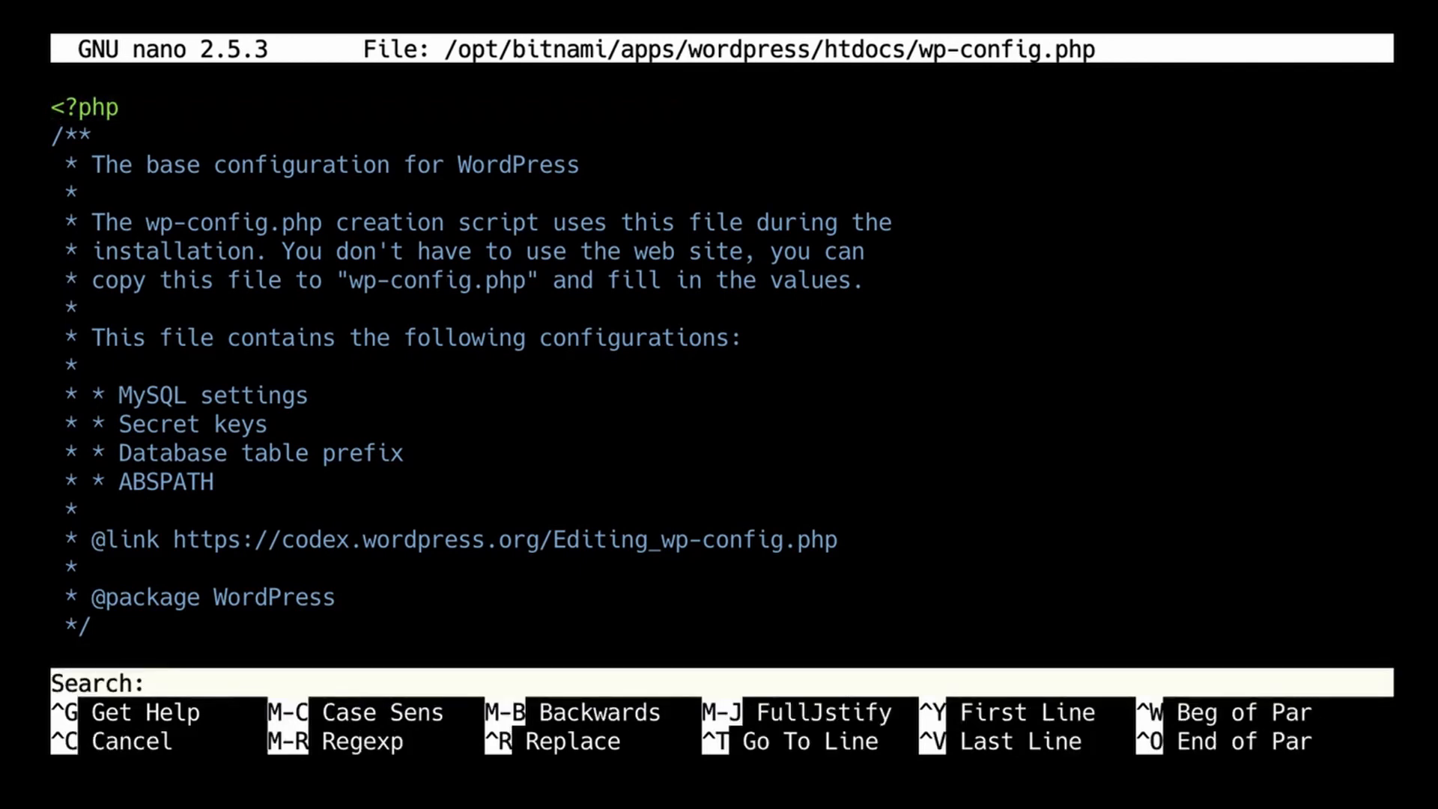
{"action": "type", "text": "HTTP"}
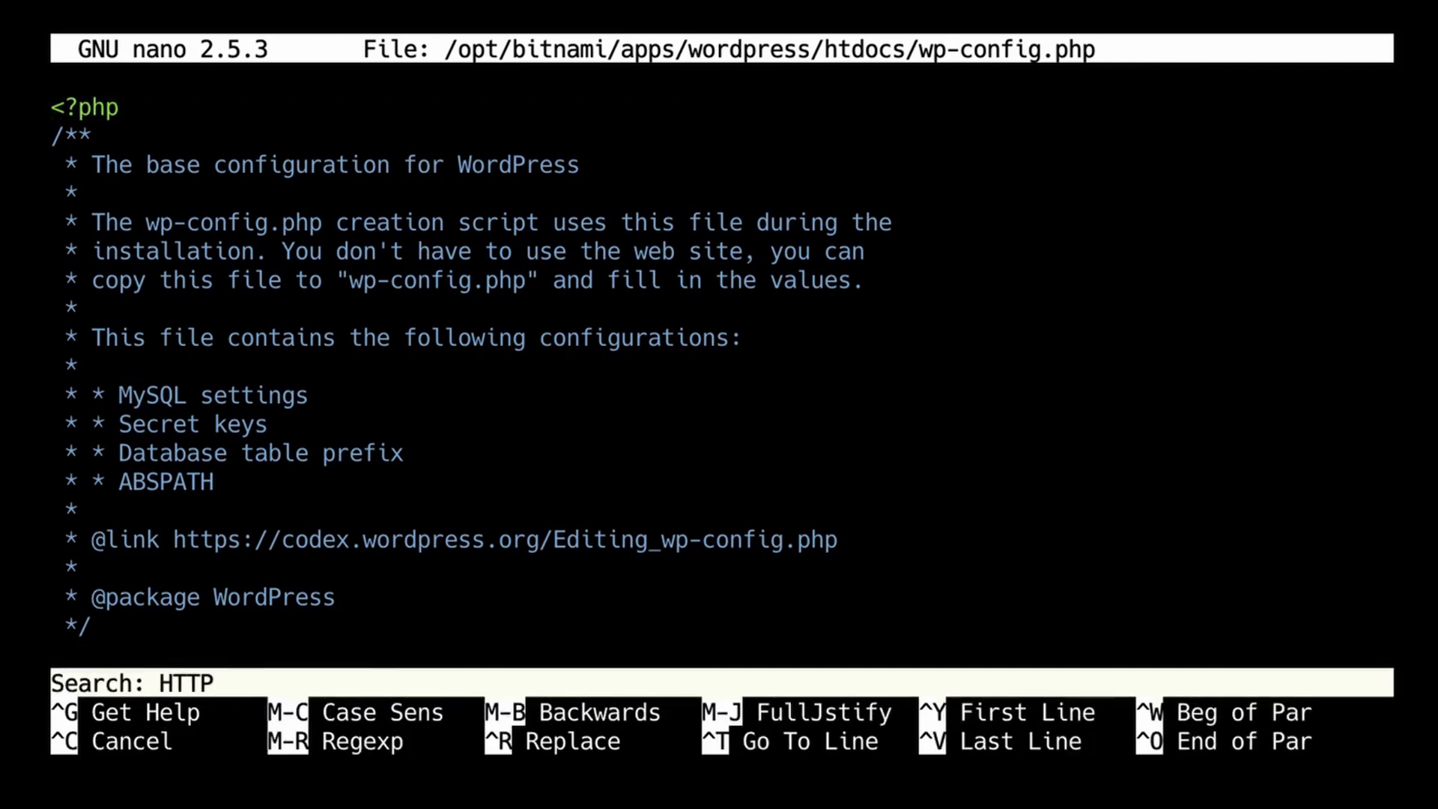
{"action": "type", "text": "_HO"}
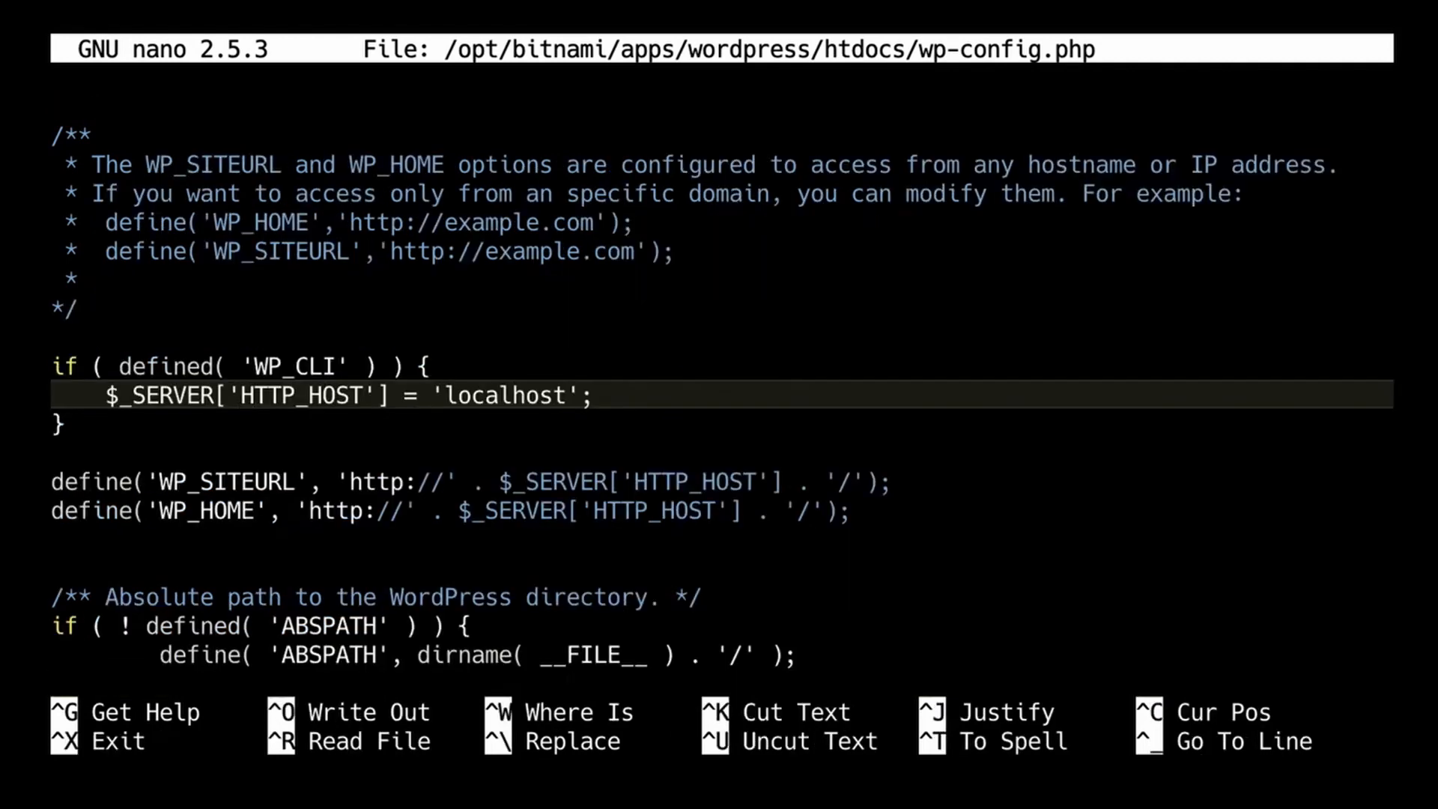
Begin an if line with strpos($_SERVER['HTTP_X_FORWARDED_PROTO'] above the WP_SITEURL definitions.
{"action": "key", "text": "Down"}
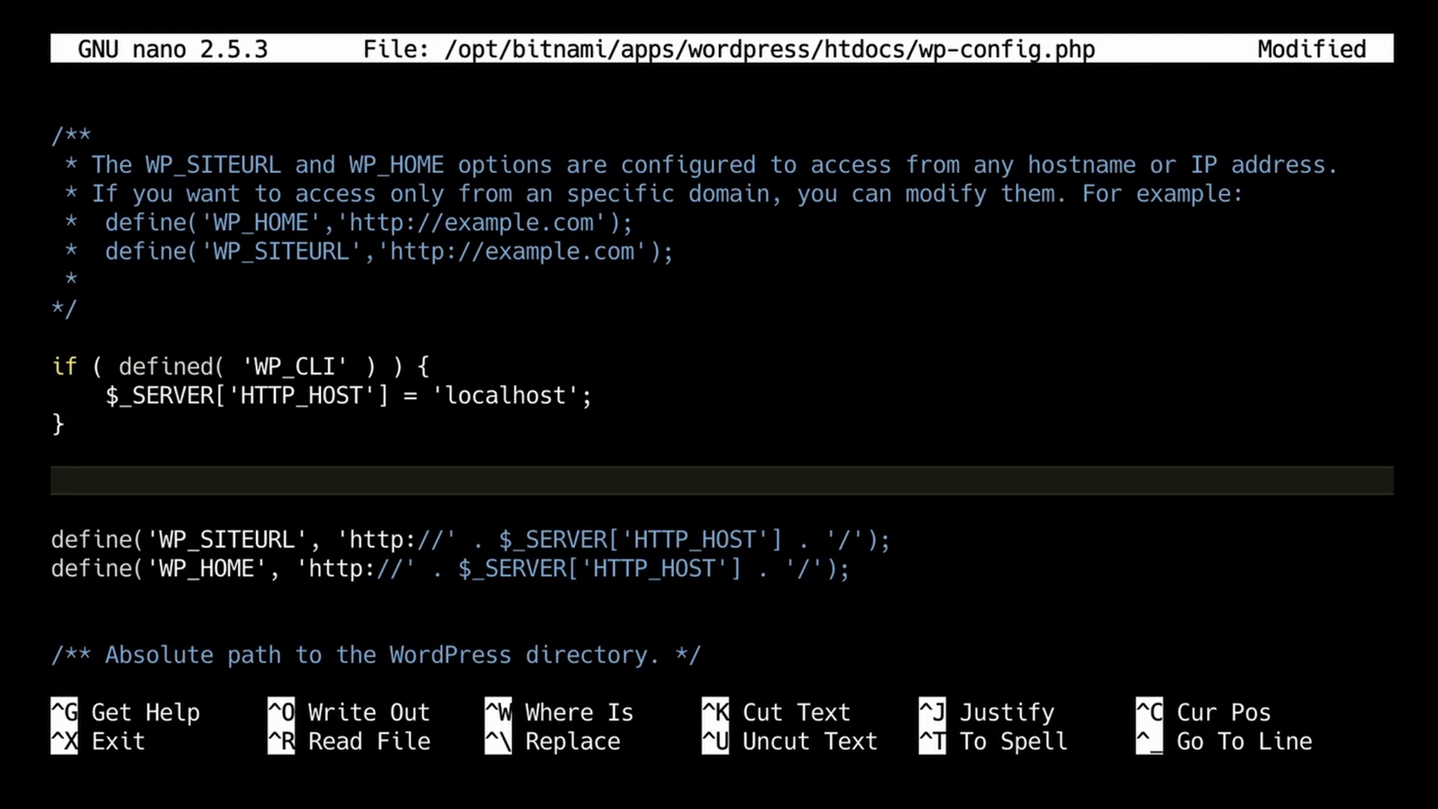
{"action": "type", "text": "if"}
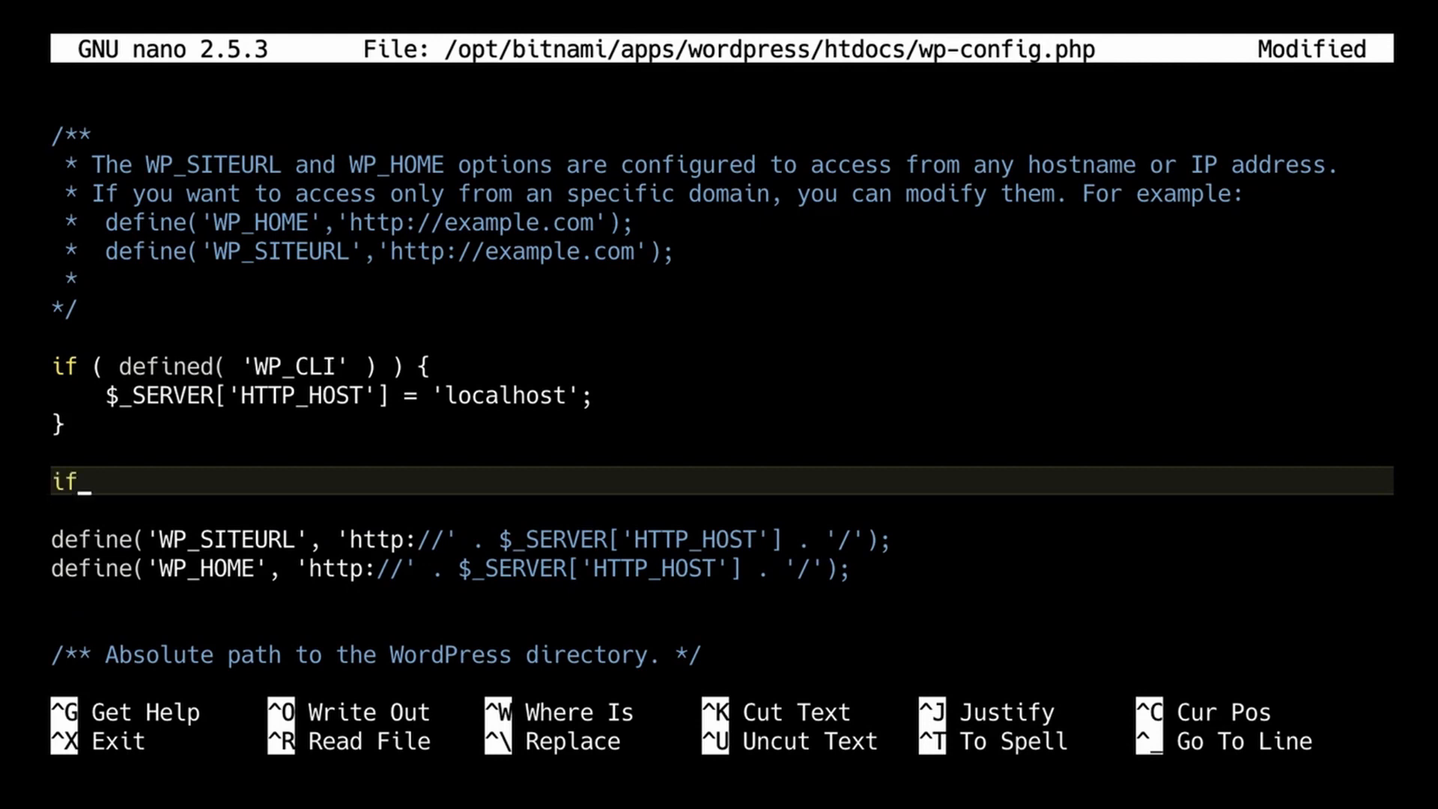
{"action": "type", "text": "("}
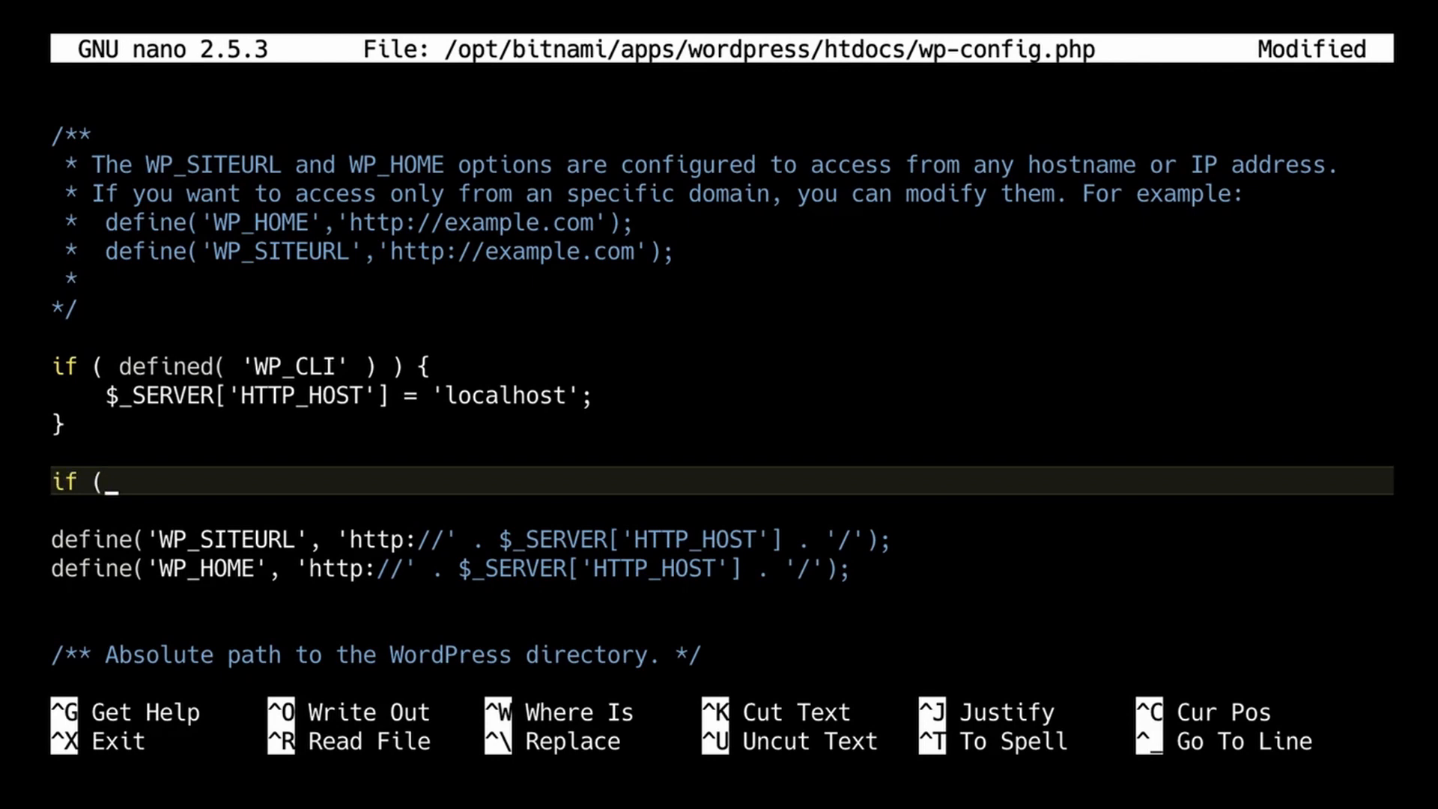
{"action": "type", "text": "str"}
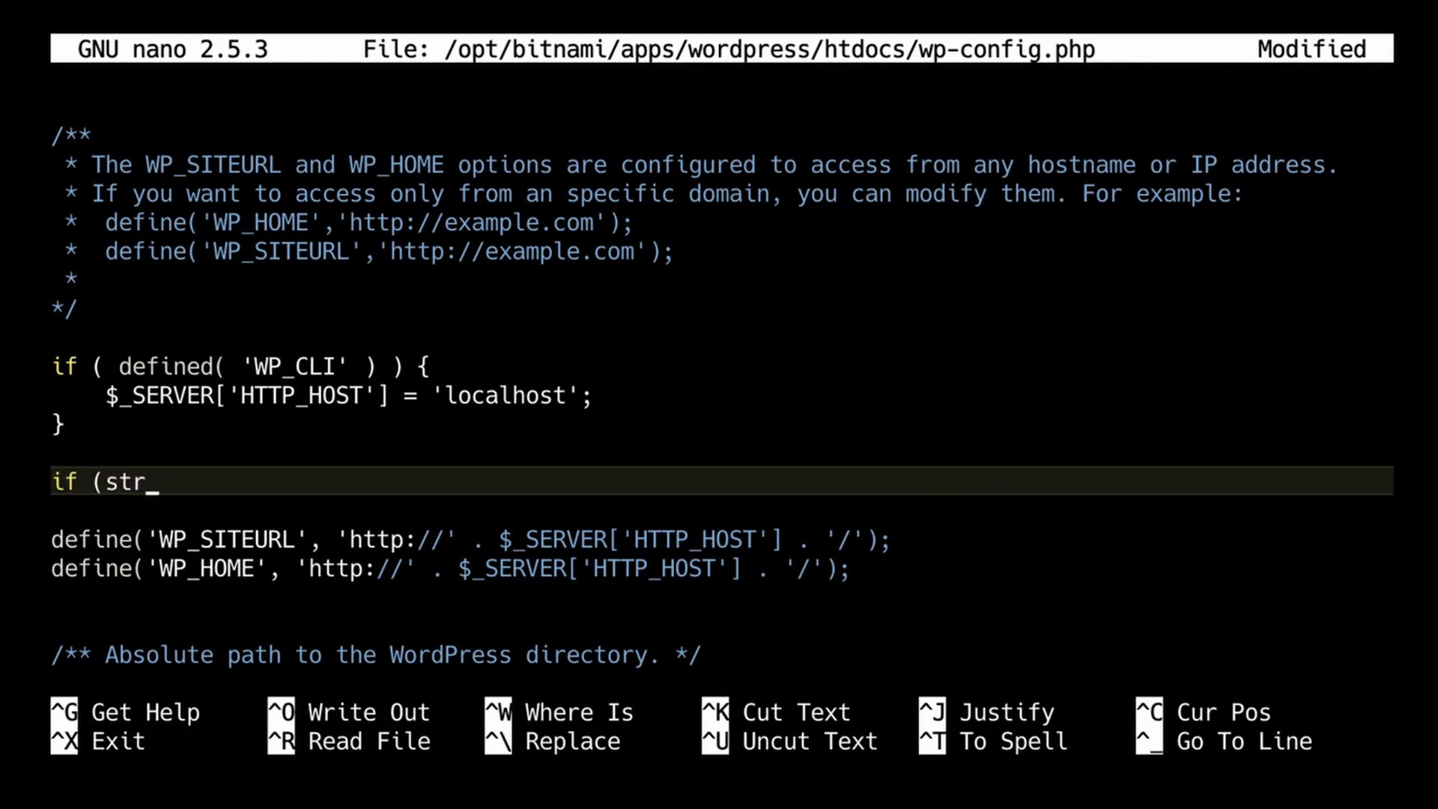
{"action": "type", "text": "pos"}
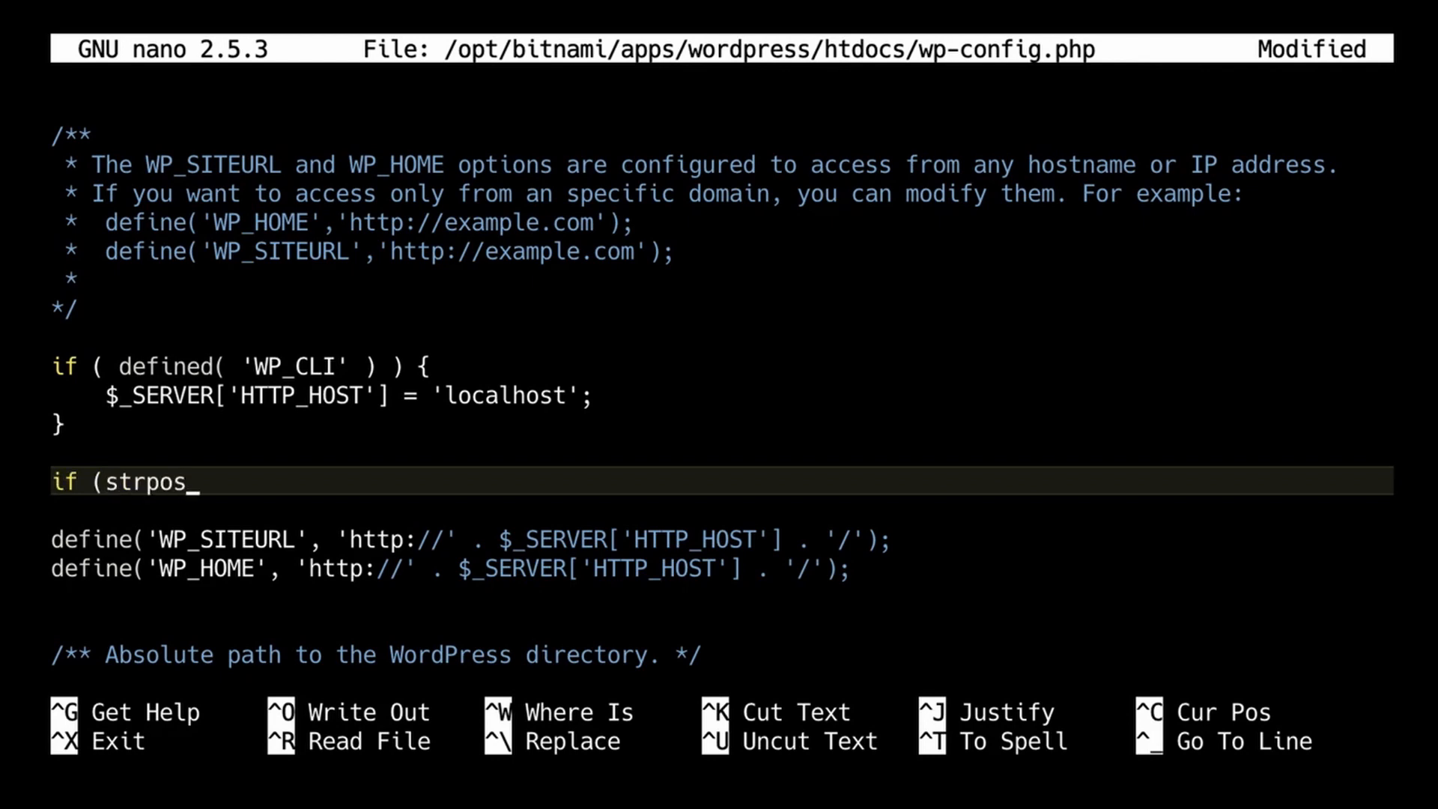
{"action": "type", "text": "($_"}
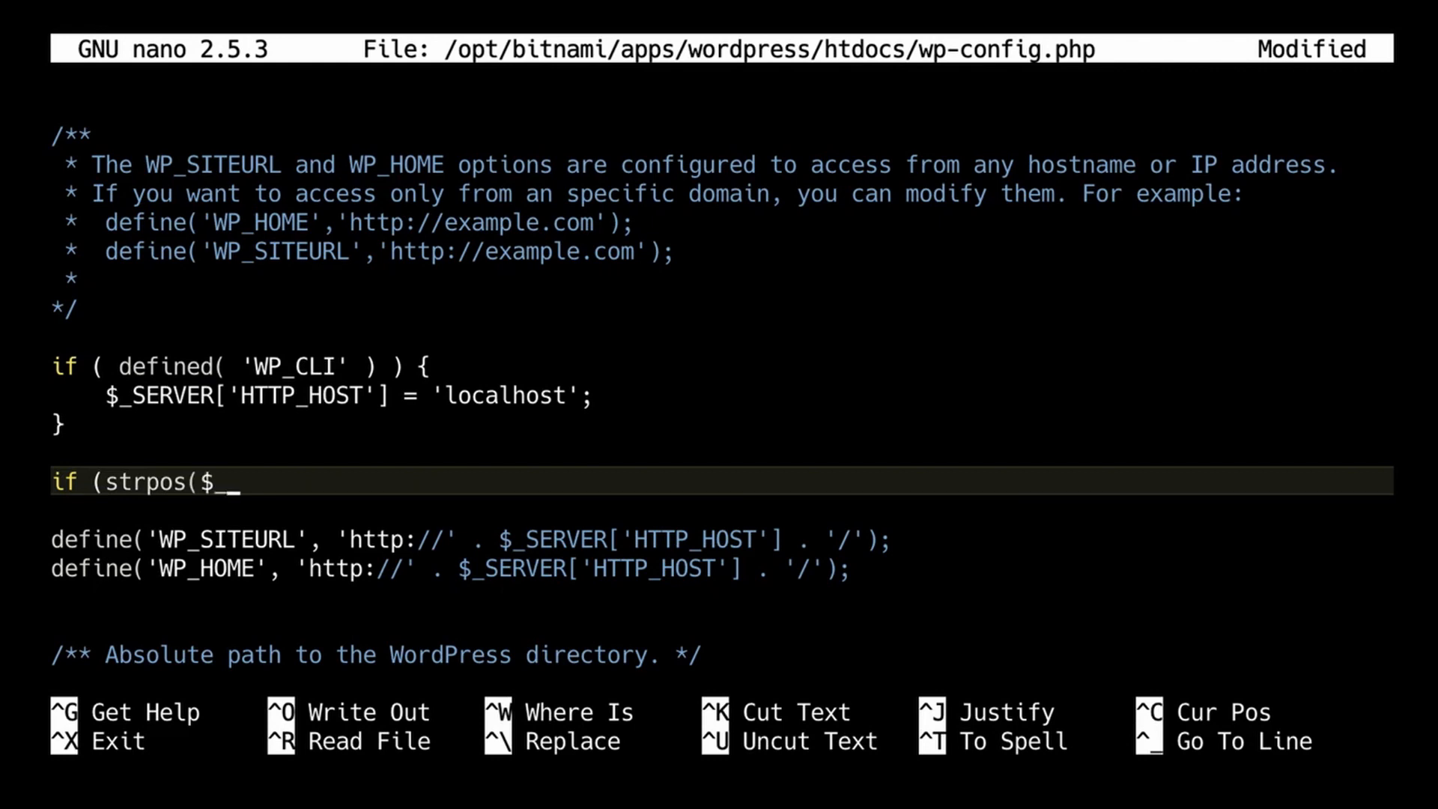
{"action": "type", "text": "SER"}
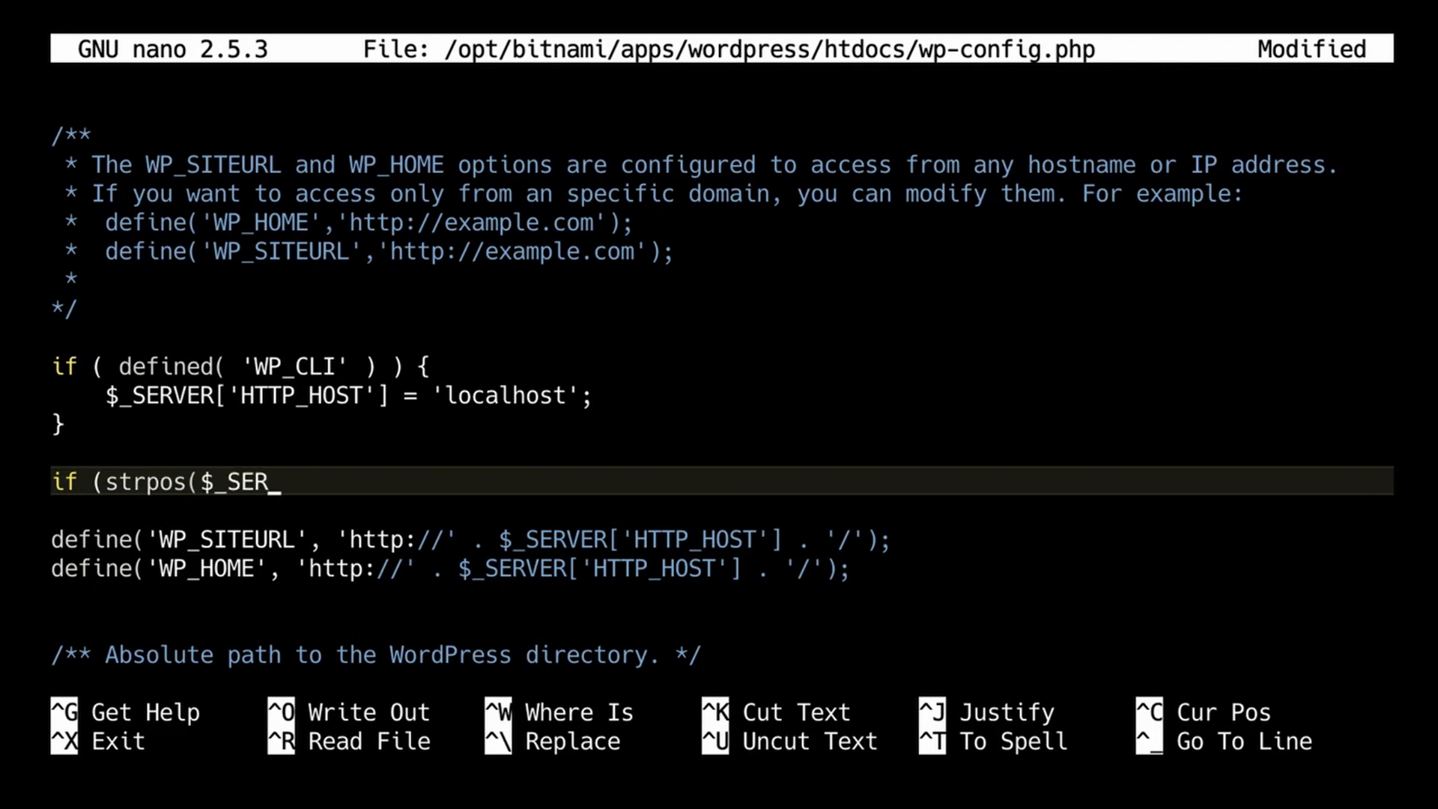
{"action": "type", "text": "VER"}
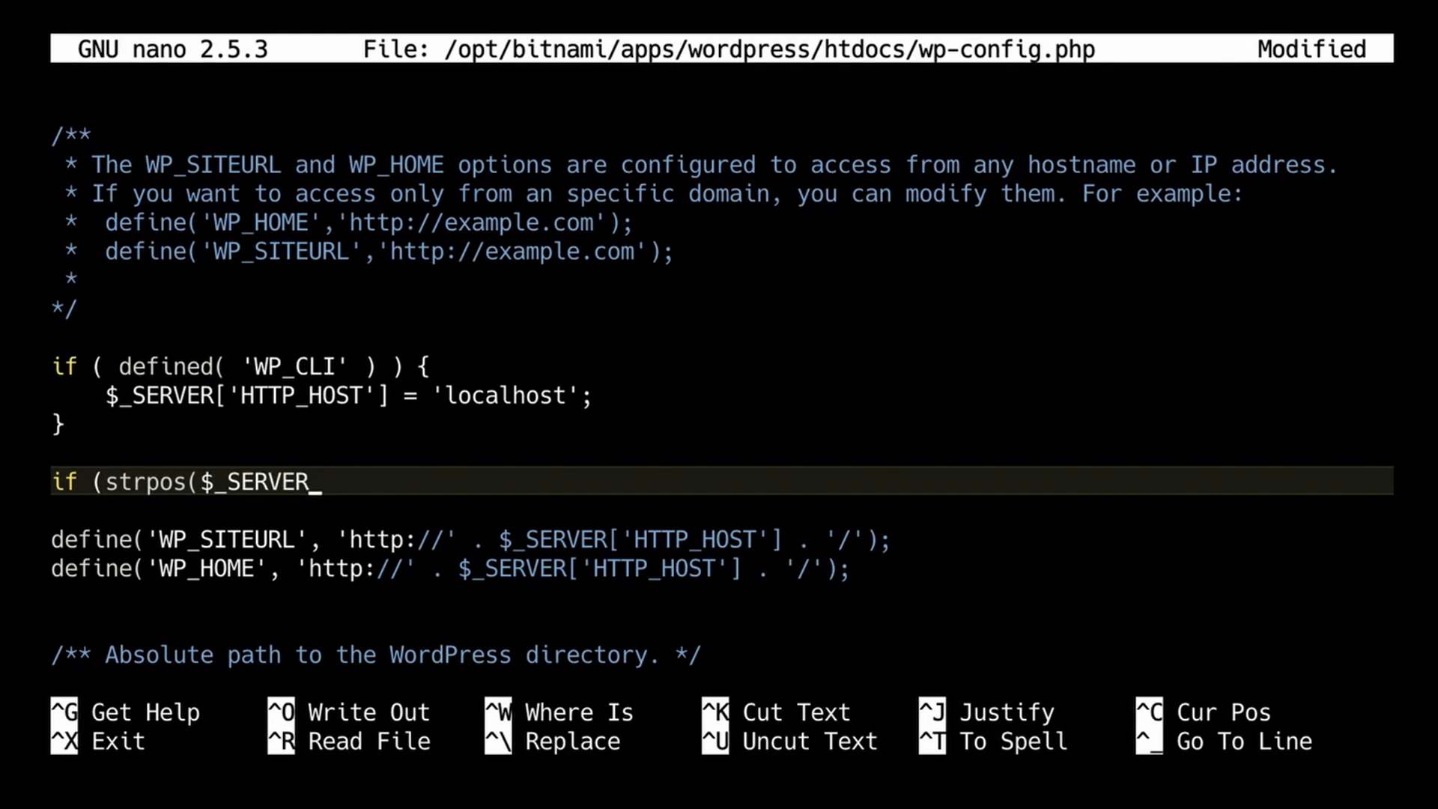
{"action": "type", "text": "["}
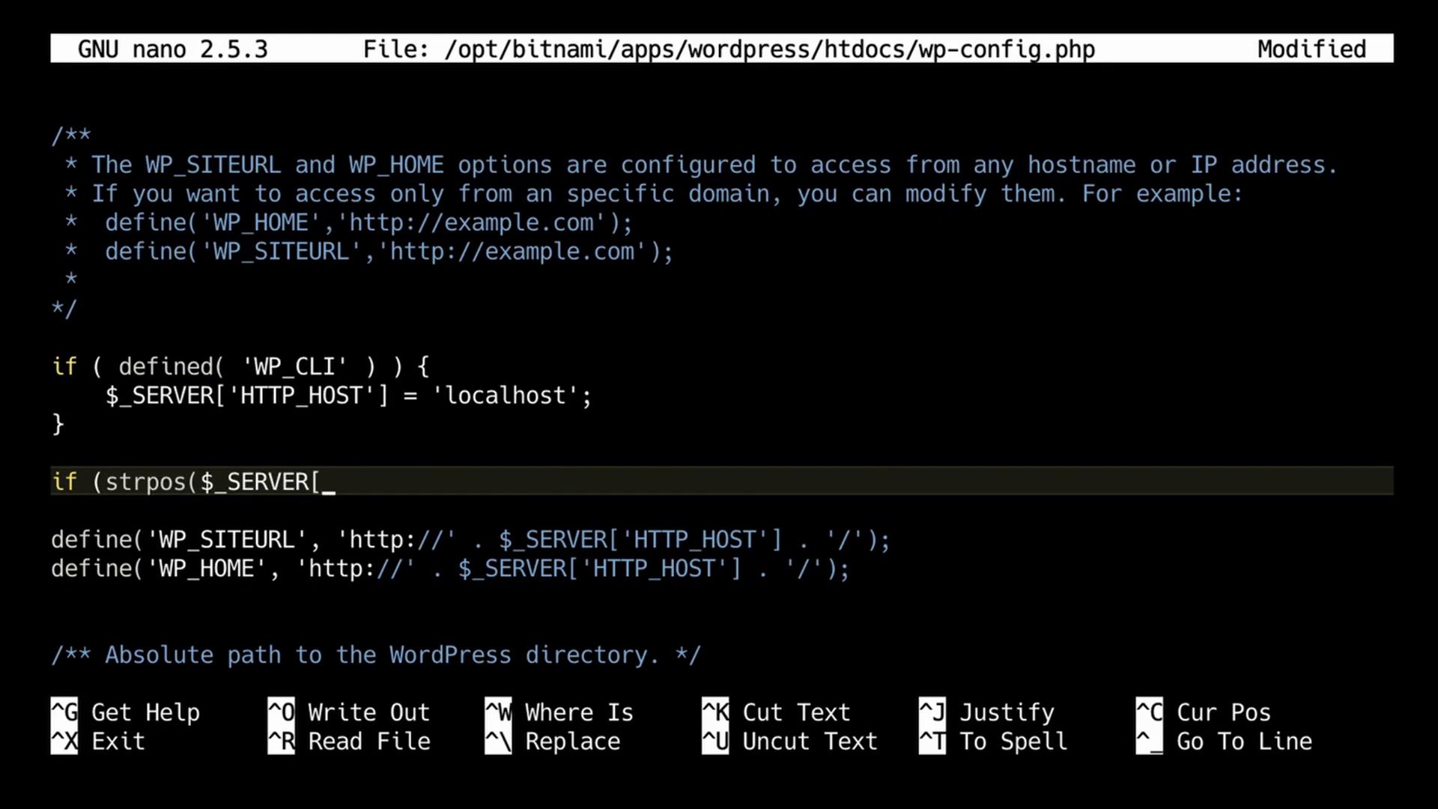
{"action": "type", "text": "'"}
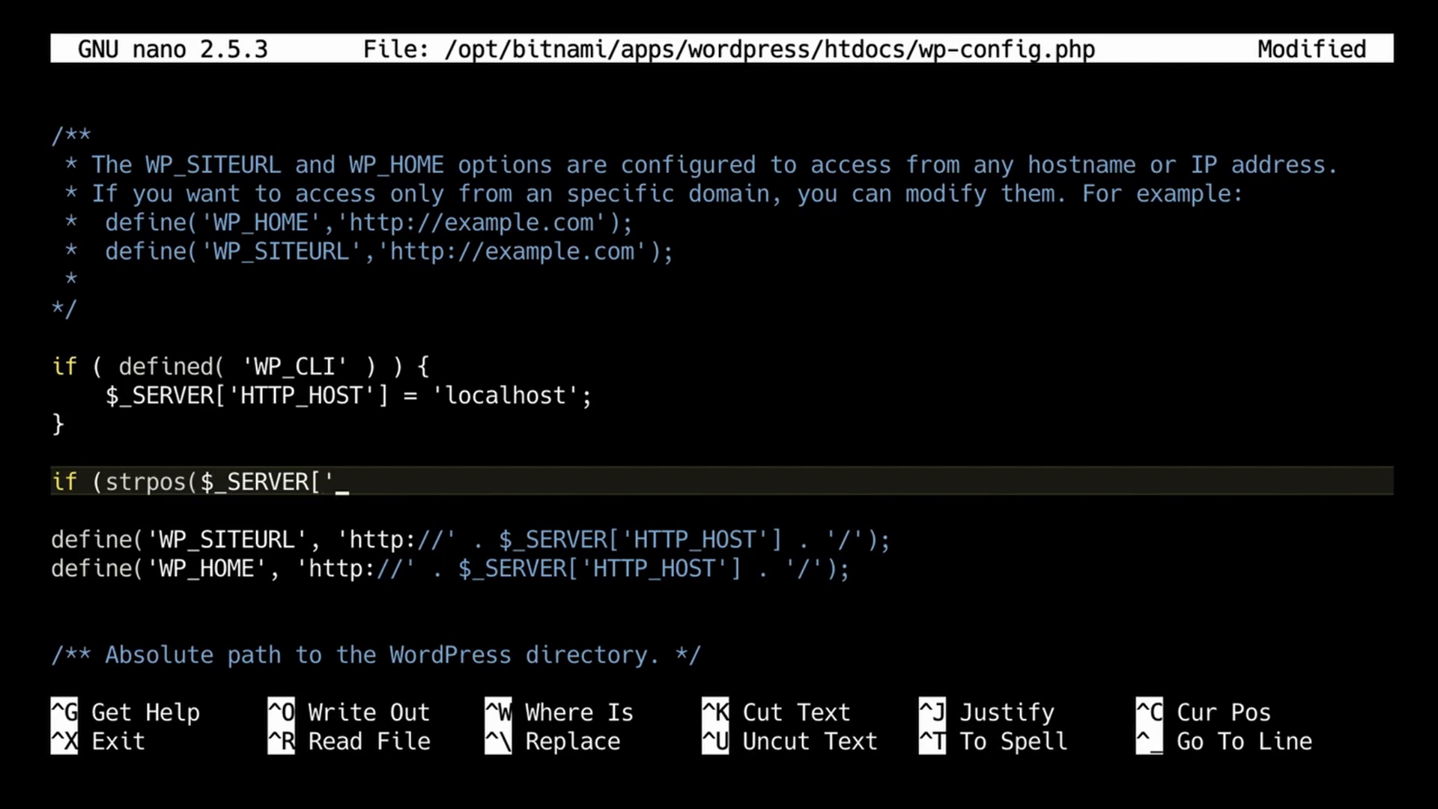
{"action": "type", "text": "HTTP"}
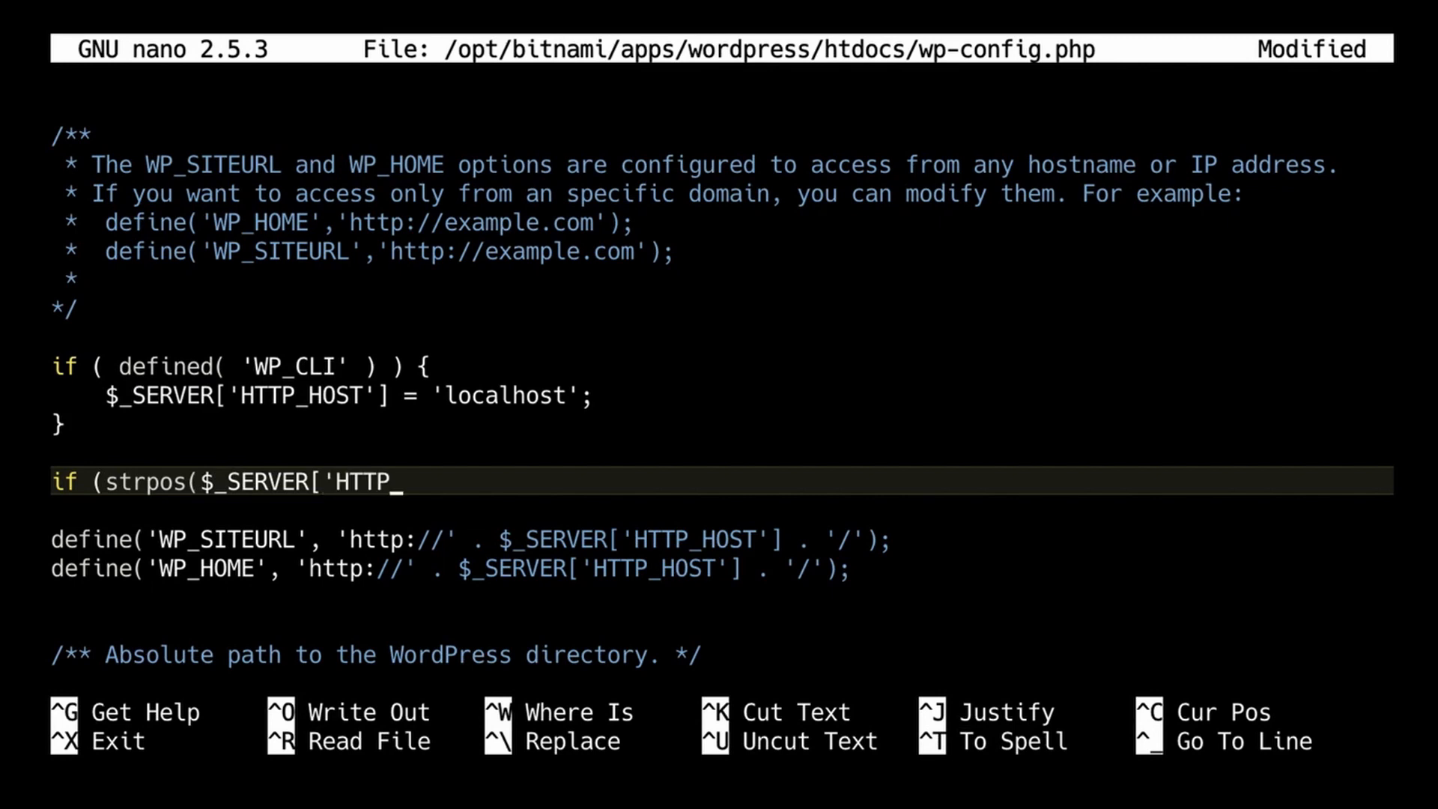
{"action": "type", "text": "X_"}
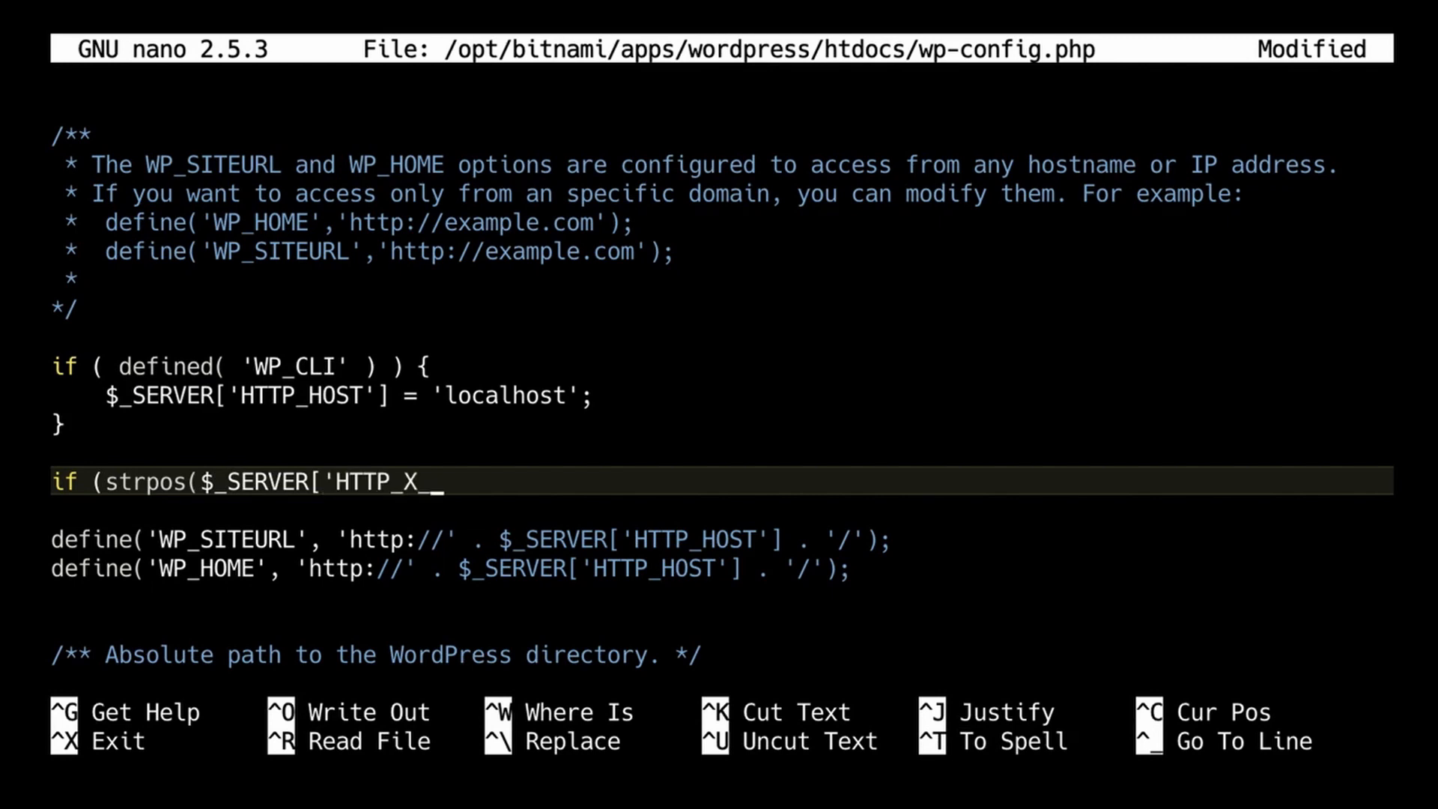
{"action": "type", "text": "FOR"}
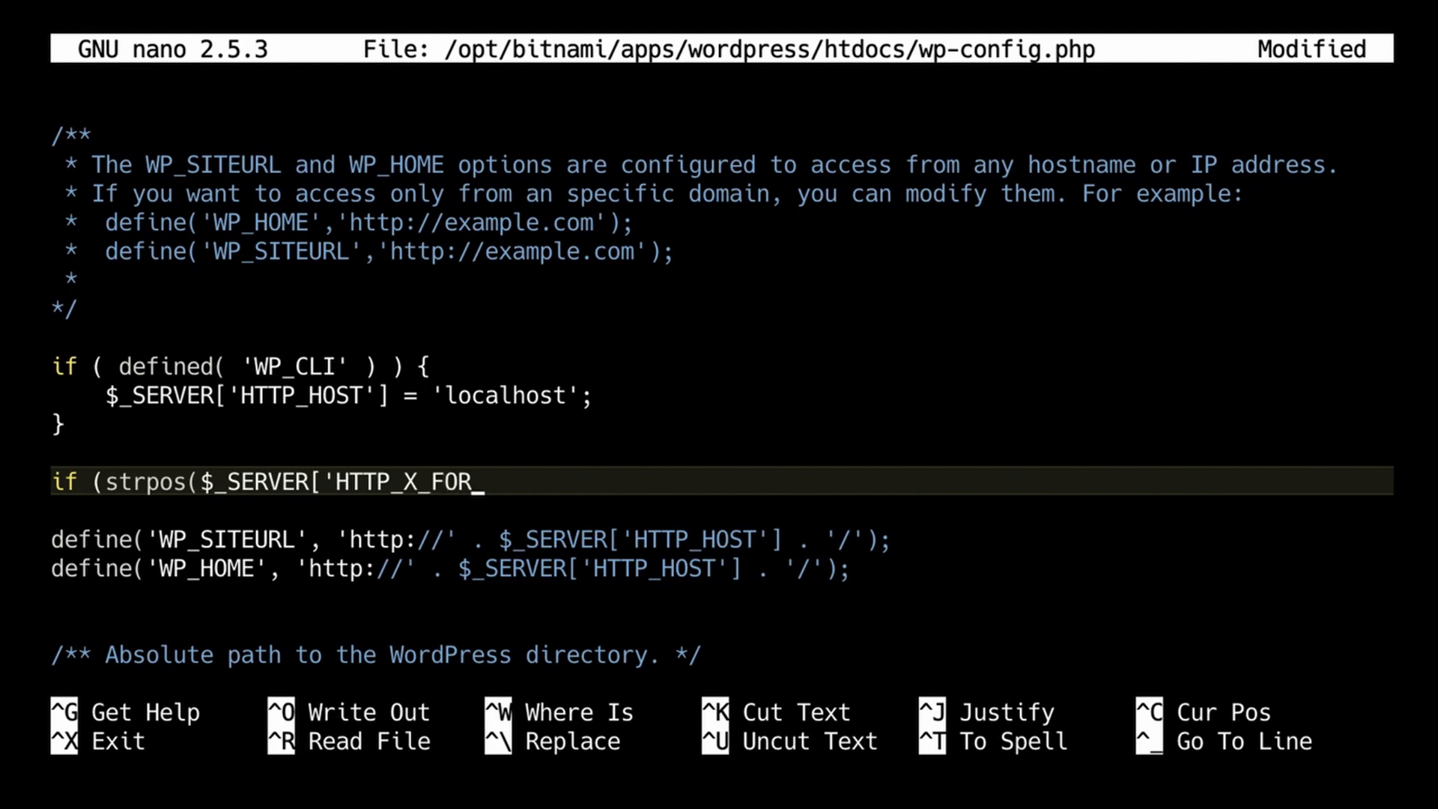
{"action": "type", "text": "WARDED_"}
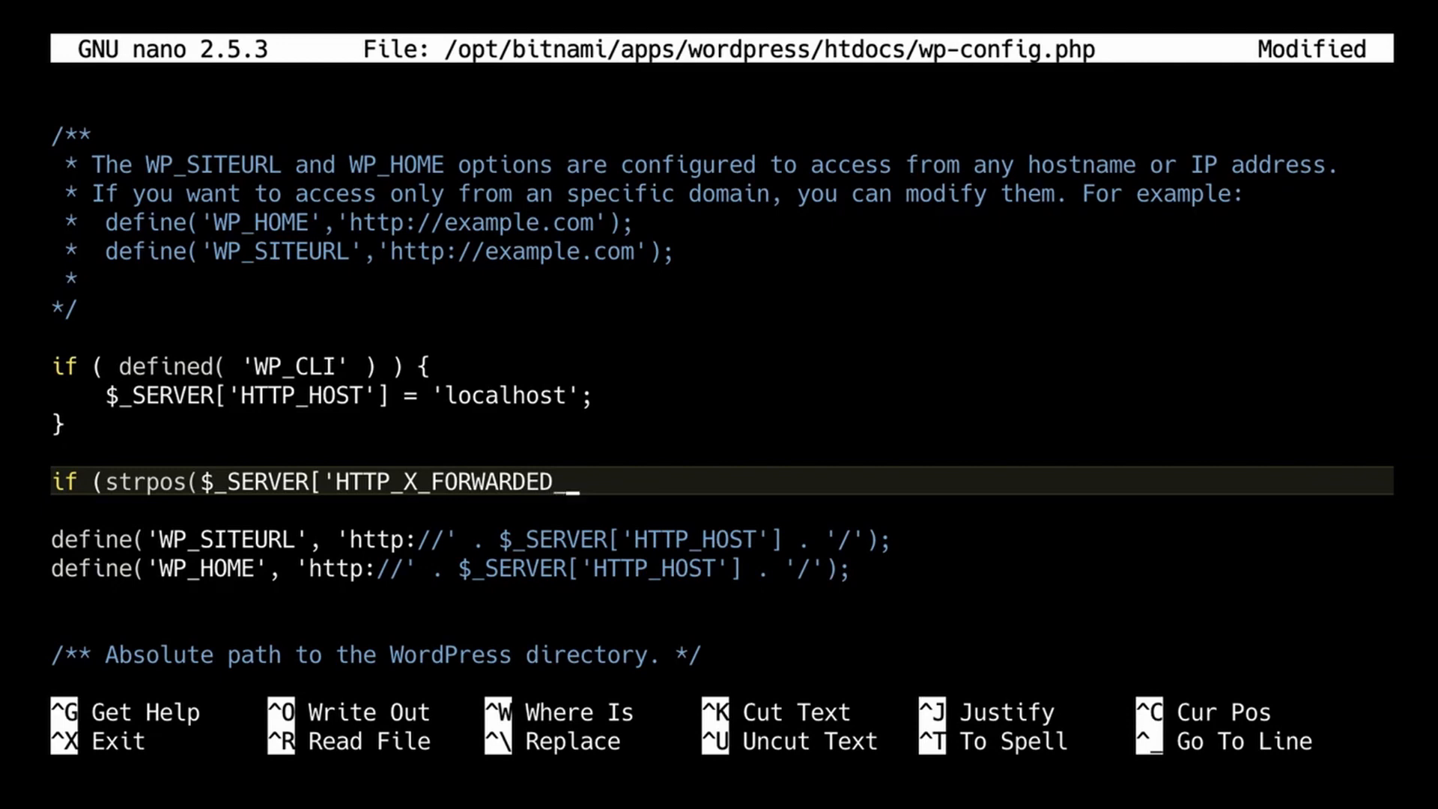
{"action": "type", "text": "PROTO"}
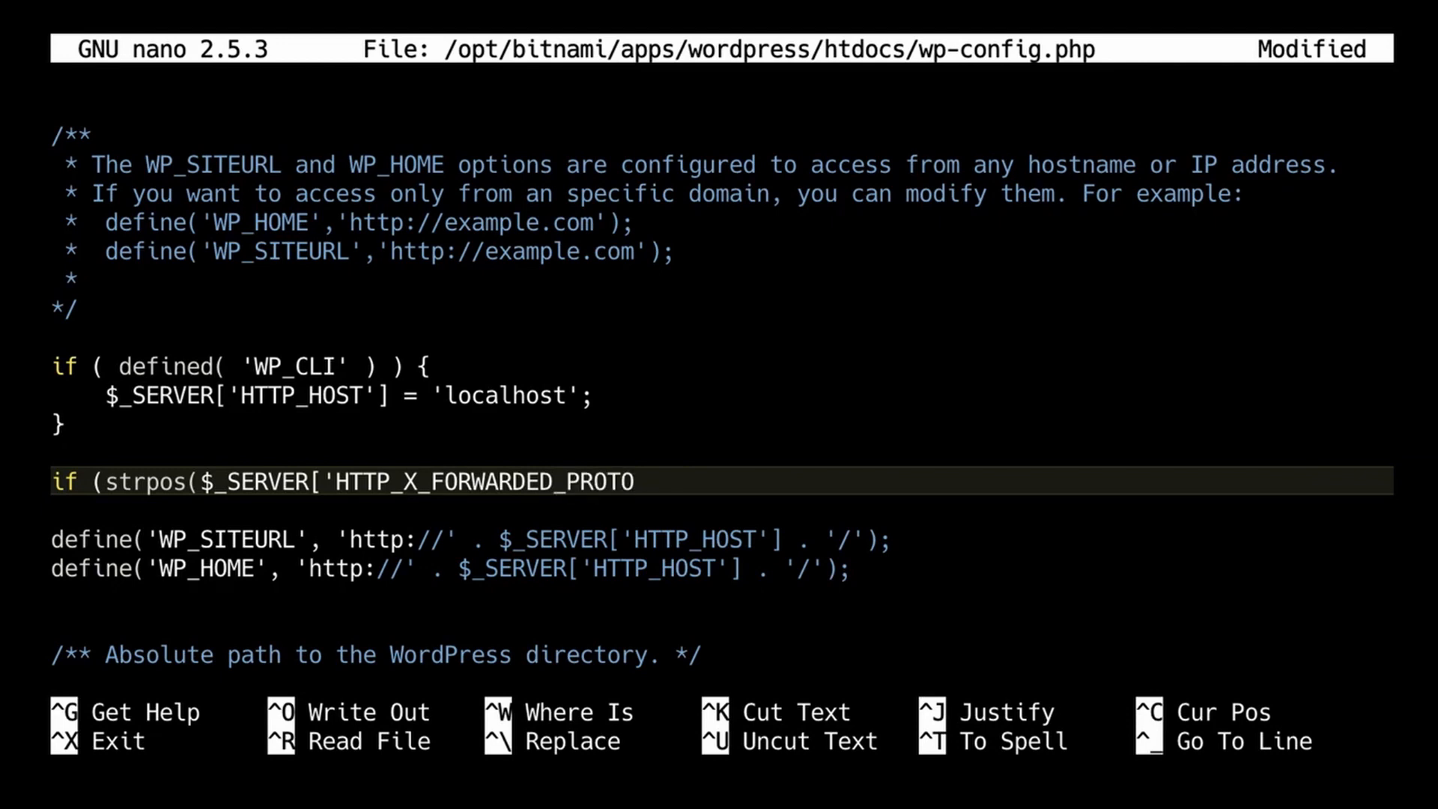
{"action": "type", "text": "']"}
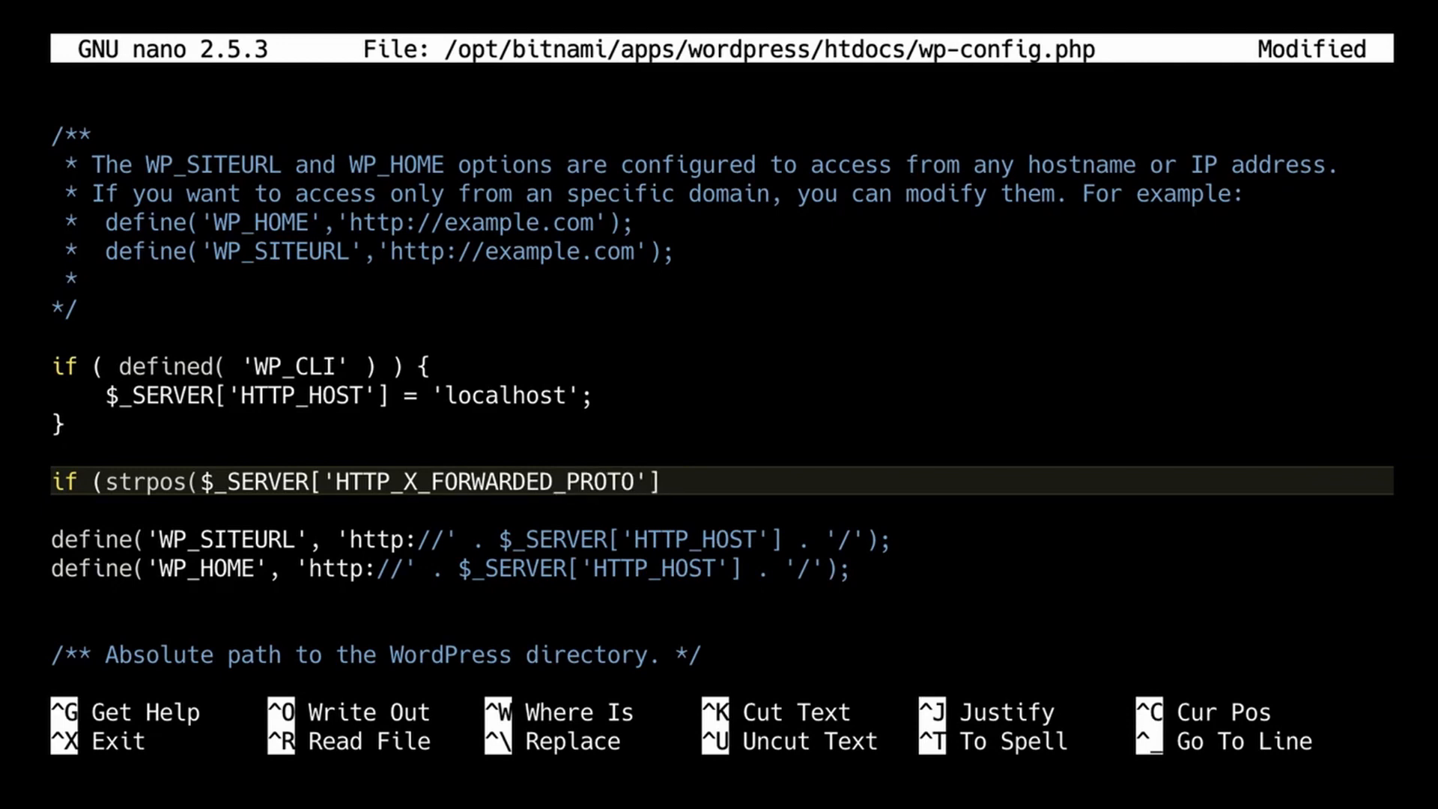
Complete the condition with , 'https') !== false to detect the https forwarded protocol.
{"action": "type", "text": ","}
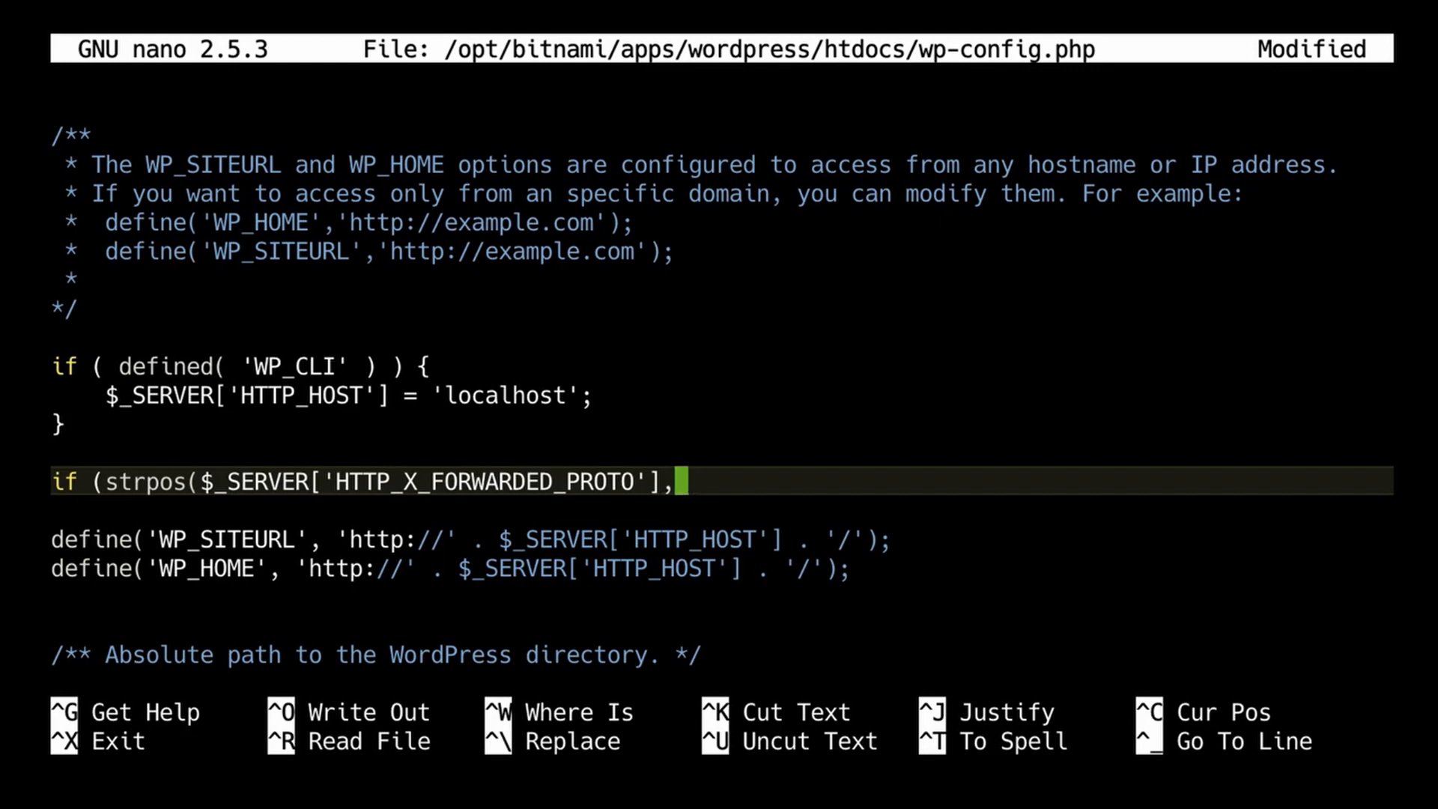
{"action": "type", "text": "'h"}
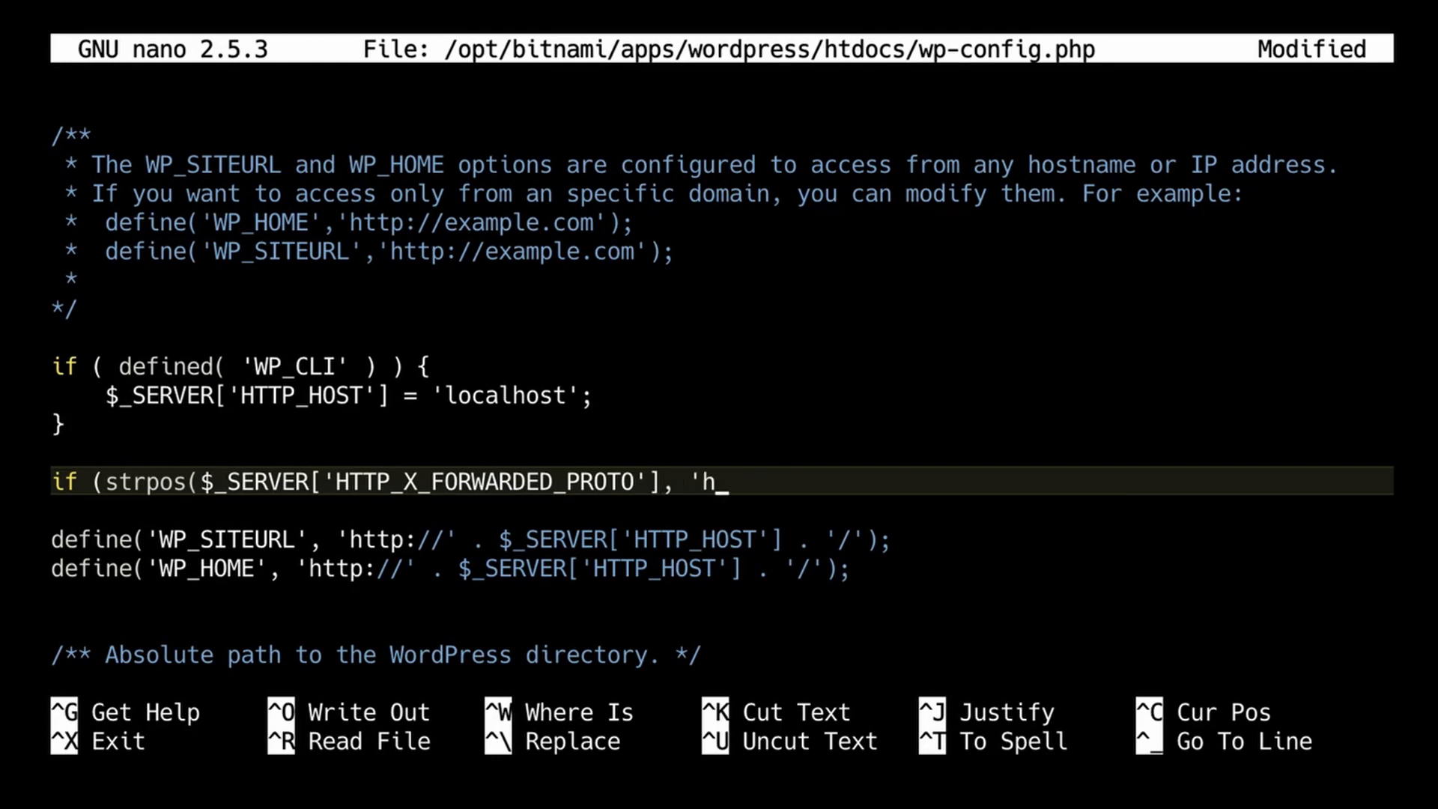
{"action": "type", "text": "ttps"}
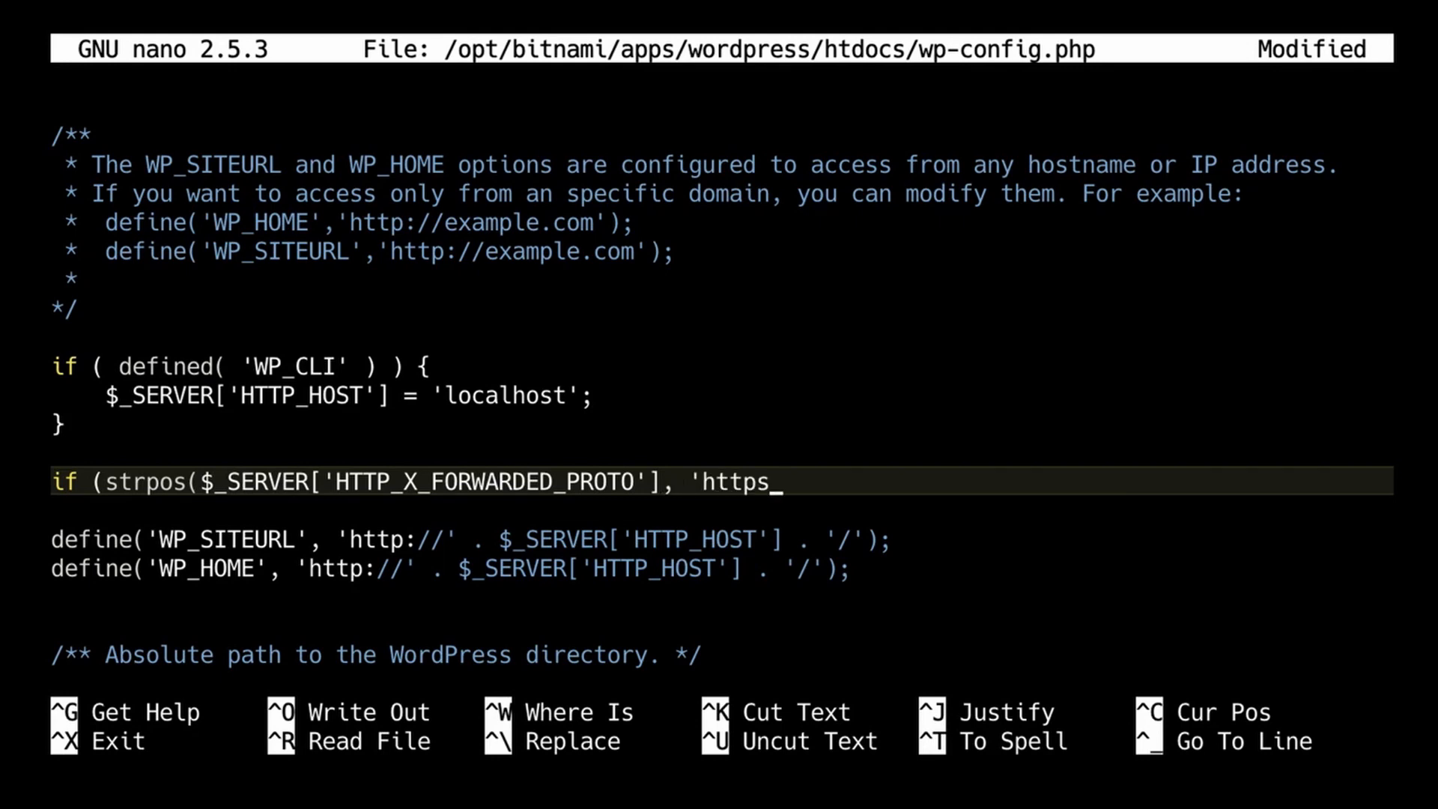
{"action": "type", "text": "')"}
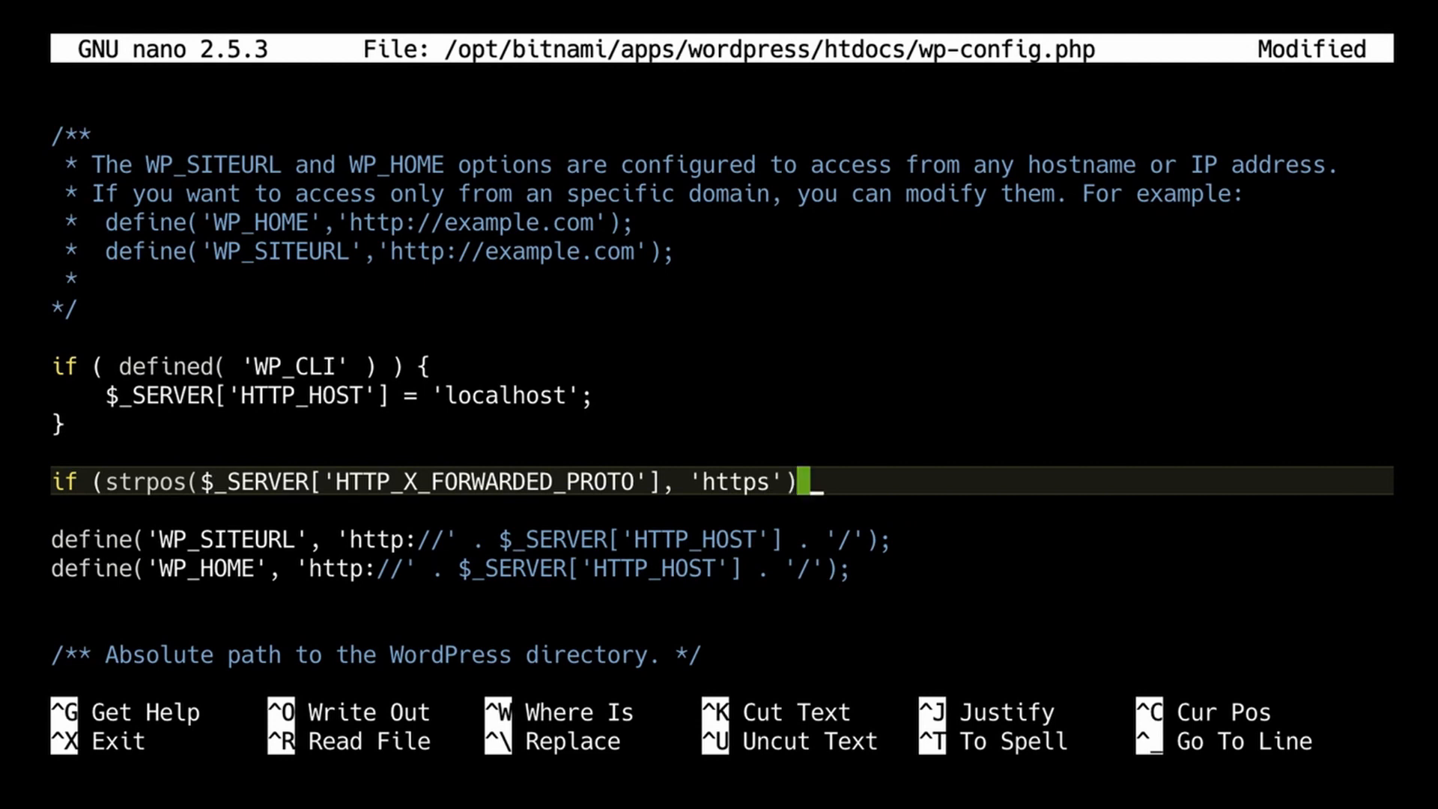
{"action": "type", "text": "!"}
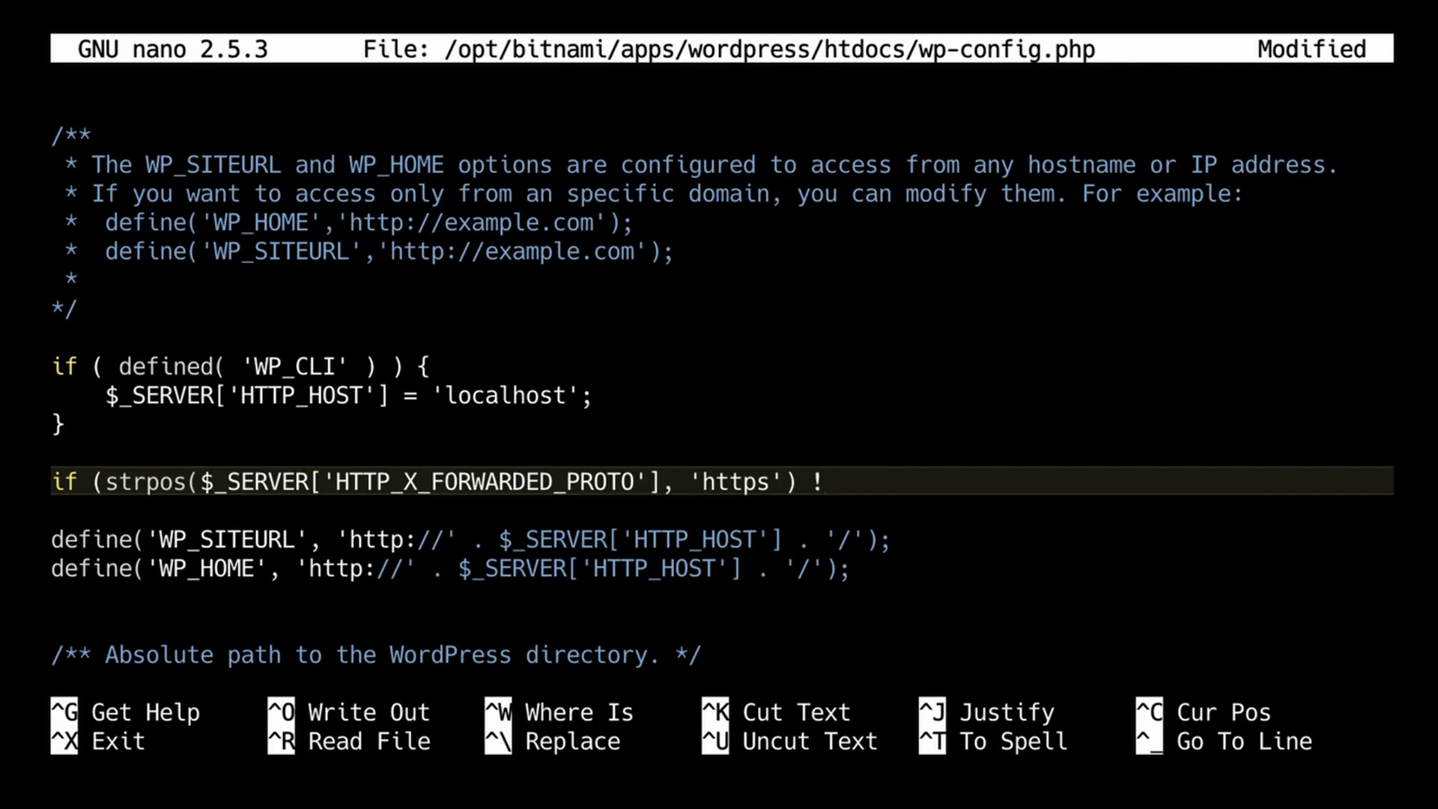
{"action": "type", "text": "=="}
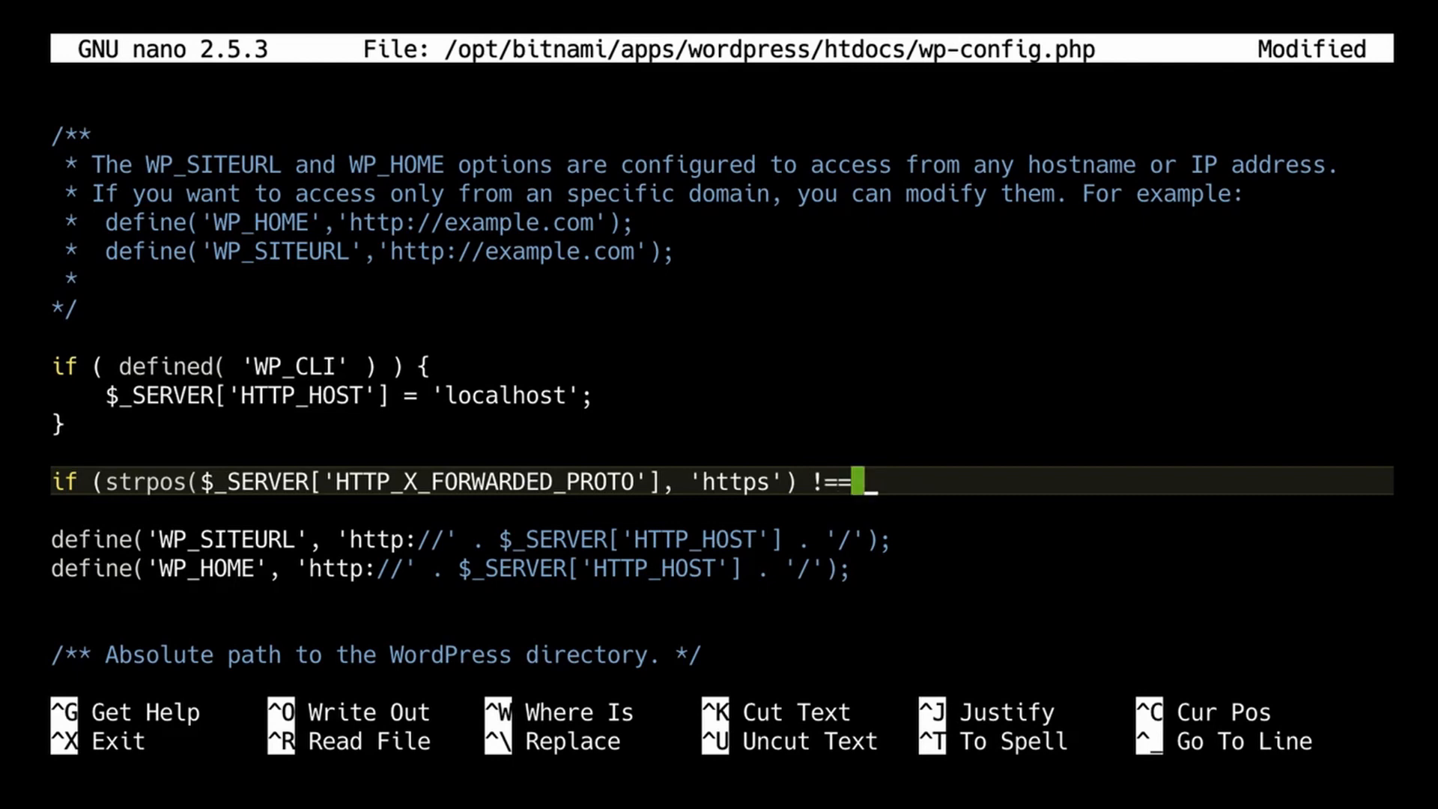
{"action": "type", "text": "falso"}
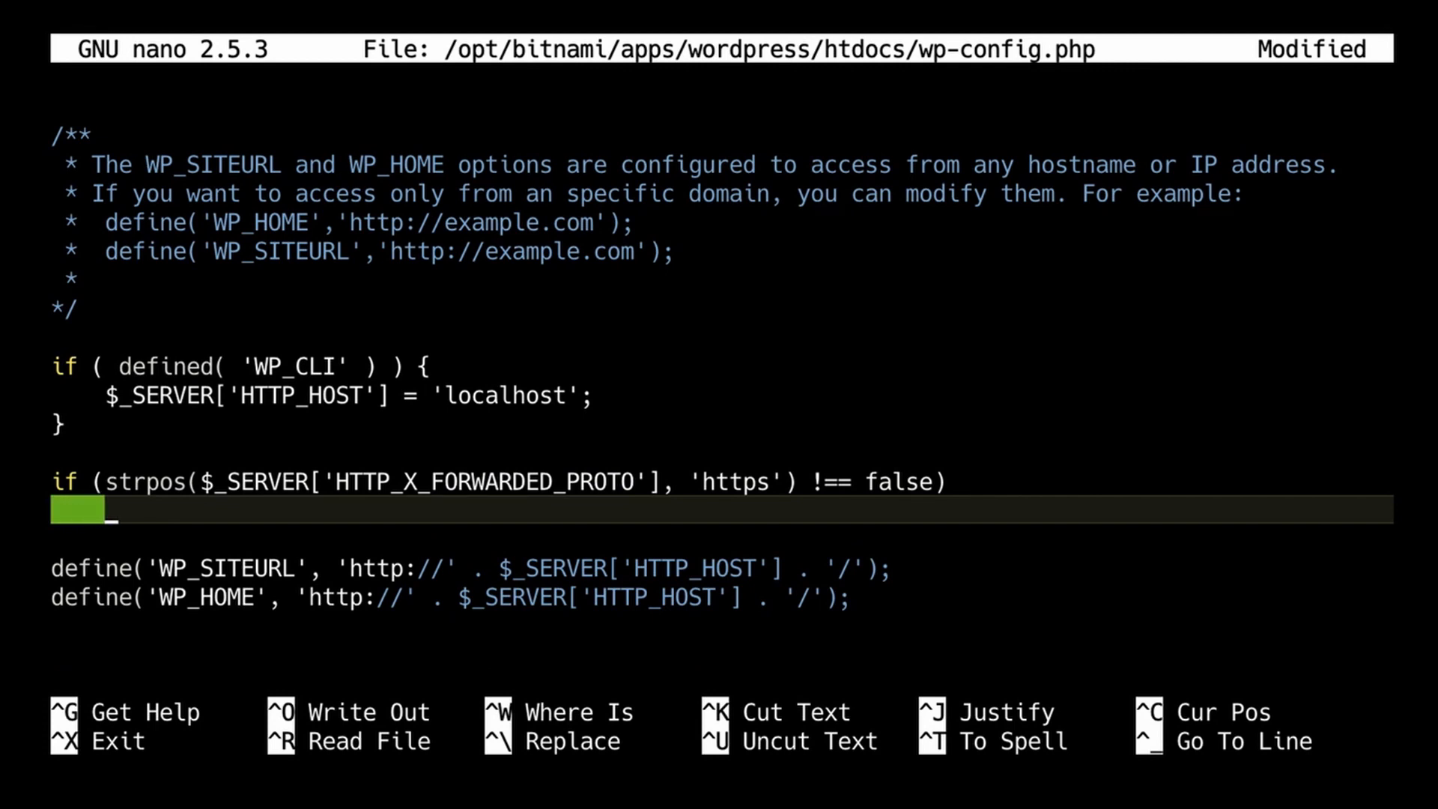
Add $_SERVER['HTTPS']='on' under the if, correcting the value to a quoted 'on'.
{"action": "type", "text": "$"}
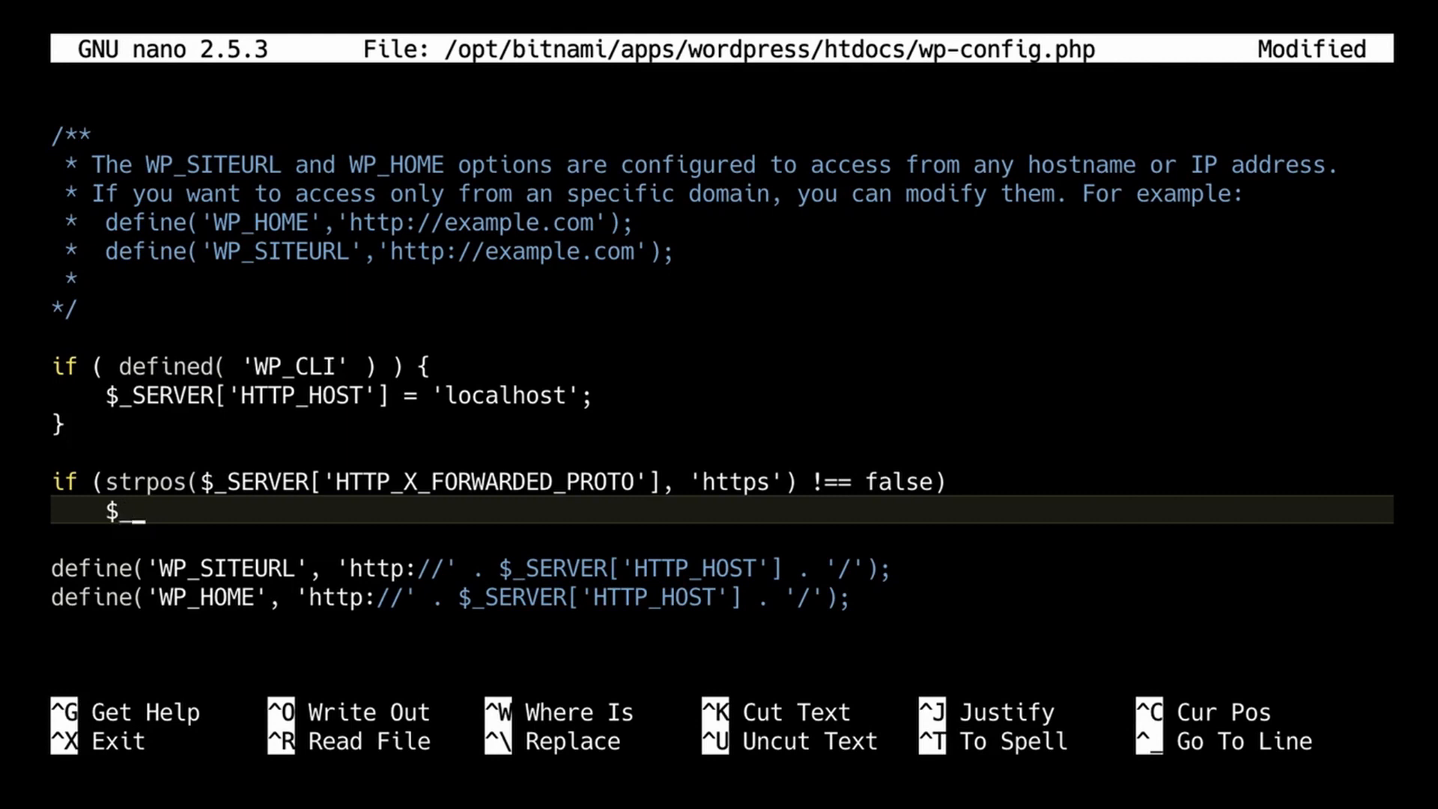
{"action": "type", "text": "SERV"}
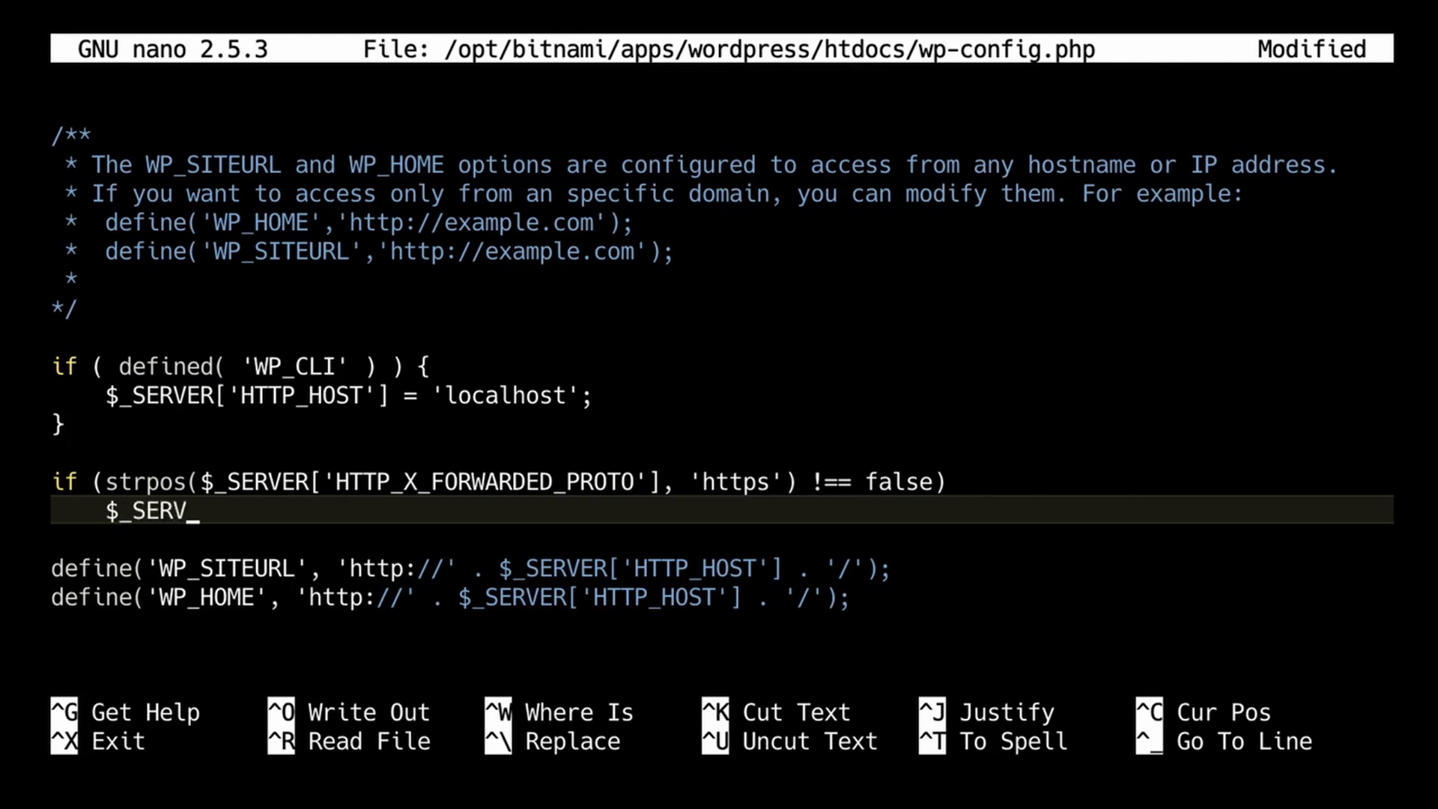
{"action": "type", "text": "ER"}
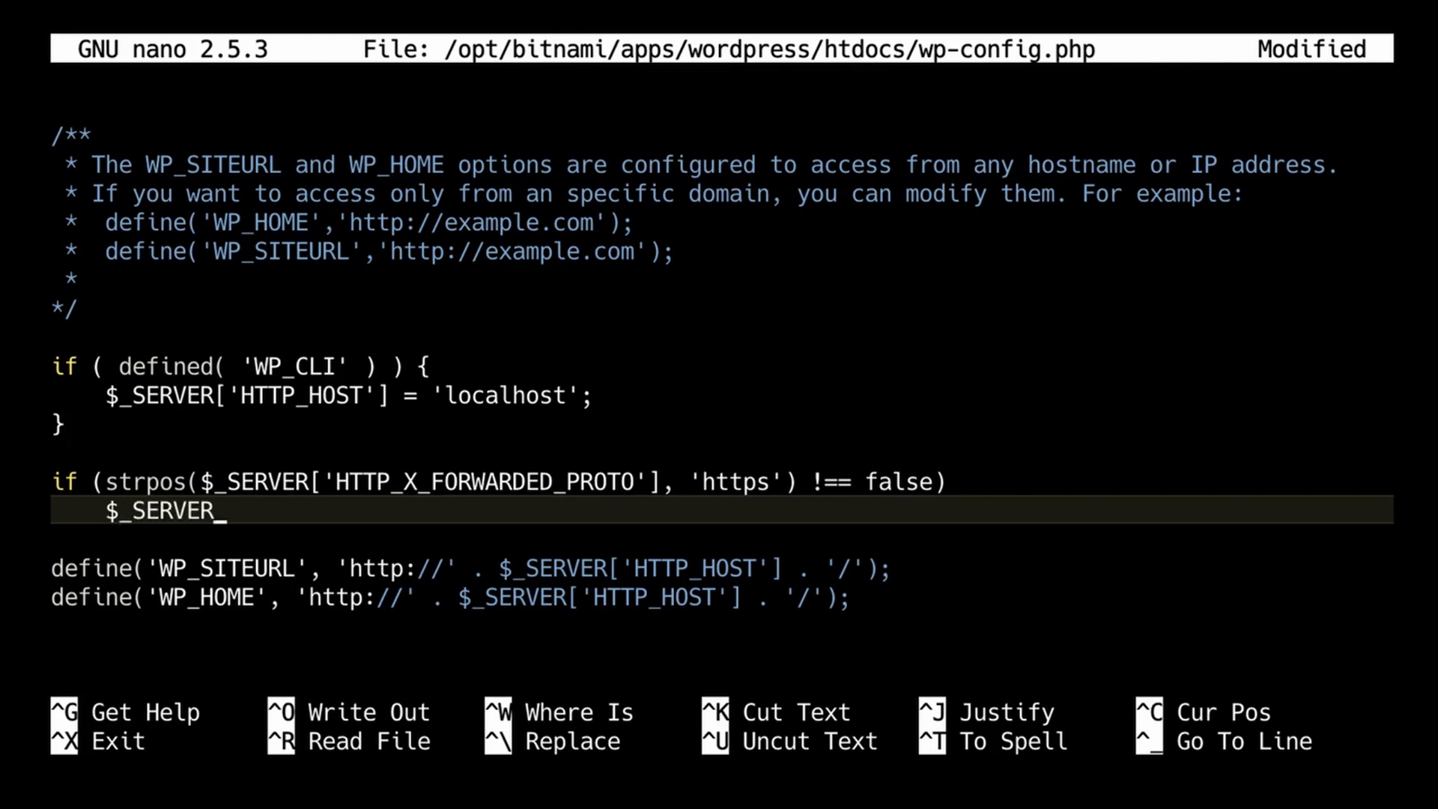
{"action": "type", "text": "["}
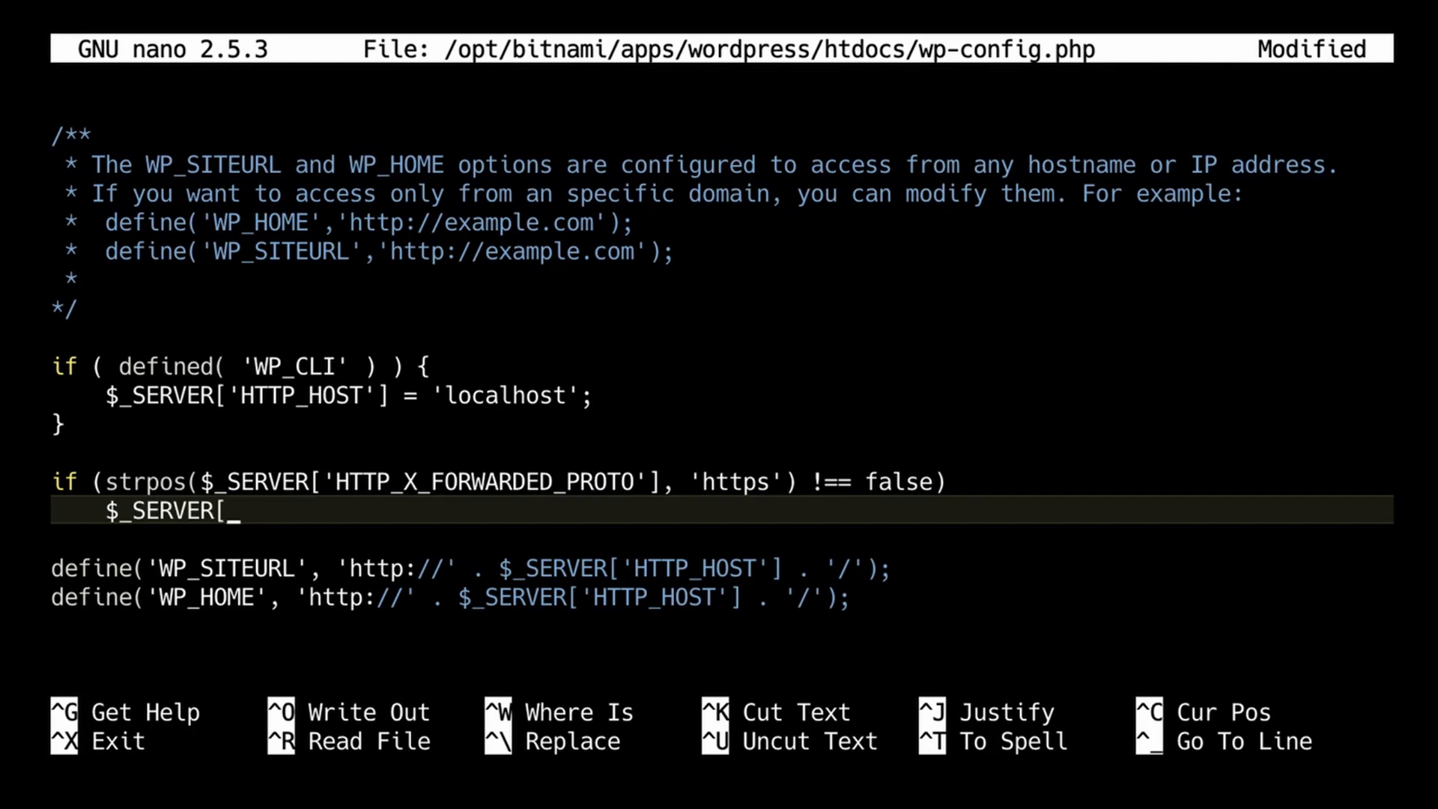
{"action": "type", "text": "'"}
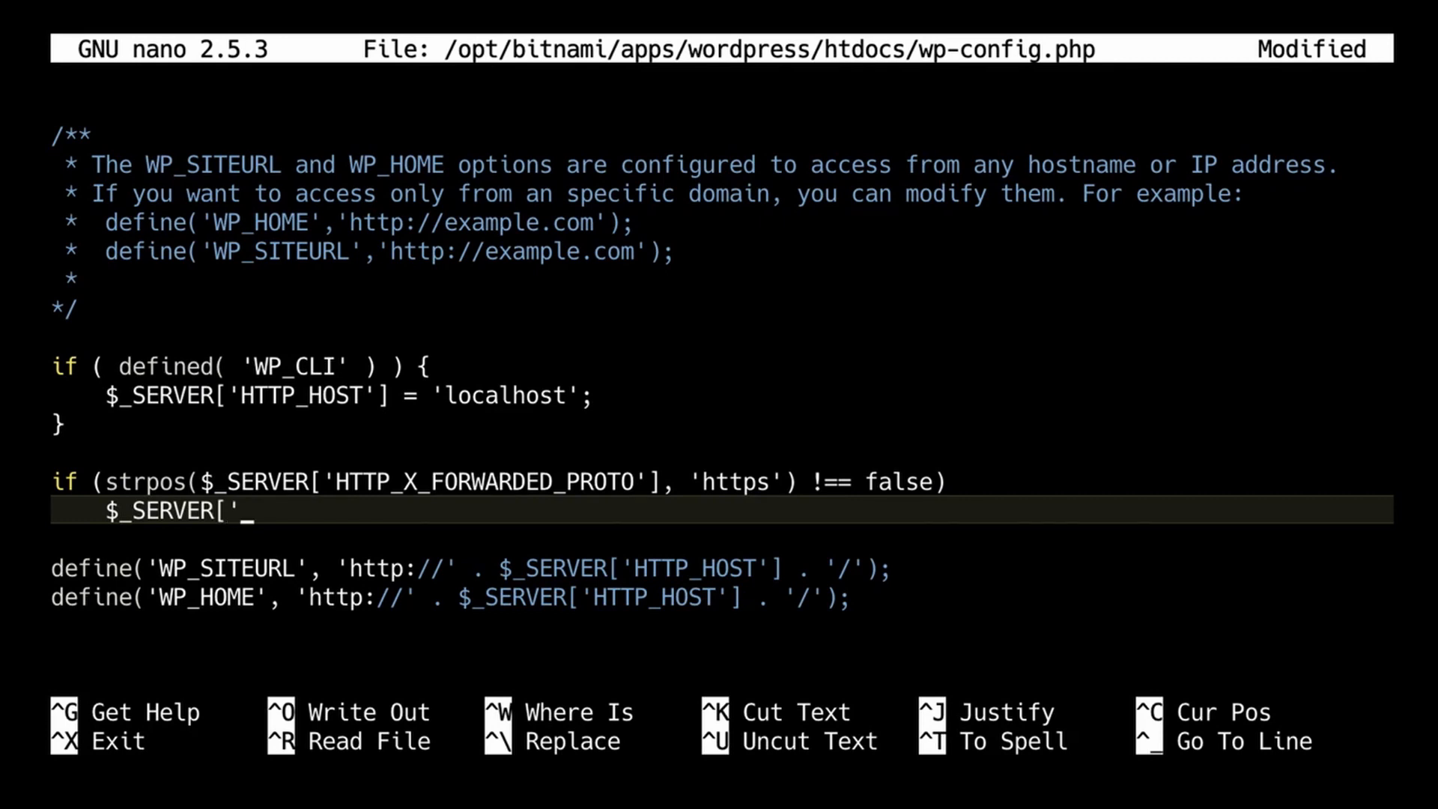
{"action": "type", "text": "HTT"}
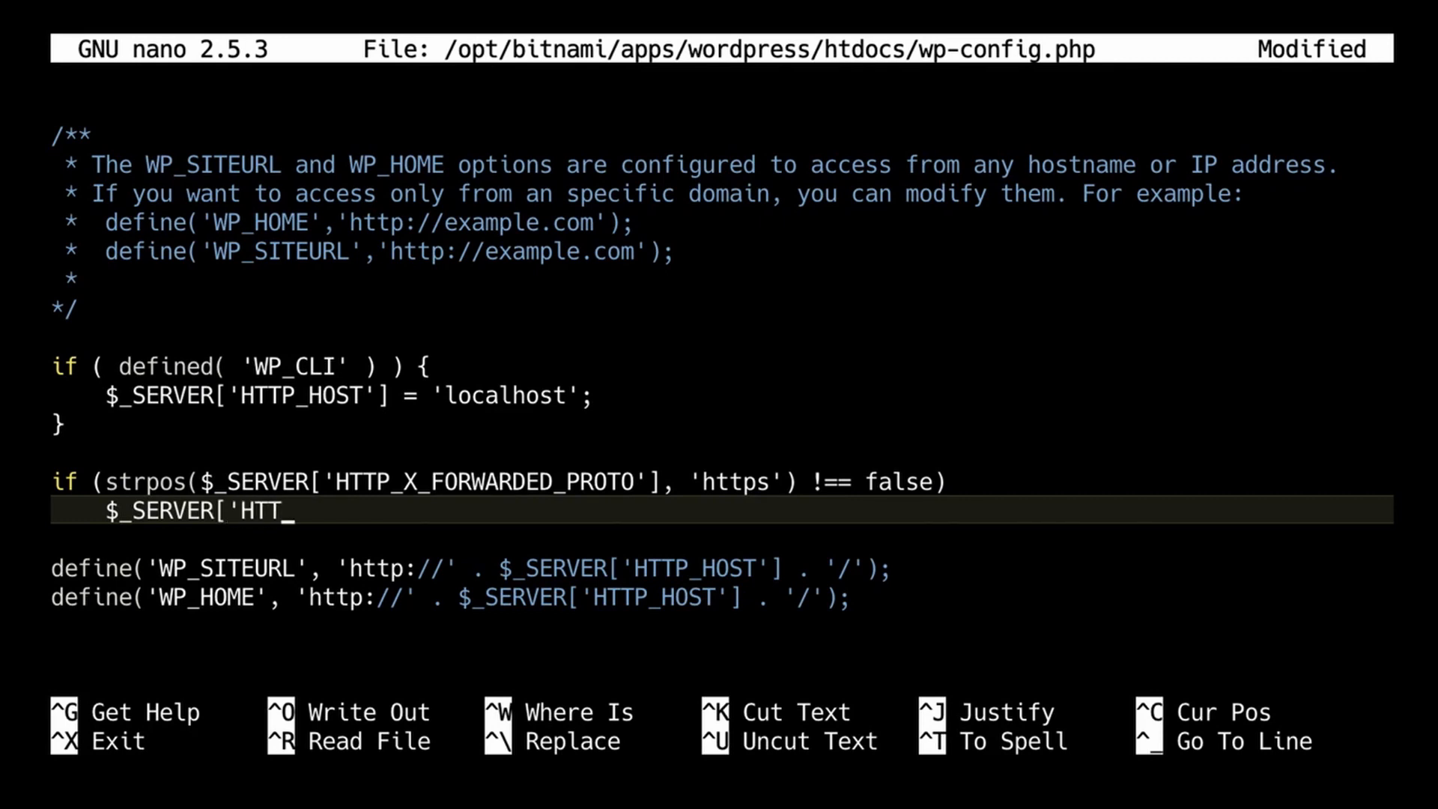
{"action": "type", "text": "PS"}
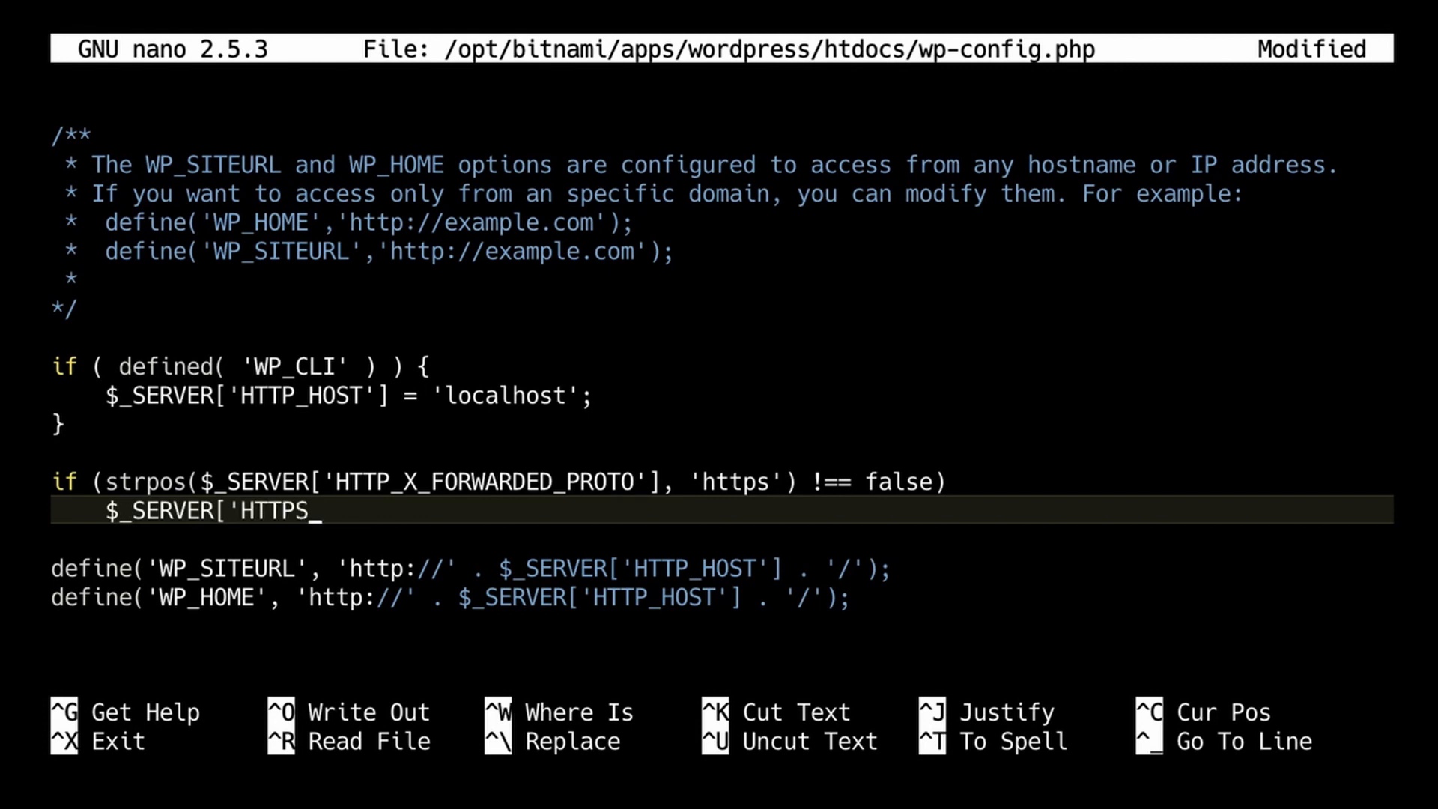
{"action": "type", "text": "'"}
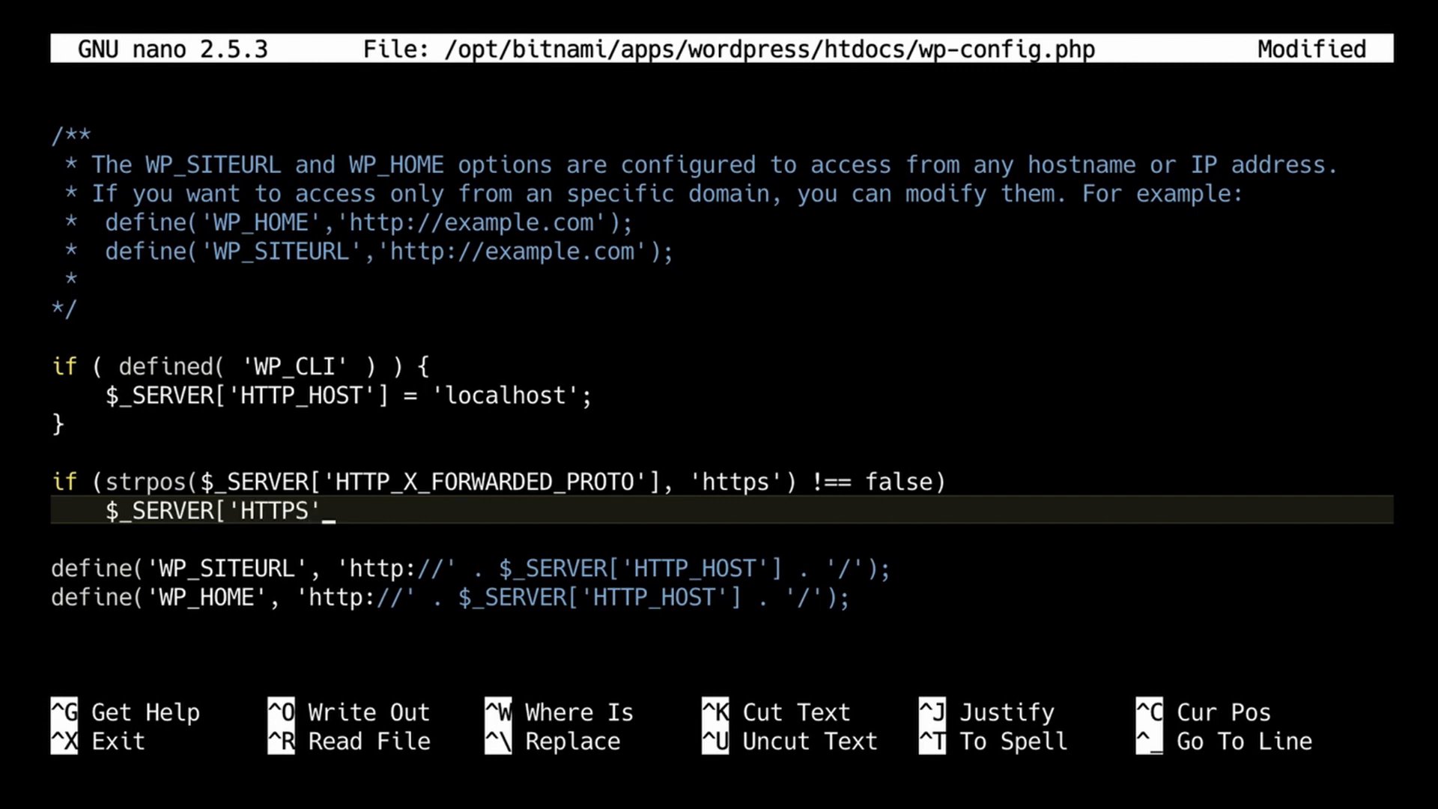
{"action": "type", "text": "]"}
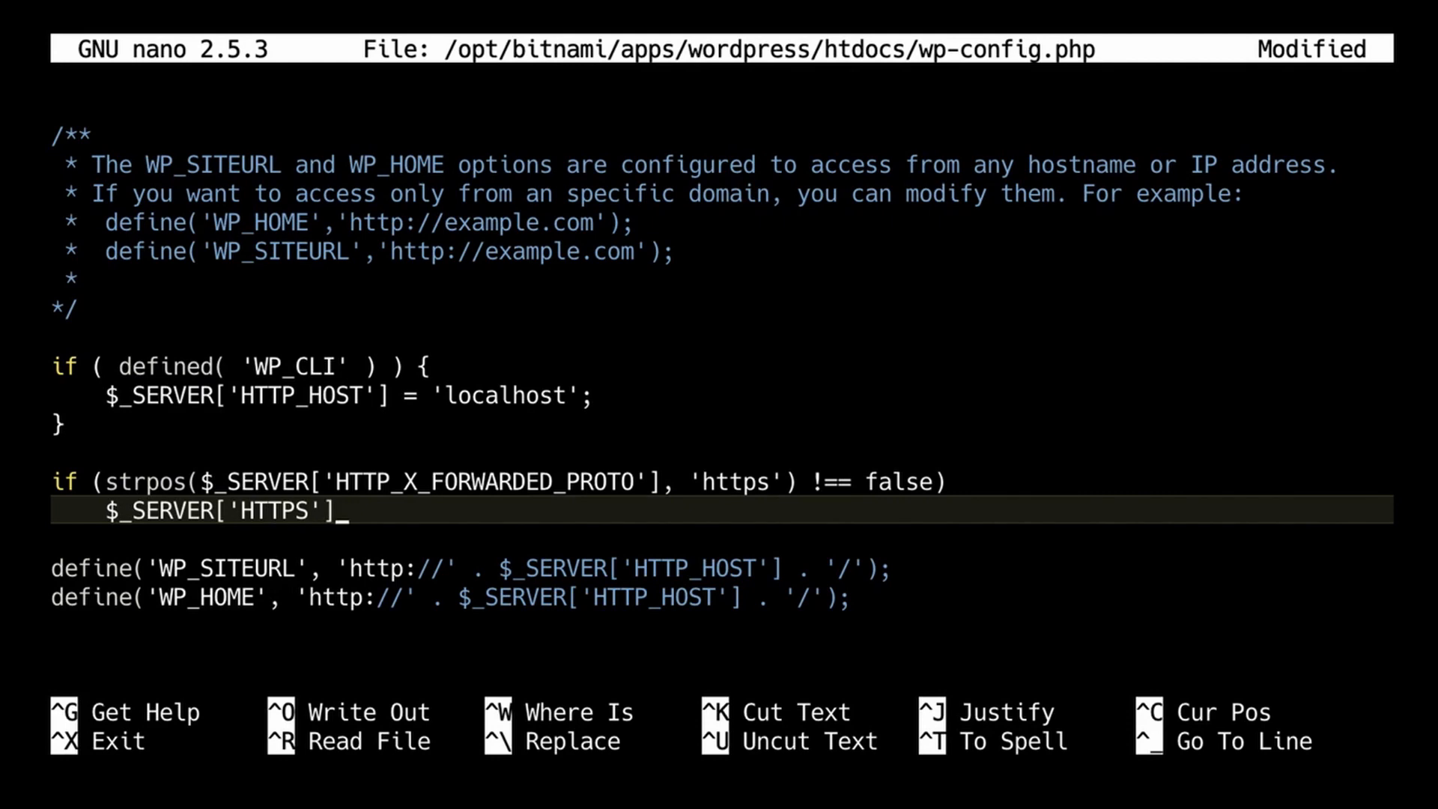
{"action": "type", "text": "=on"}
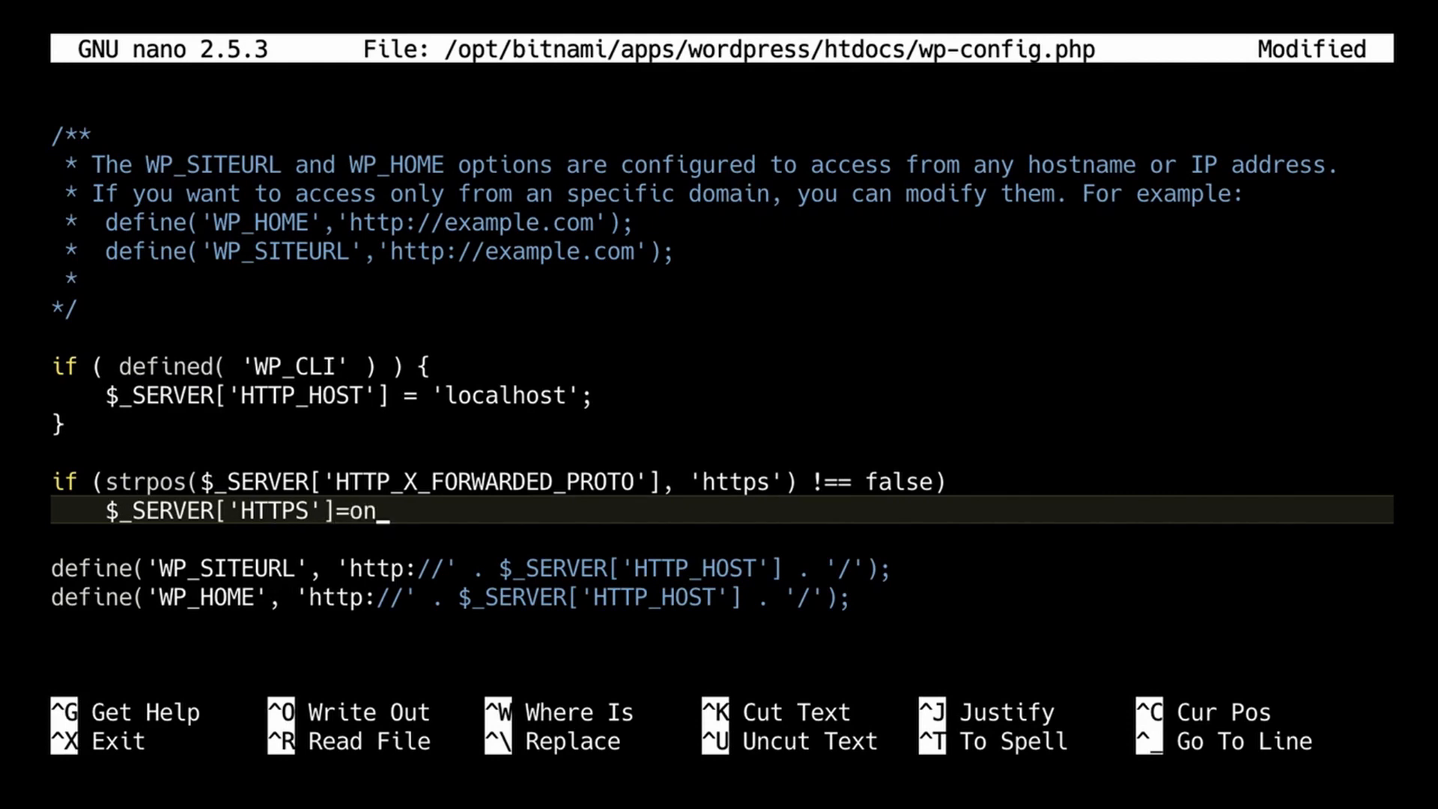
{"action": "key", "text": "BackSpace"}
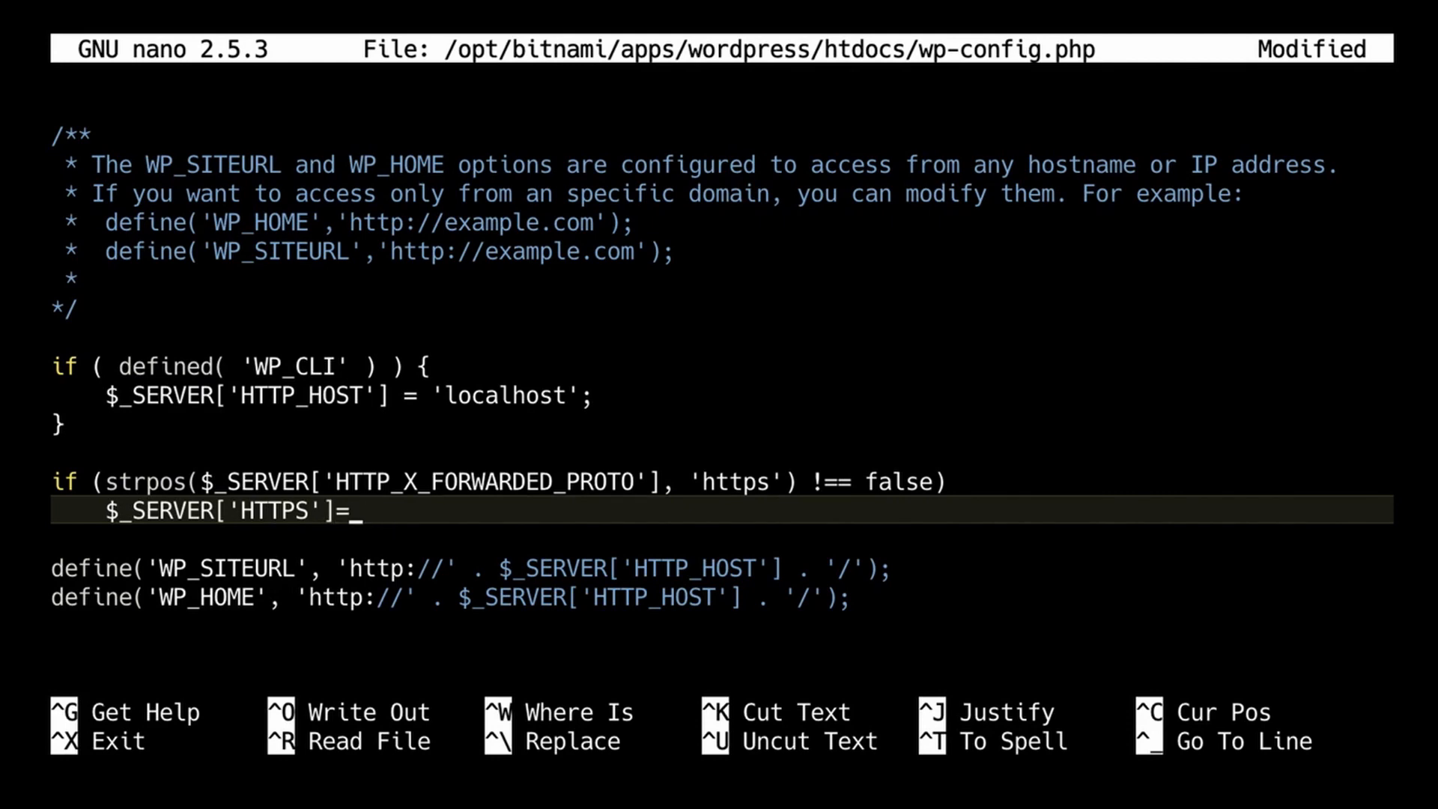
{"action": "type", "text": "'on"}
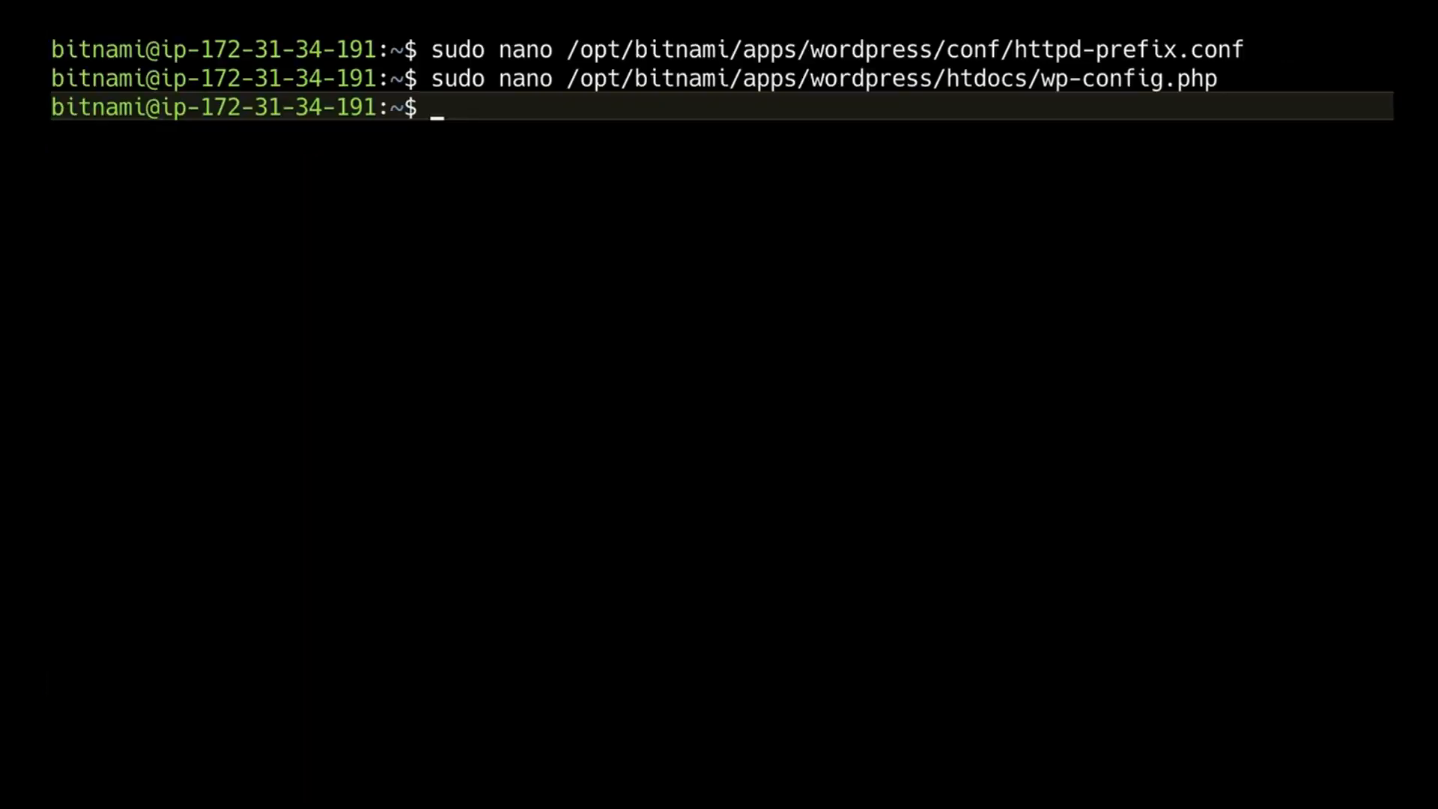
Run sudo /opt/bitnami/ctlscript.sh restart apache to apply the config change.
{"action": "type", "text": "sudo"}
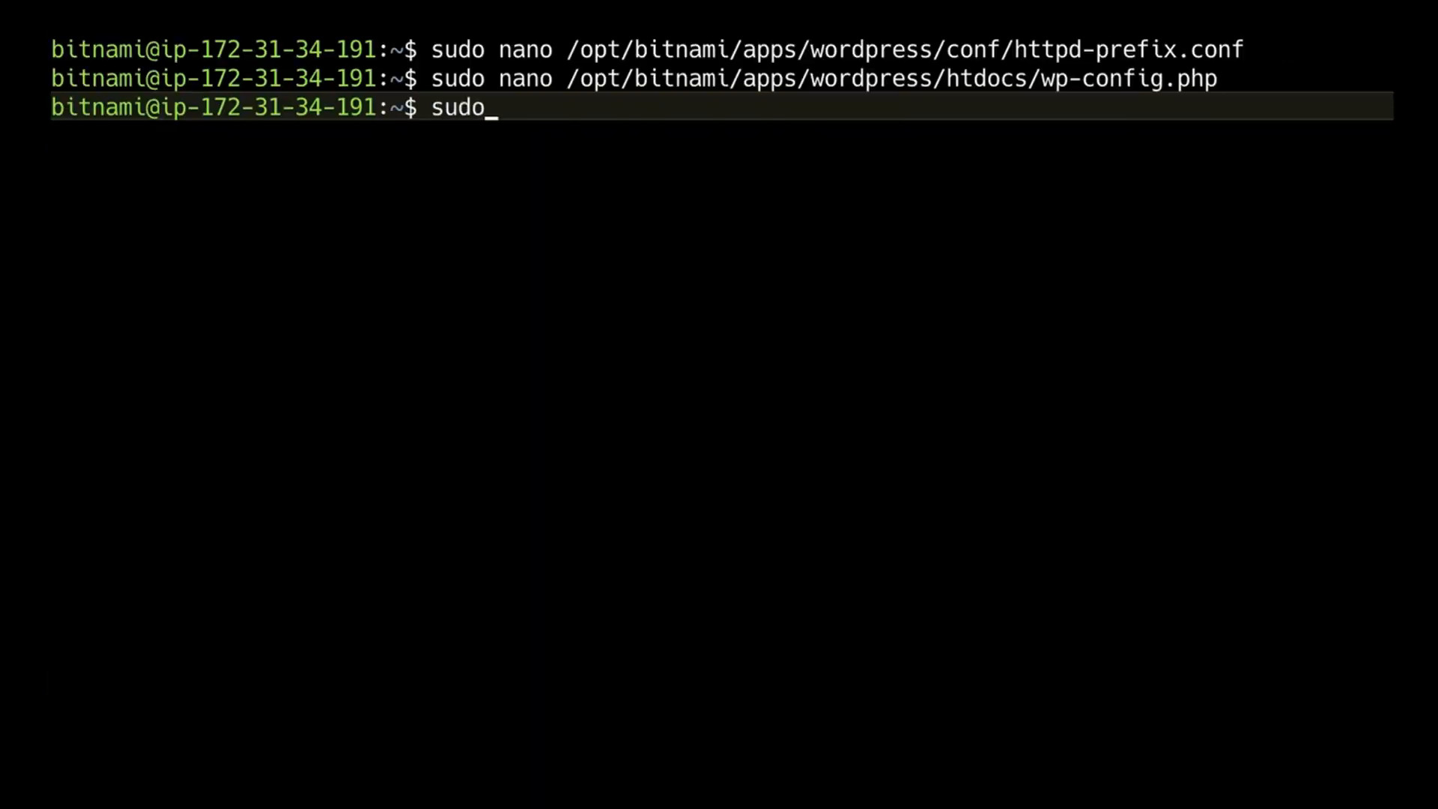
{"action": "type", "text": "/opt/bi"}
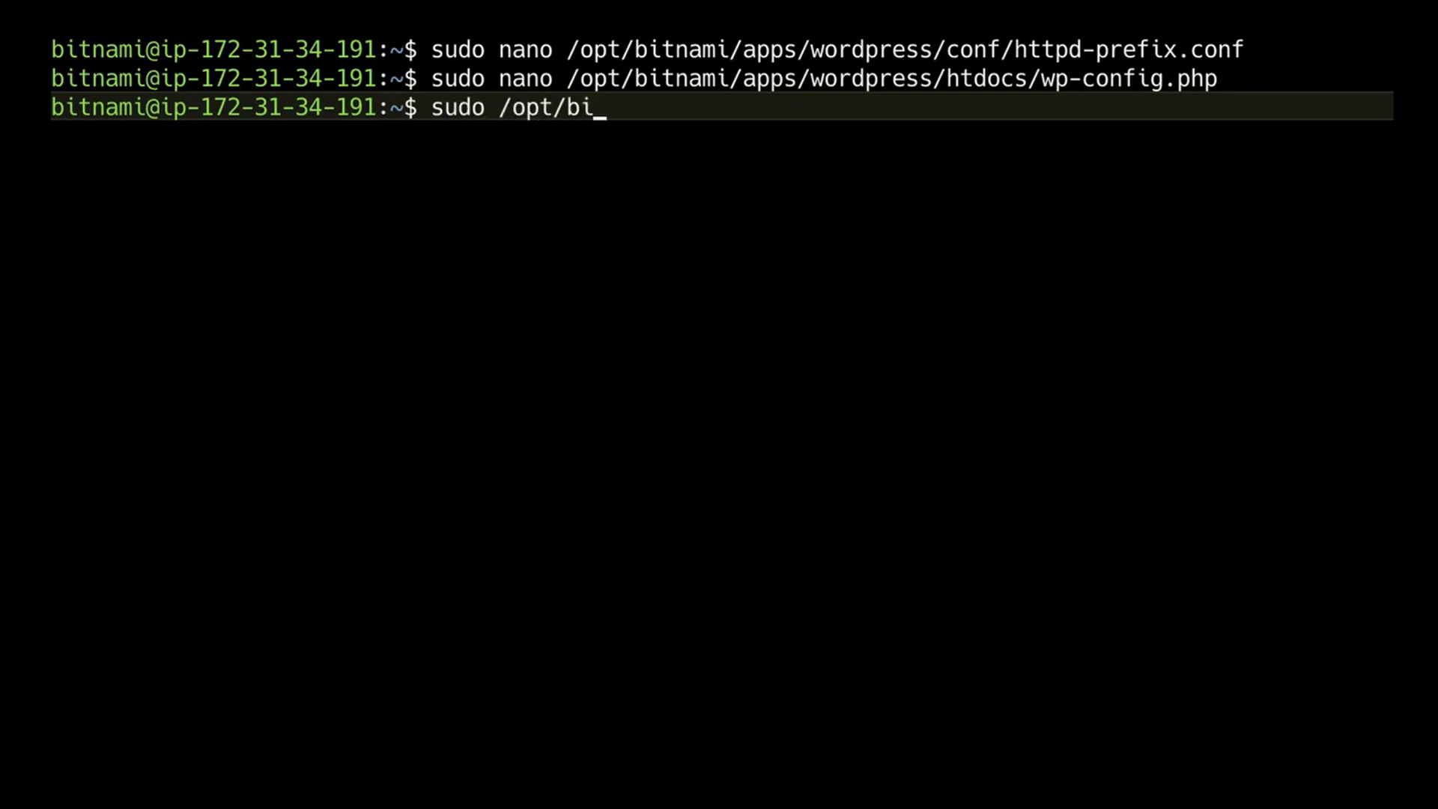
{"action": "type", "text": "tnami/ct"}
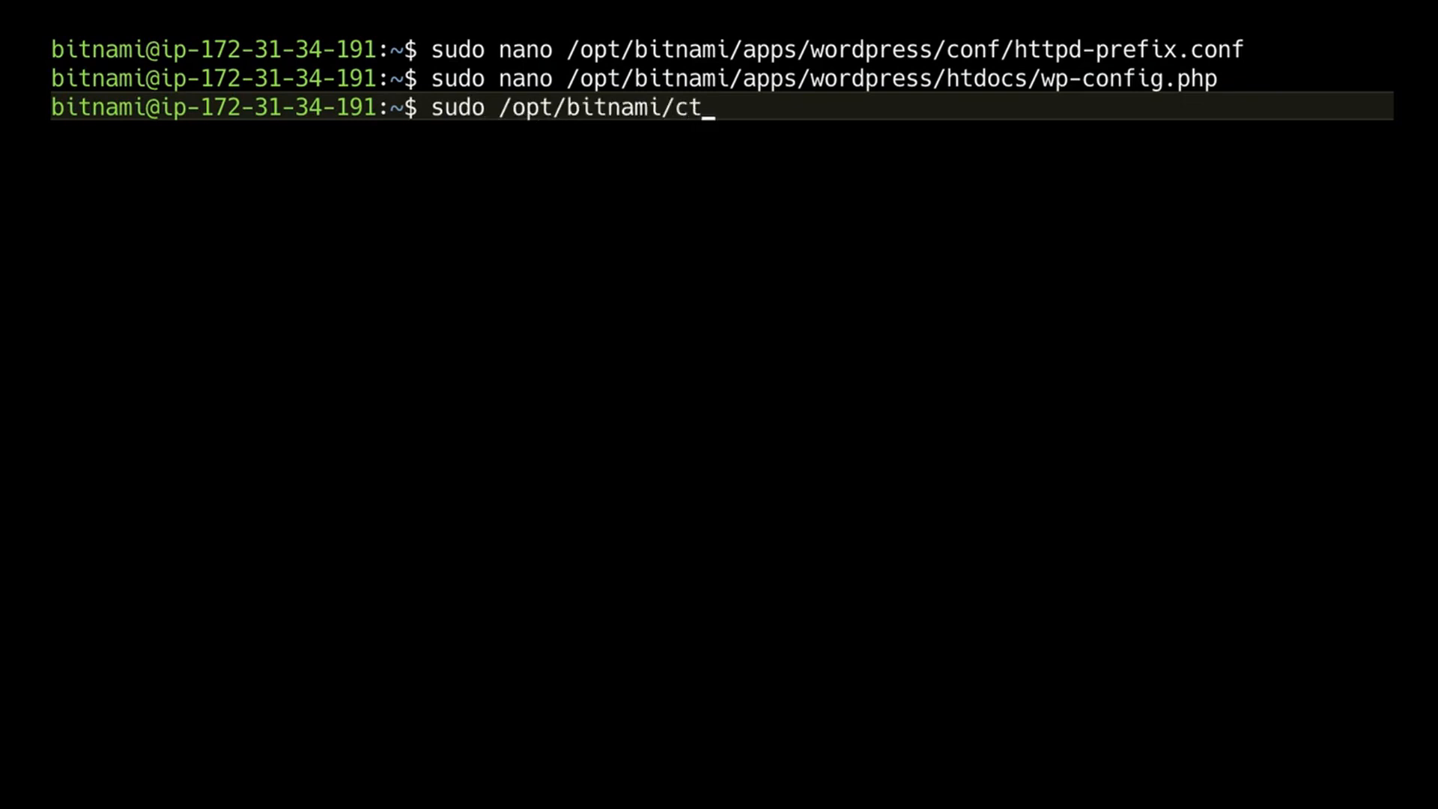
{"action": "type", "text": "lscript.sh"}
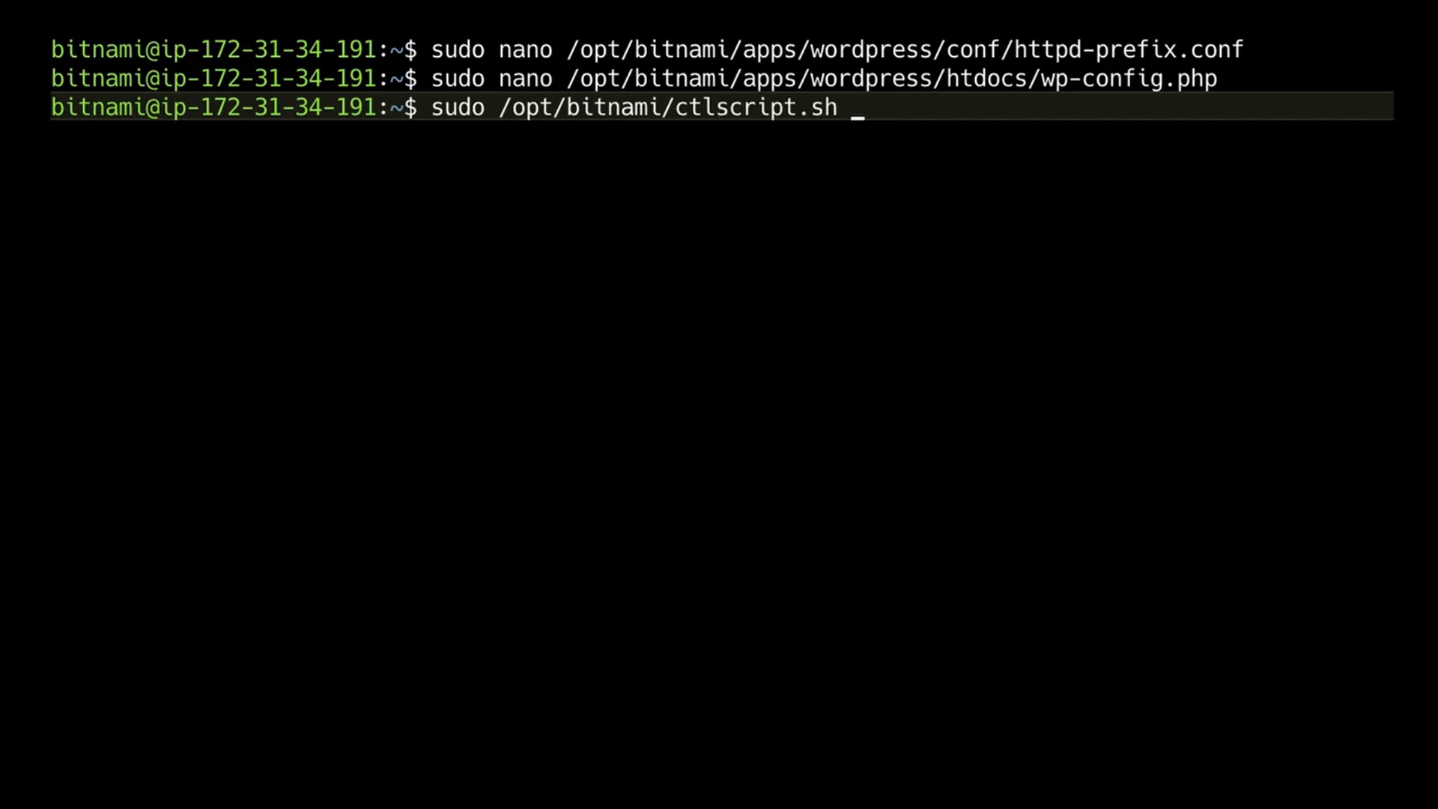
{"action": "type", "text": "restat"}
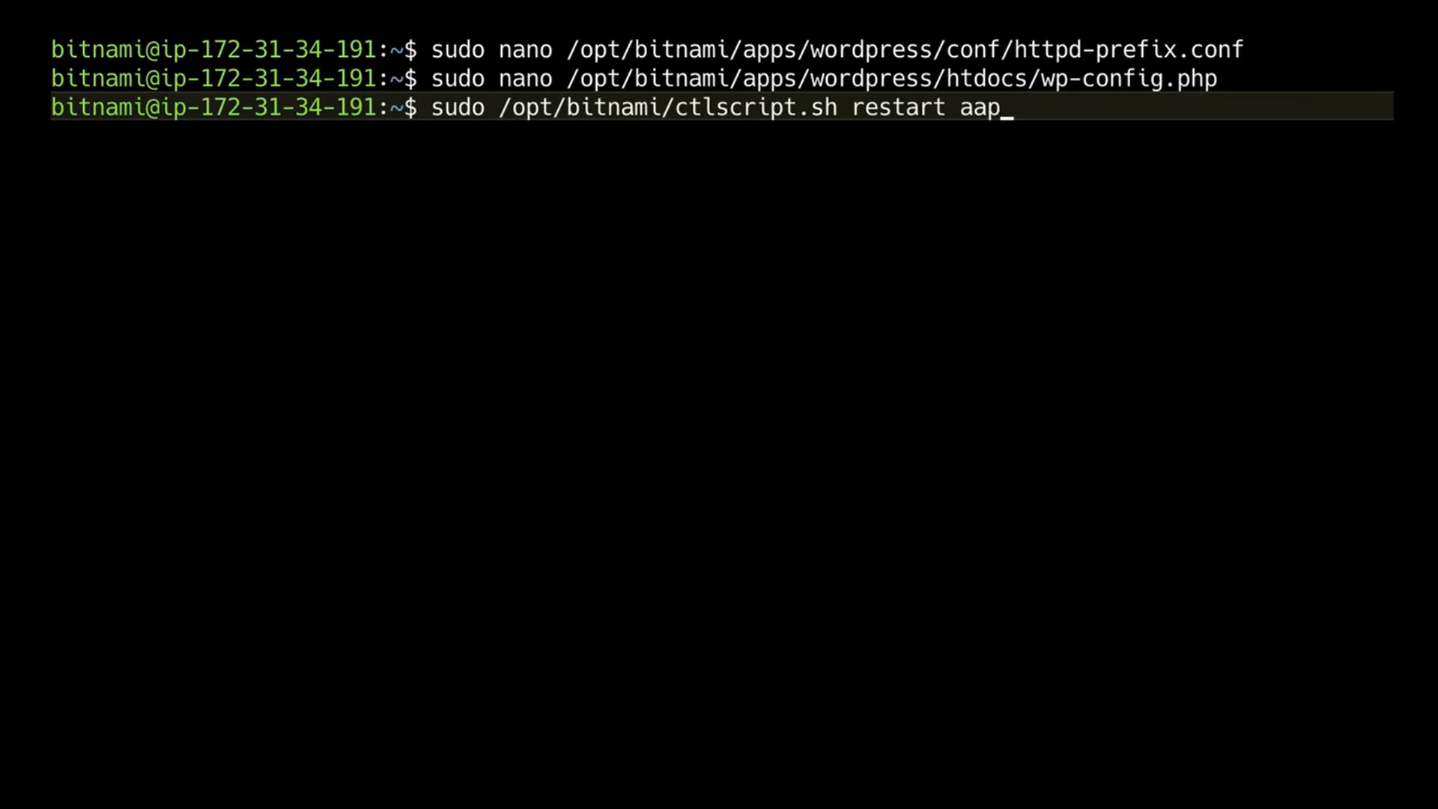
{"action": "type", "text": "pa"}
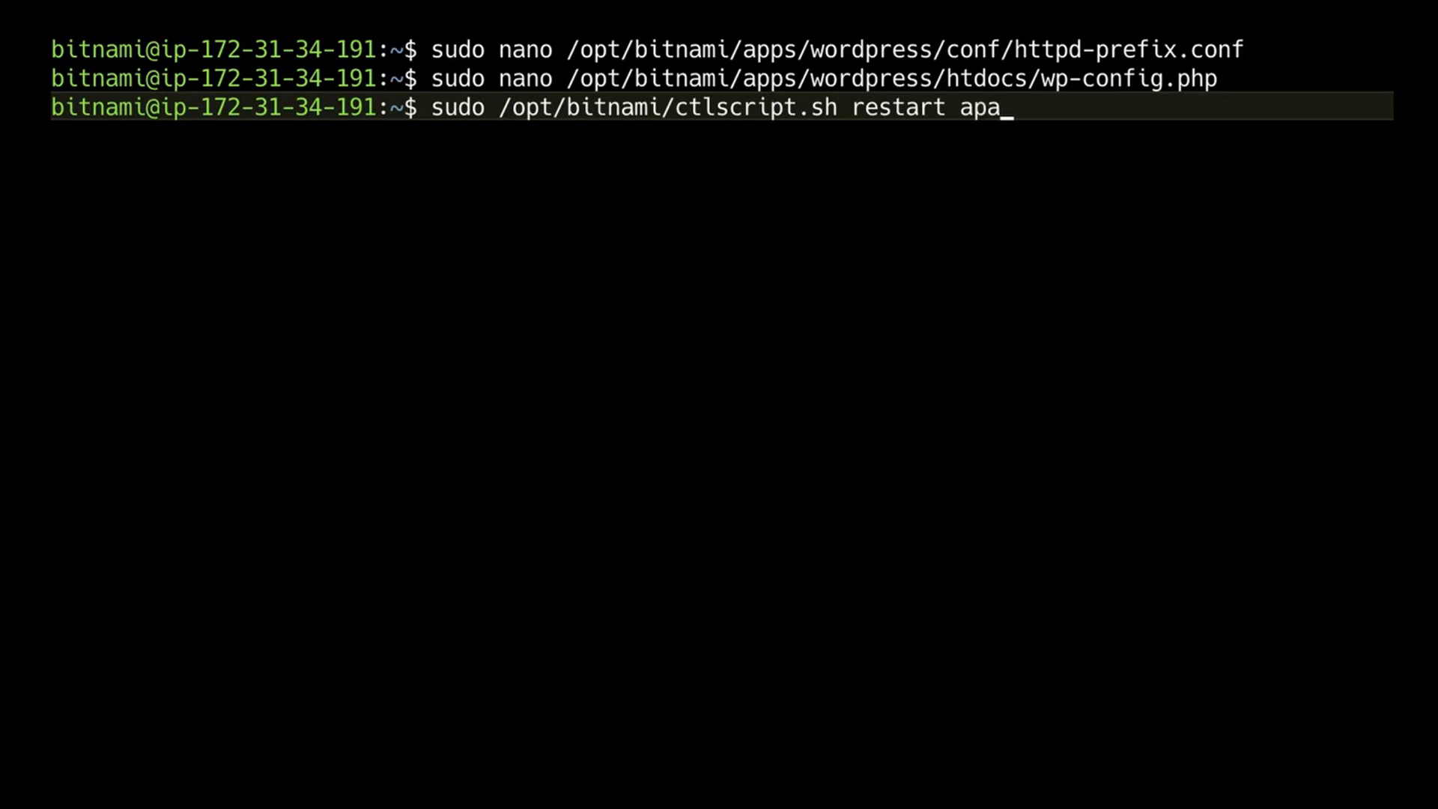
{"action": "type", "text": "ch"}
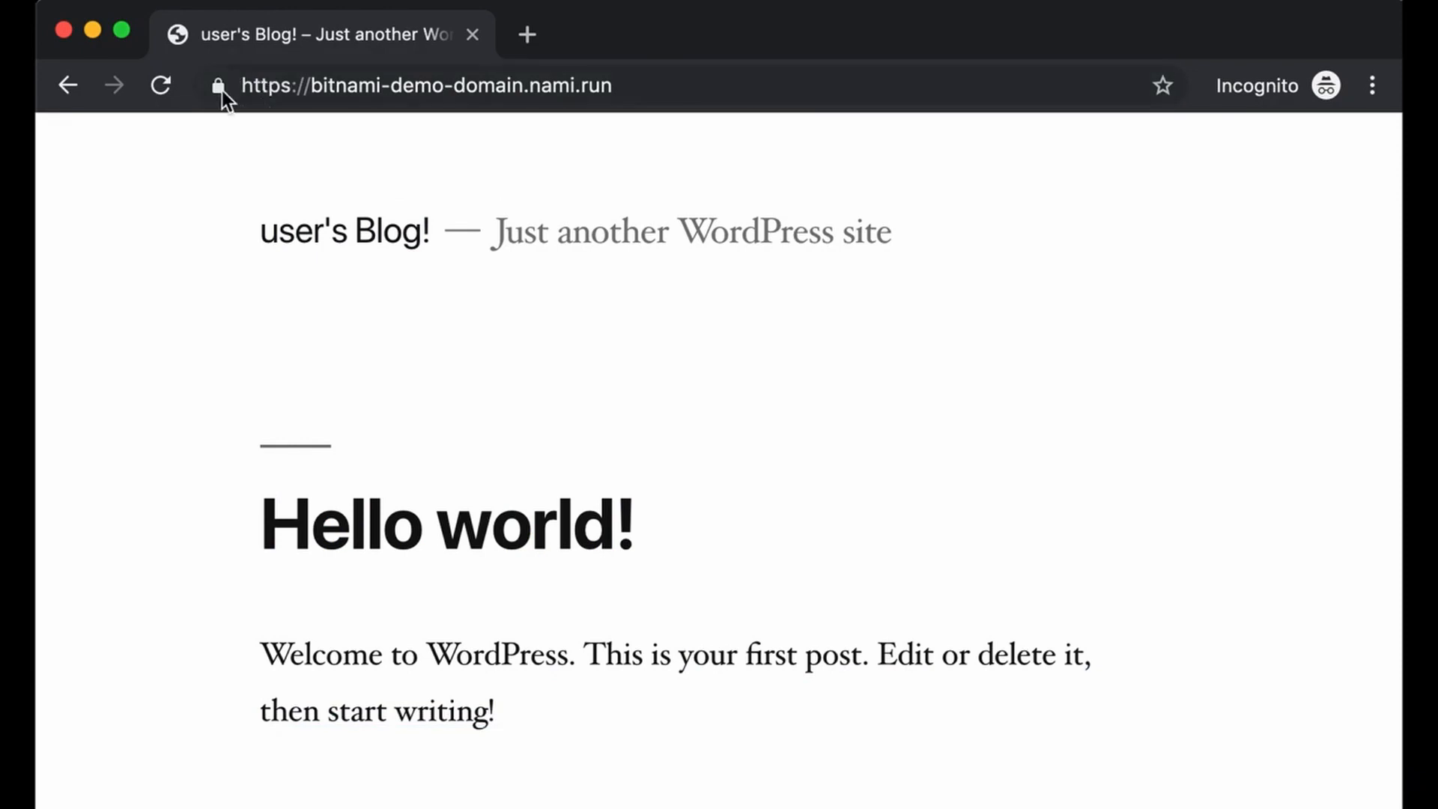
View the site's certificate from the padlock, confirming it is valid and issued by Amazon.
{"action": "left_click", "coordinate": [219, 85]}
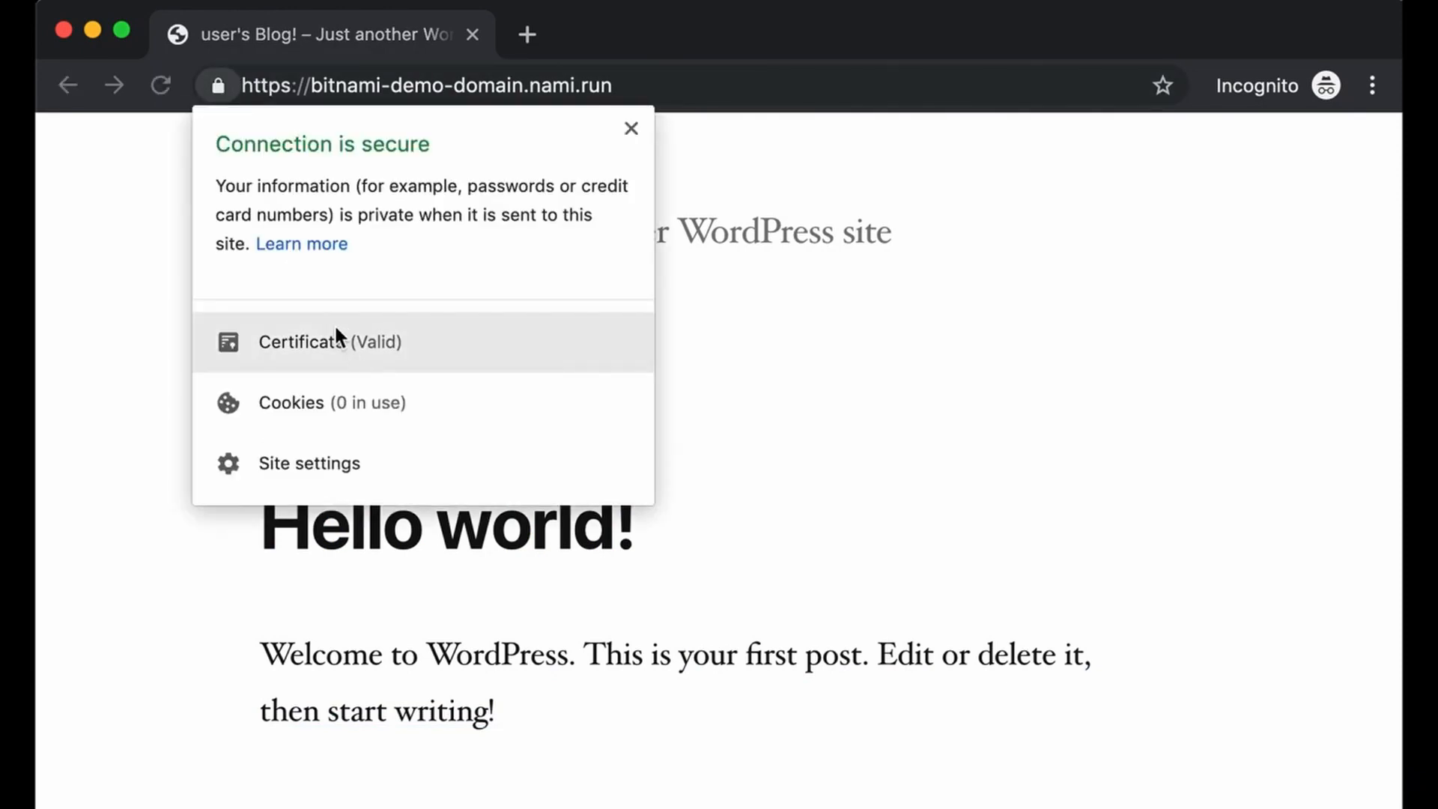
{"action": "left_click", "coordinate": [328, 342]}
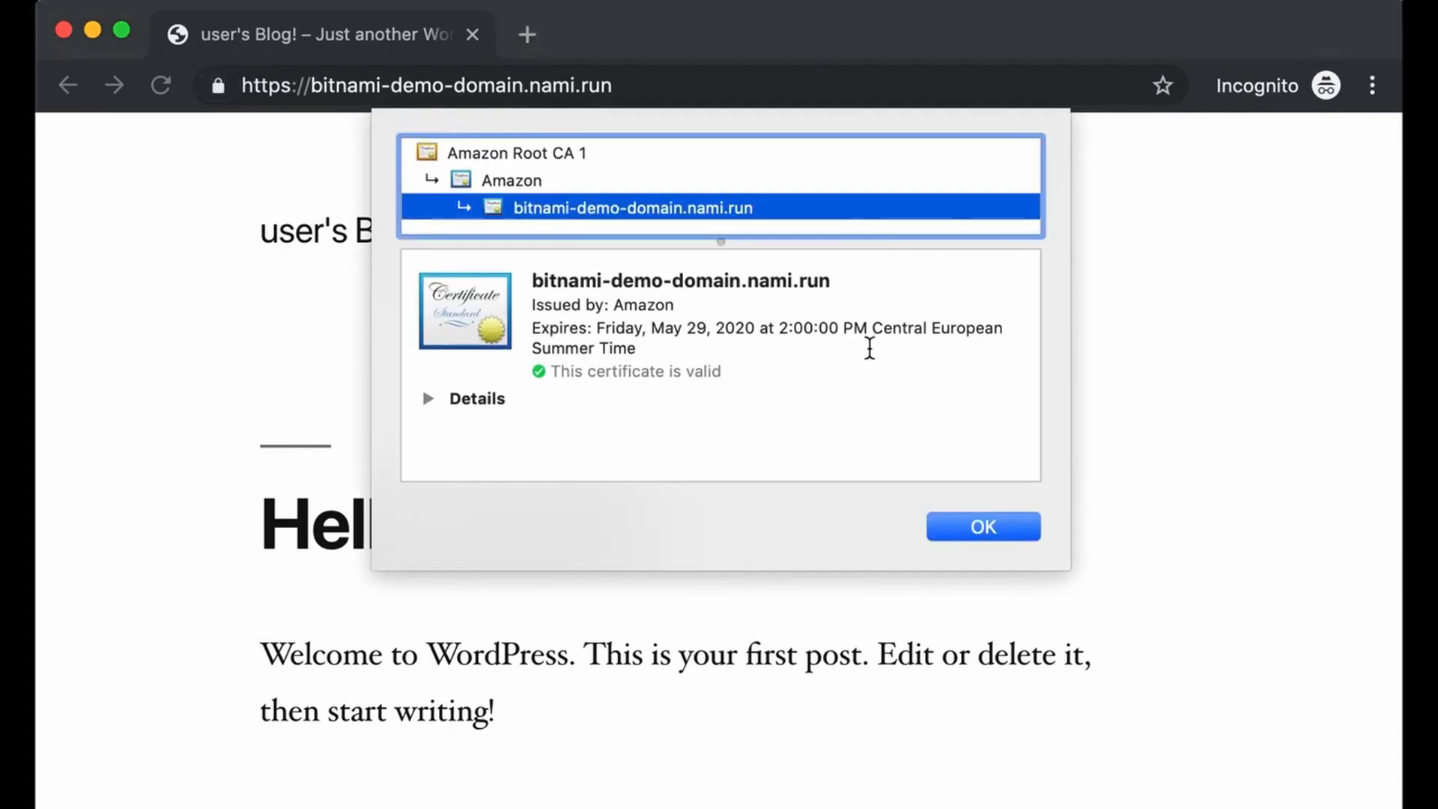